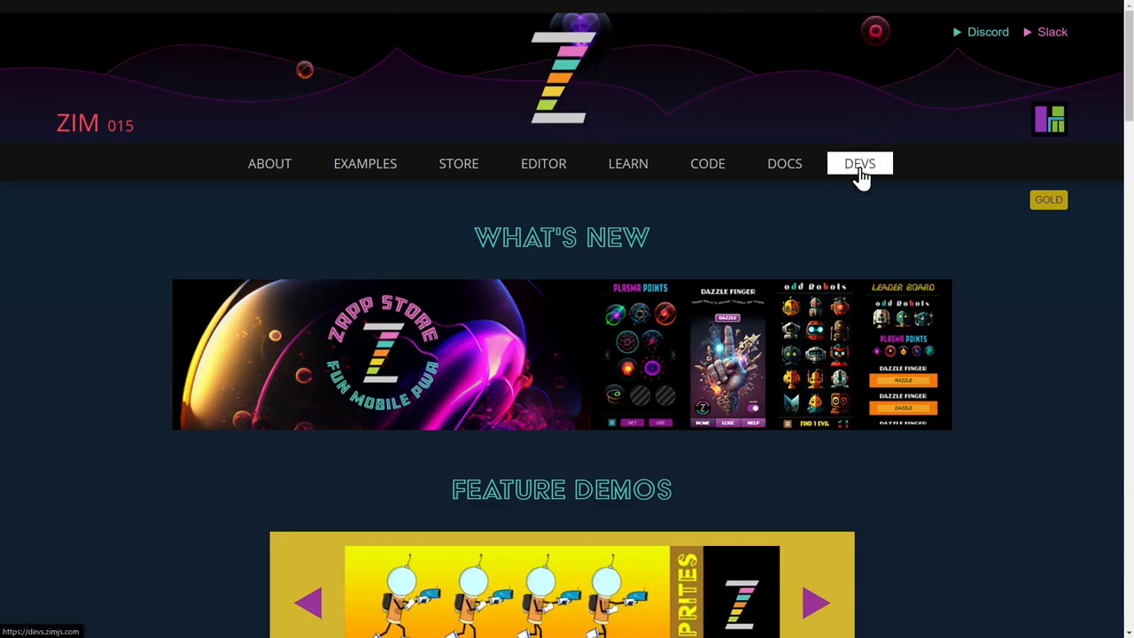
# - Go to the ZIM for Developers page and cycle the Controls, Conveniences and Components demo panels once
pyautogui.click(857, 163)
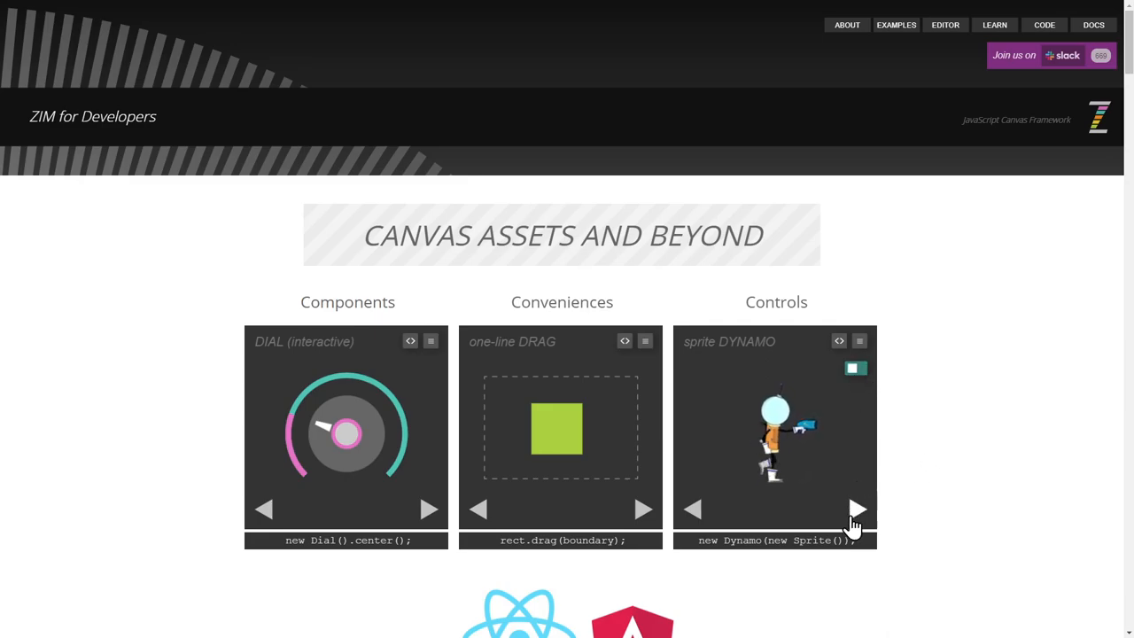
pyautogui.click(858, 509)
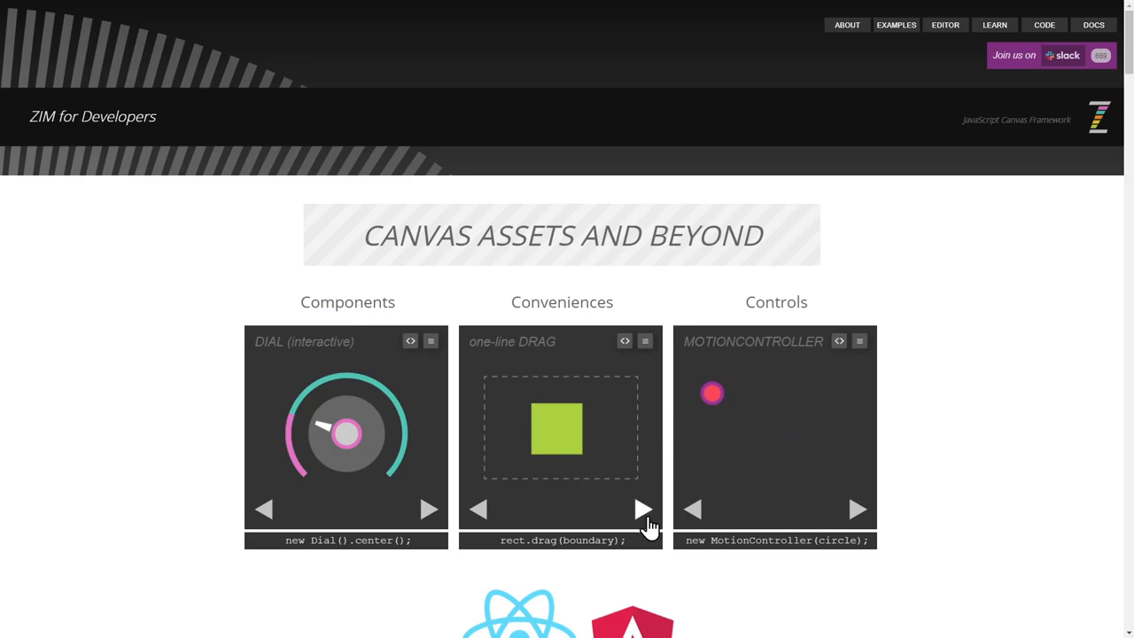
pyautogui.click(642, 508)
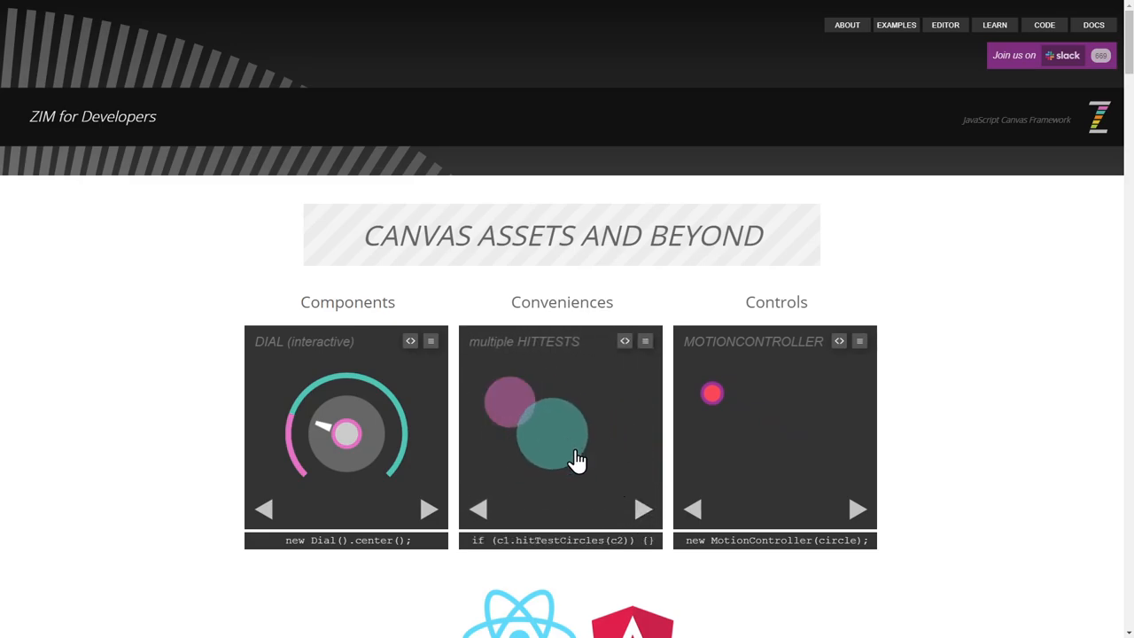
pyautogui.click(429, 508)
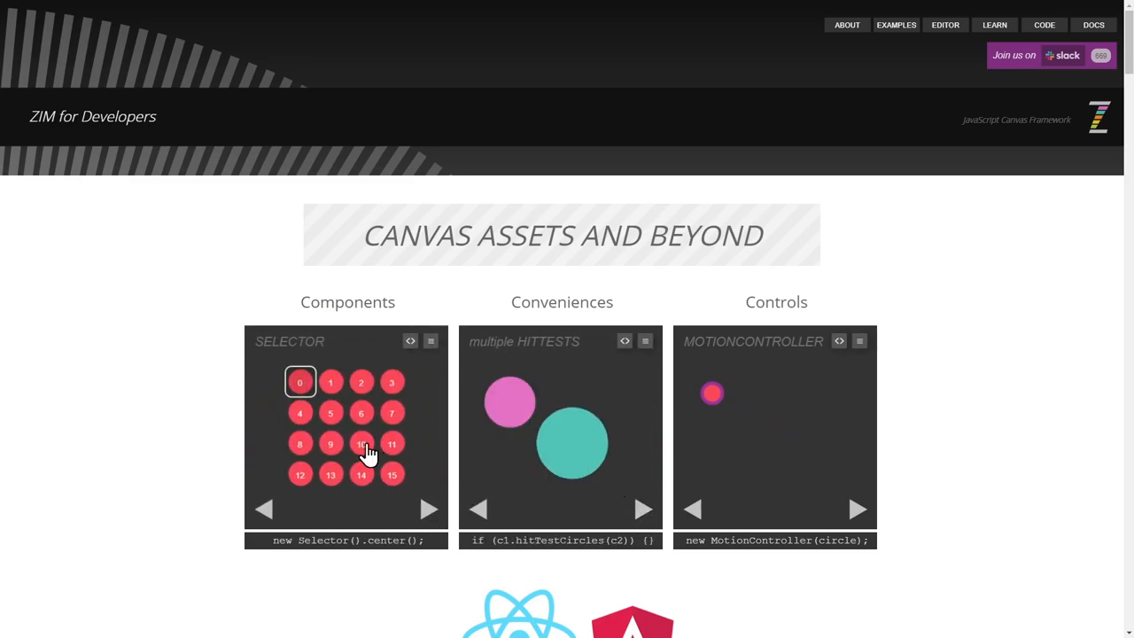
# - Try the Selector demo tile, advance the Components panel and play with the Scrambler picture demo
pyautogui.click(429, 509)
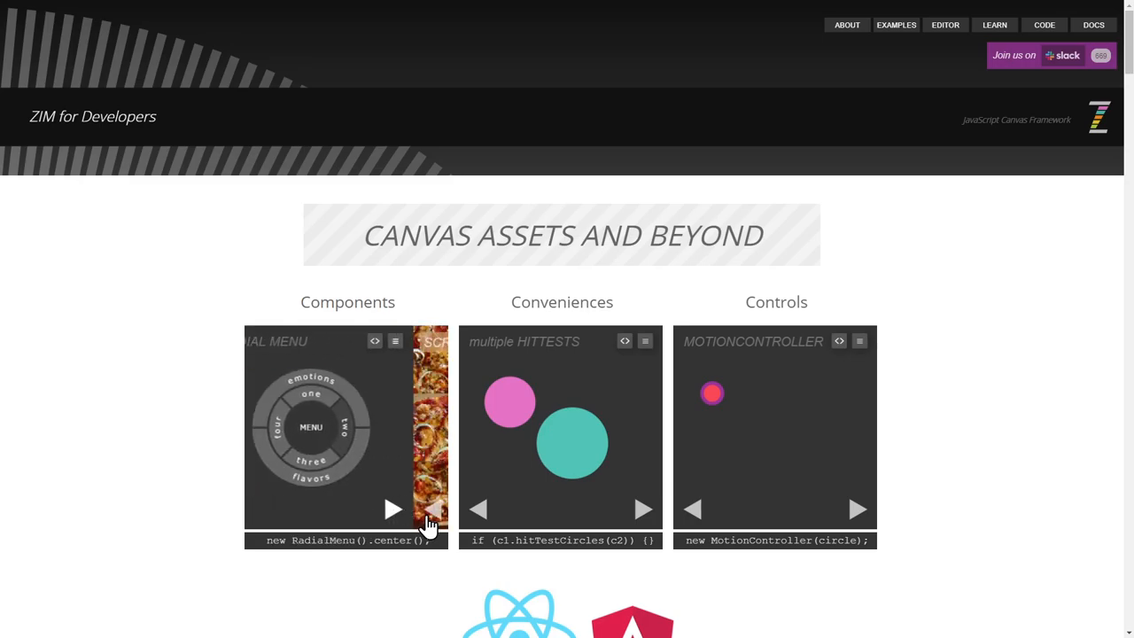
pyautogui.click(434, 507)
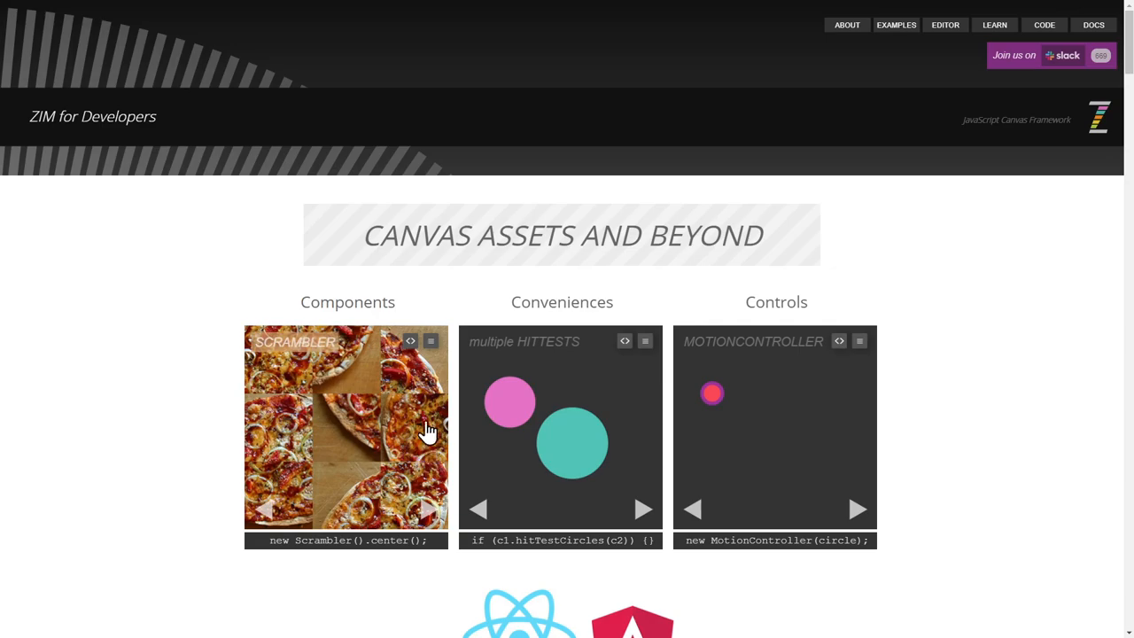
pyautogui.click(427, 508)
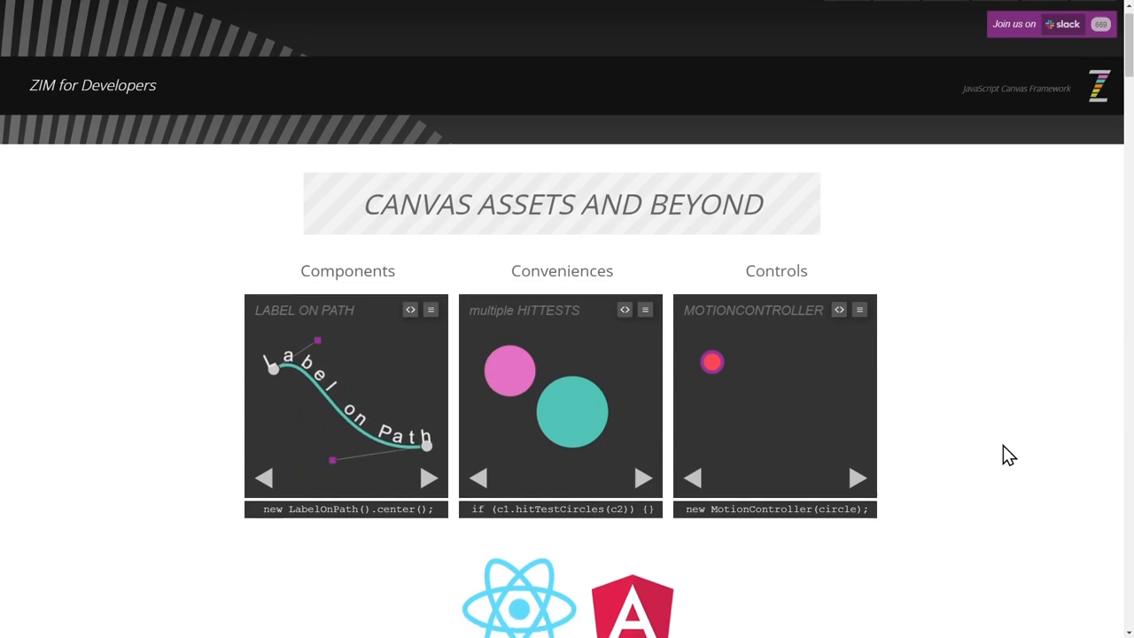
pyautogui.scroll(-3)
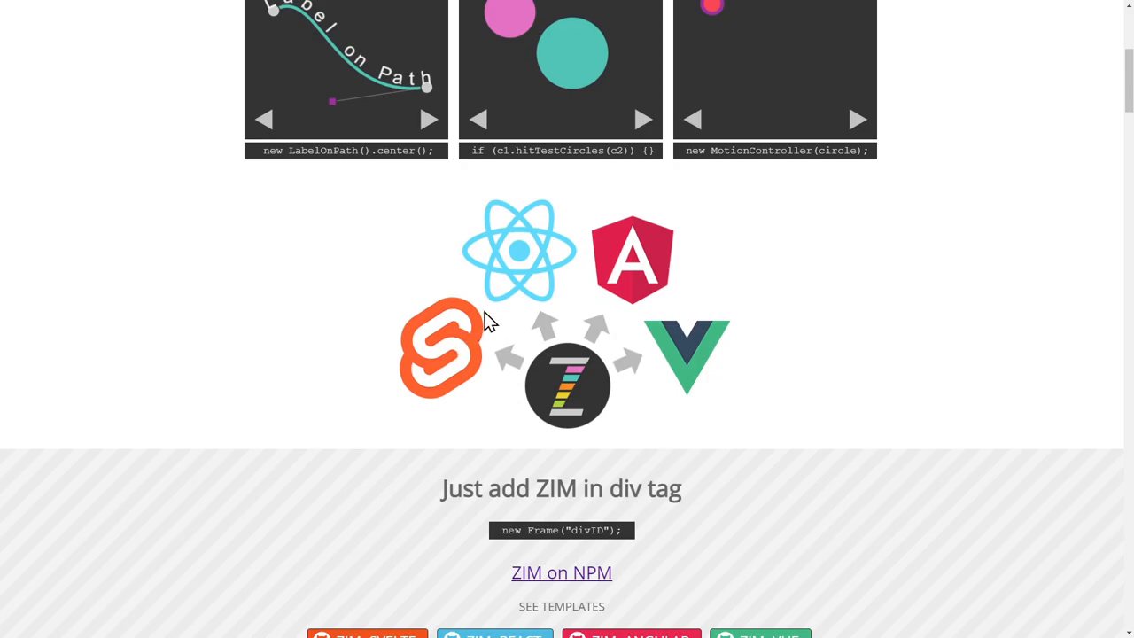
pyautogui.moveTo(727, 364)
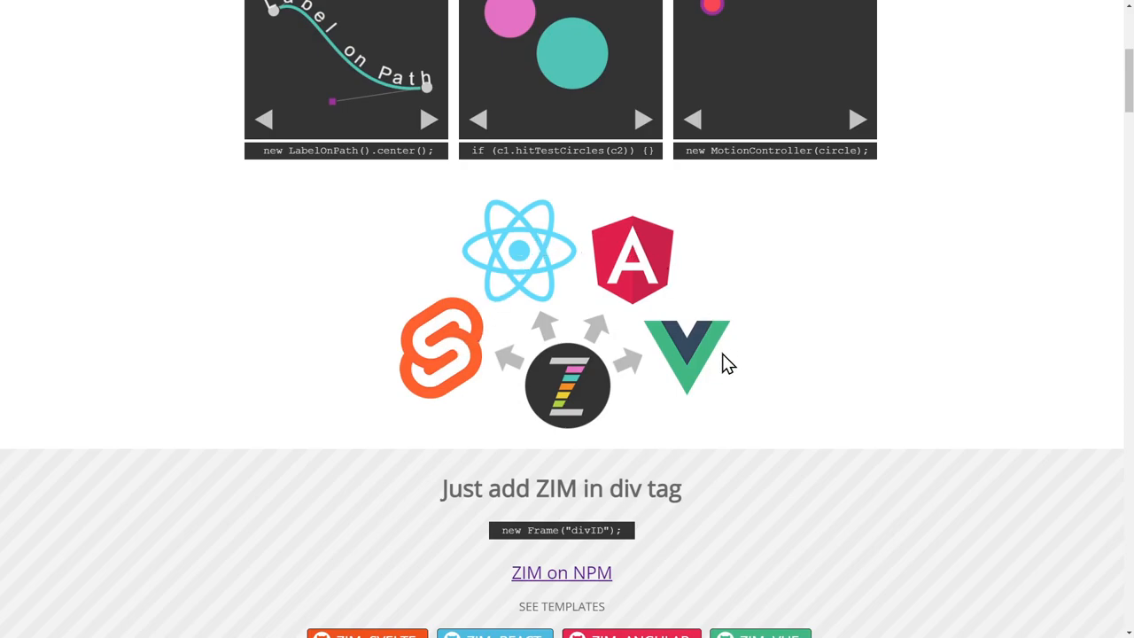
pyautogui.moveTo(778, 361)
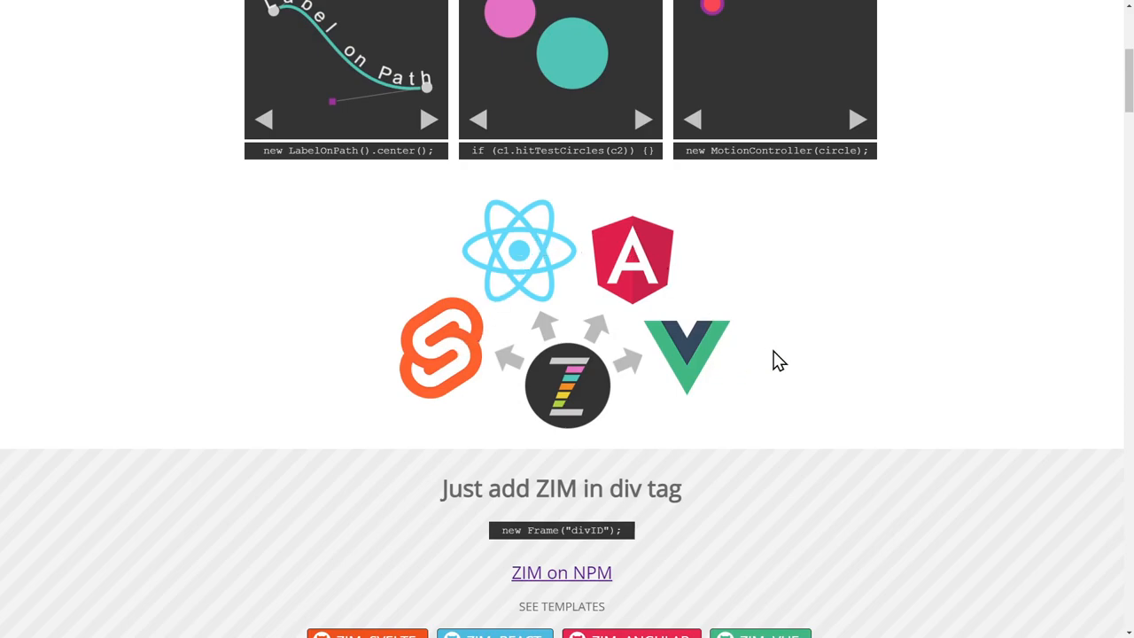
pyautogui.scroll(-3)
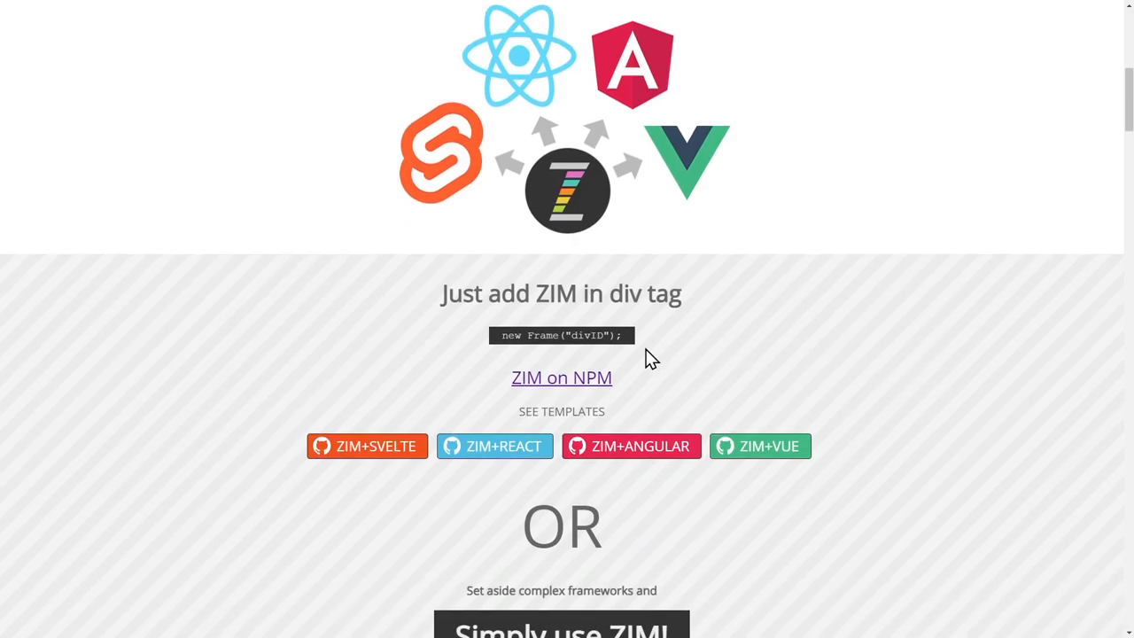
pyautogui.moveTo(525, 337)
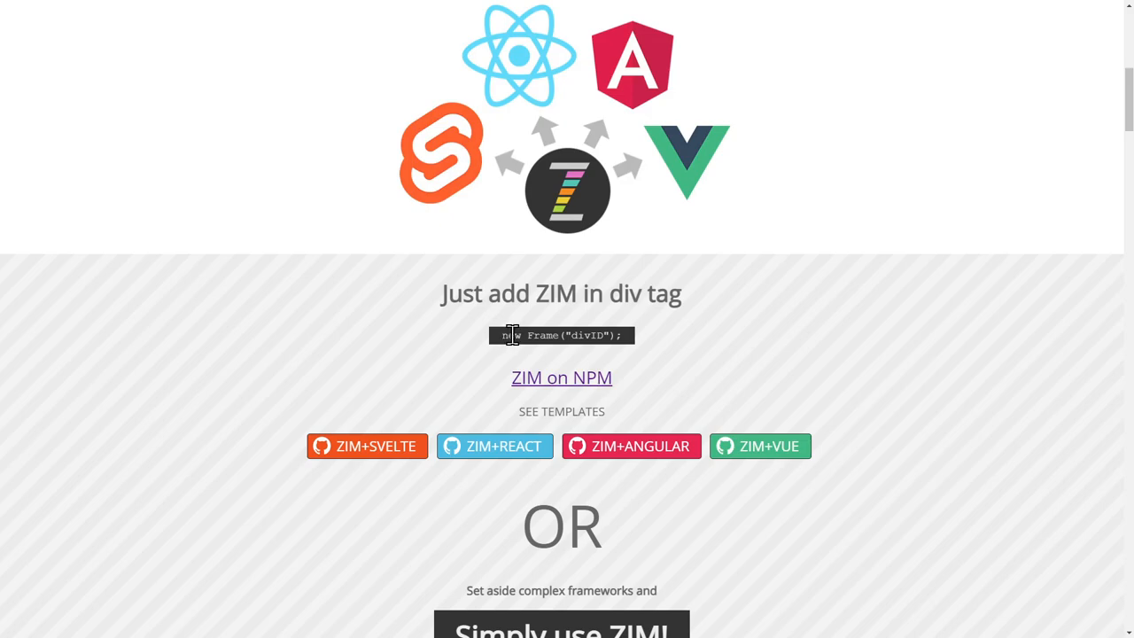
pyautogui.moveTo(641, 345)
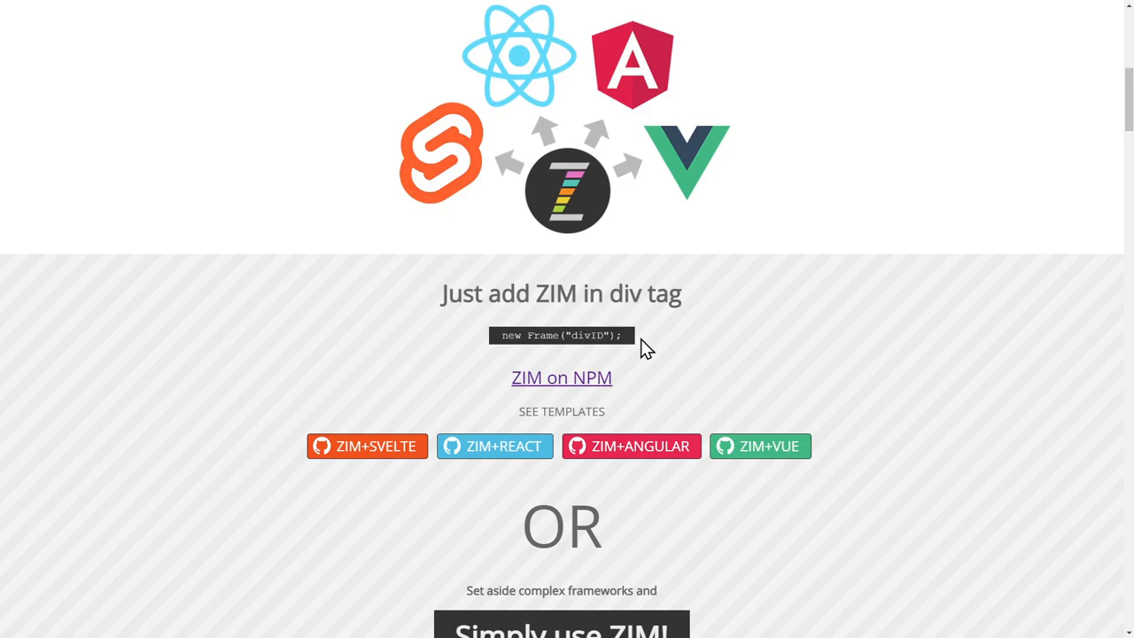
pyautogui.moveTo(760, 346)
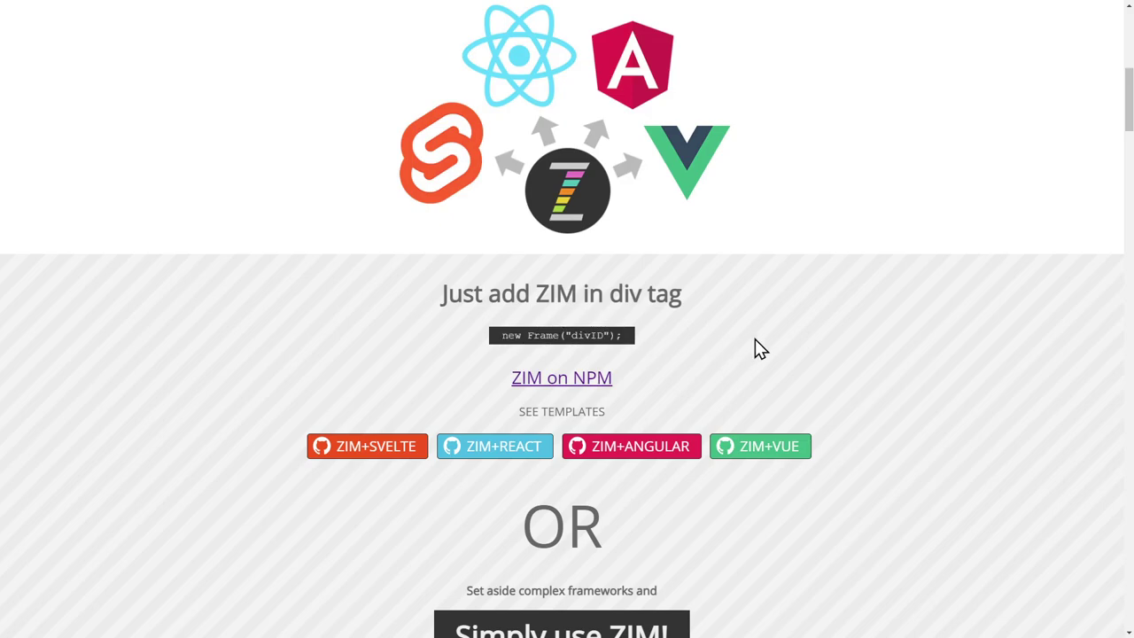
pyautogui.moveTo(562, 377)
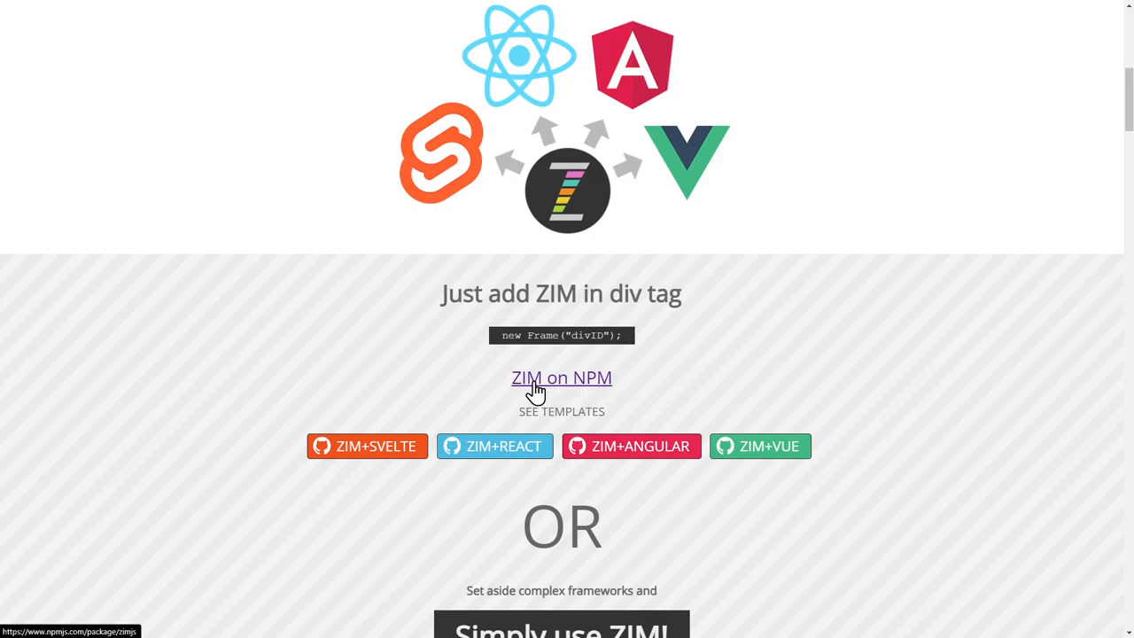
pyautogui.moveTo(475, 409)
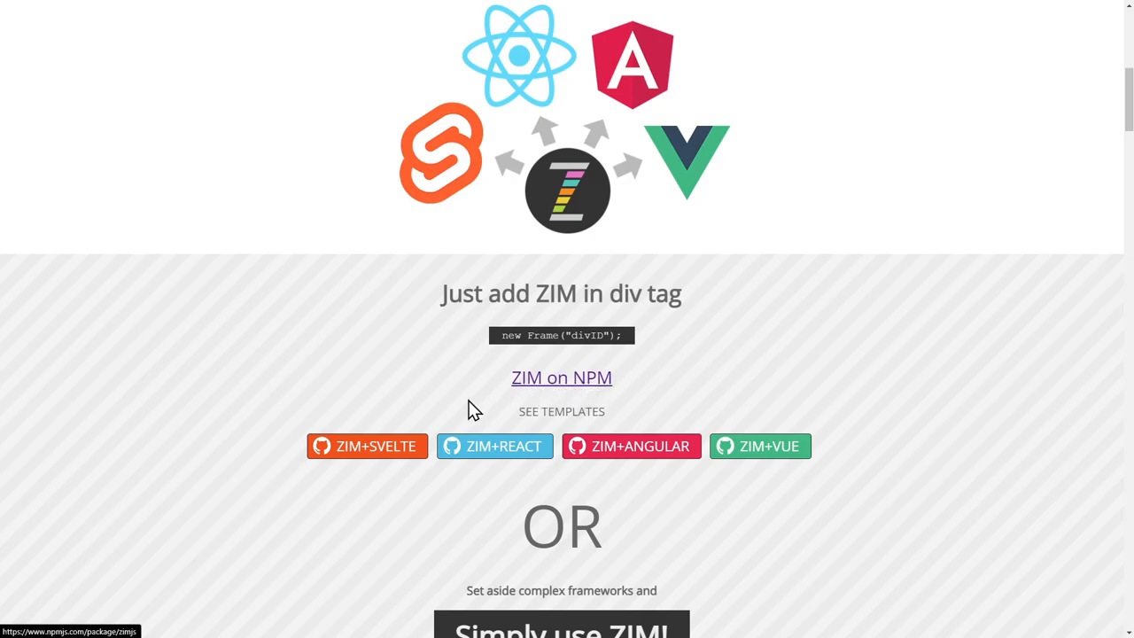
pyautogui.moveTo(886, 429)
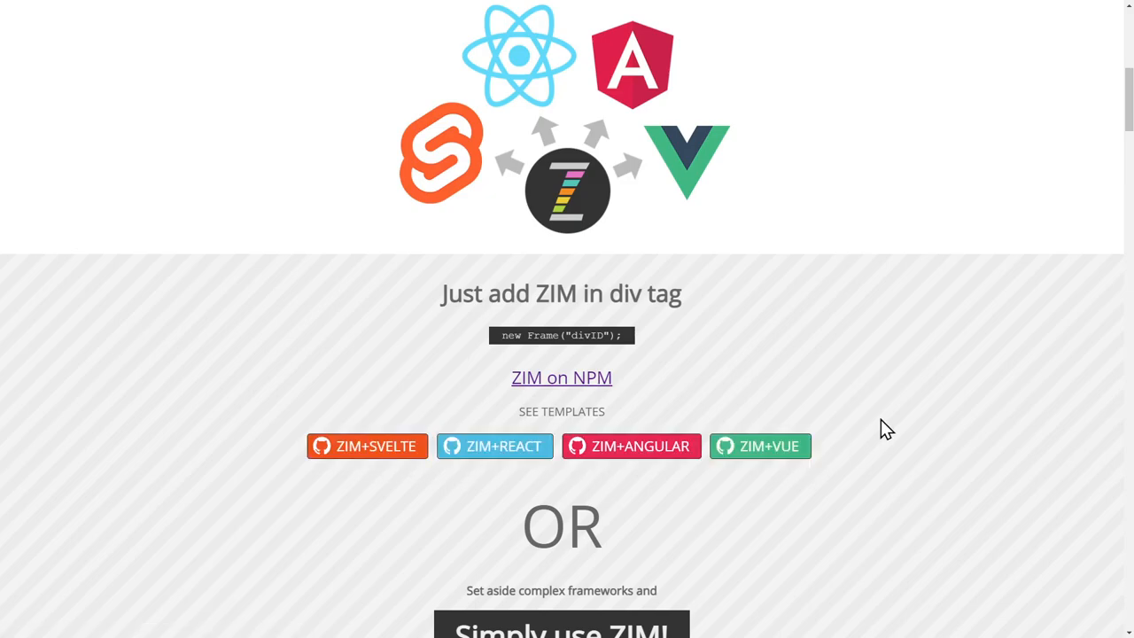
pyautogui.scroll(-3)
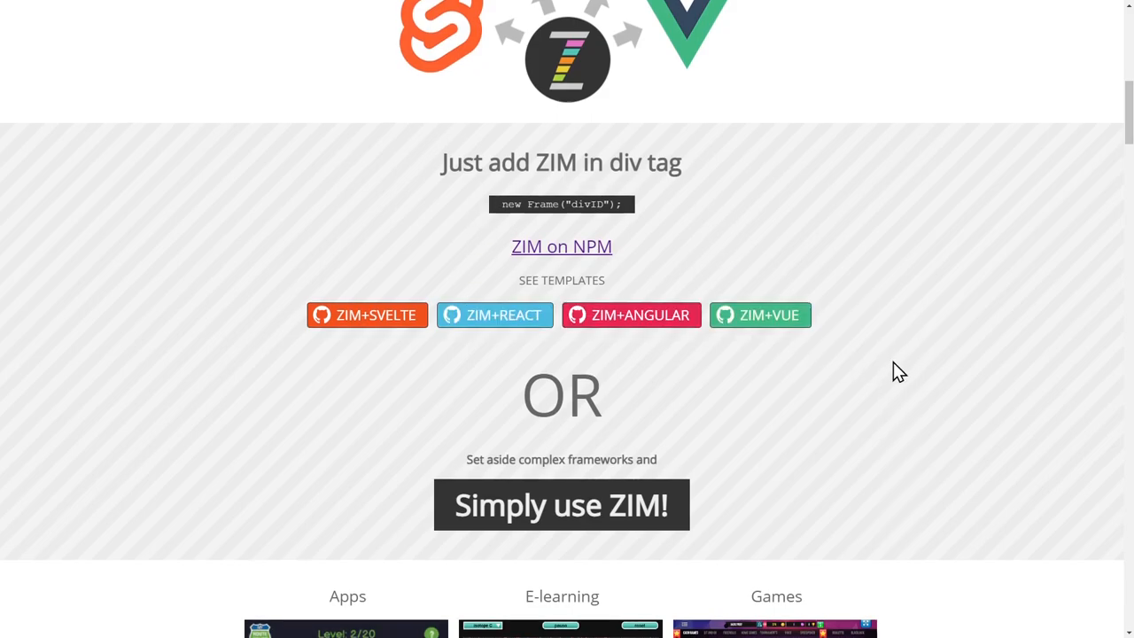
pyautogui.scroll(3)
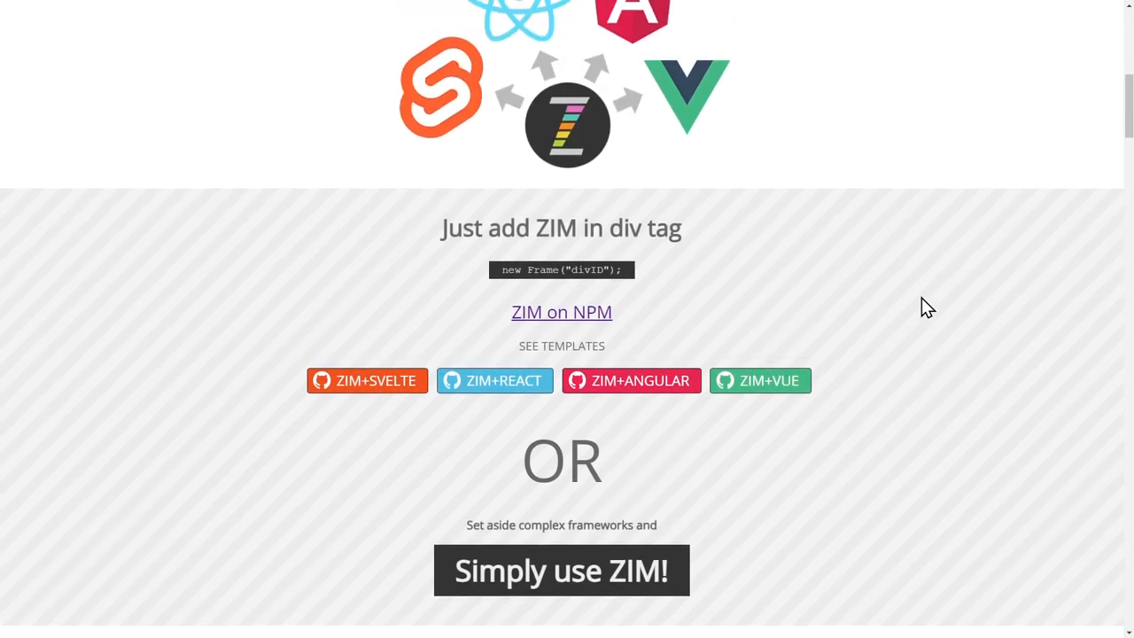
pyautogui.scroll(3)
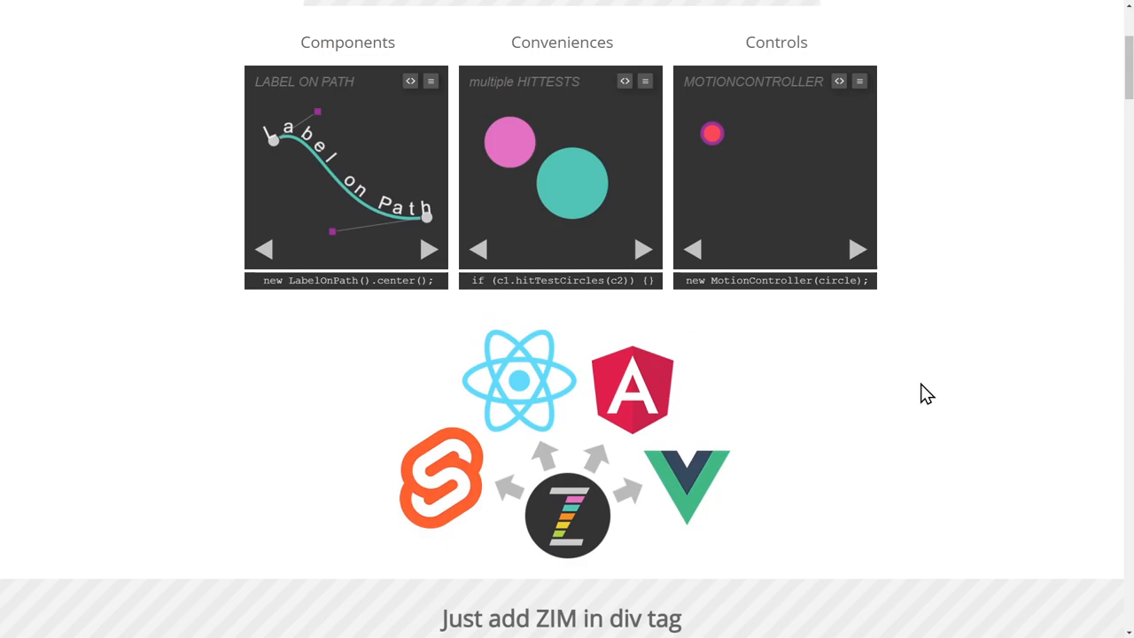
pyautogui.scroll(-3)
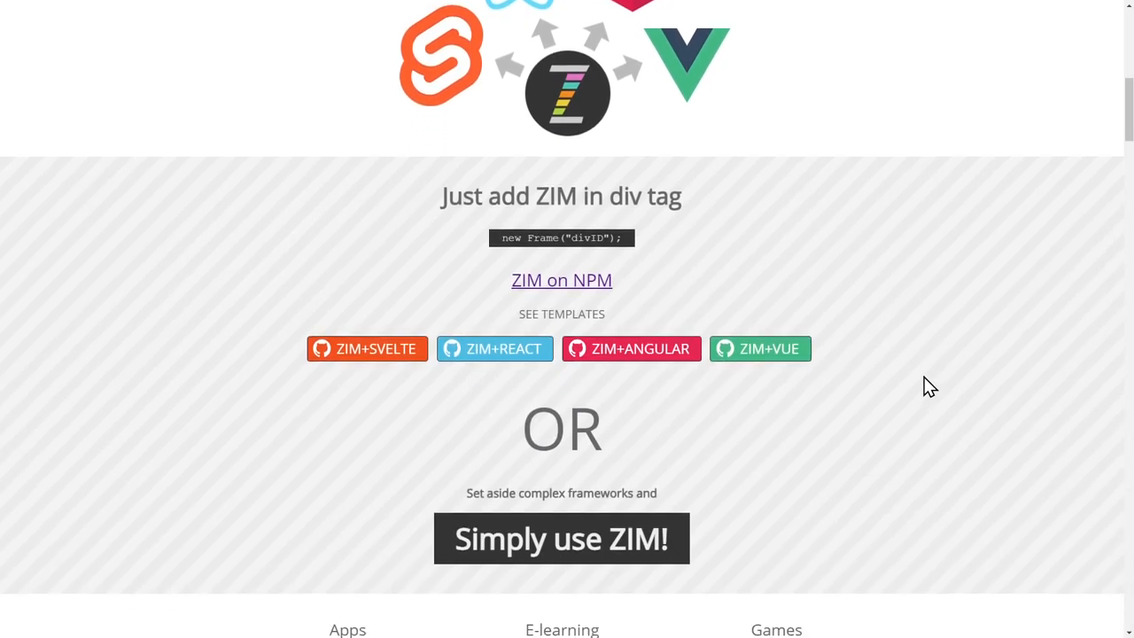
pyautogui.scroll(-3)
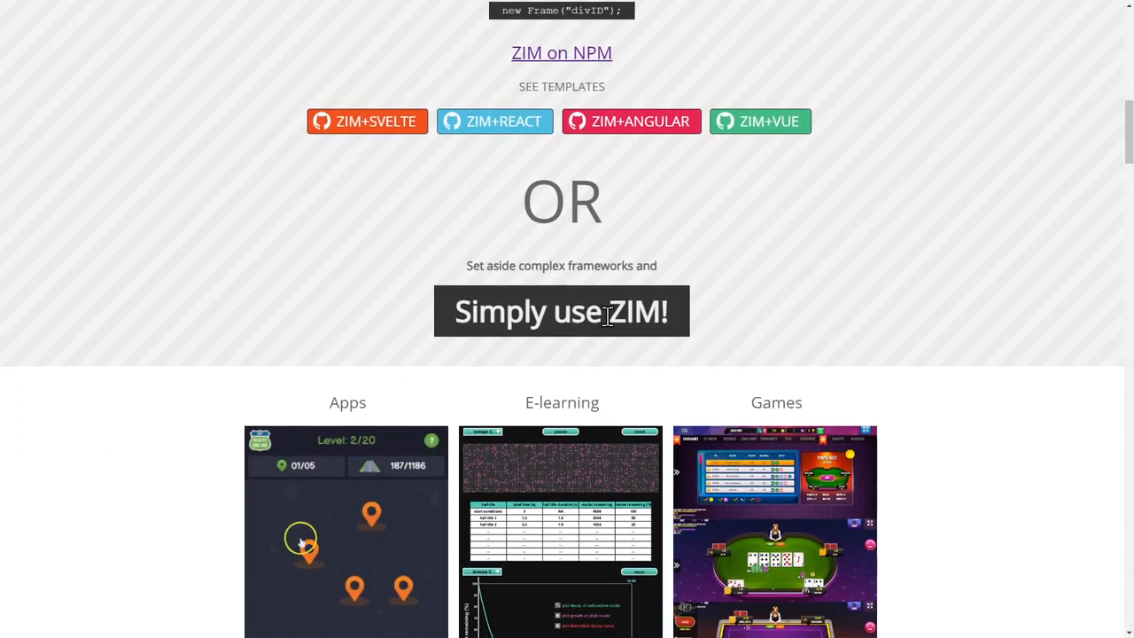
pyautogui.scroll(-3)
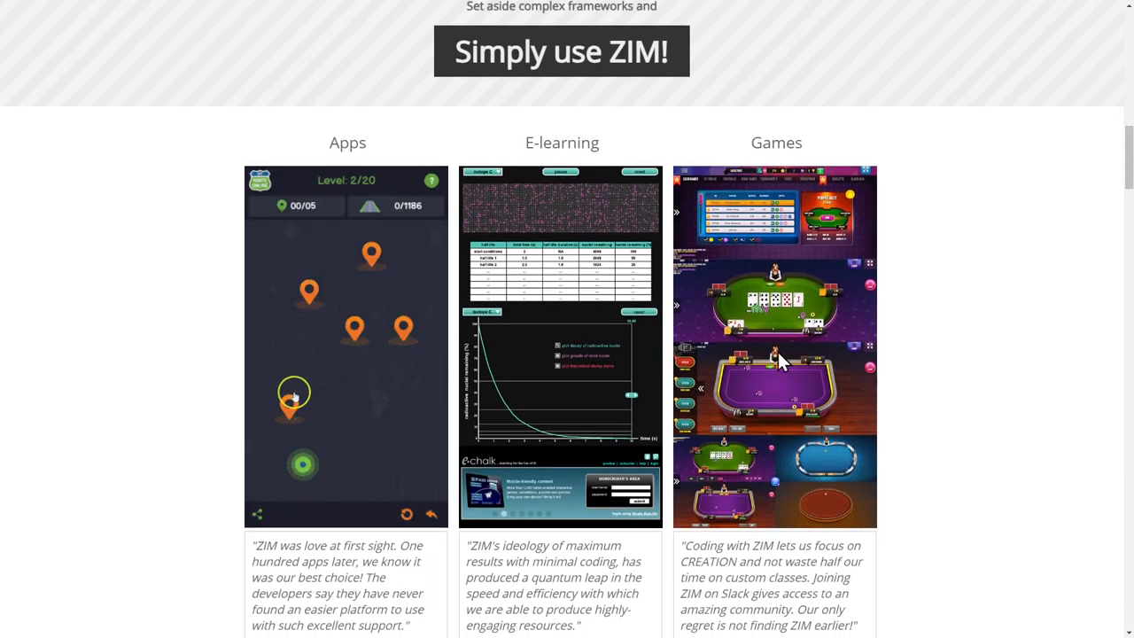
pyautogui.scroll(-3)
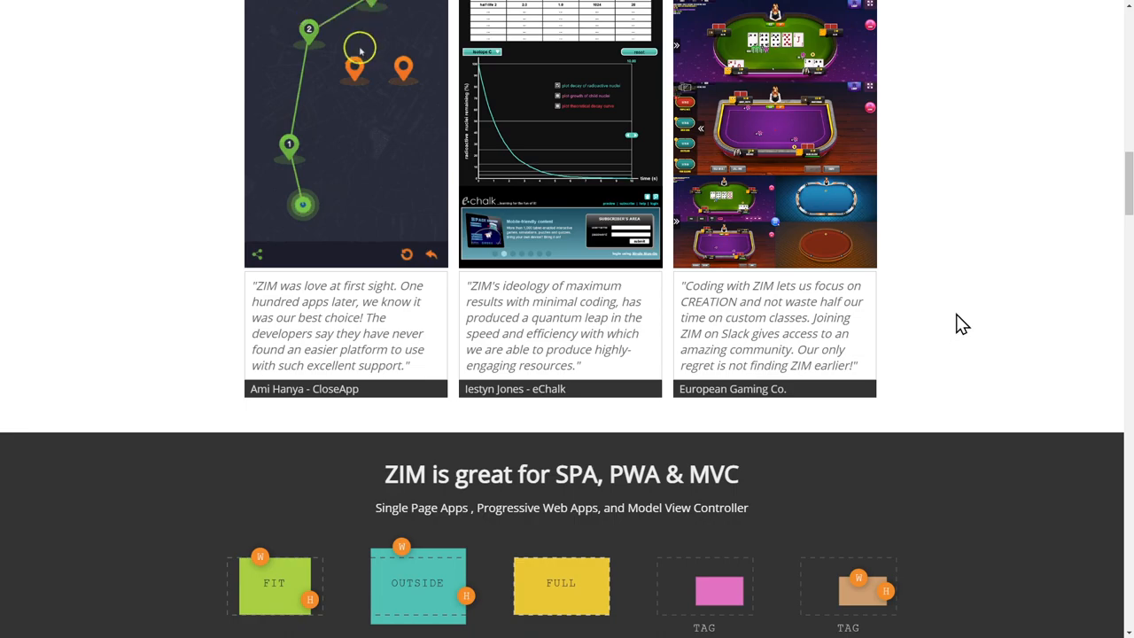
pyautogui.scroll(-3)
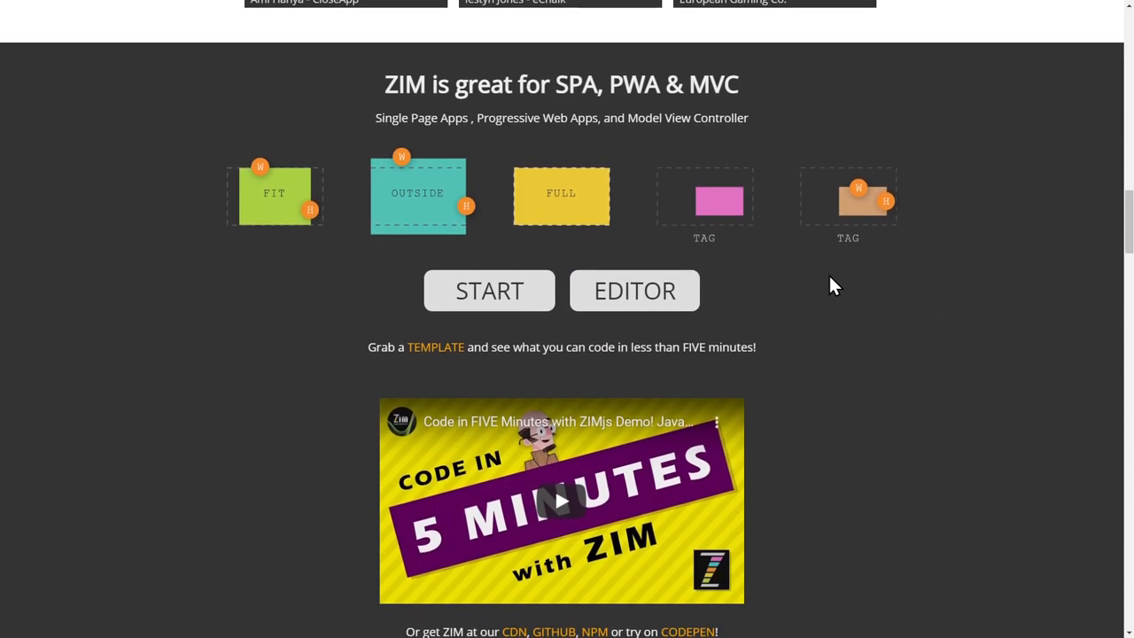
pyautogui.moveTo(489, 293)
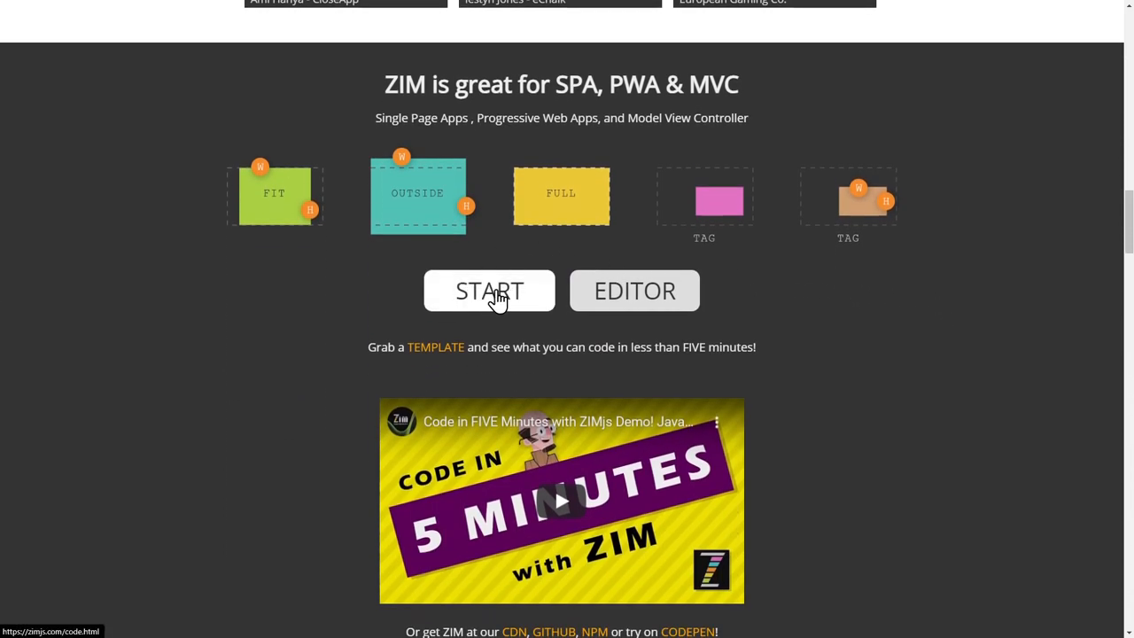
pyautogui.click(489, 291)
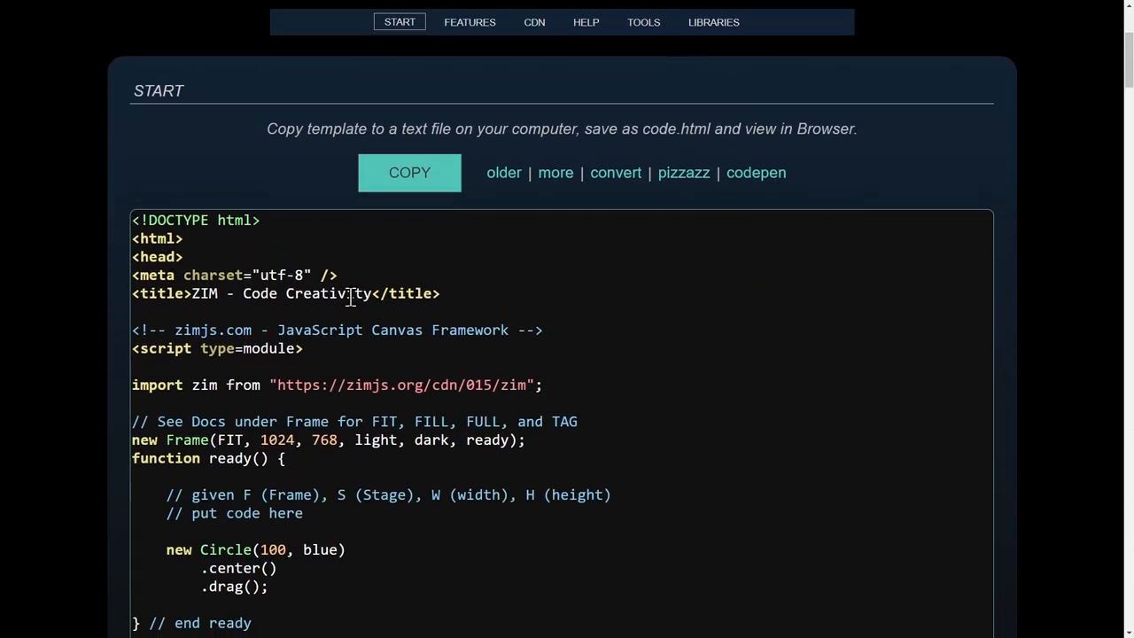
pyautogui.scroll(-3)
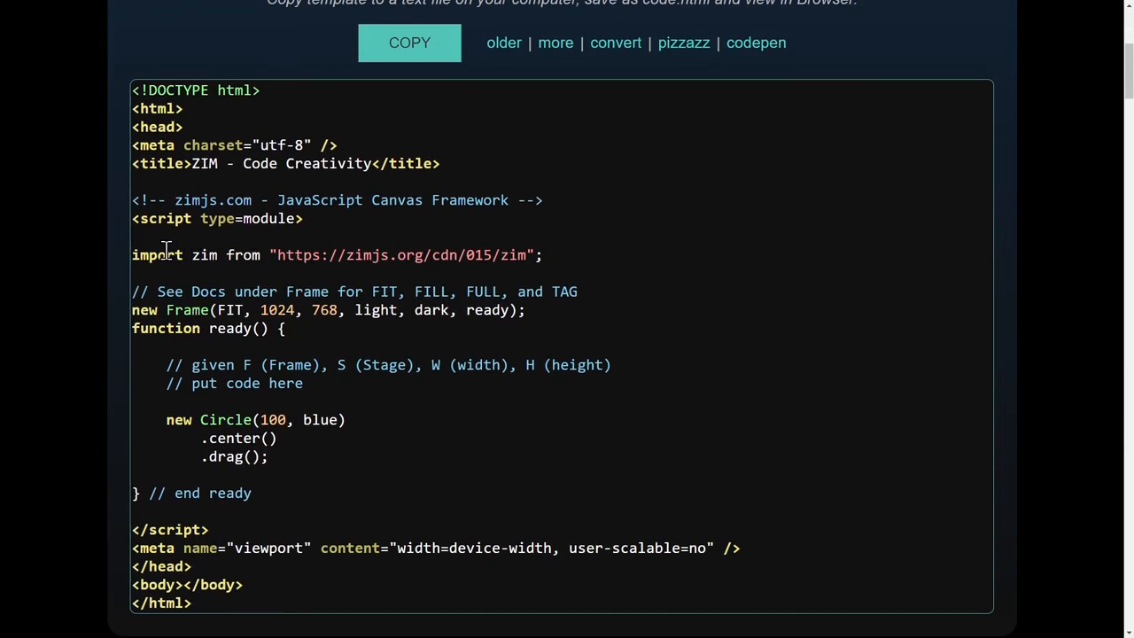
pyautogui.tripleClick(336, 255)
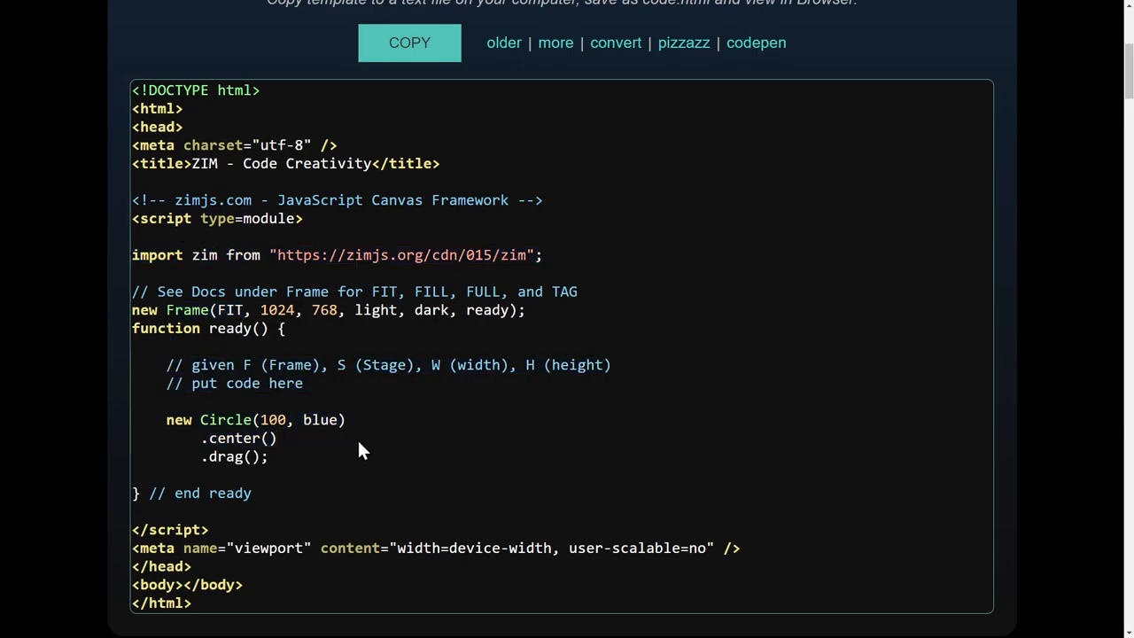
pyautogui.moveTo(482, 276)
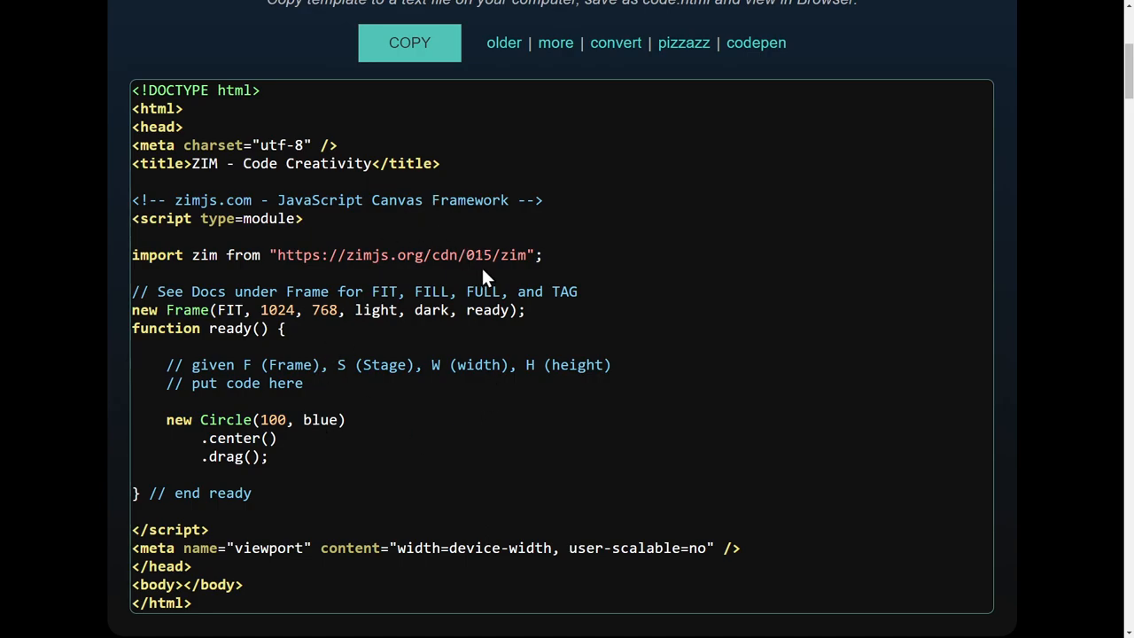
pyautogui.moveTo(493, 262)
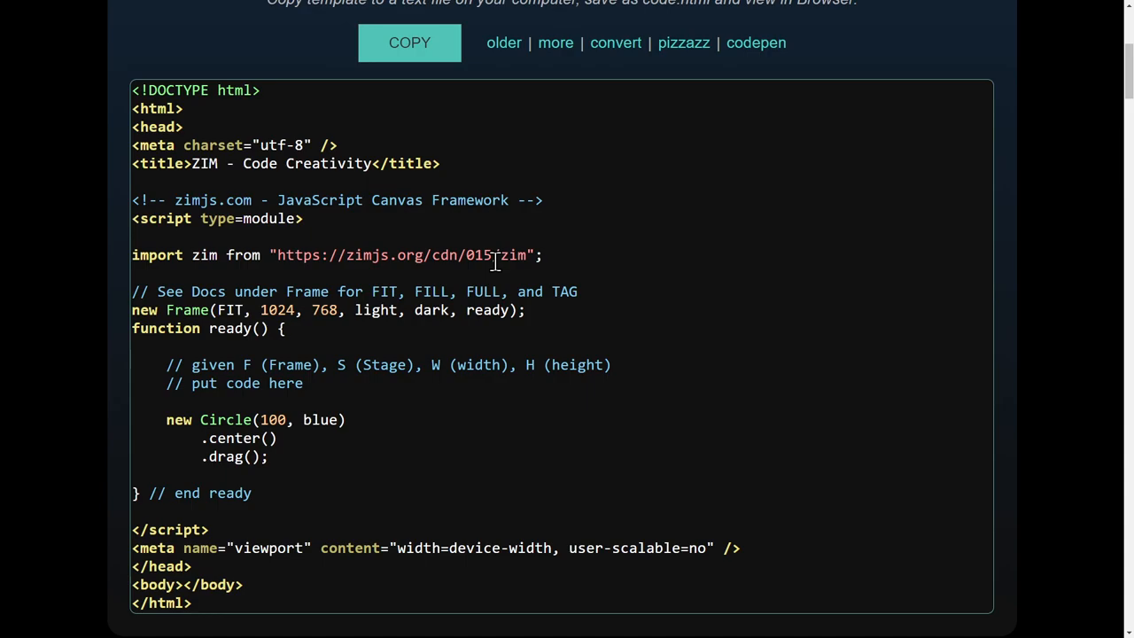
pyautogui.moveTo(531, 276)
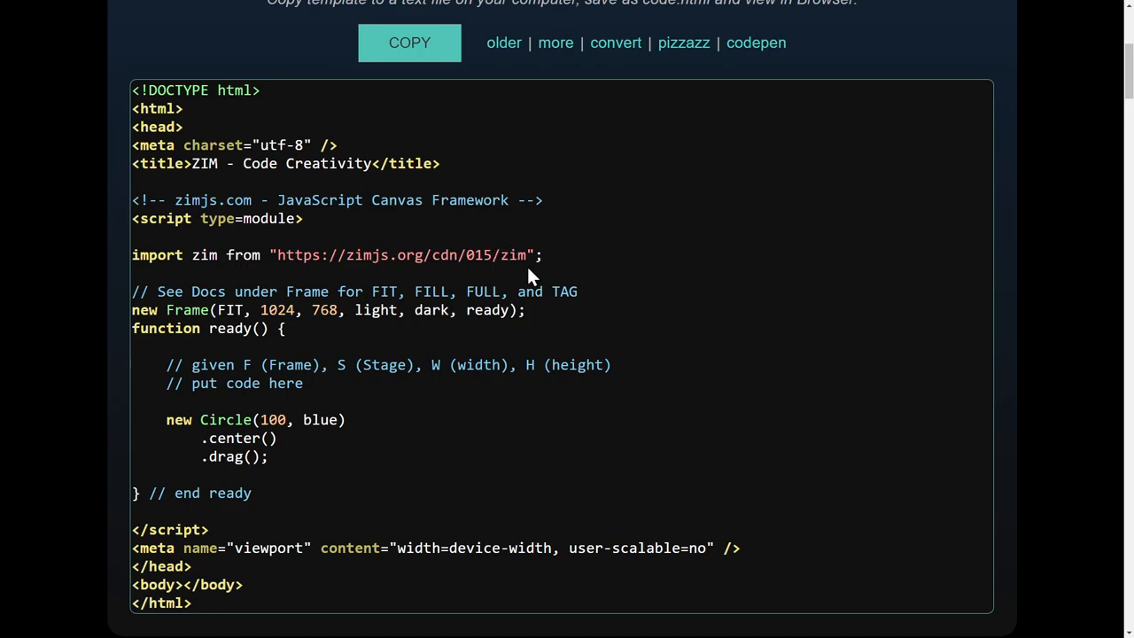
pyautogui.moveTo(266, 183)
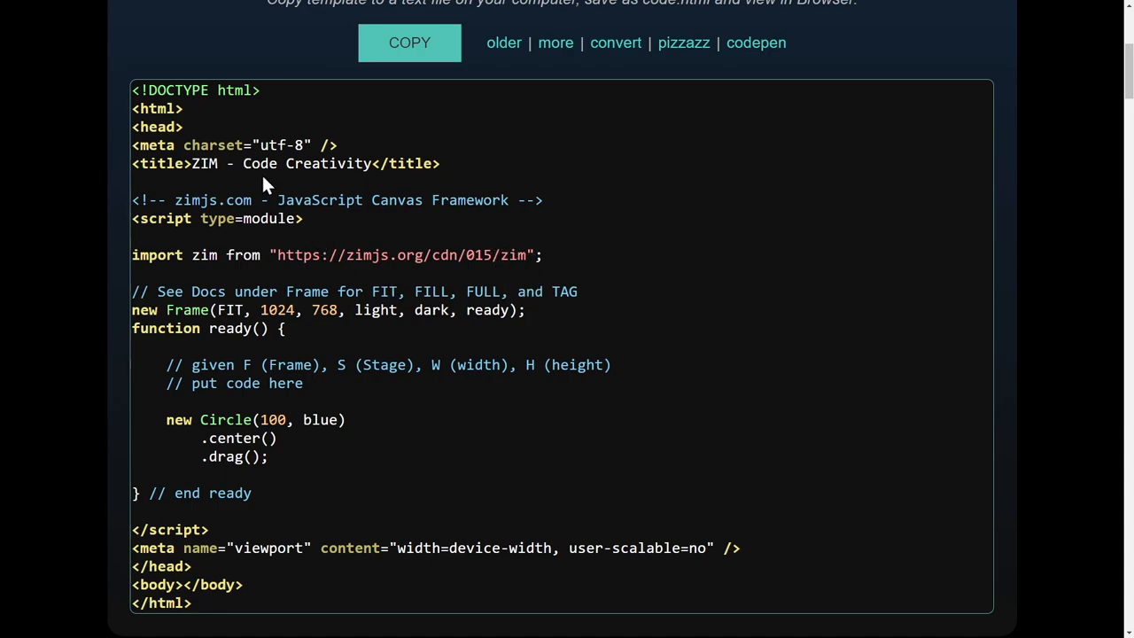
pyautogui.moveTo(500, 388)
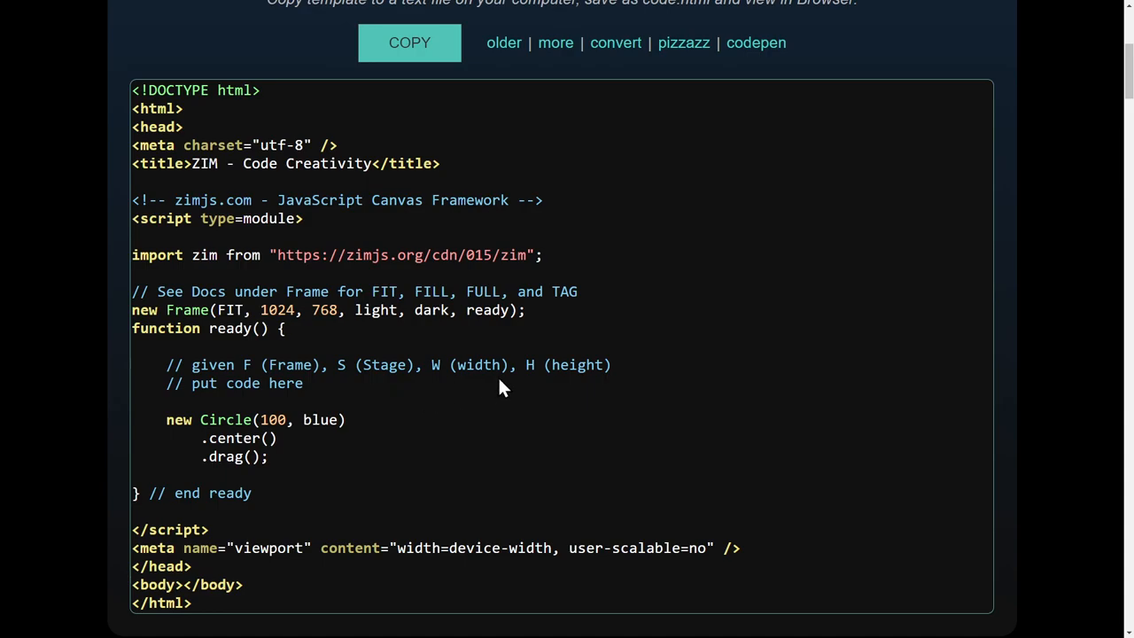
pyautogui.scroll(3)
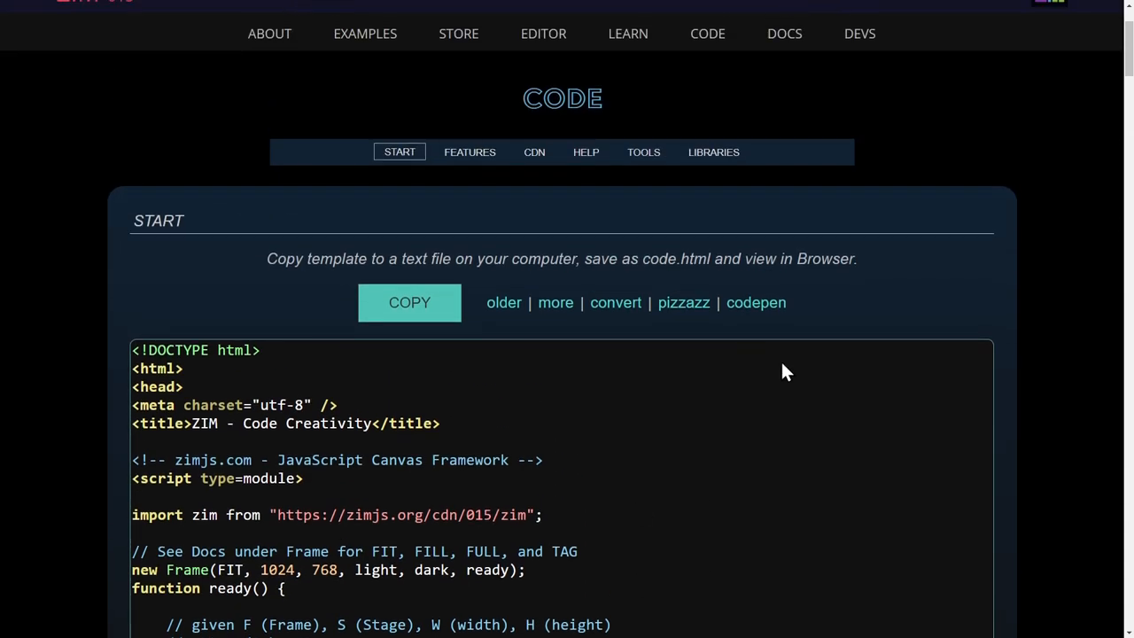
# - Return to the zimjs.com home page and scroll through its components, style and color picker showcases
pyautogui.scroll(3)
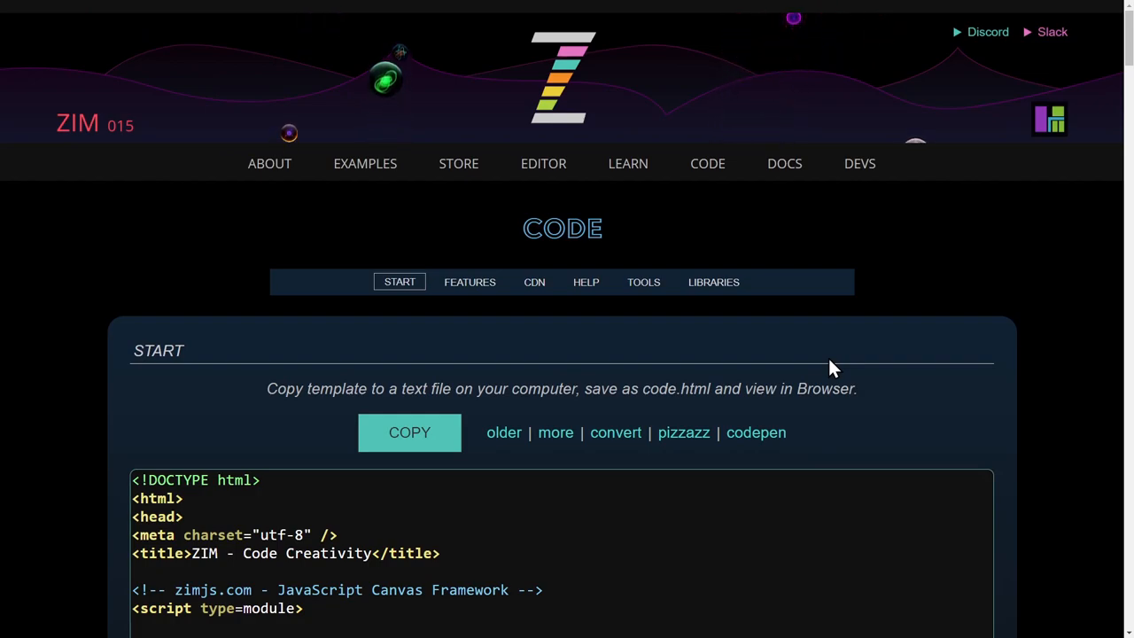
pyautogui.moveTo(776, 306)
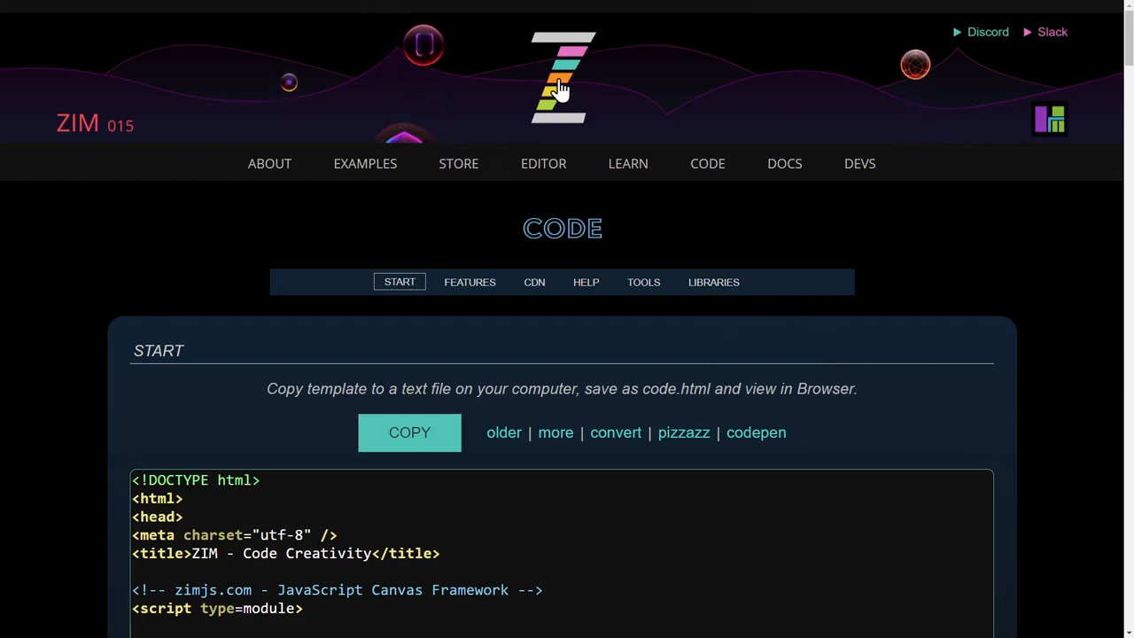
pyautogui.scroll(-3)
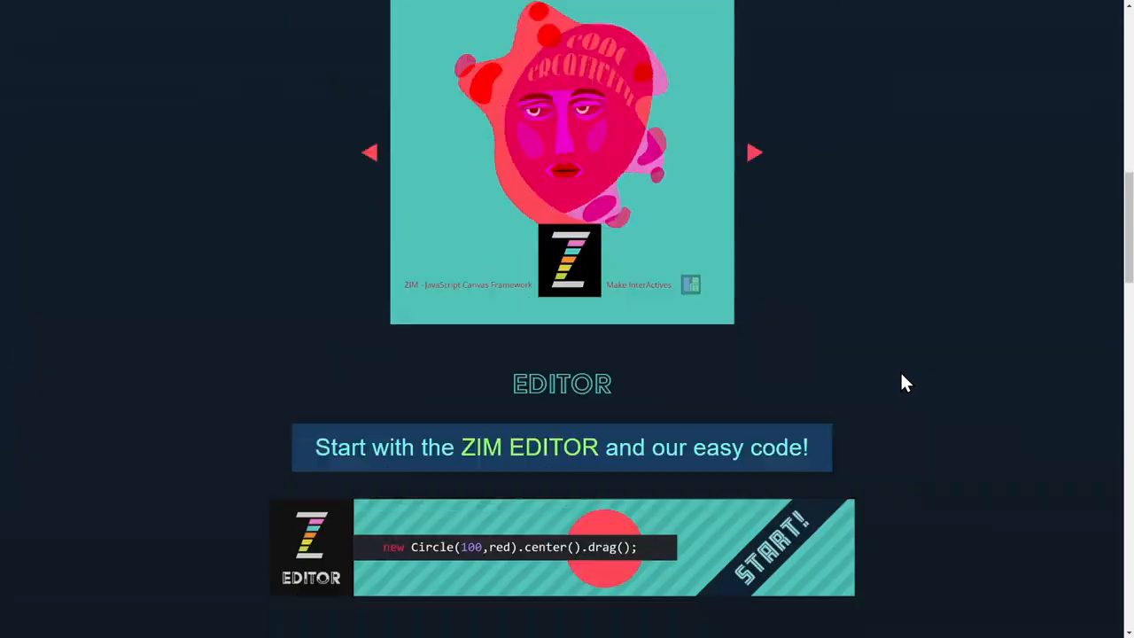
pyautogui.scroll(-3)
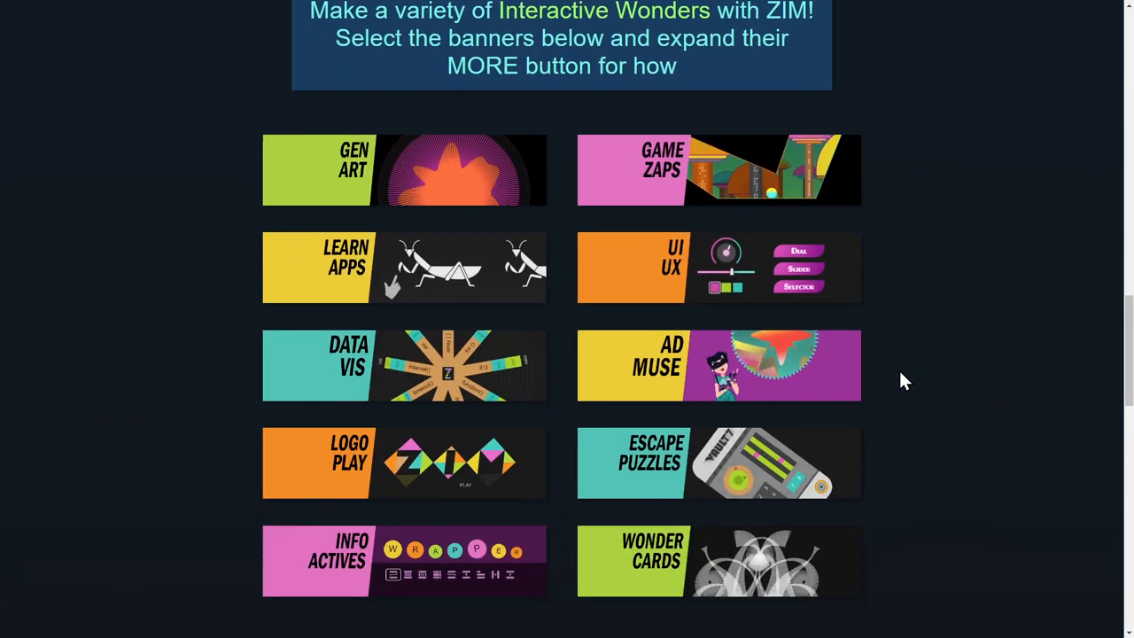
pyautogui.click(718, 265)
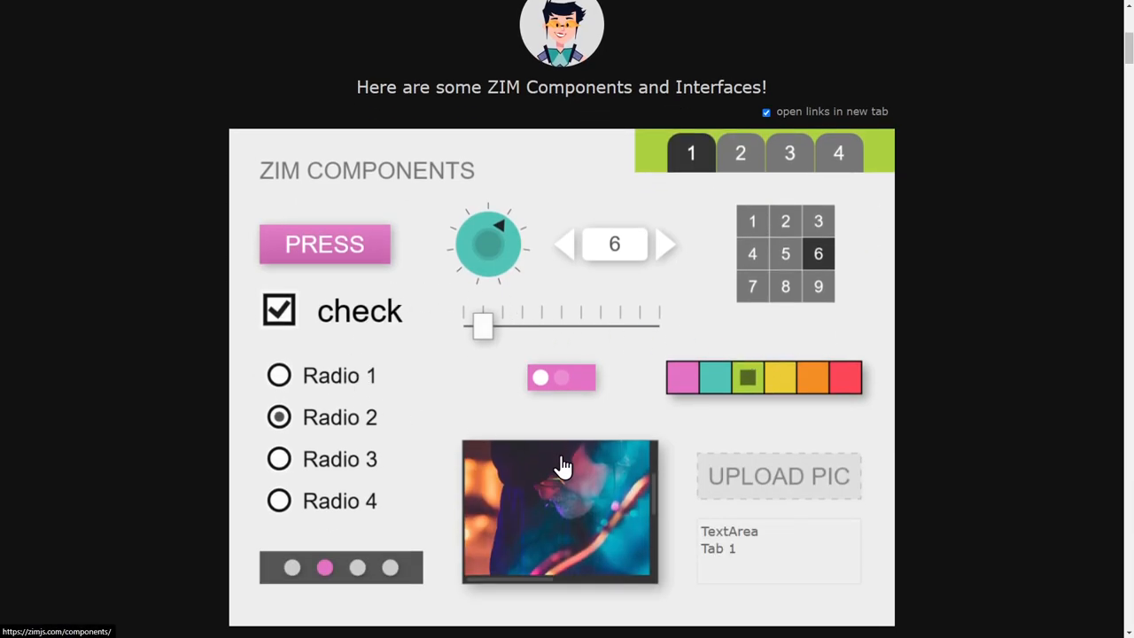
pyautogui.scroll(-3)
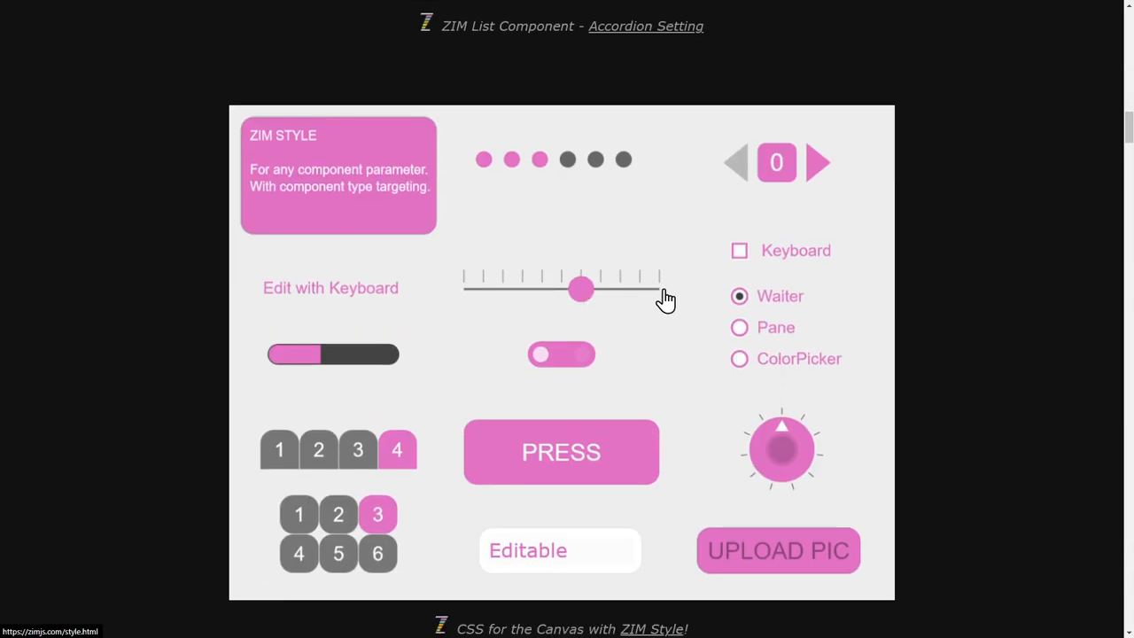
pyautogui.scroll(-3)
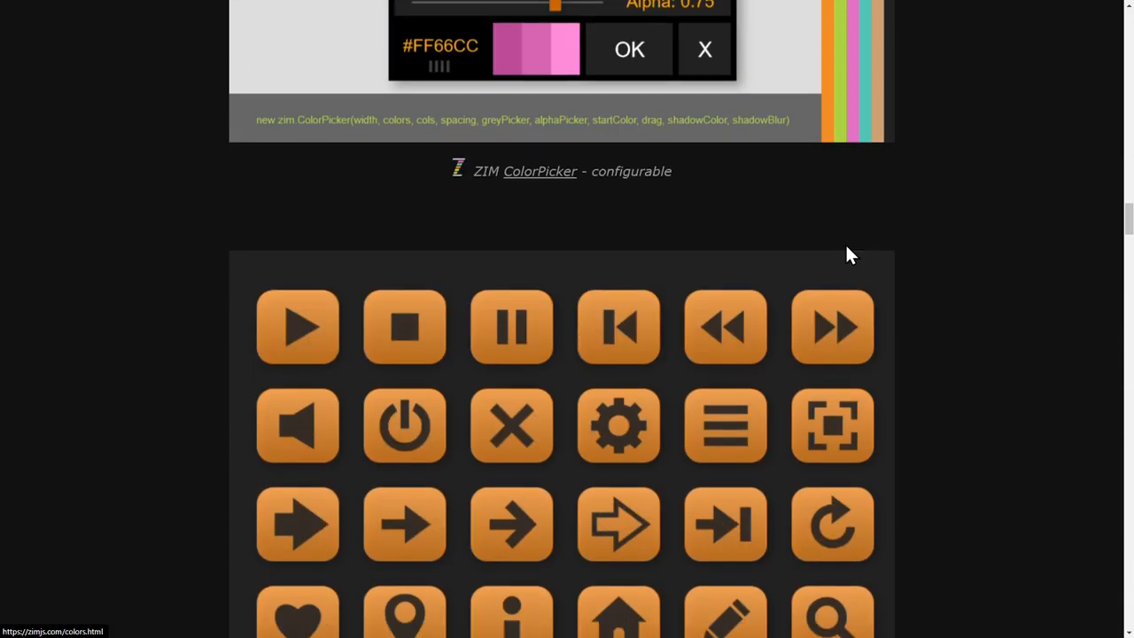
pyautogui.scroll(-3)
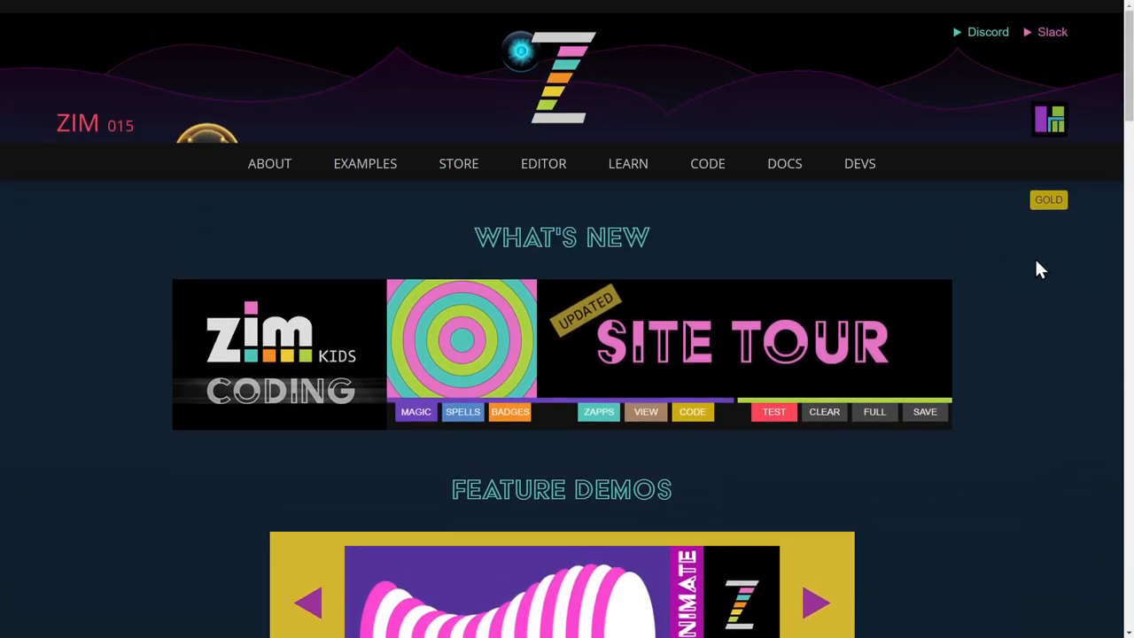
# - Return to the ZIM for Developers page via DEVS in the top navigation
pyautogui.click(858, 163)
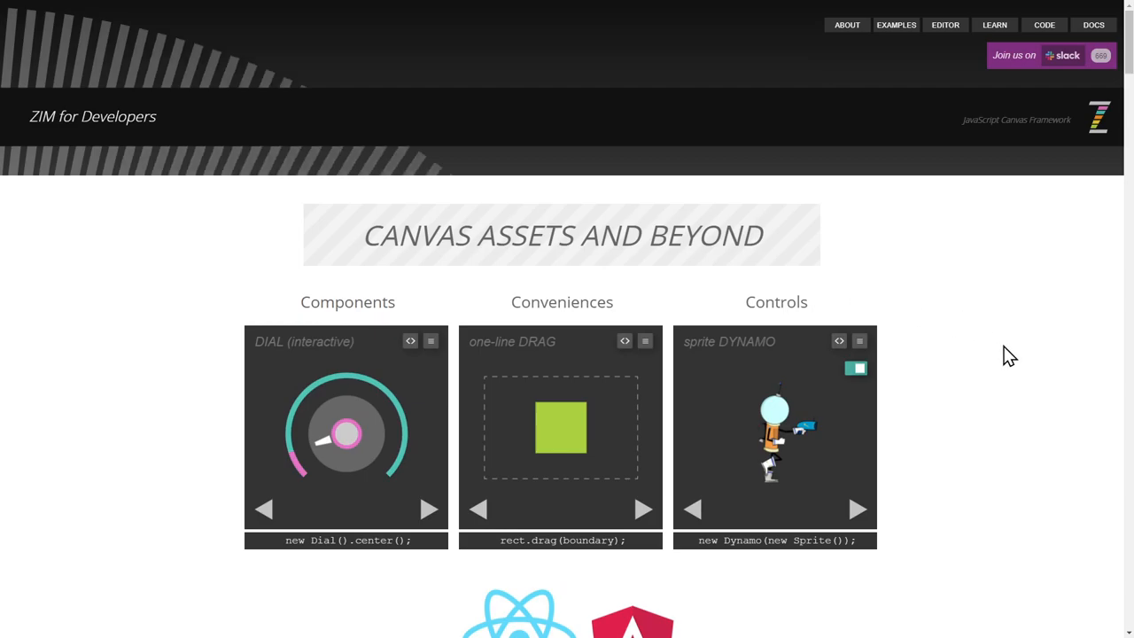
pyautogui.moveTo(998, 354)
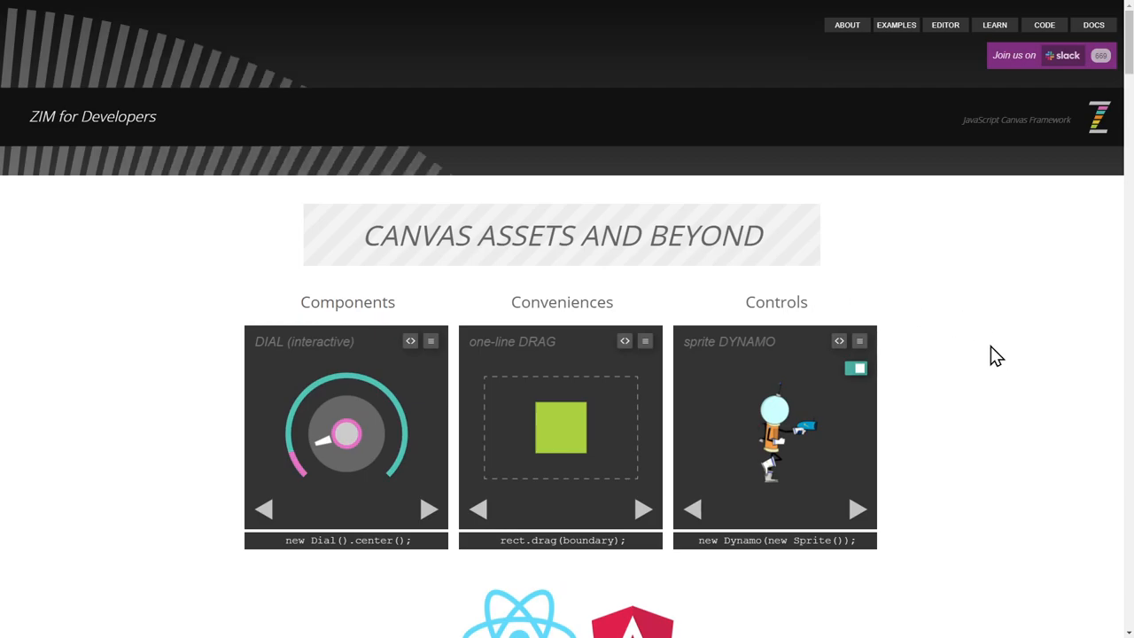
pyautogui.moveTo(847, 25)
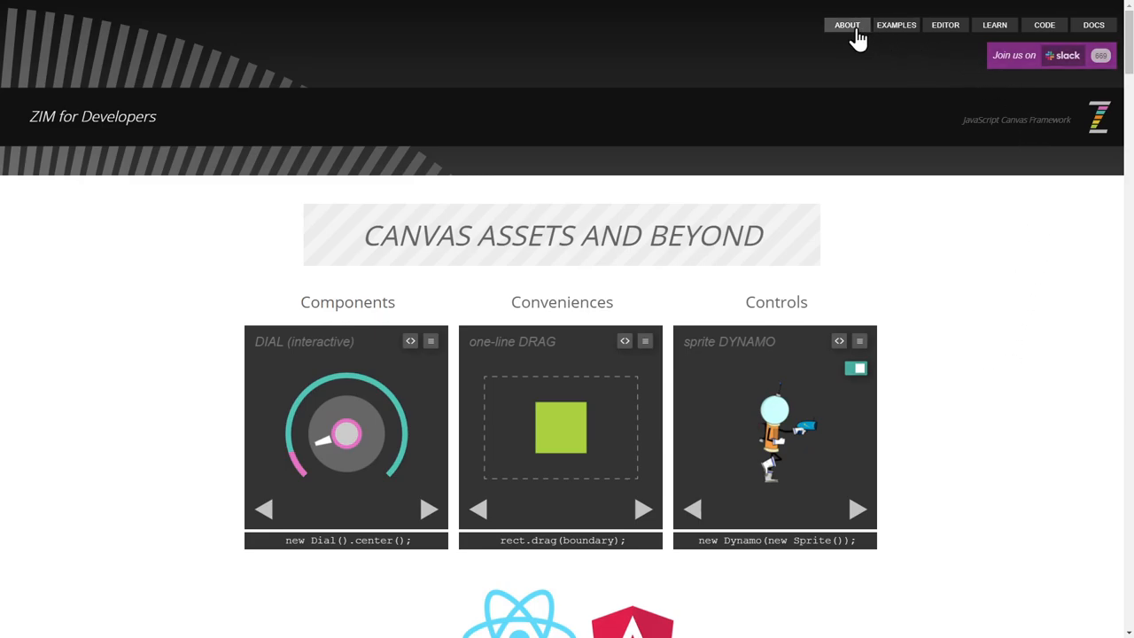
pyautogui.moveTo(1044, 25)
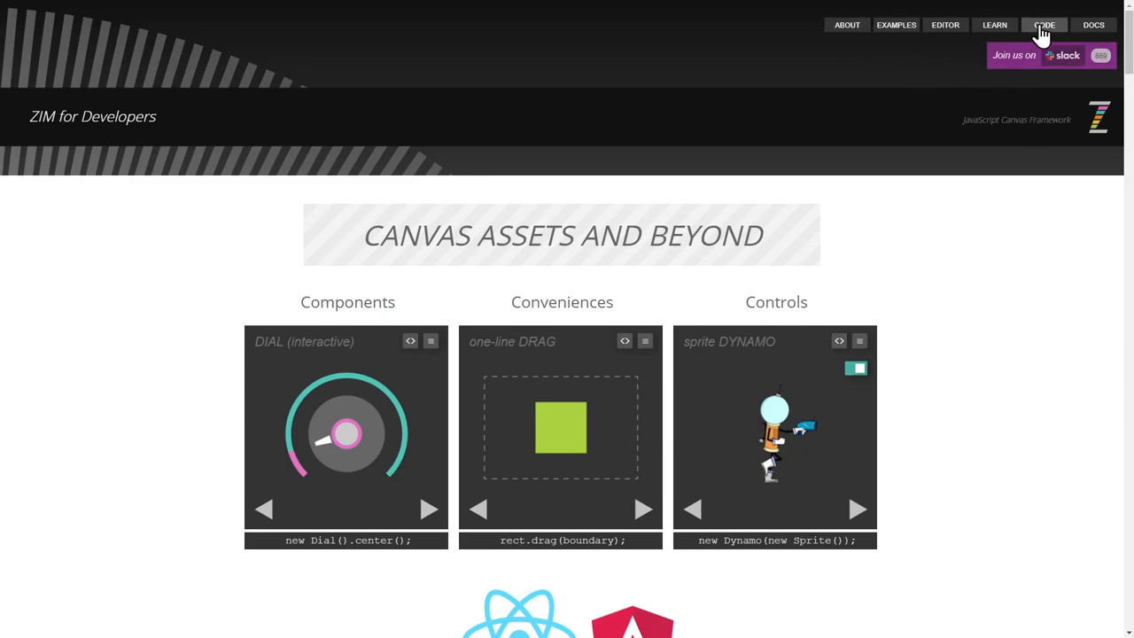
# - Go to the CODE page's Libraries section and scroll down through ZIM Socket, Game, Physics, Three to Pizzazz, Cam and Base
pyautogui.click(1045, 25)
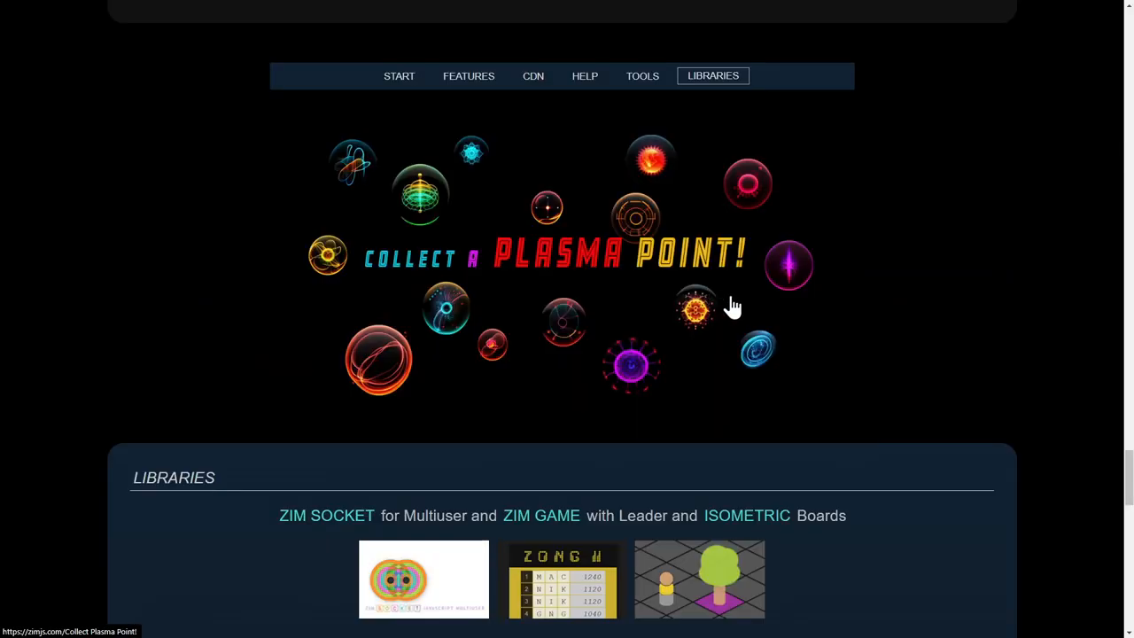
pyautogui.scroll(-3)
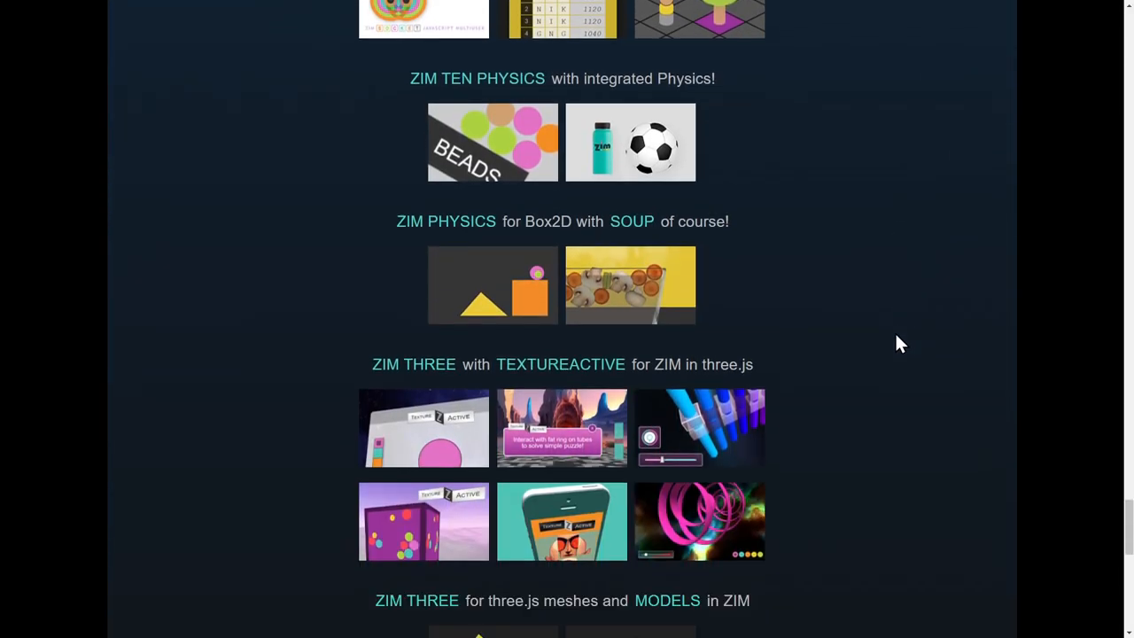
pyautogui.scroll(3)
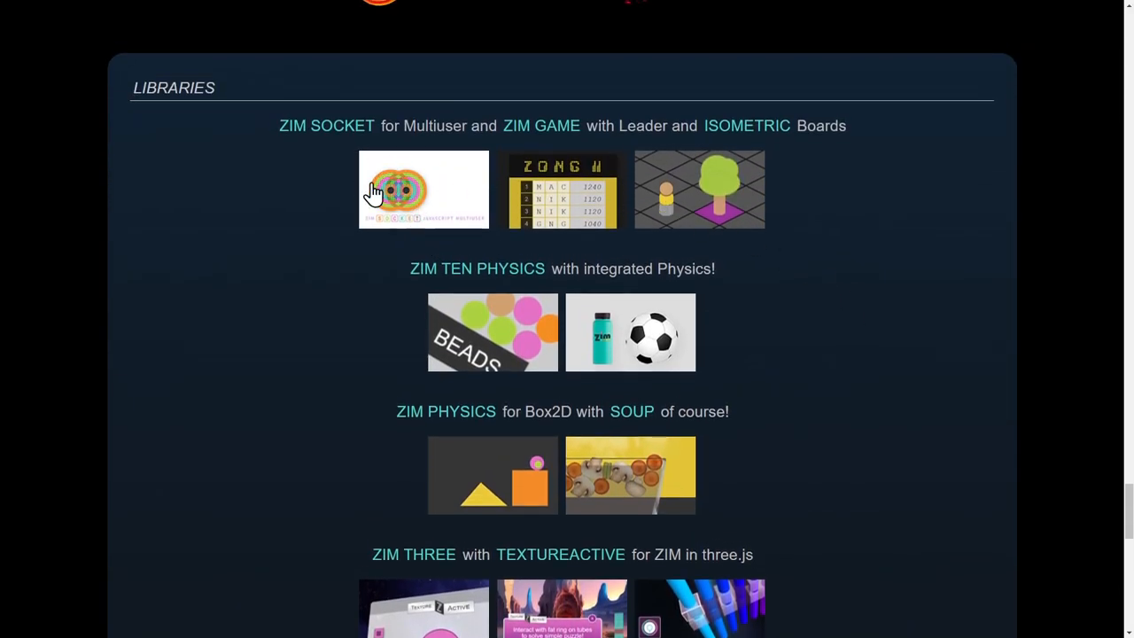
pyautogui.moveTo(574, 204)
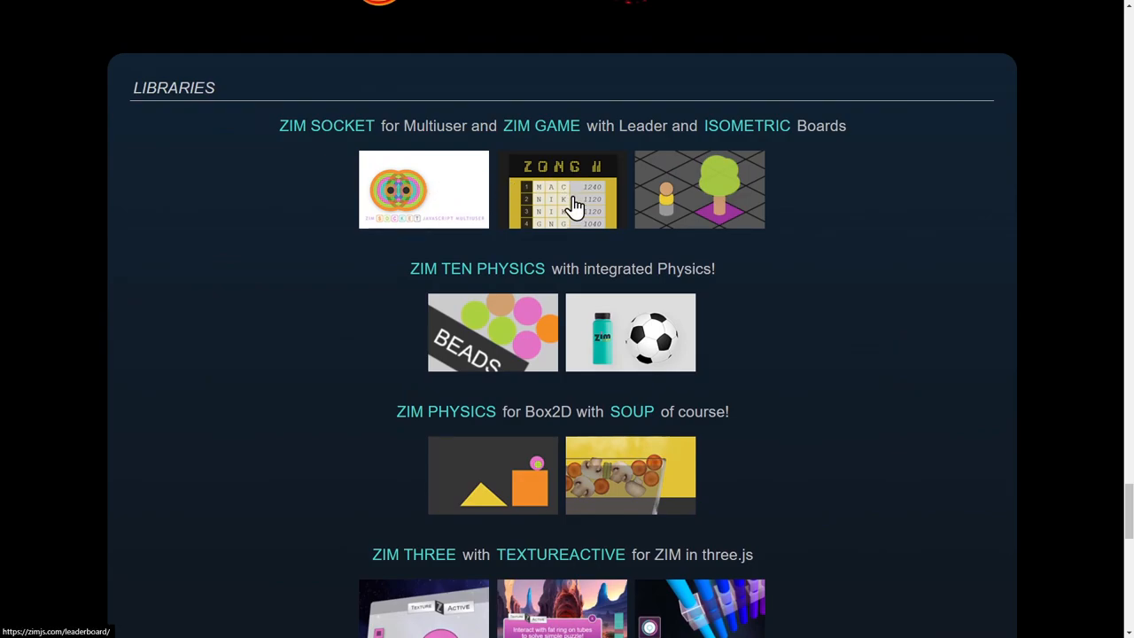
pyautogui.scroll(-3)
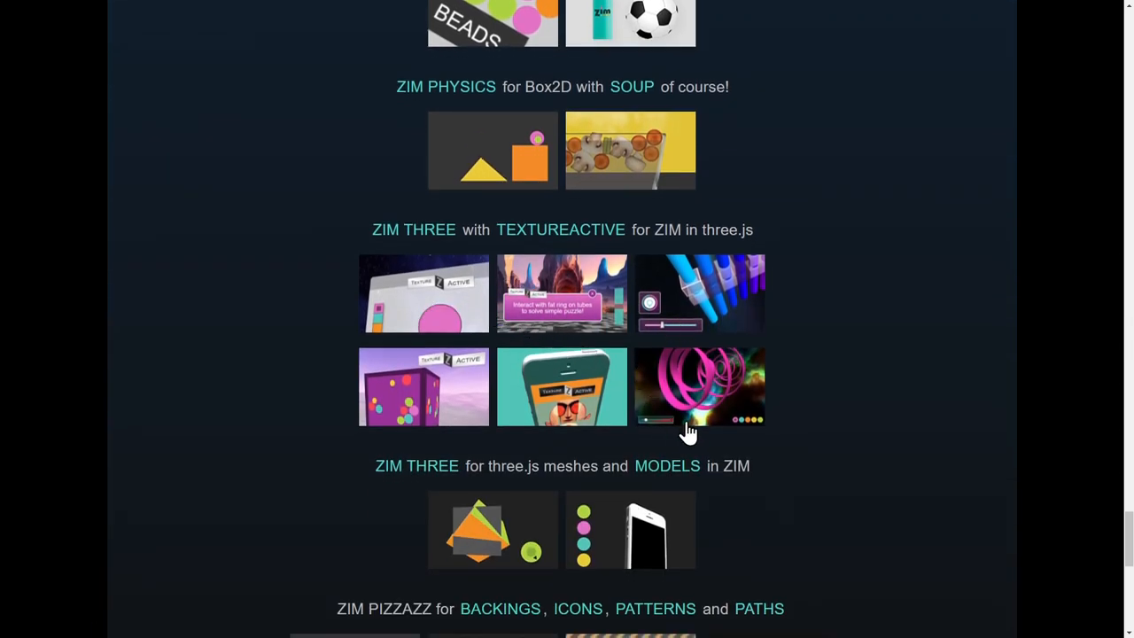
pyautogui.scroll(-3)
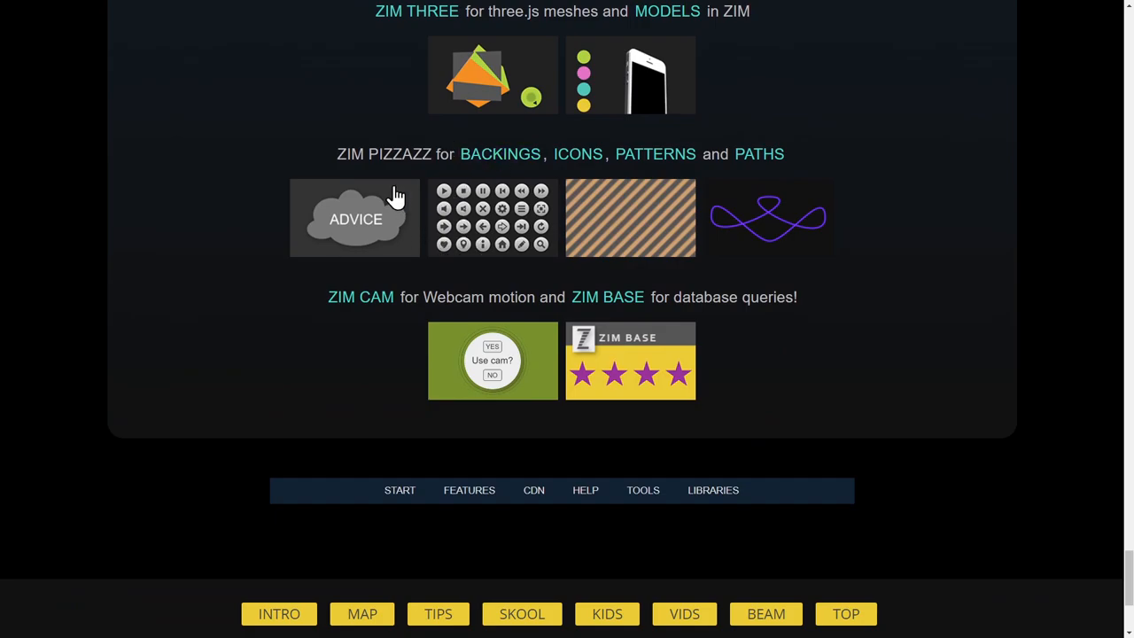
pyautogui.moveTo(425, 326)
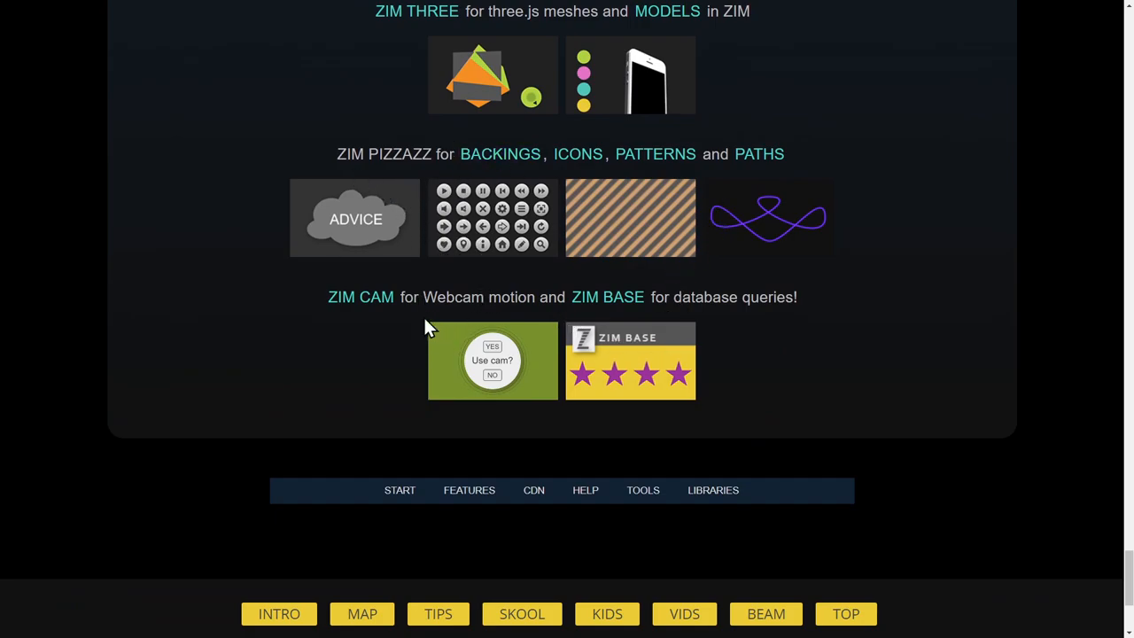
pyautogui.moveTo(638, 366)
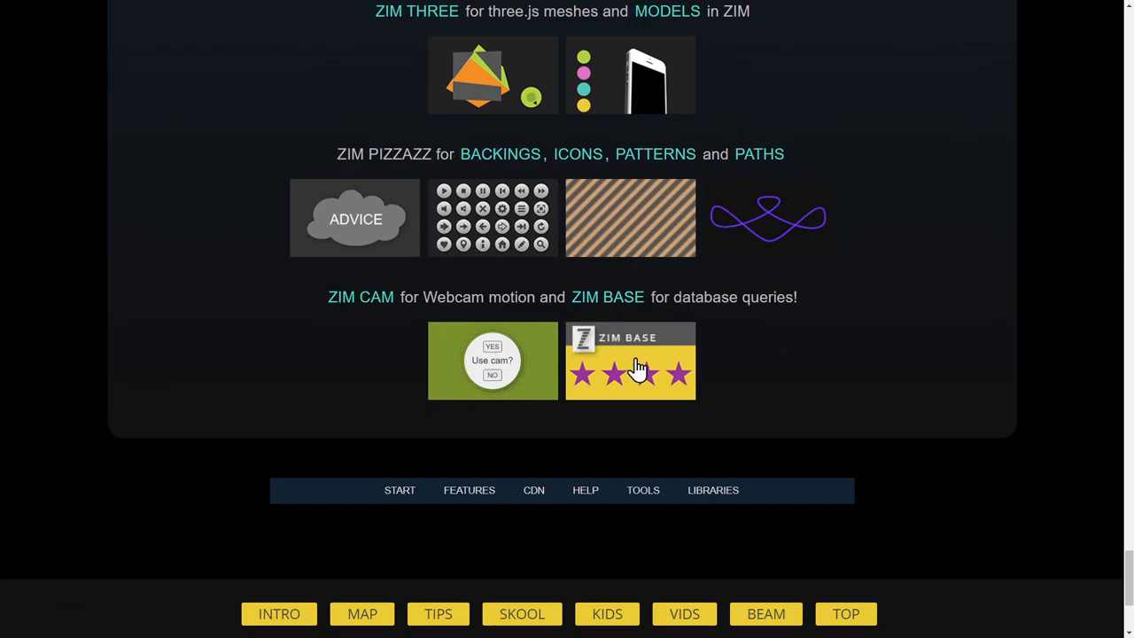
pyautogui.moveTo(654, 370)
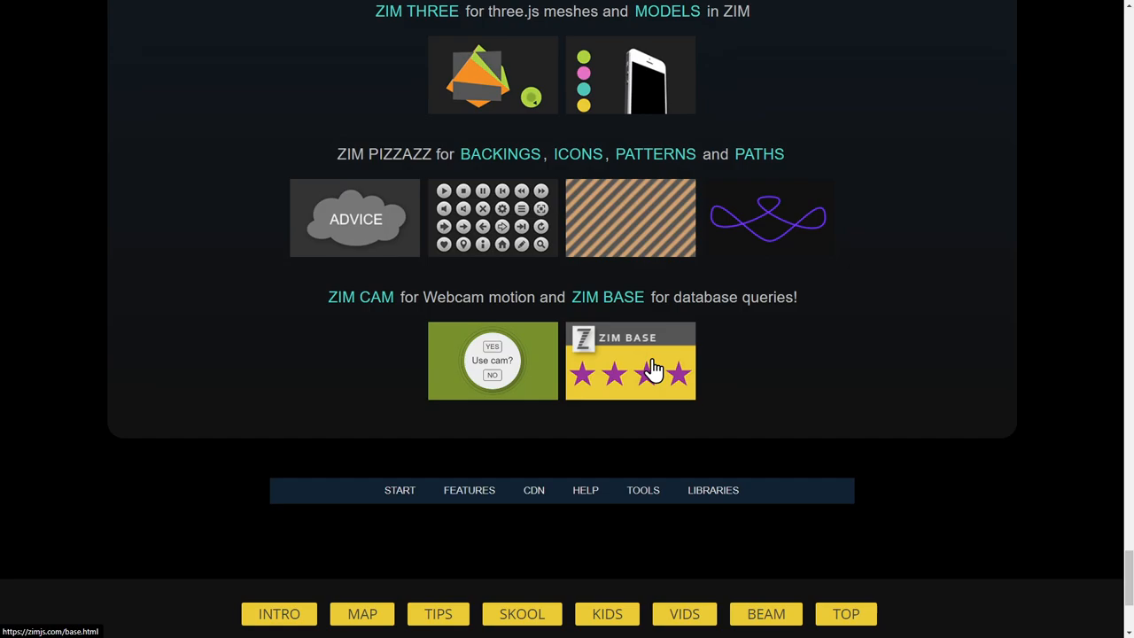
pyautogui.moveTo(925, 303)
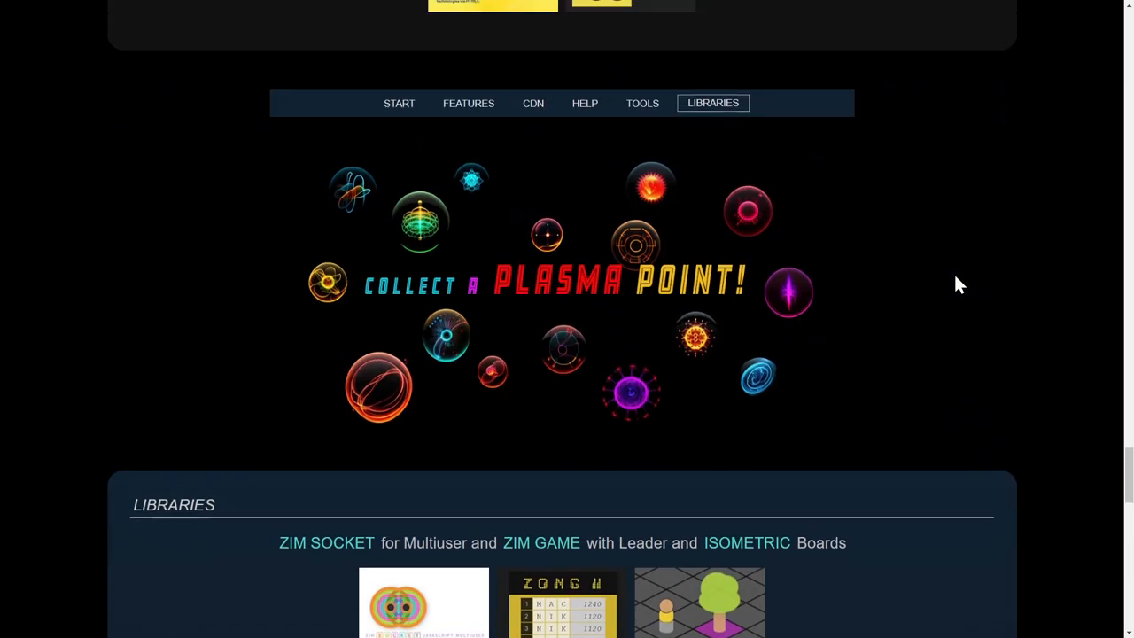
# - Scroll through the NPM page's install steps and the Vue, React, Svelte and Angular templates line
pyautogui.scroll(-3)
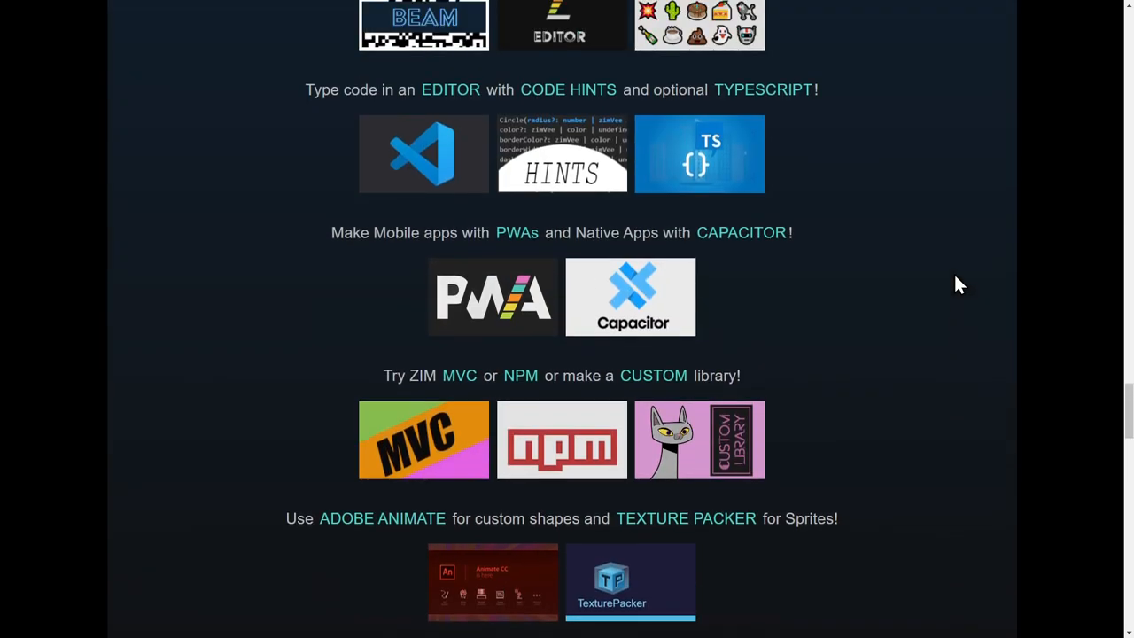
pyautogui.moveTo(549, 447)
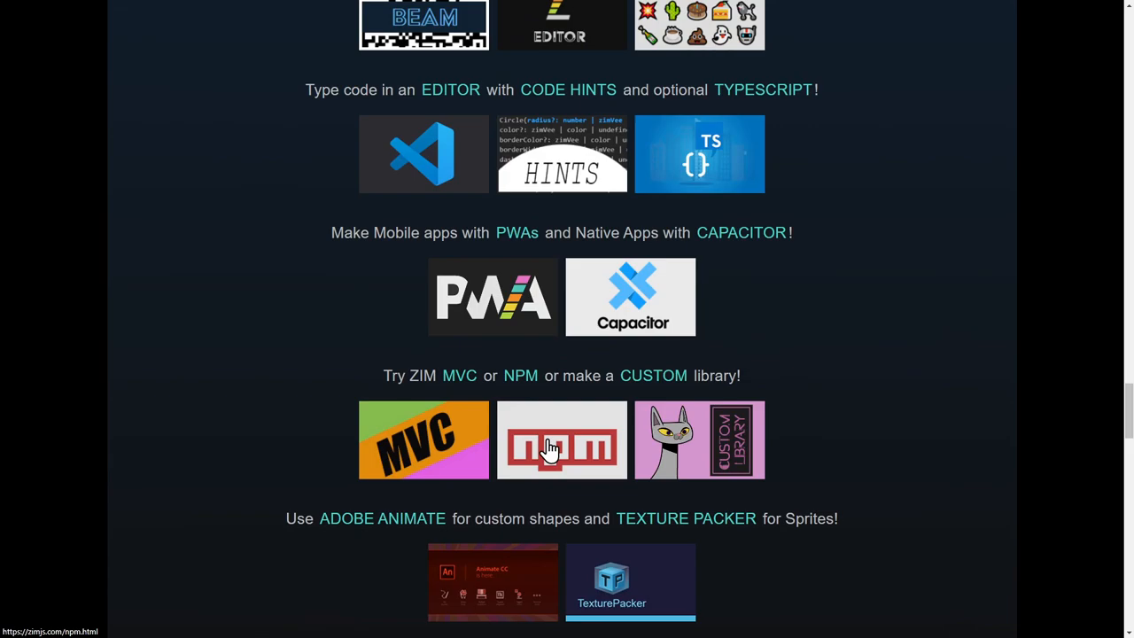
pyautogui.click(560, 440)
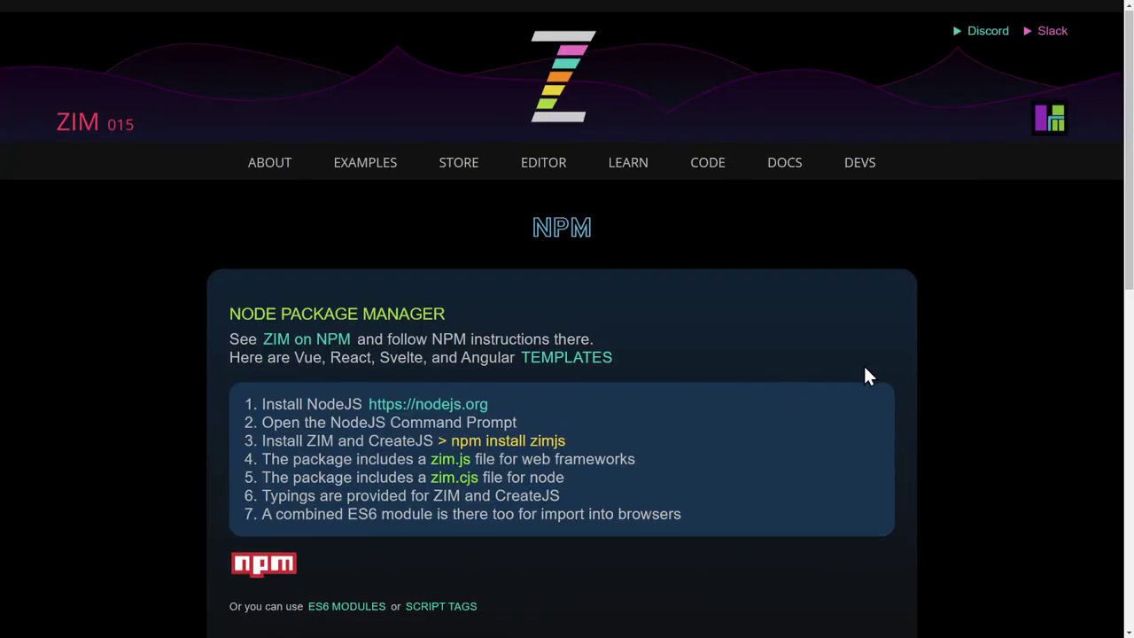
pyautogui.scroll(-3)
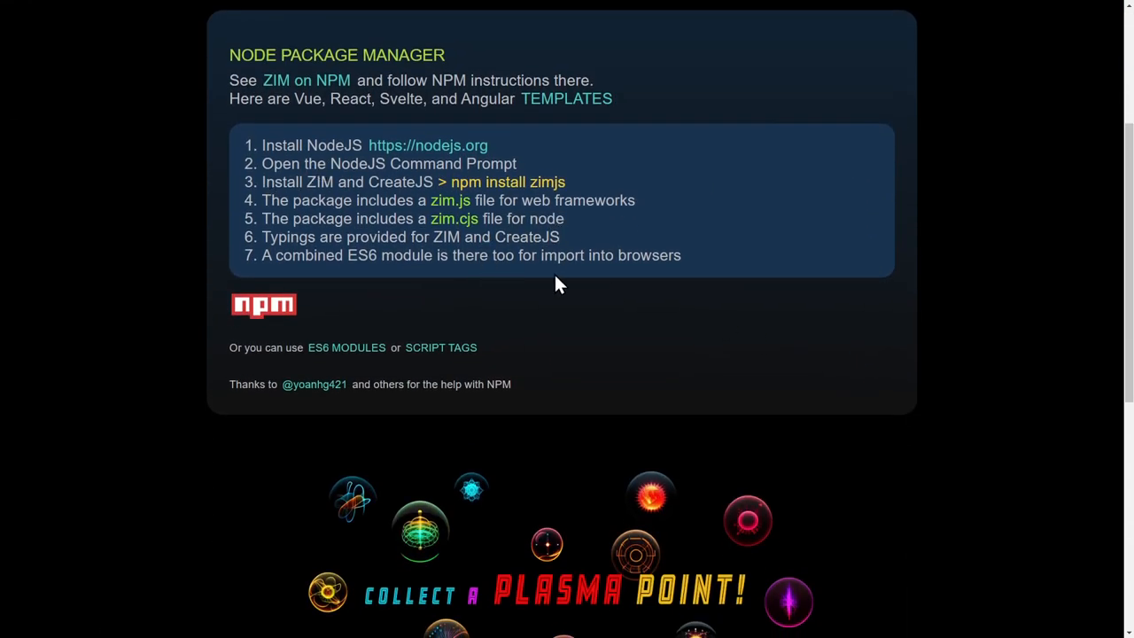
pyautogui.scroll(3)
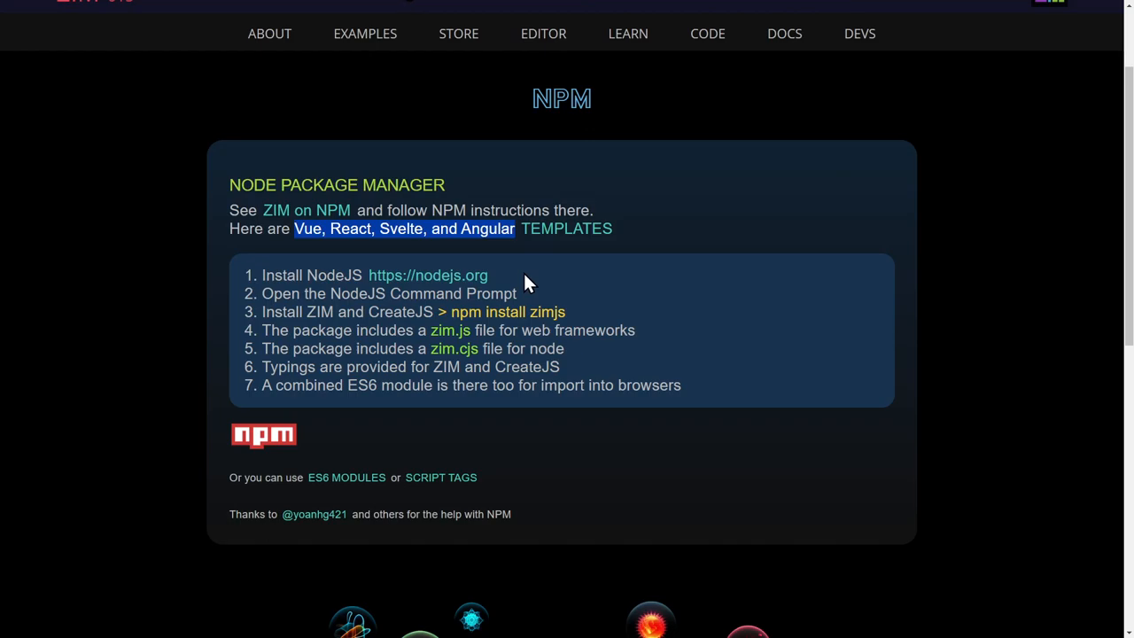
pyautogui.moveTo(776, 301)
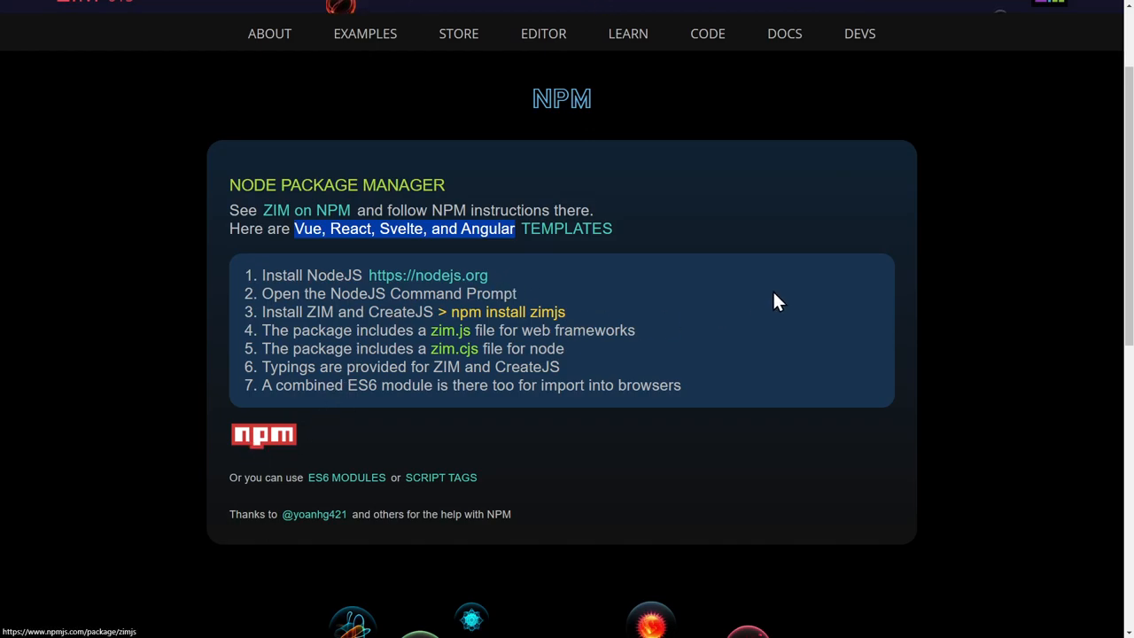
# - From the developers page's ZIM on NPM section, follow the link to the zimjs package on npmjs.com
pyautogui.click(858, 33)
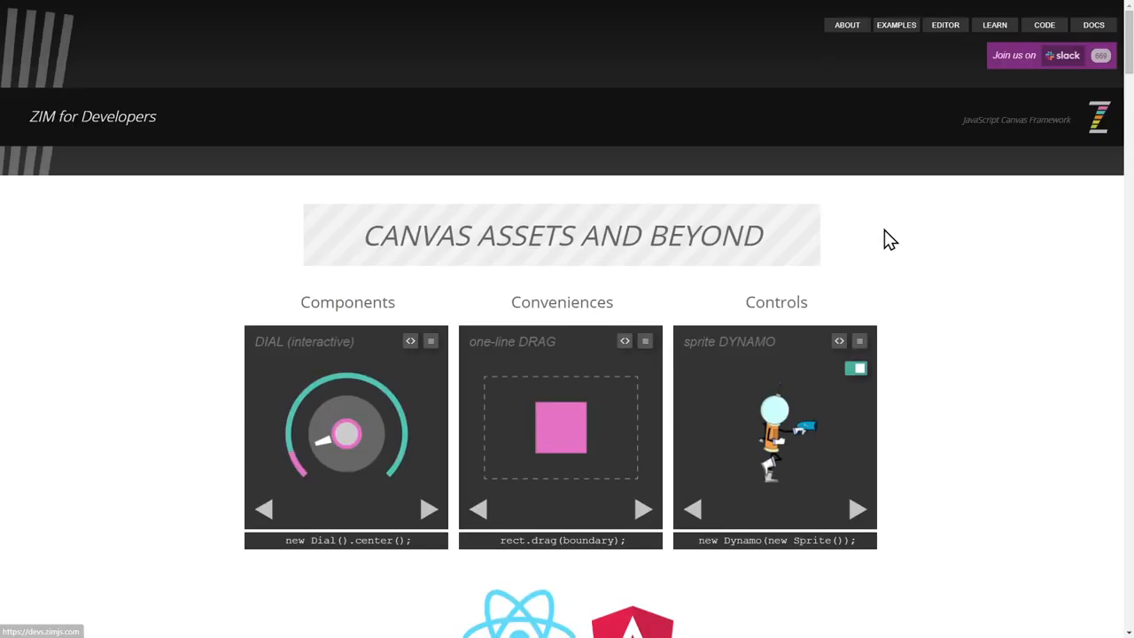
pyautogui.scroll(-3)
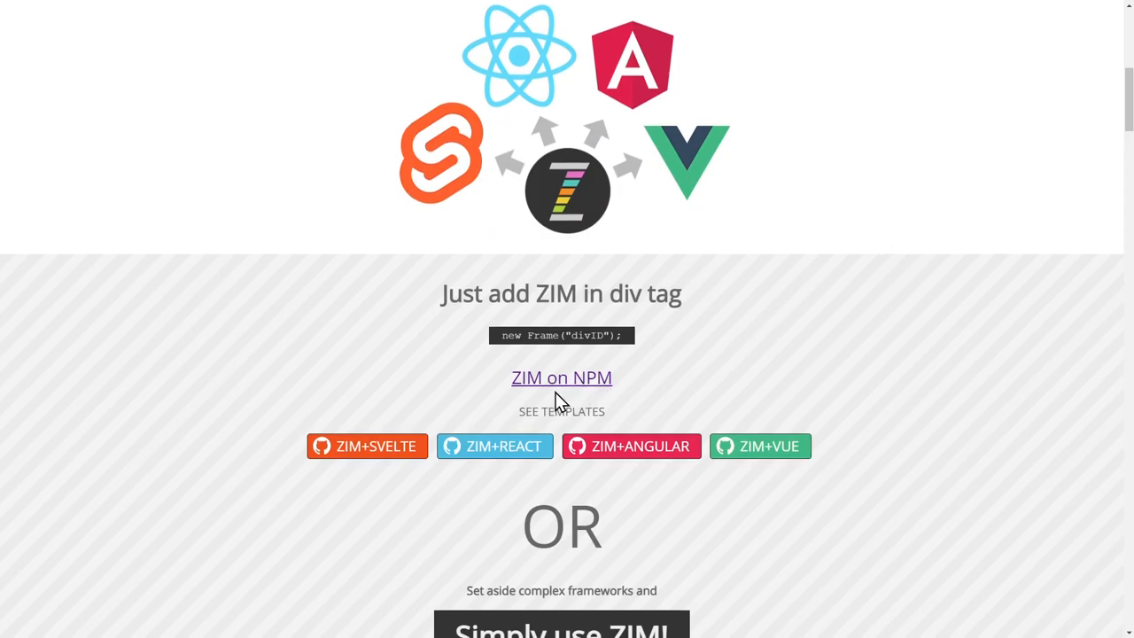
pyautogui.click(562, 377)
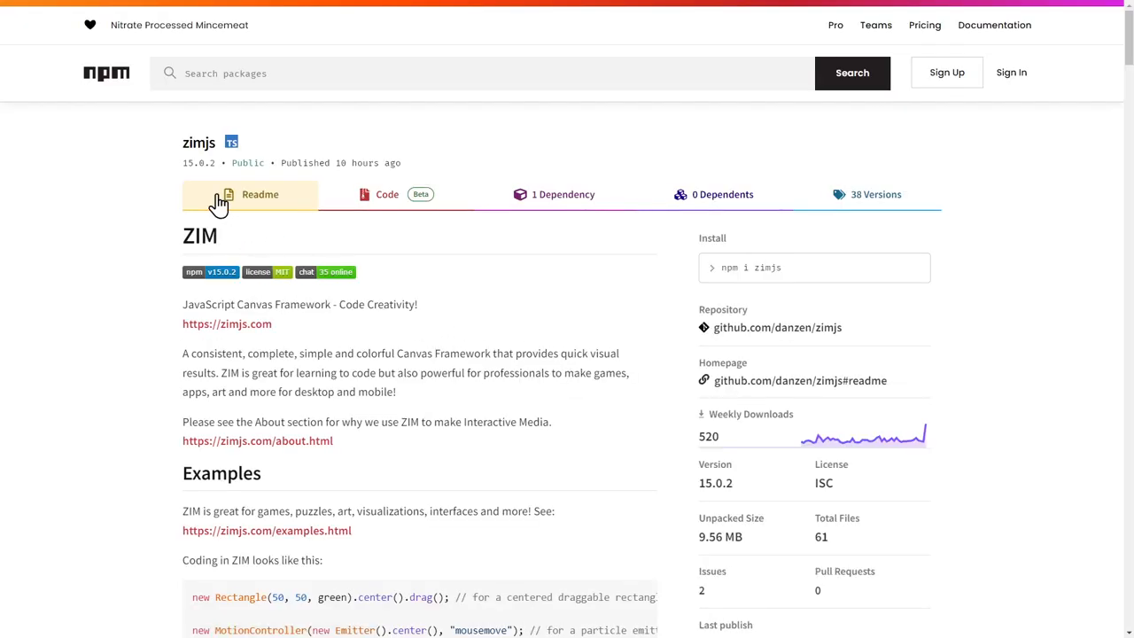
pyautogui.moveTo(257, 163)
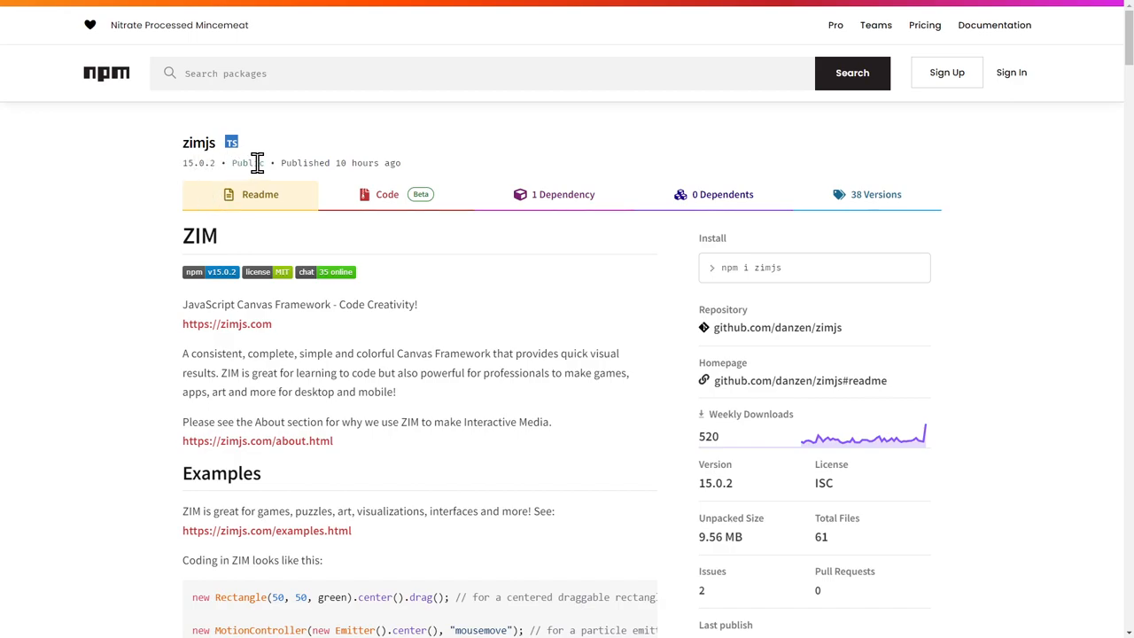
pyautogui.moveTo(277, 163)
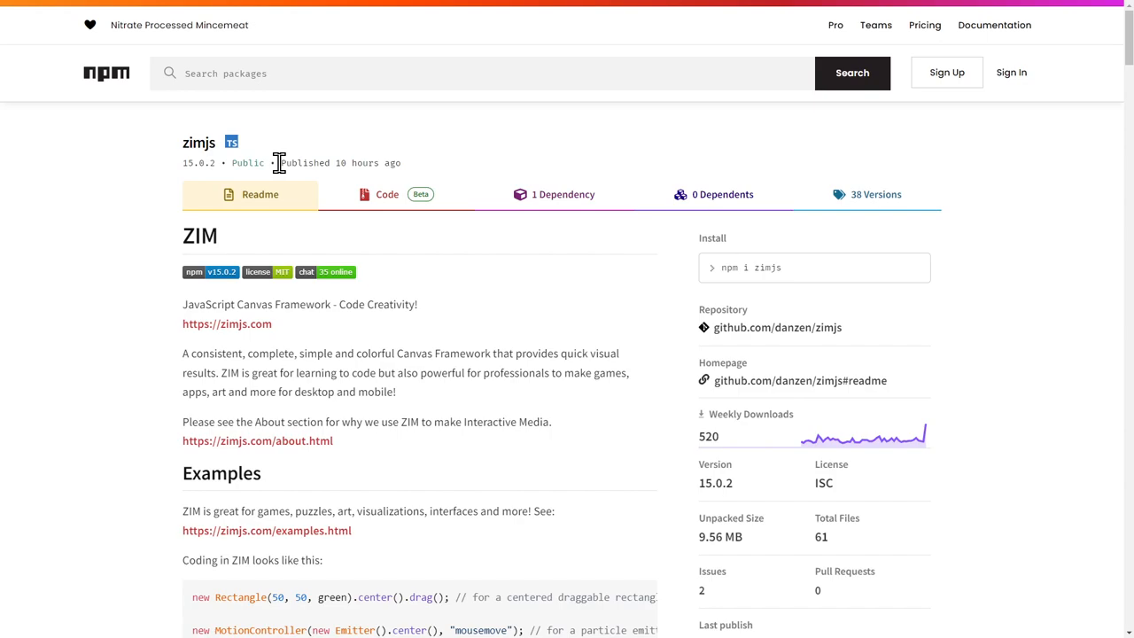
pyautogui.scroll(-3)
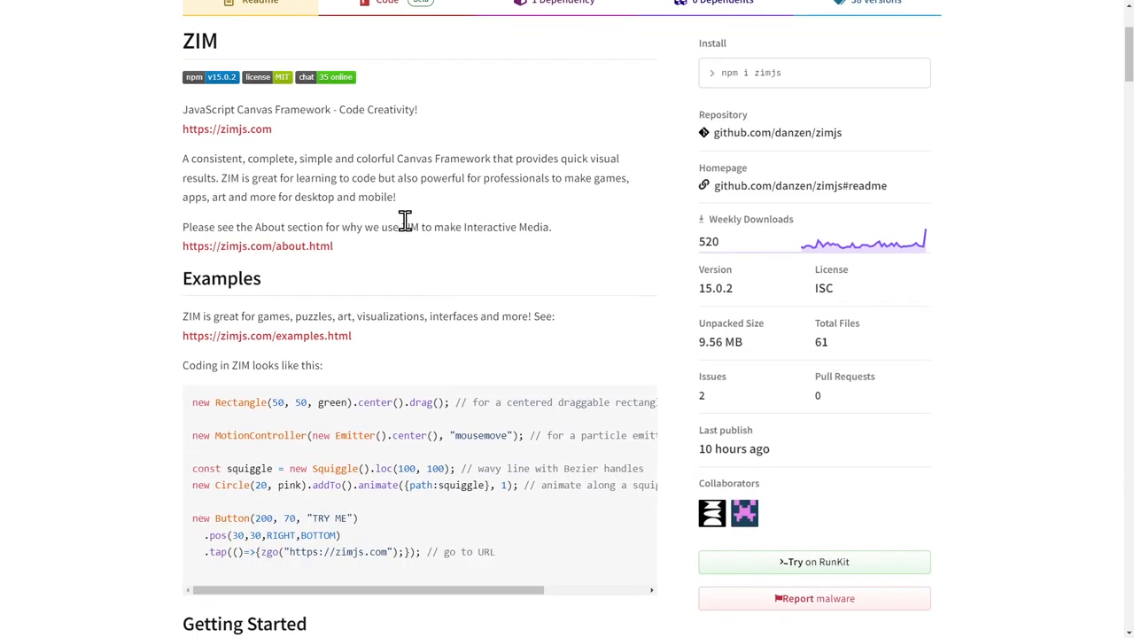
pyautogui.scroll(-3)
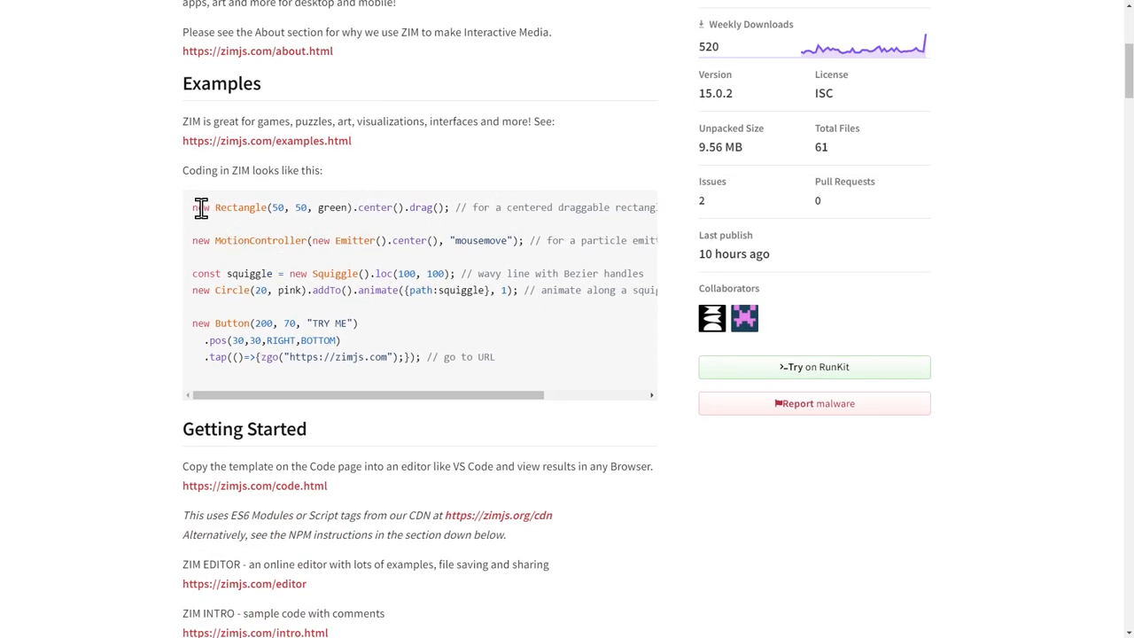
pyautogui.moveTo(411, 333)
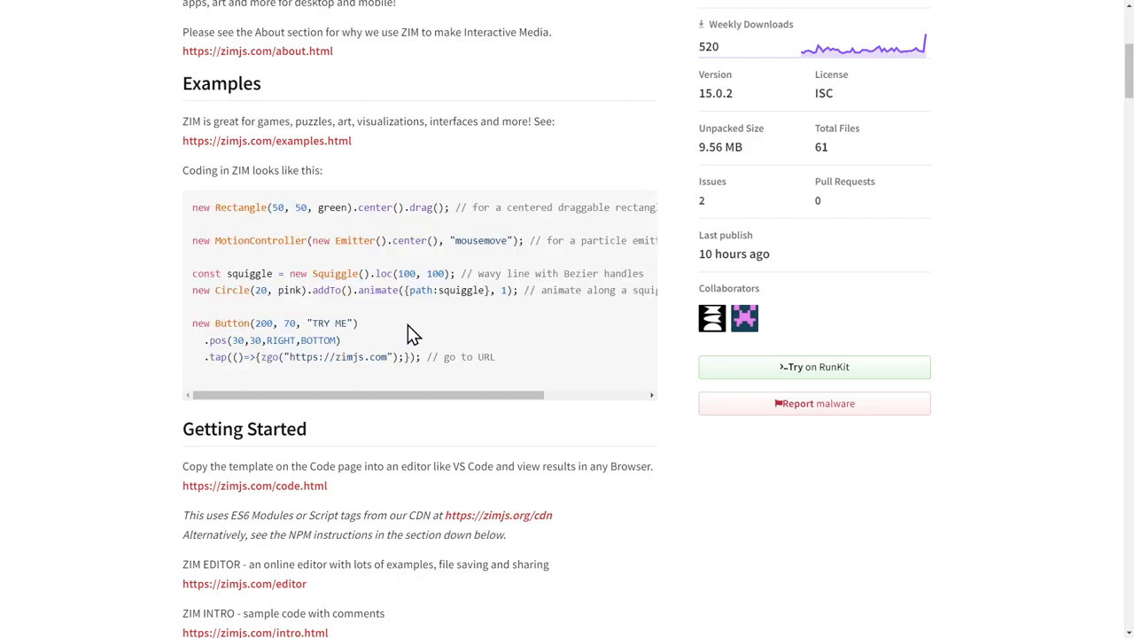
pyautogui.moveTo(376, 323)
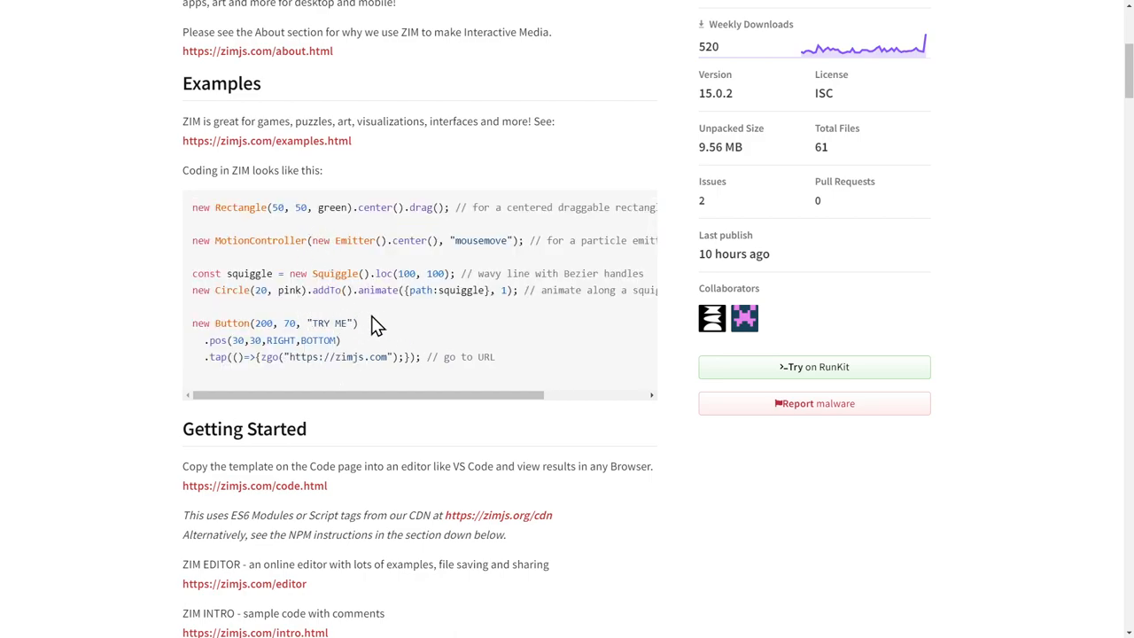
pyautogui.moveTo(315, 160)
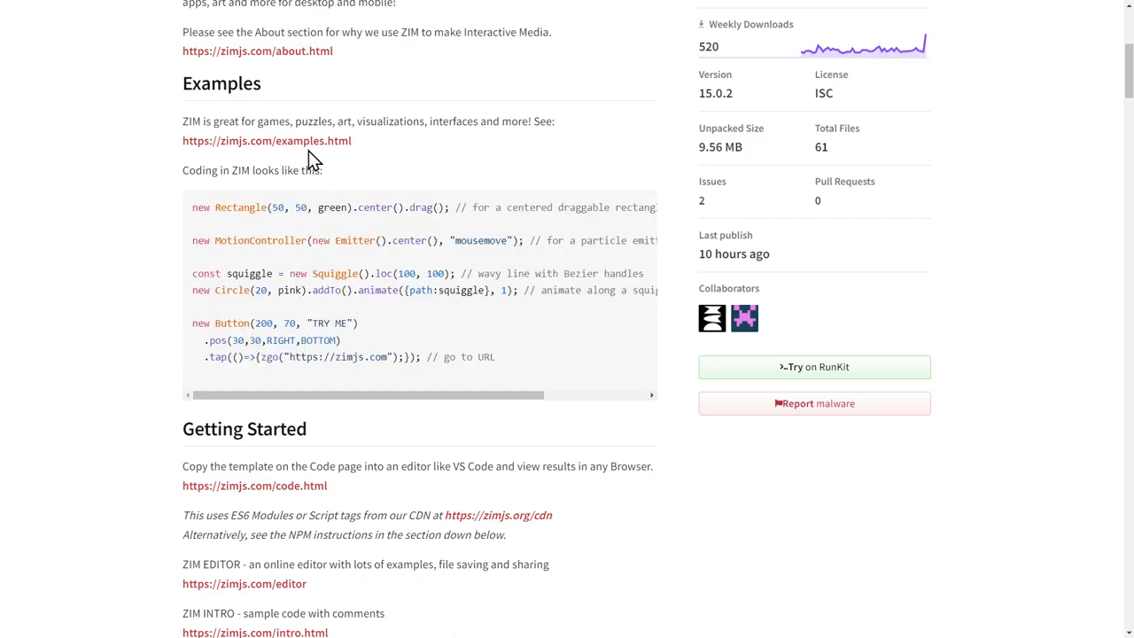
pyautogui.moveTo(447, 273)
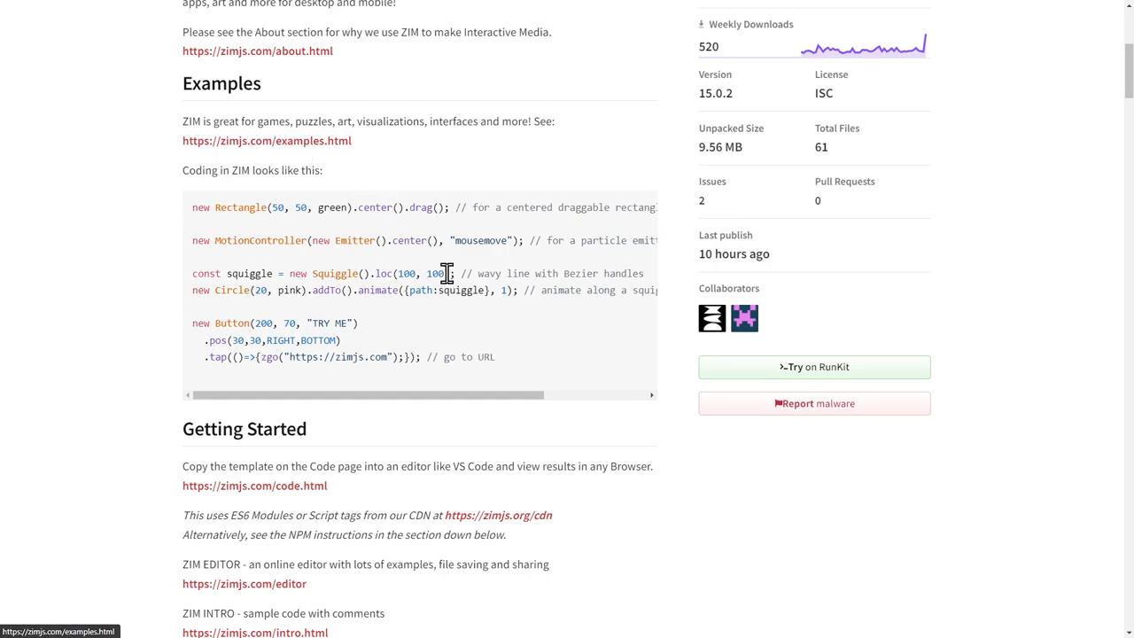
pyautogui.scroll(-3)
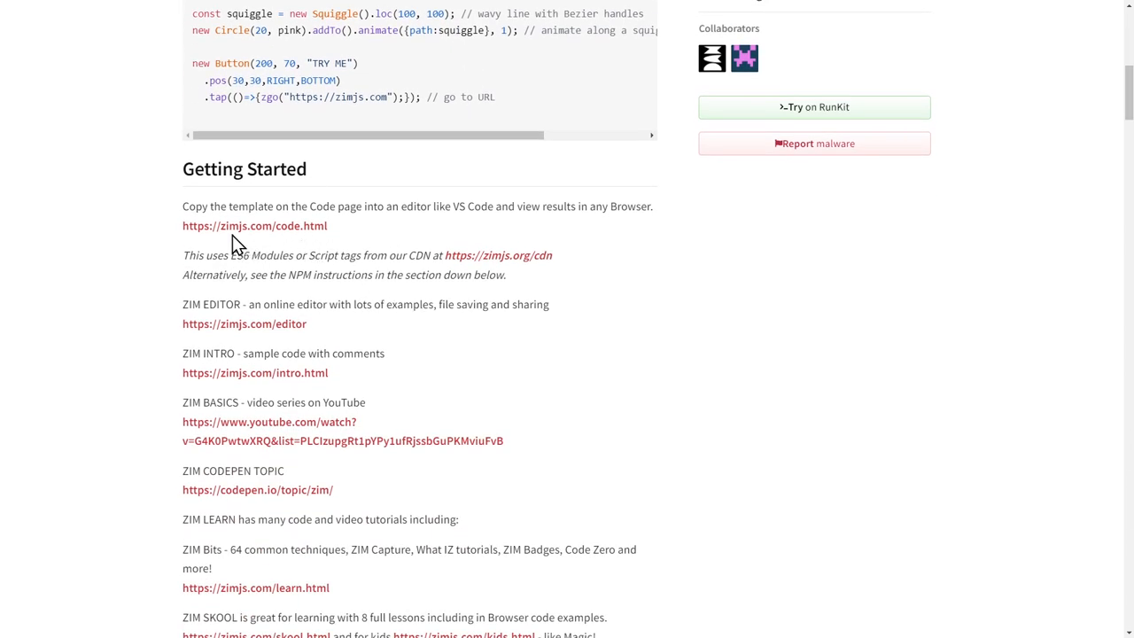
pyautogui.moveTo(252, 275)
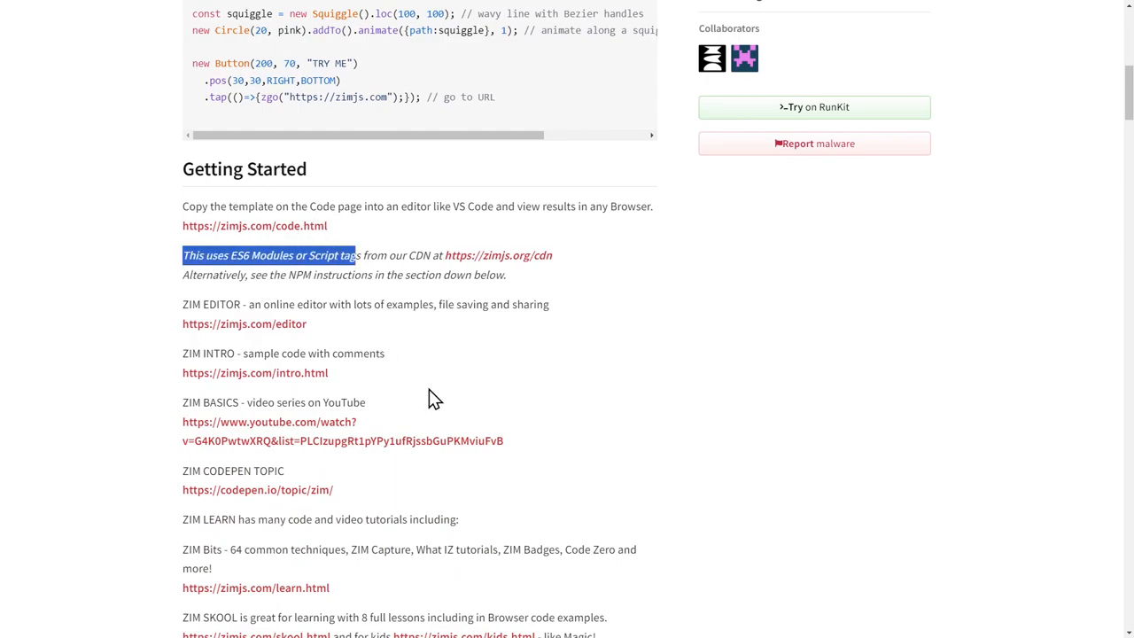
pyautogui.scroll(-3)
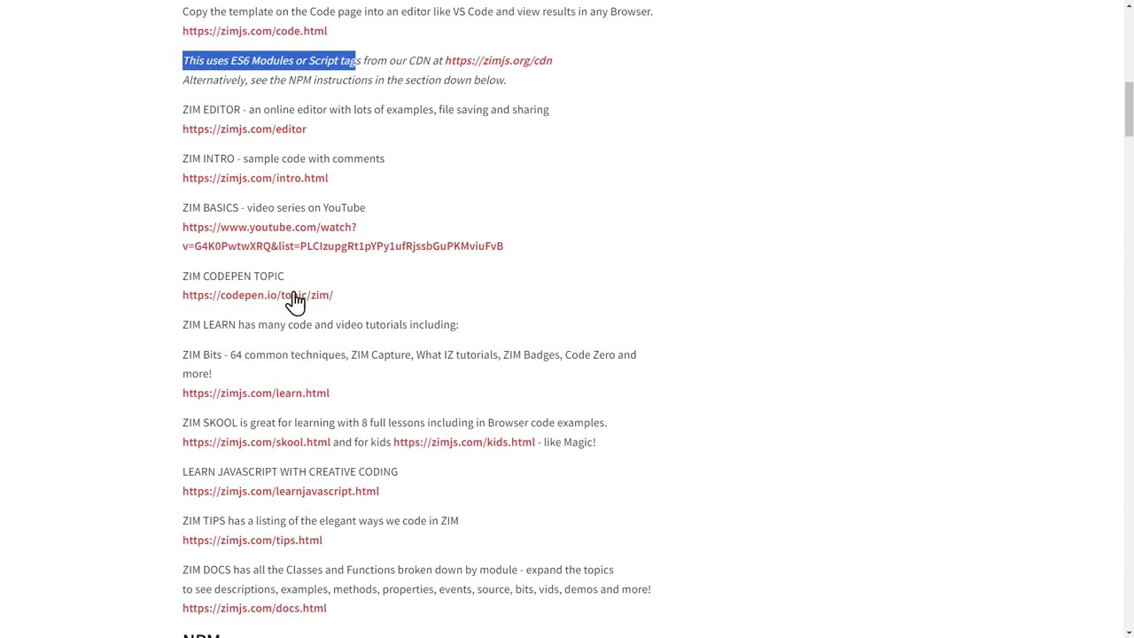
pyautogui.scroll(-3)
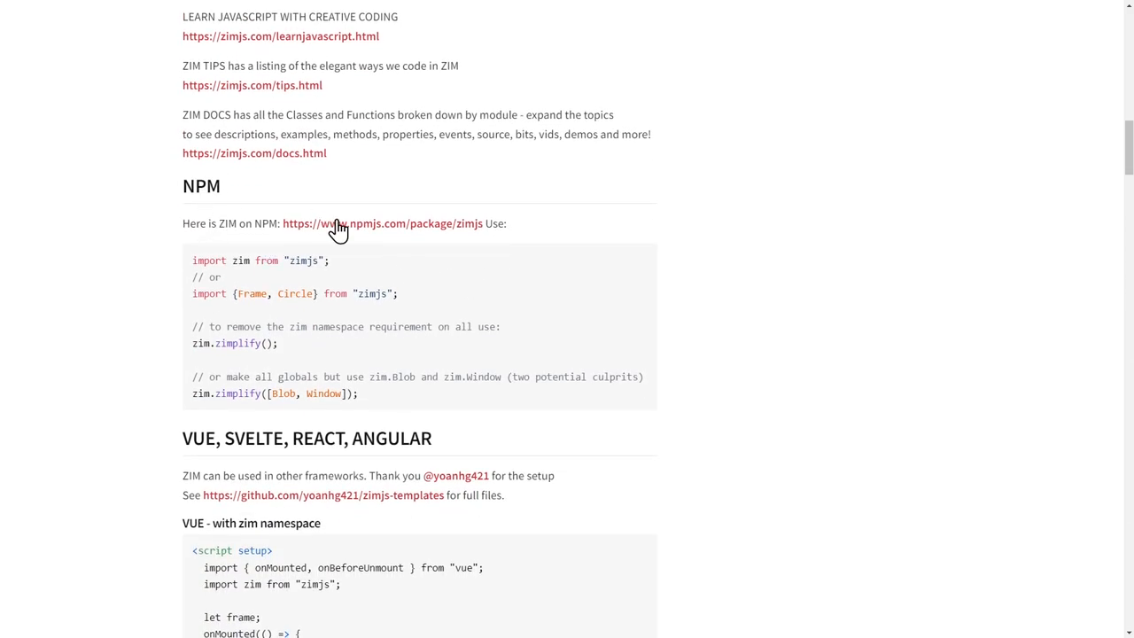
# - Highlight the Frame, Circle named import, the zim.zimplify() line and the Blob and Window words in the readme
pyautogui.doubleClick(275, 294)
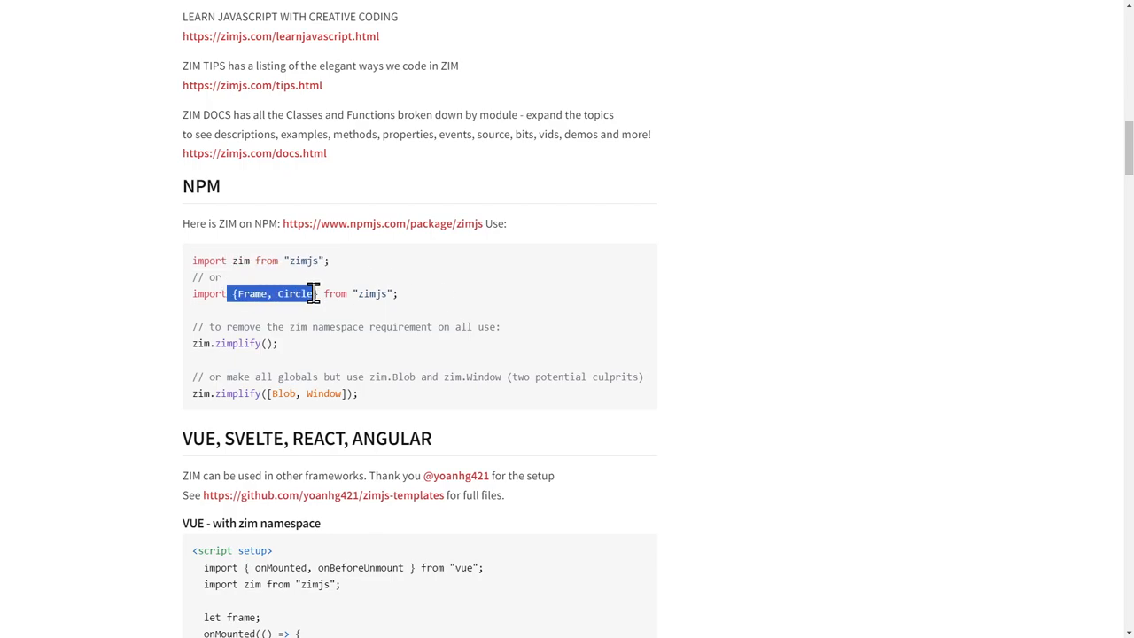
pyautogui.scroll(-3)
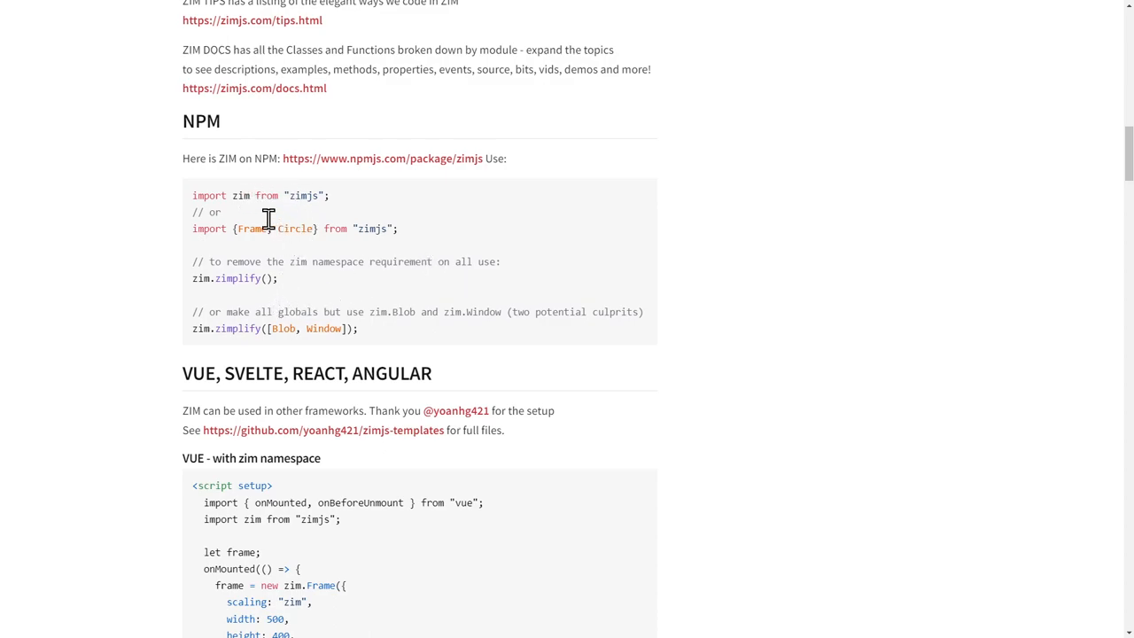
pyautogui.moveTo(468, 266)
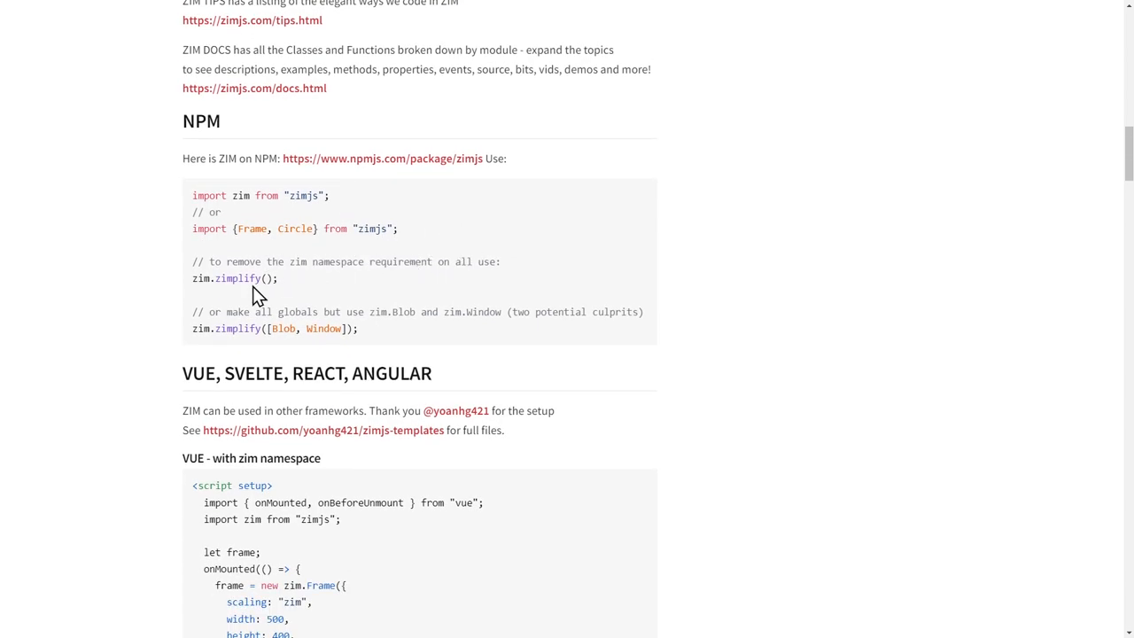
pyautogui.doubleClick(227, 278)
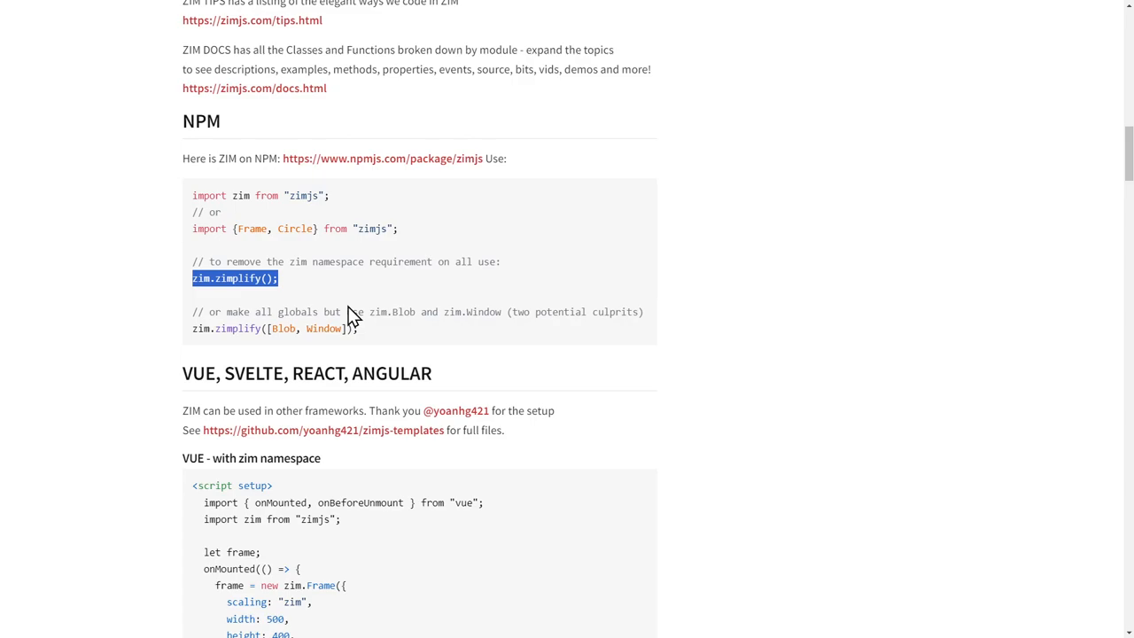
pyautogui.moveTo(280, 330)
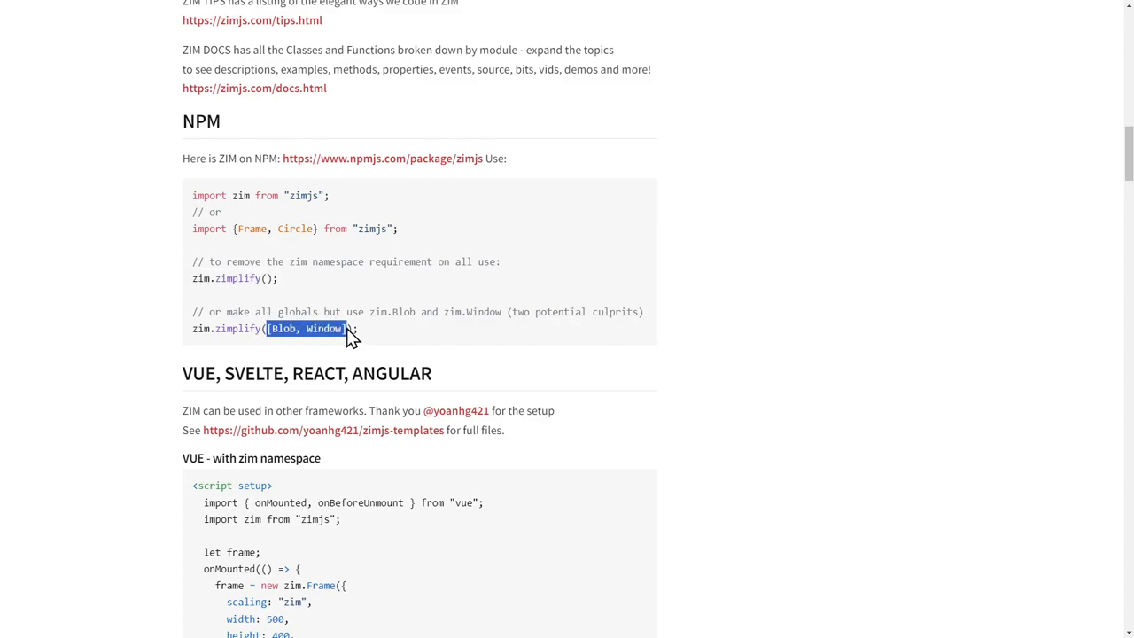
pyautogui.moveTo(429, 312)
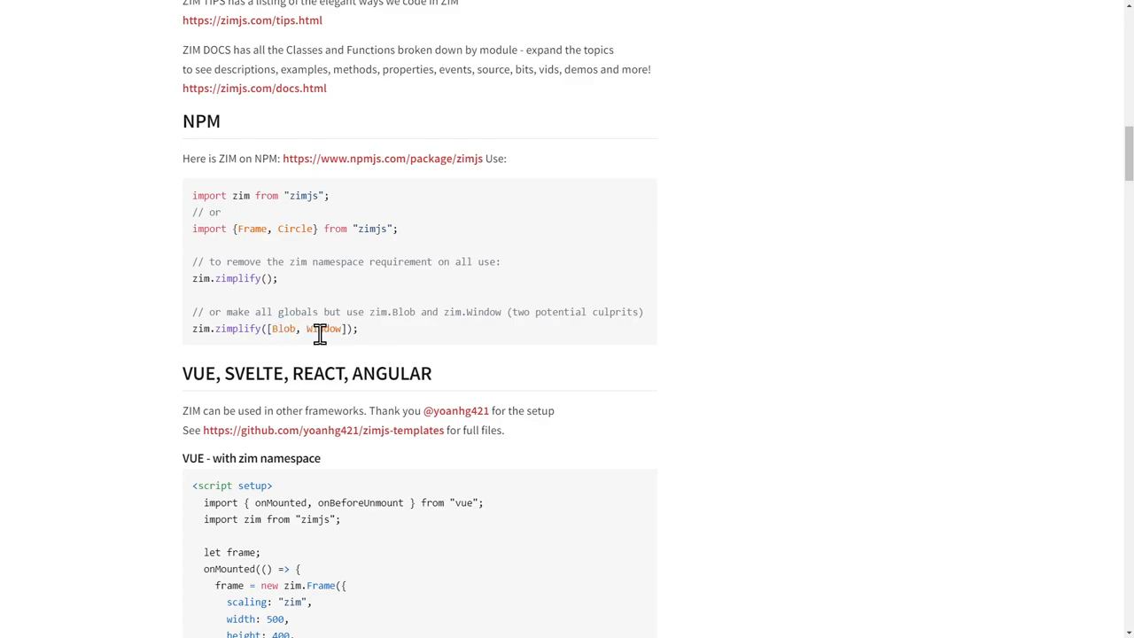
pyautogui.moveTo(344, 319)
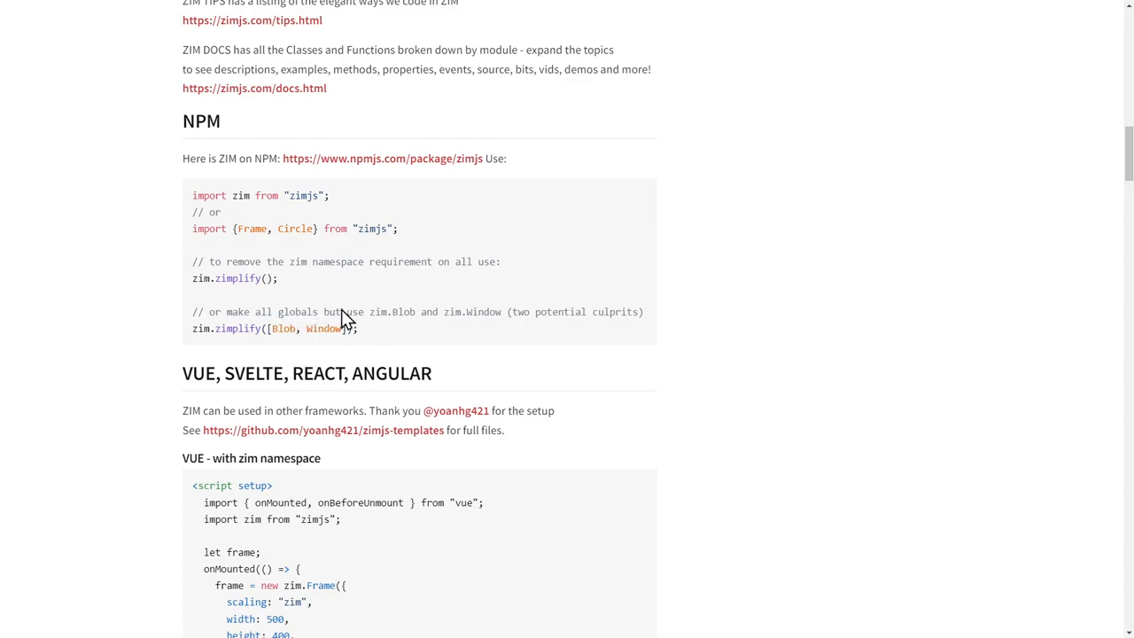
pyautogui.doubleClick(284, 328)
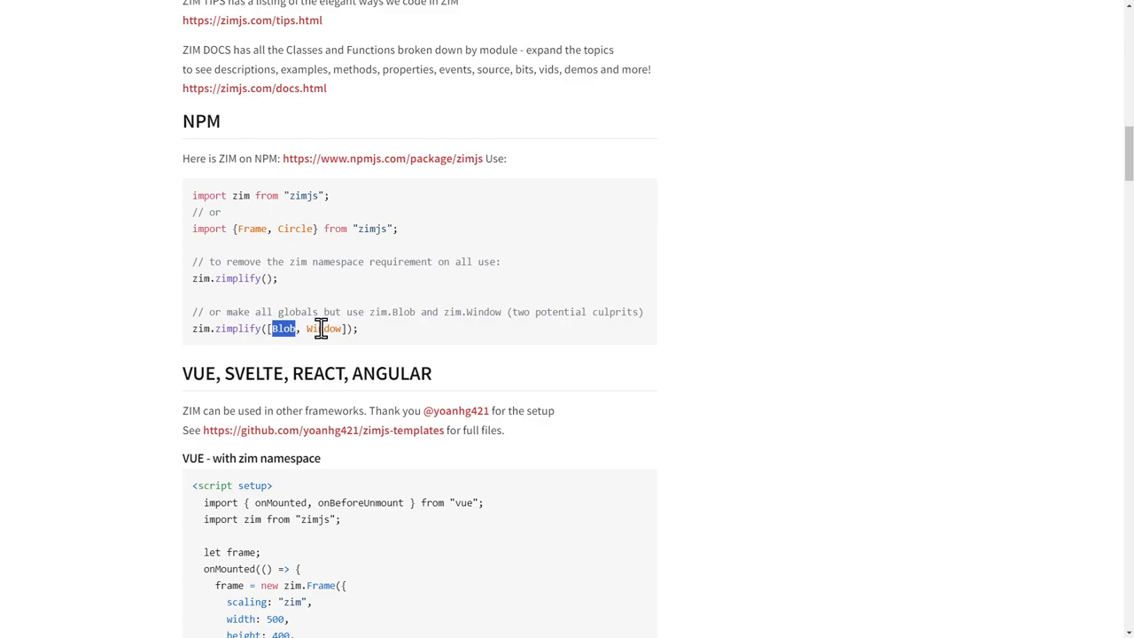
pyautogui.doubleClick(321, 328)
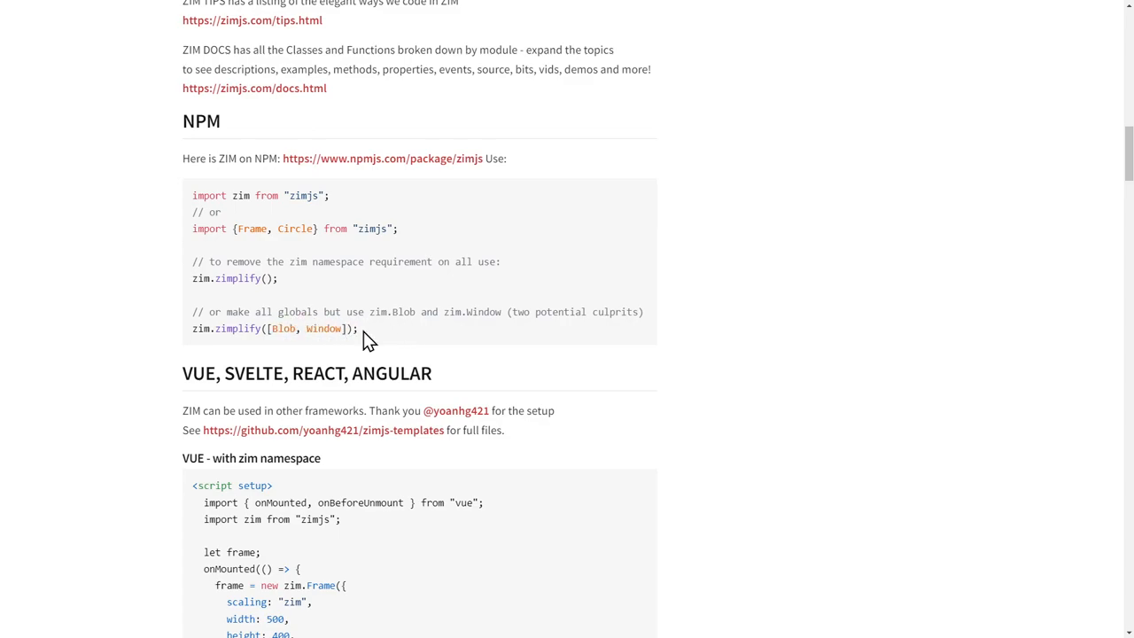
pyautogui.doubleClick(283, 327)
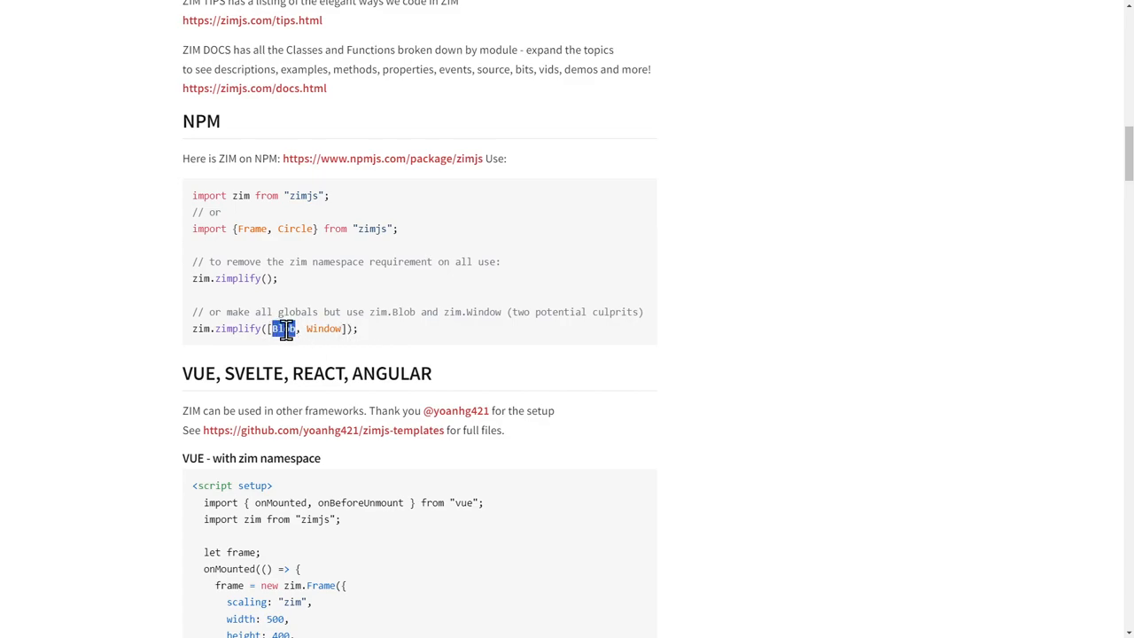
pyautogui.doubleClick(322, 328)
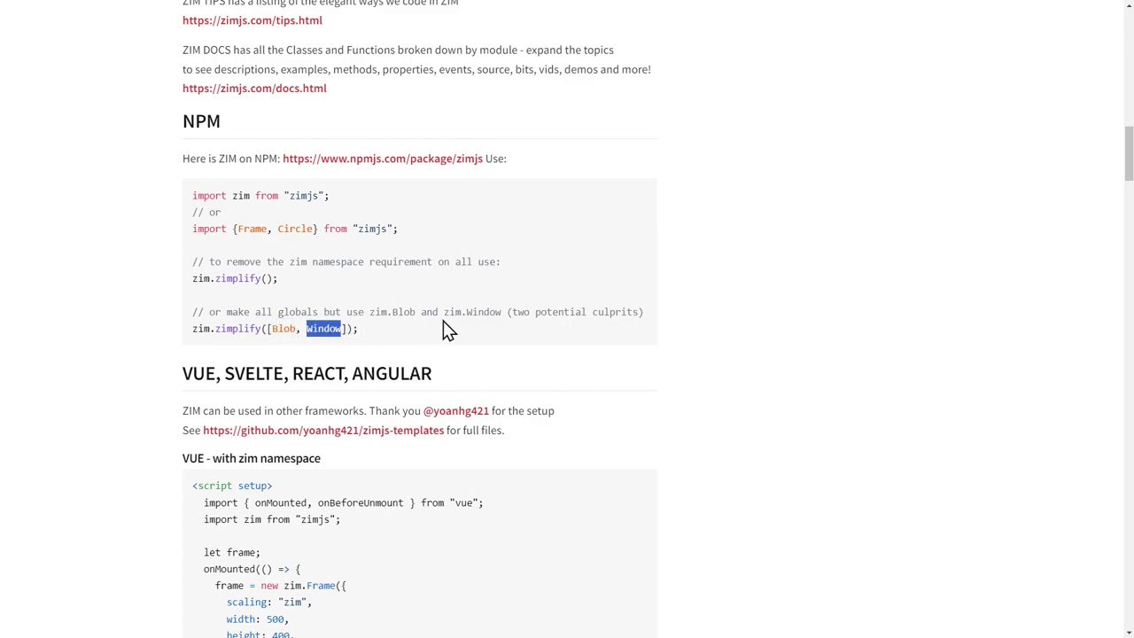
pyautogui.moveTo(393, 329)
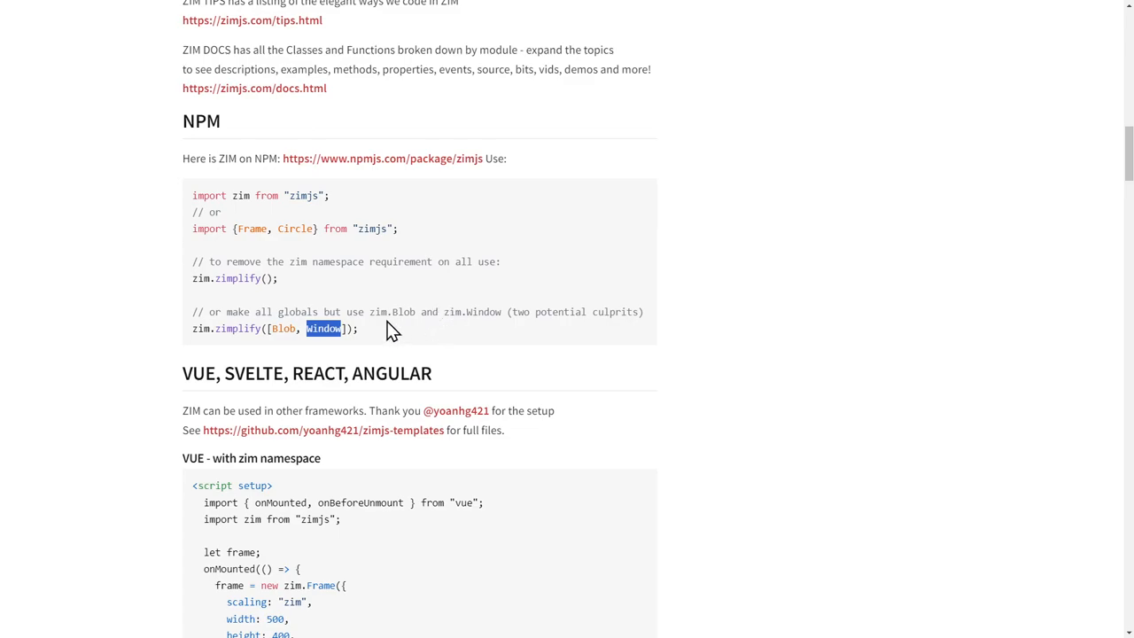
# - Scroll to the Vue, Svelte, React, Angular section and highlight the two Vue import lines
pyautogui.scroll(-3)
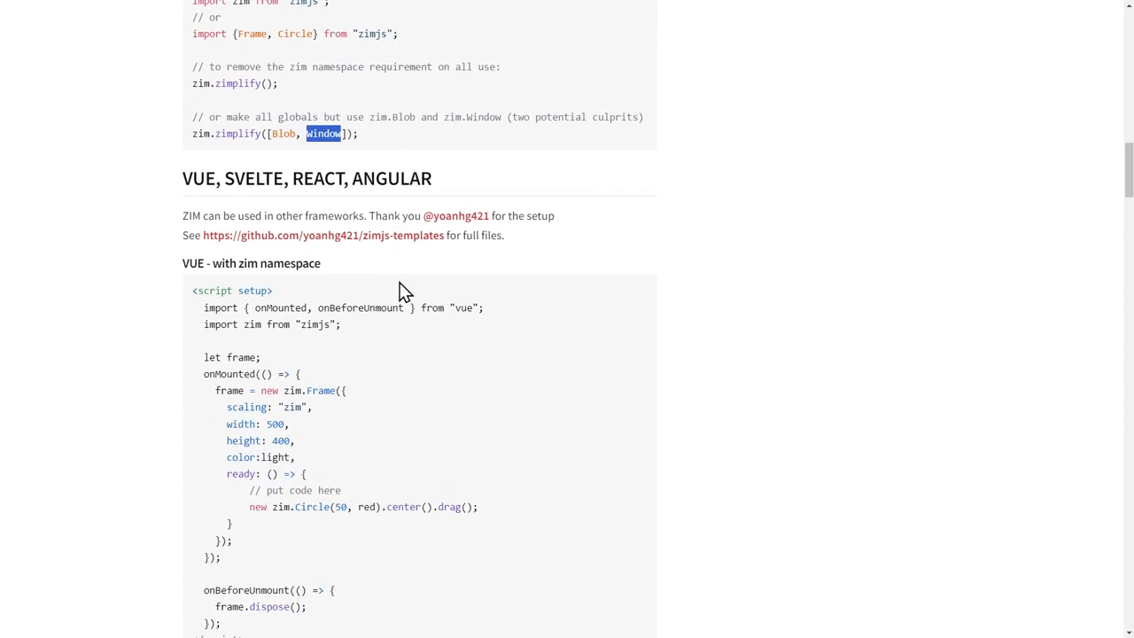
pyautogui.moveTo(239, 282)
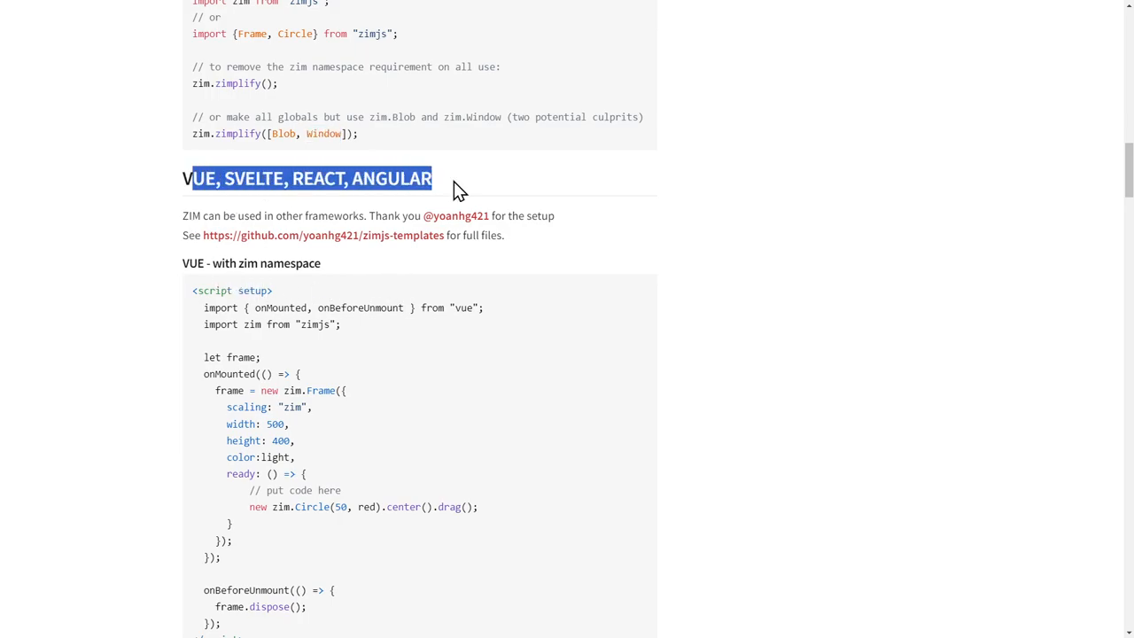
pyautogui.scroll(-3)
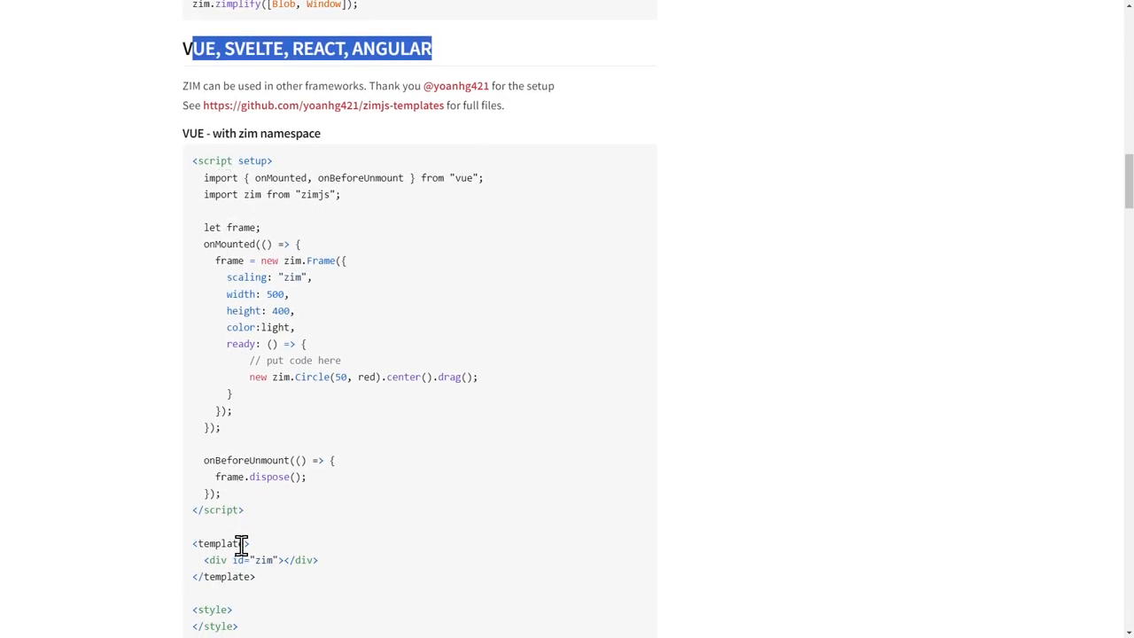
pyautogui.scroll(3)
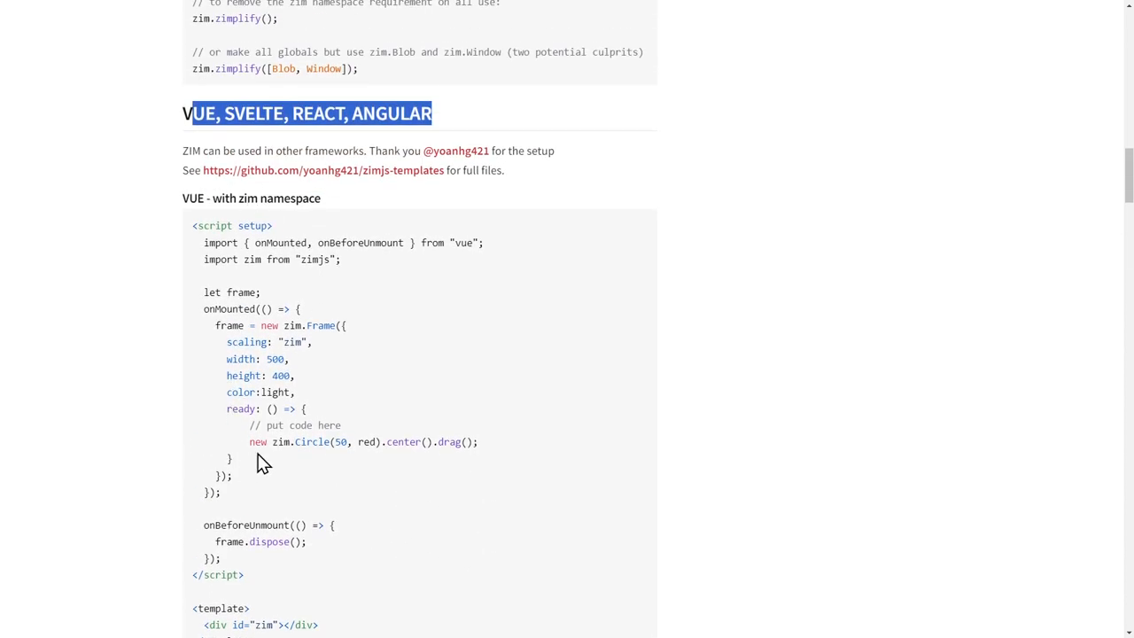
pyautogui.moveTo(392, 312)
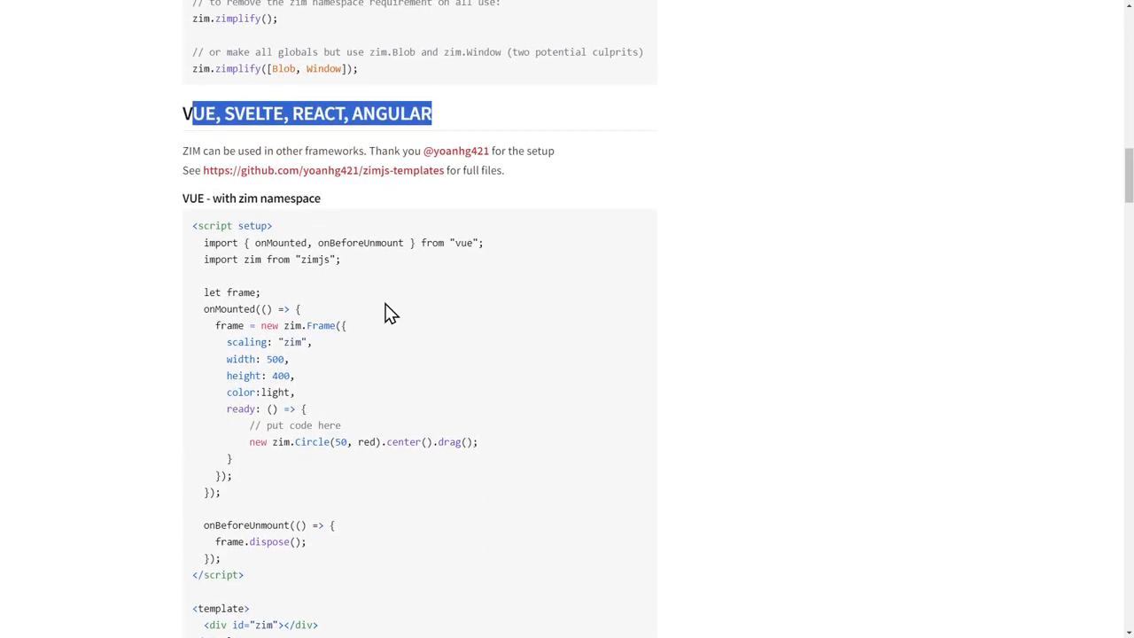
pyautogui.moveTo(282, 277)
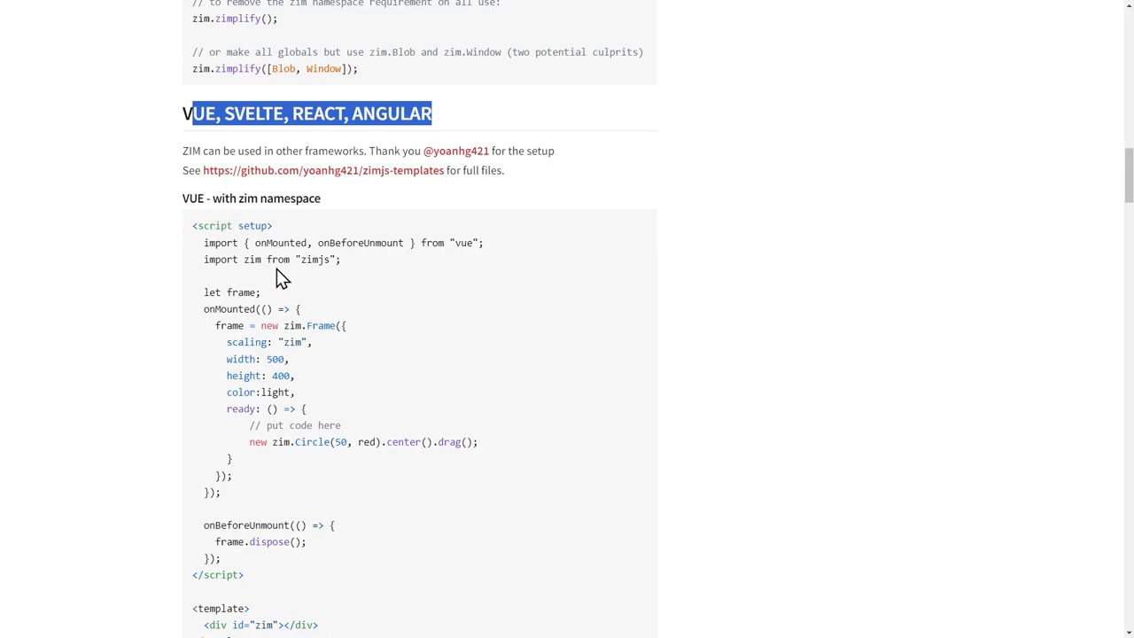
pyautogui.moveTo(202, 243); pyautogui.dragTo(340, 259)
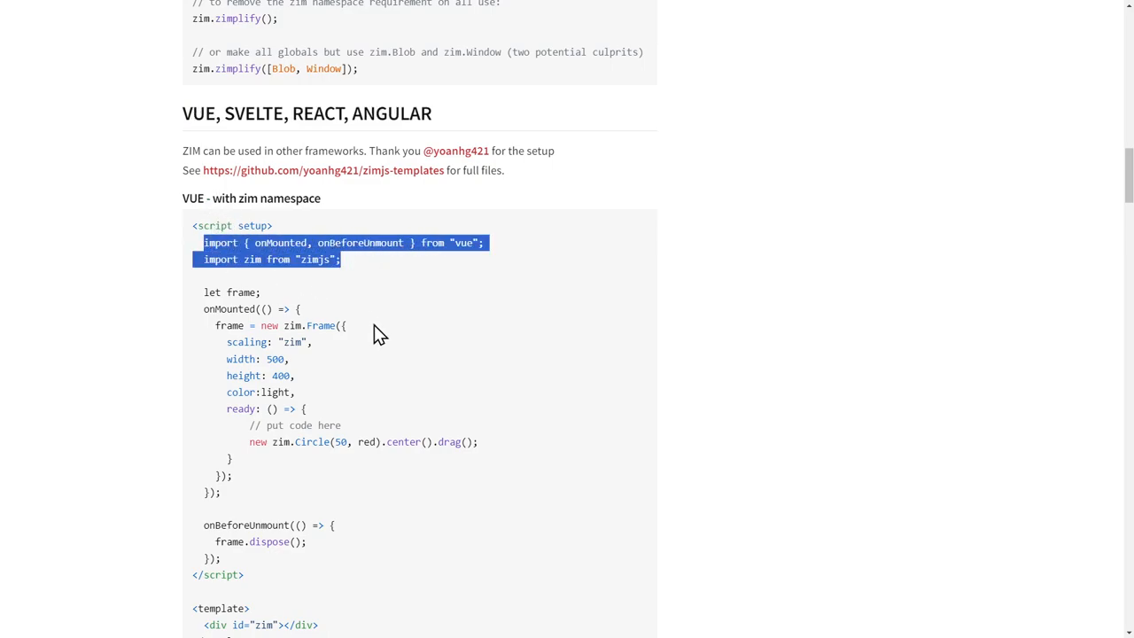
pyautogui.scroll(-3)
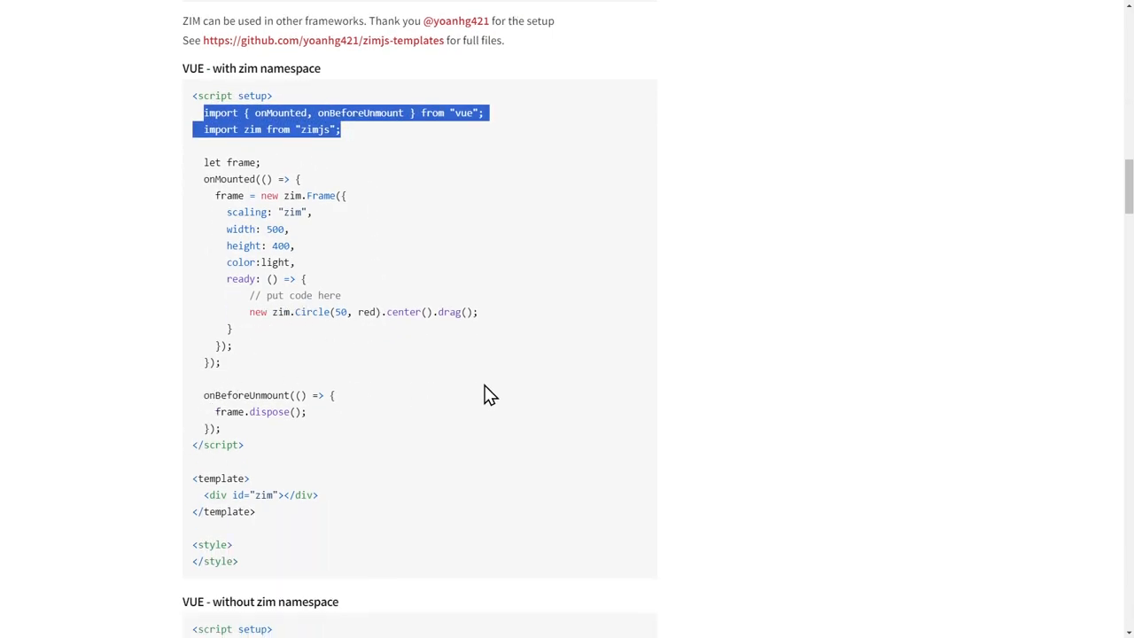
pyautogui.moveTo(514, 382)
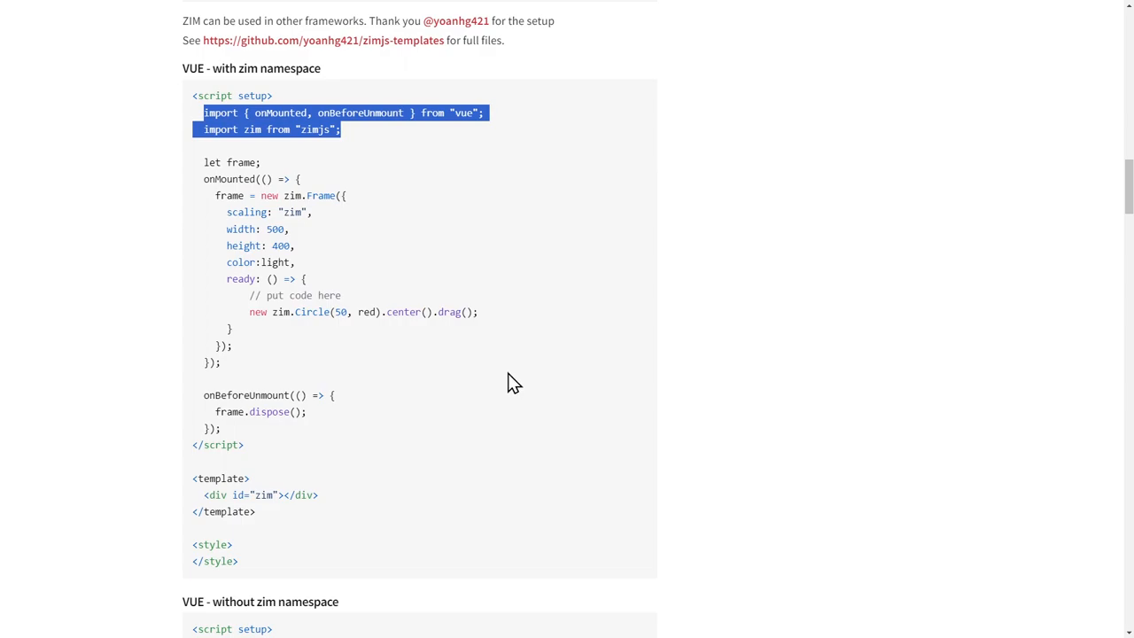
pyautogui.moveTo(506, 376)
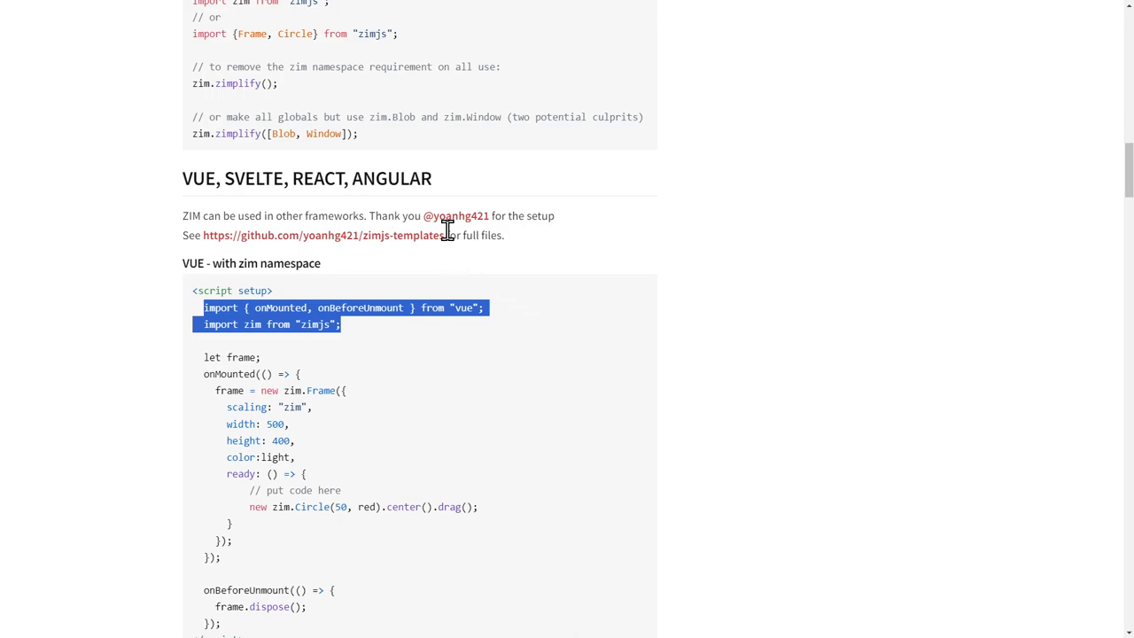
pyautogui.moveTo(443, 228)
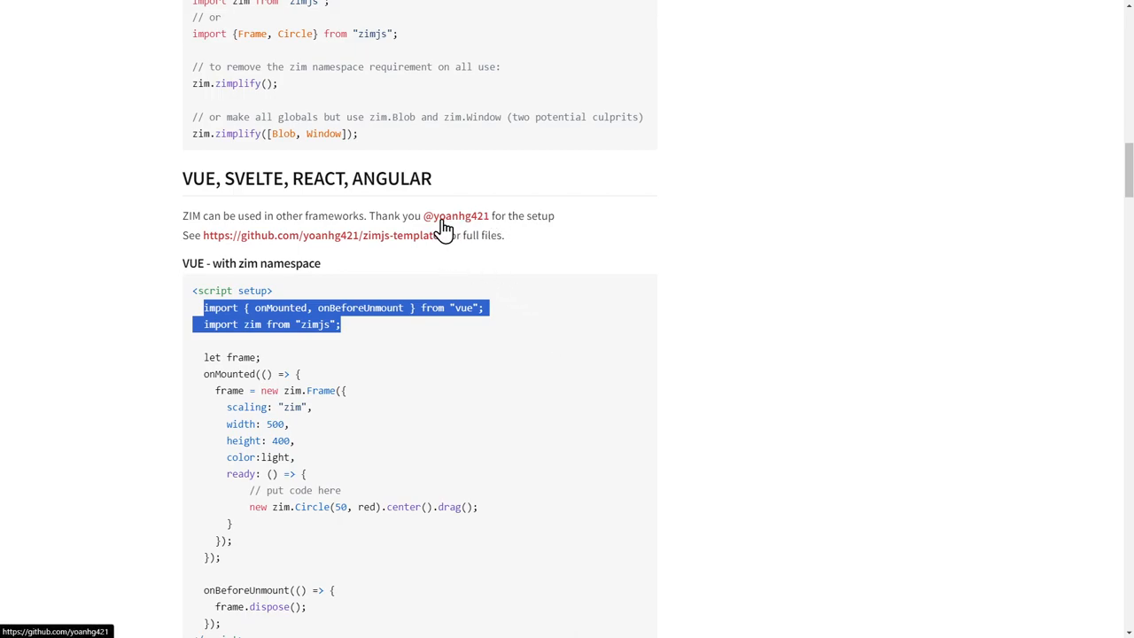
pyautogui.moveTo(220, 255)
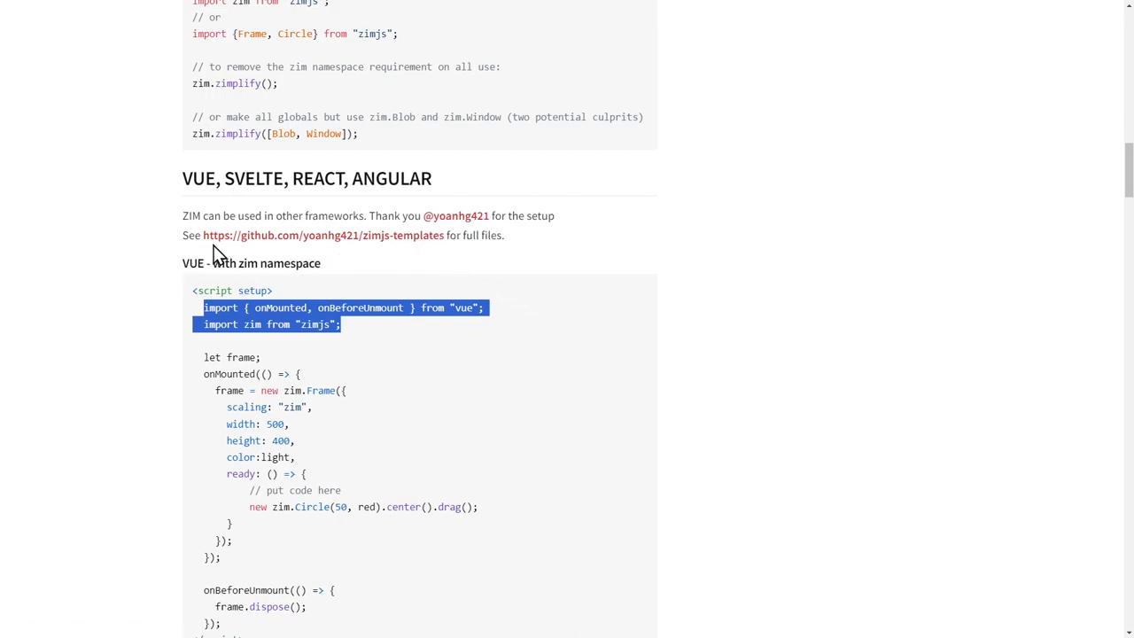
pyautogui.moveTo(617, 328)
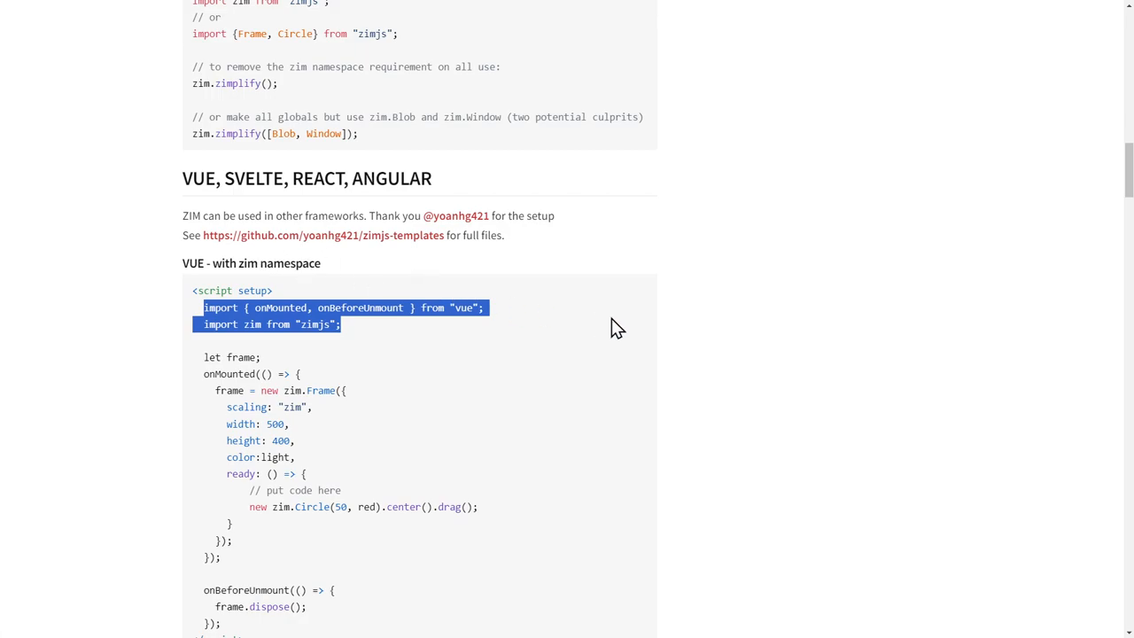
pyautogui.moveTo(390, 234)
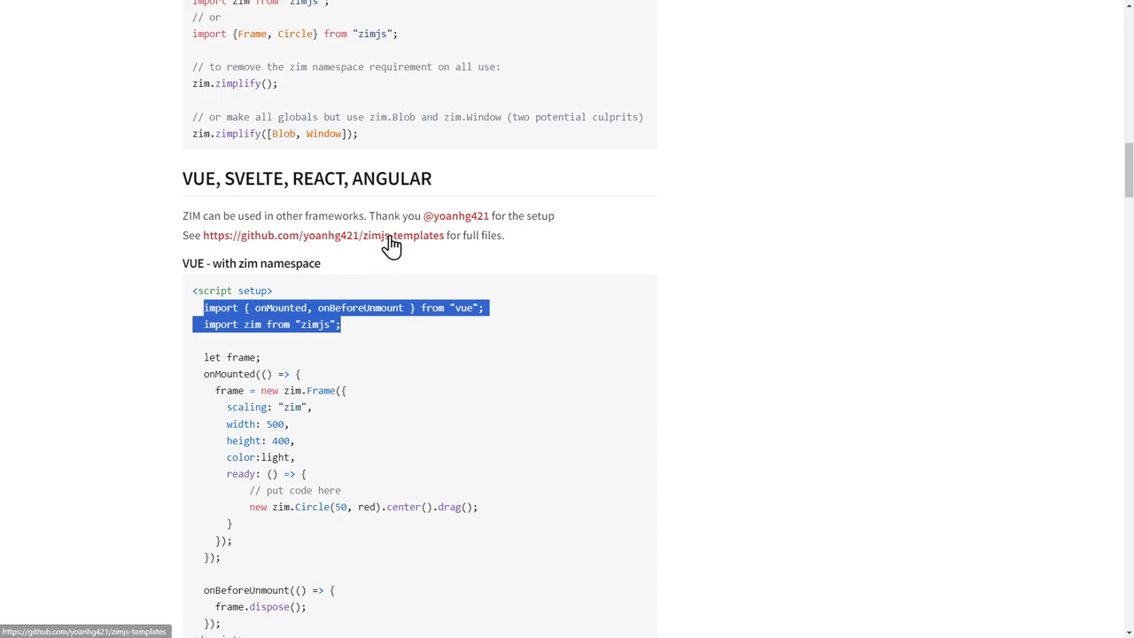
pyautogui.moveTo(255, 246)
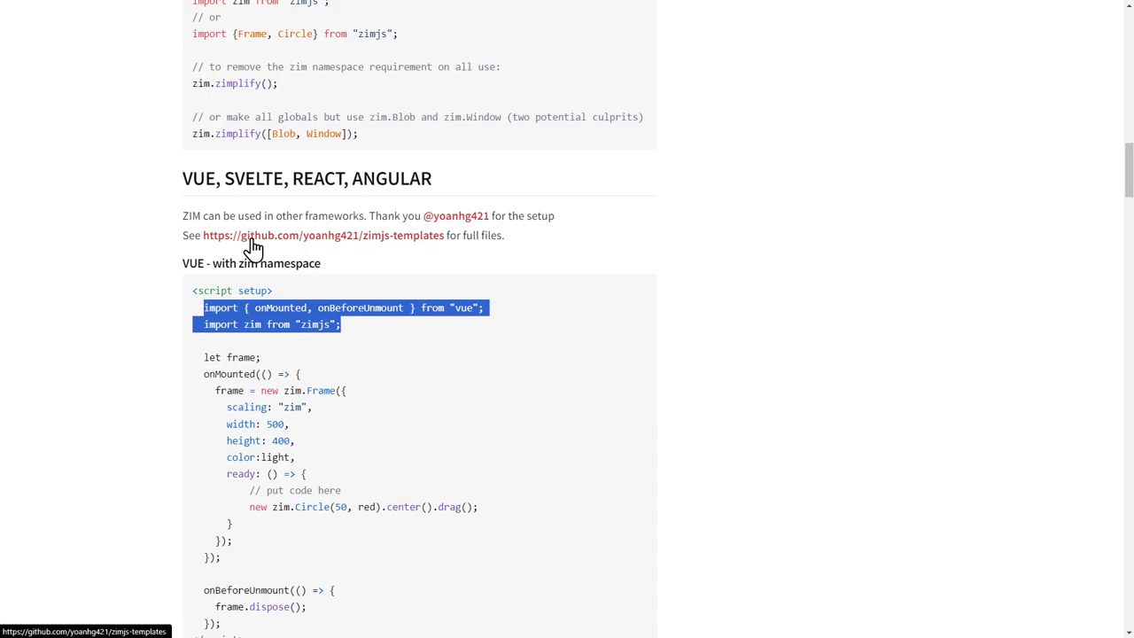
pyautogui.moveTo(522, 351)
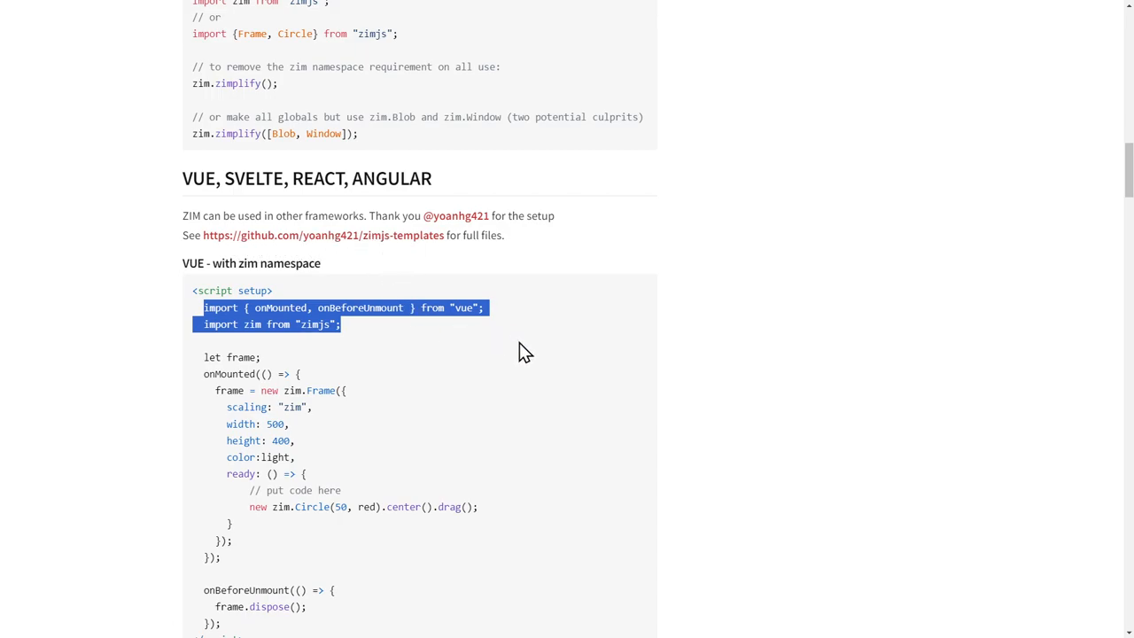
# - Scroll down past the Svelte and React examples to Issues & Community, then back up to the React App function
pyautogui.scroll(-3)
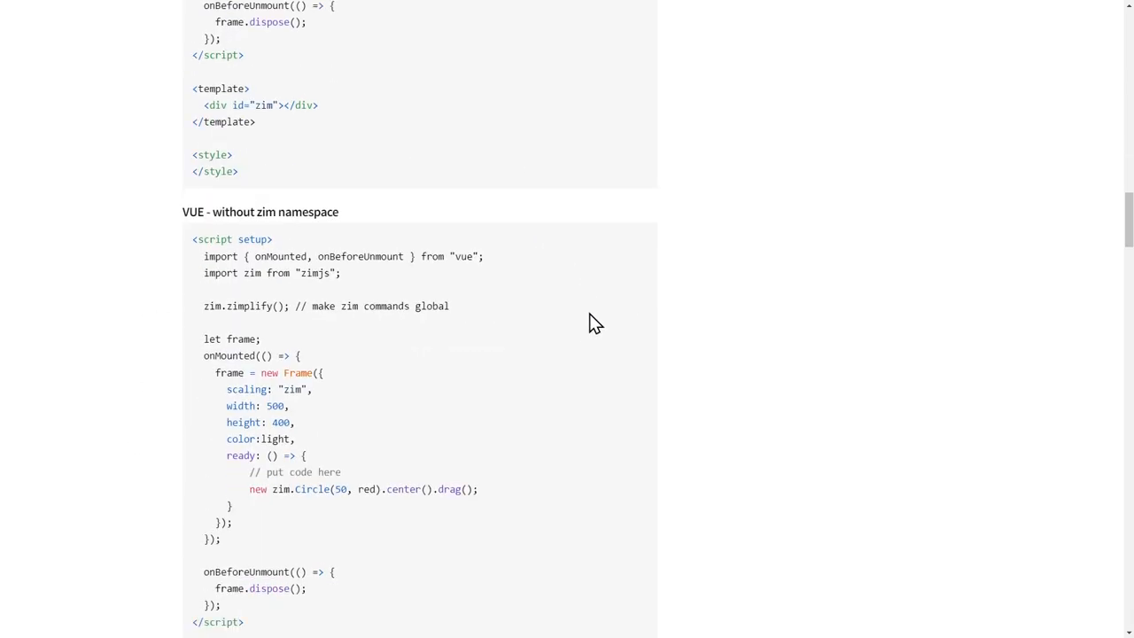
pyautogui.scroll(-3)
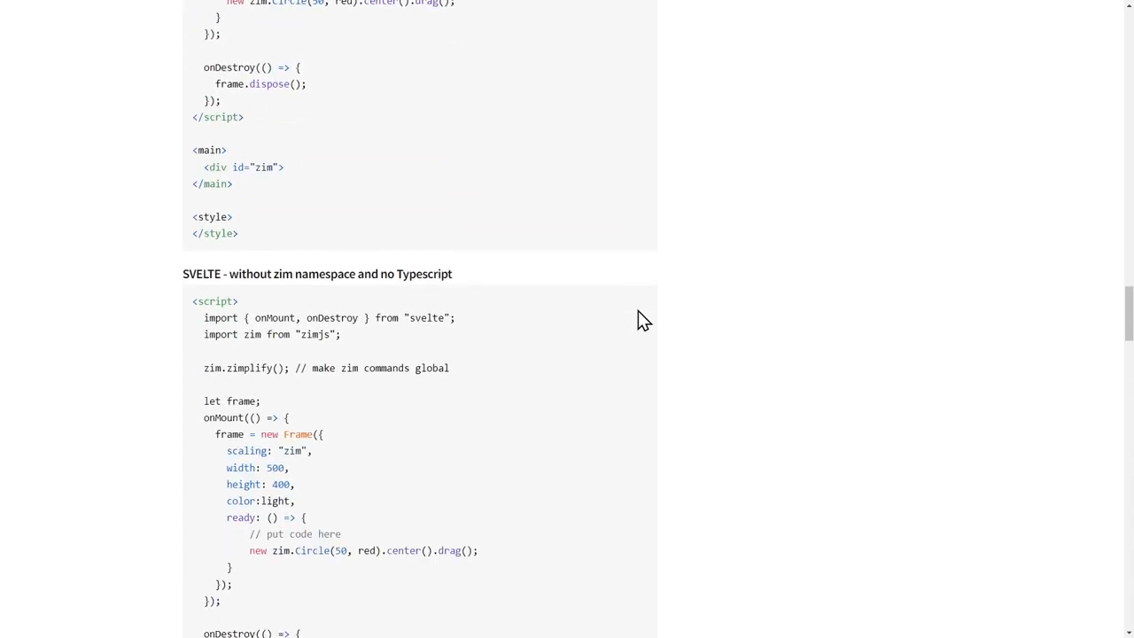
pyautogui.scroll(-3)
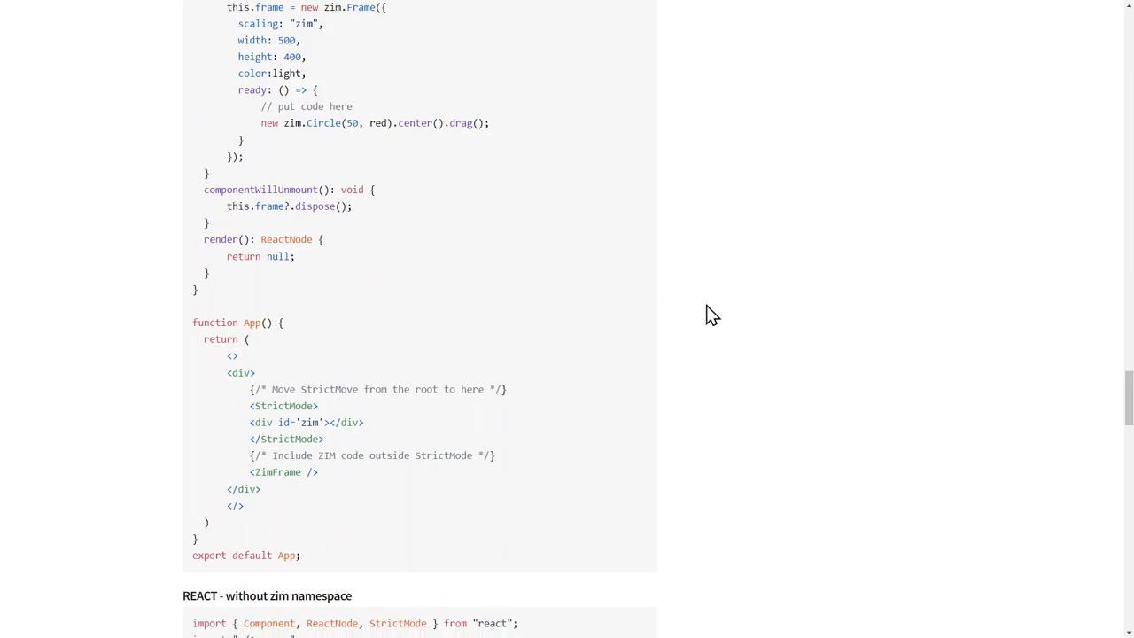
pyautogui.scroll(-3)
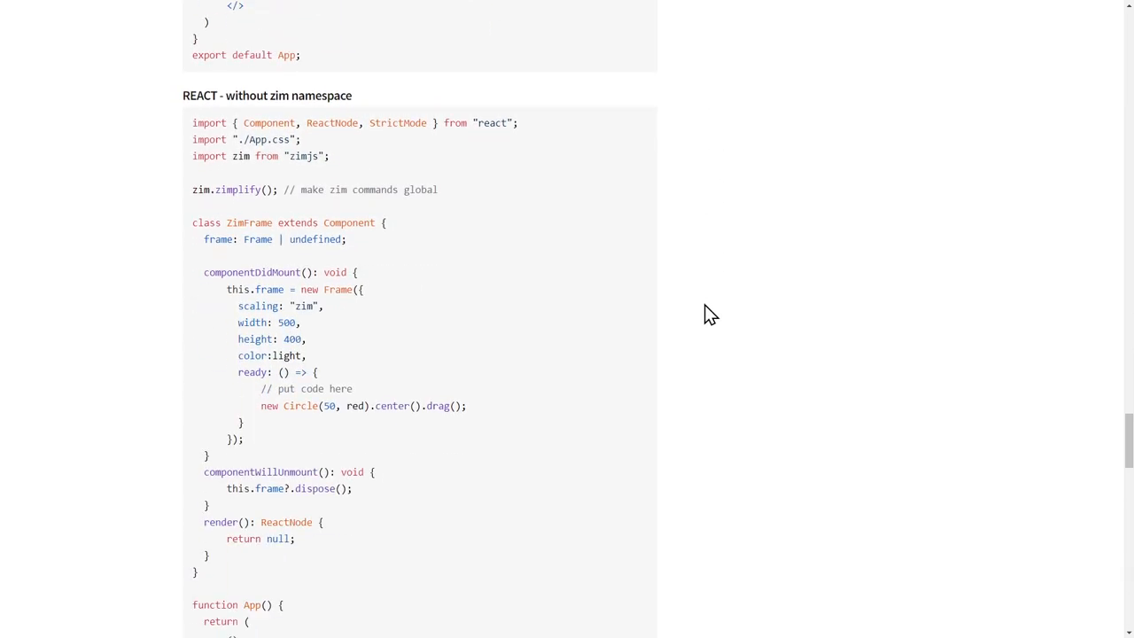
pyautogui.moveTo(434, 278)
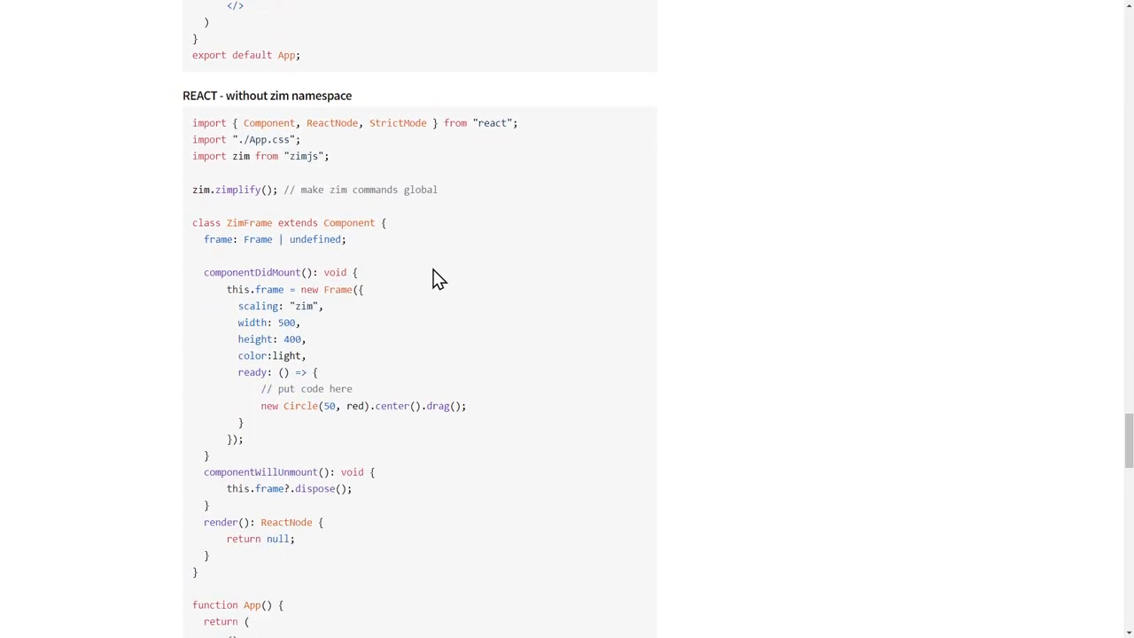
pyautogui.moveTo(603, 255)
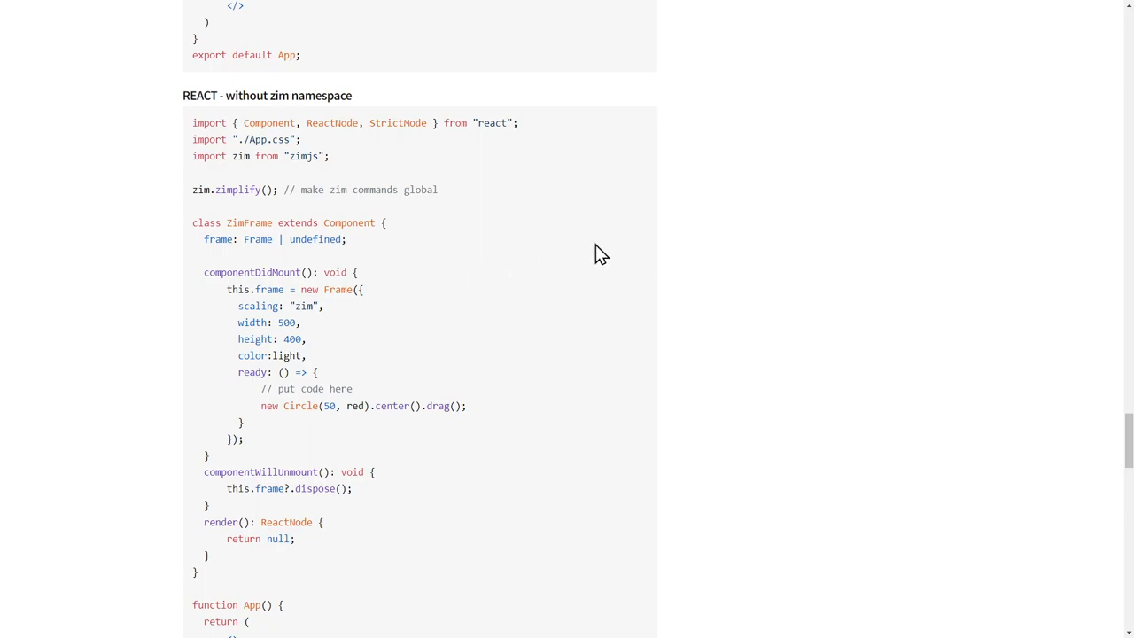
pyautogui.scroll(-3)
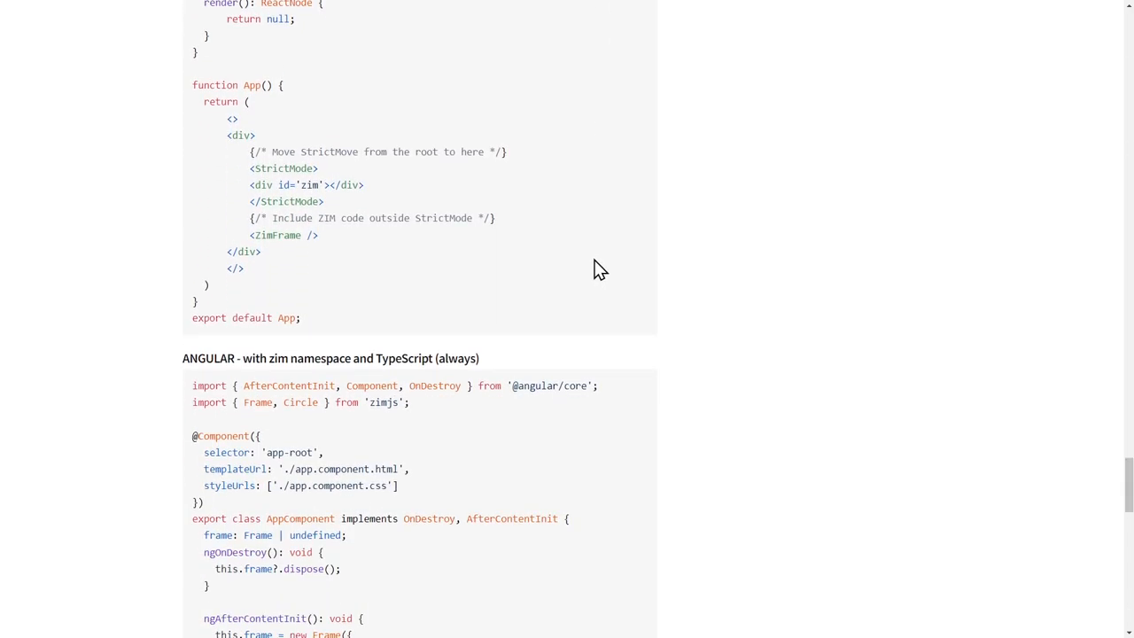
pyautogui.scroll(-3)
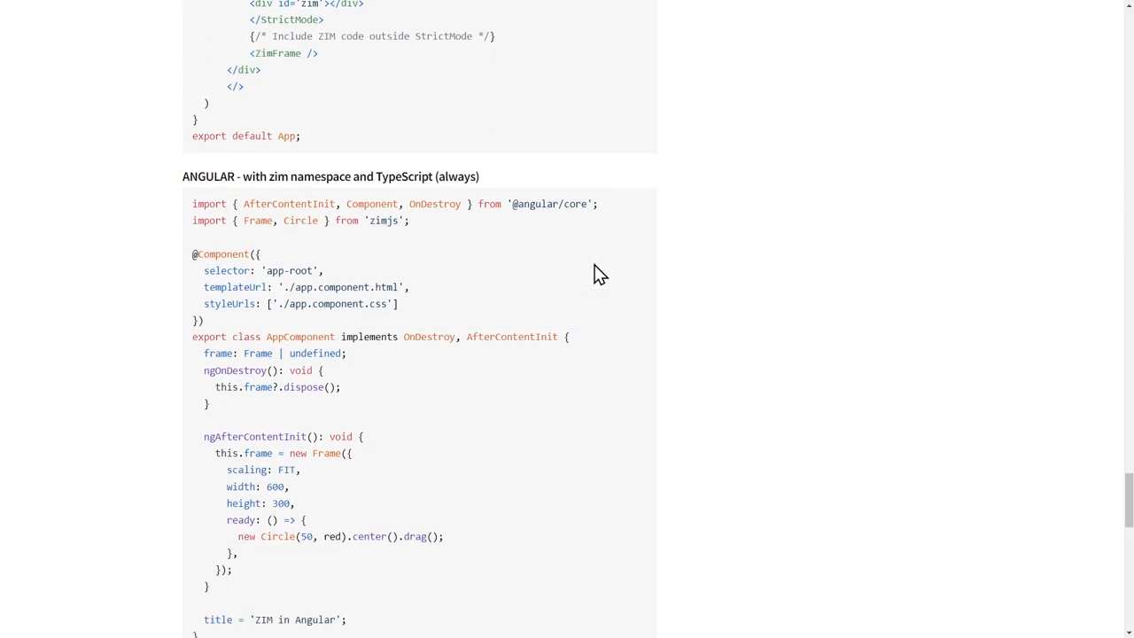
pyautogui.scroll(-3)
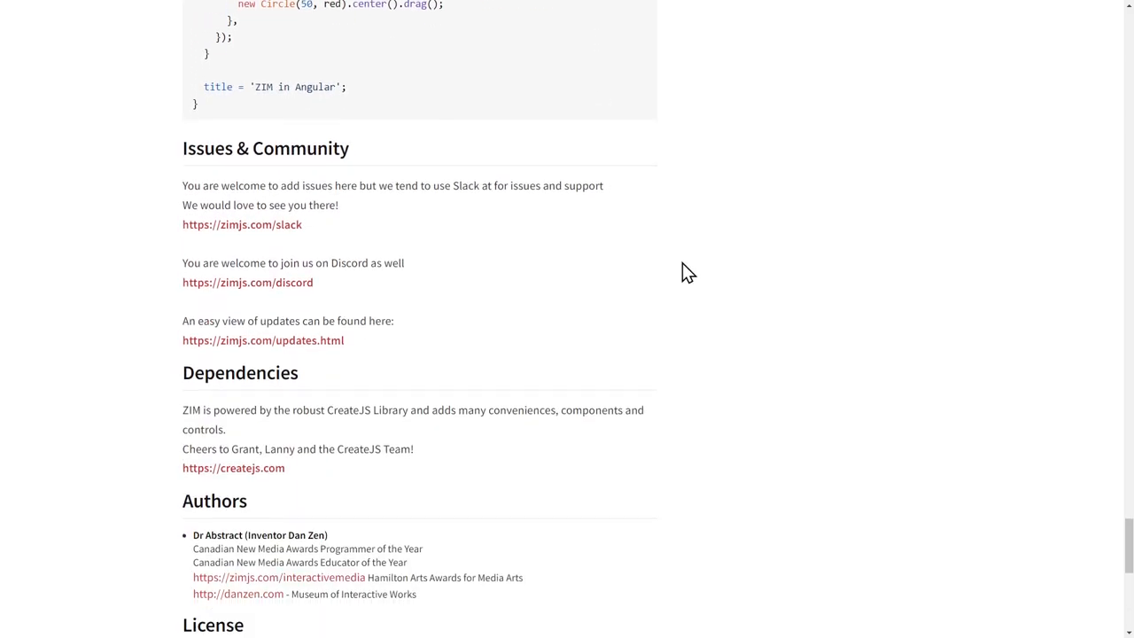
pyautogui.scroll(3)
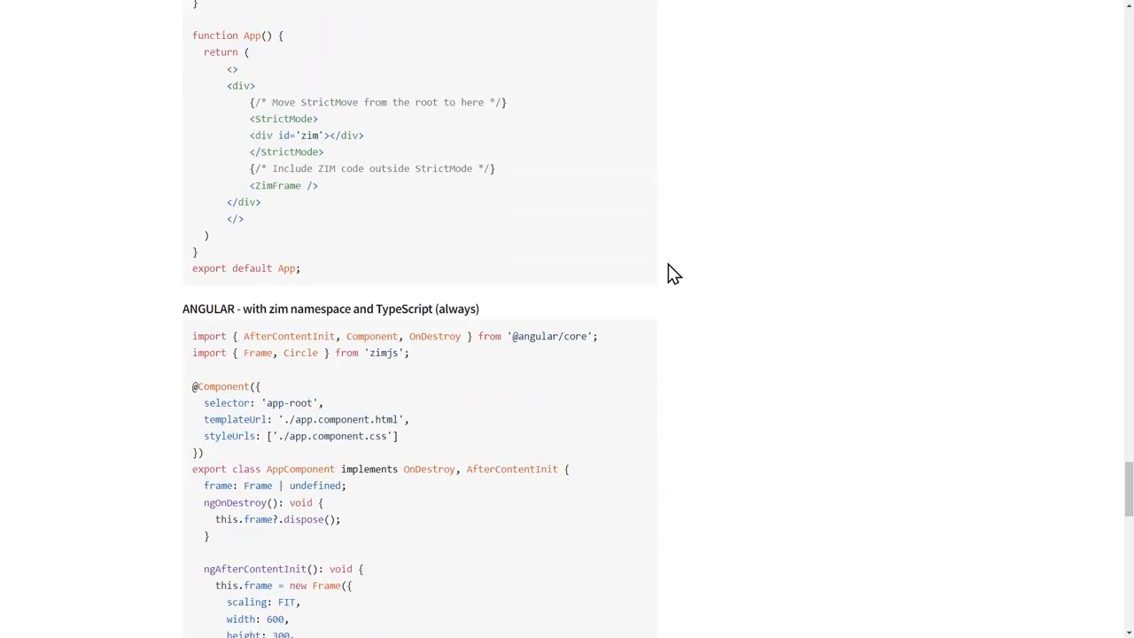
pyautogui.scroll(3)
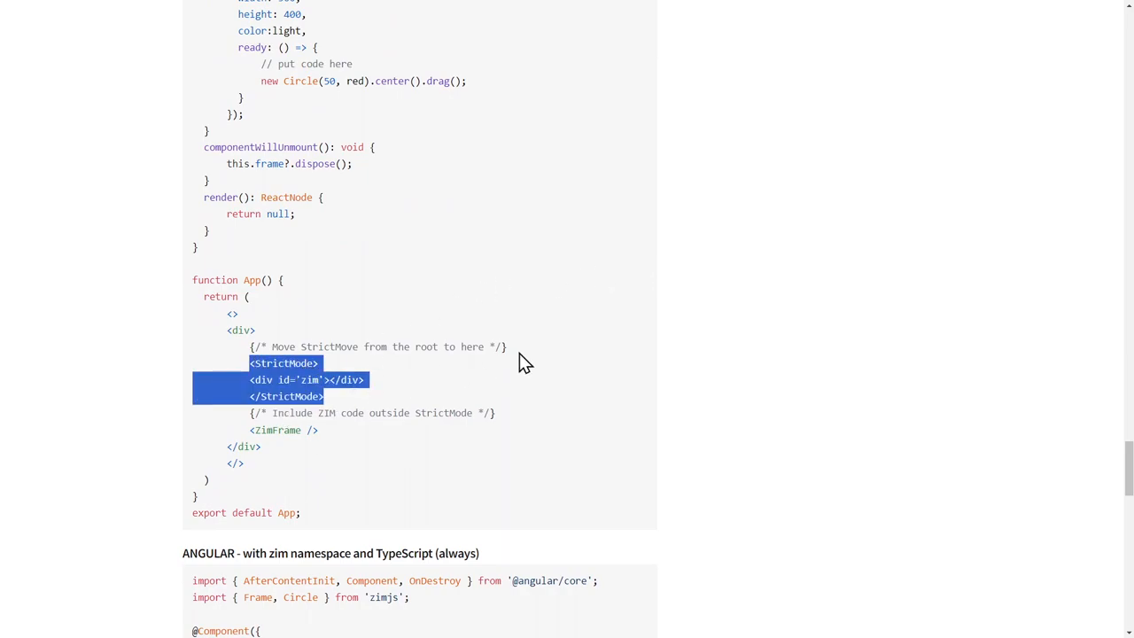
# - Highlight the StrictMode wrapper lines in the React example, then clear the highlights
pyautogui.click(588, 319)
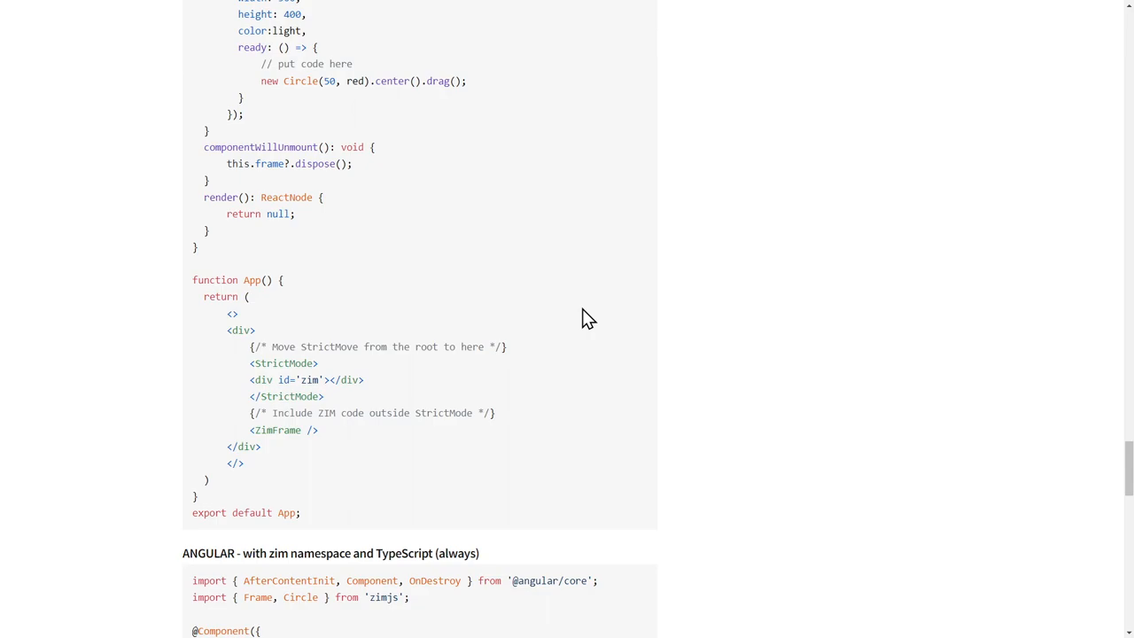
pyautogui.moveTo(248, 361)
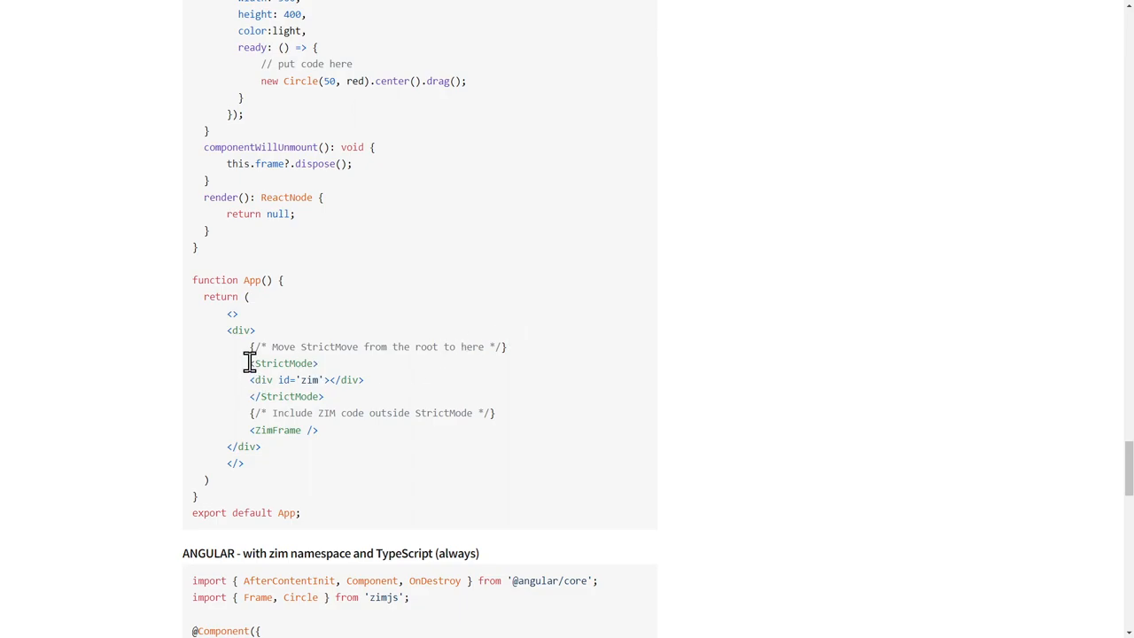
pyautogui.moveTo(248, 361); pyautogui.dragTo(347, 397)
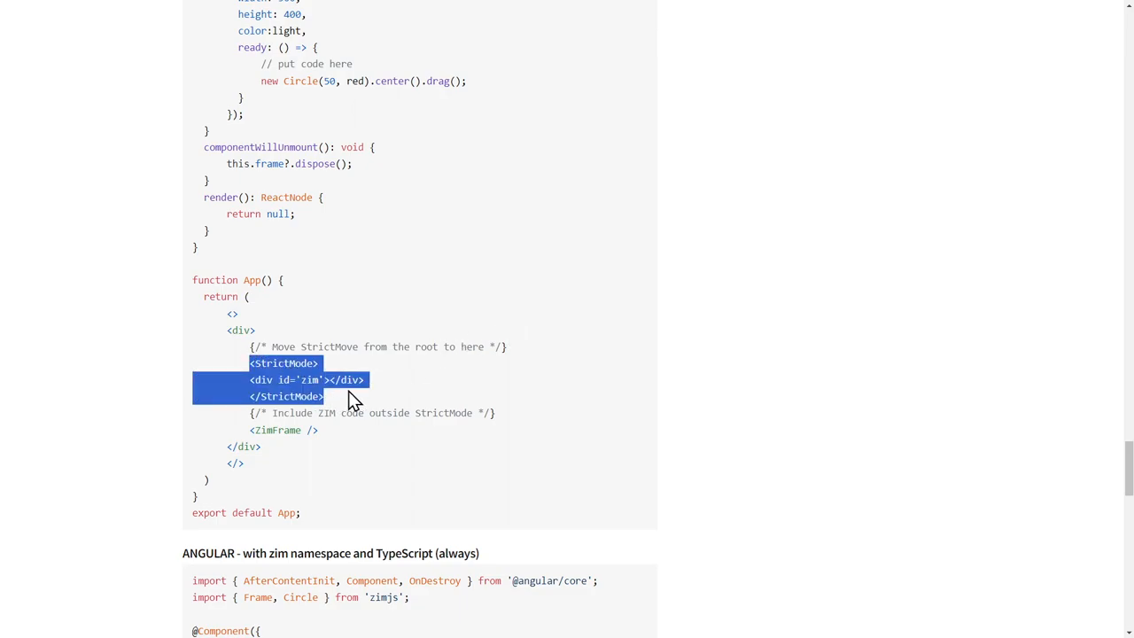
pyautogui.moveTo(370, 394)
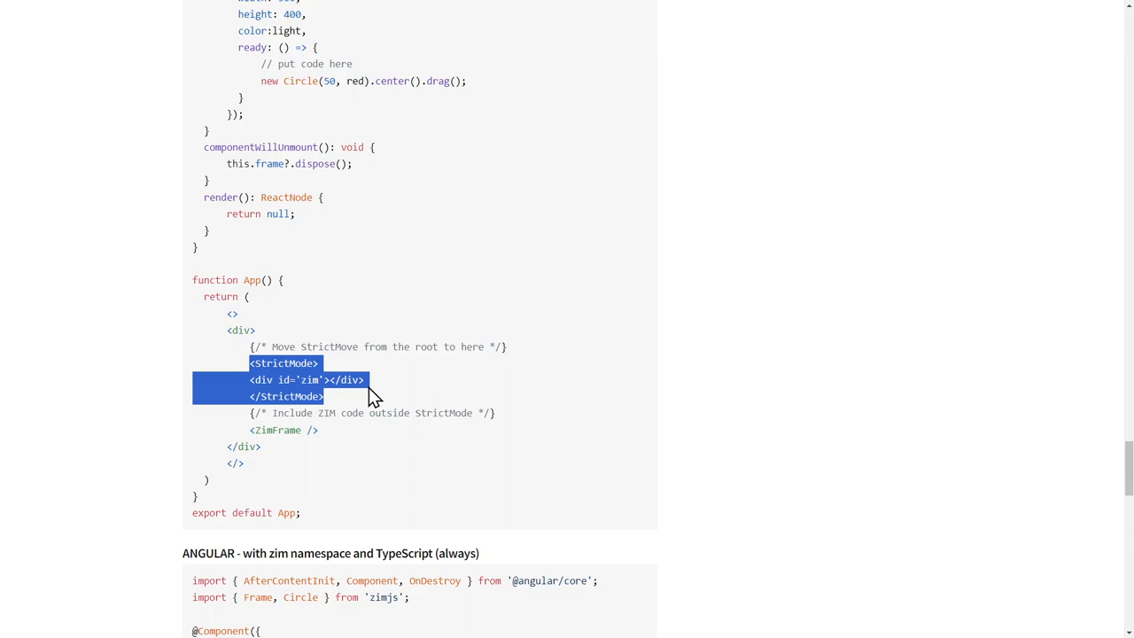
pyautogui.click(443, 382)
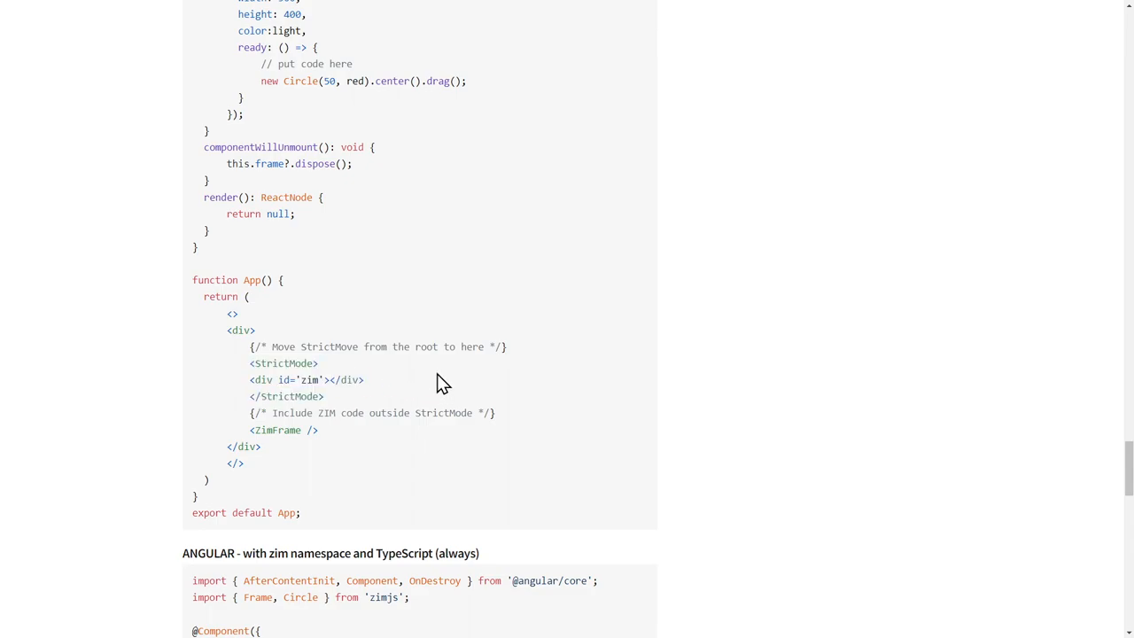
pyautogui.moveTo(294, 393)
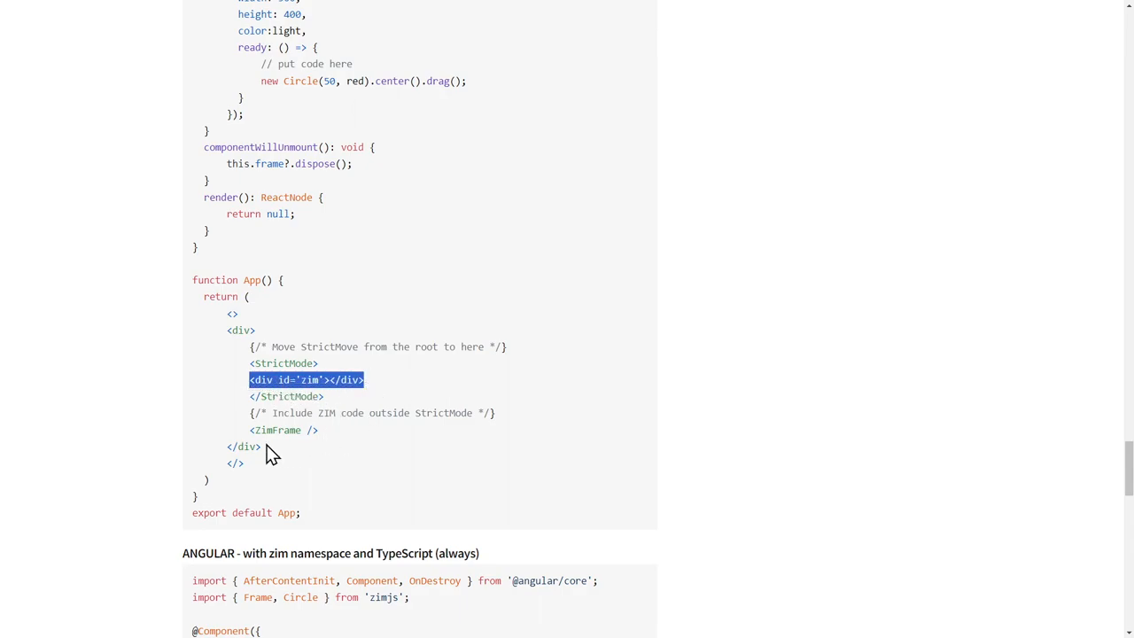
pyautogui.click(407, 294)
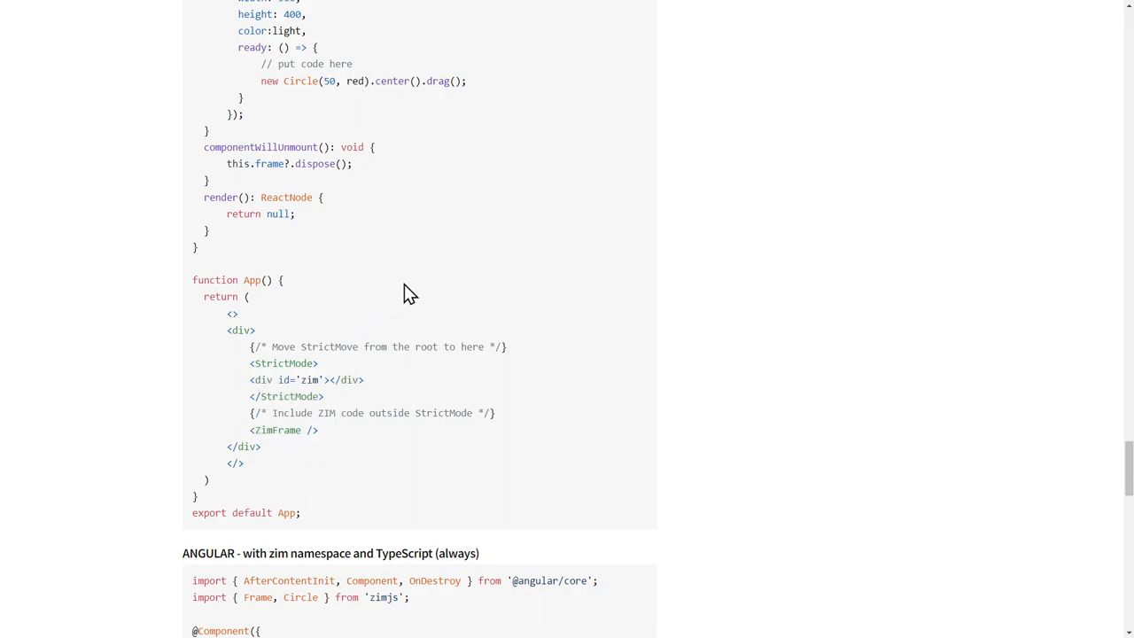
pyautogui.scroll(3)
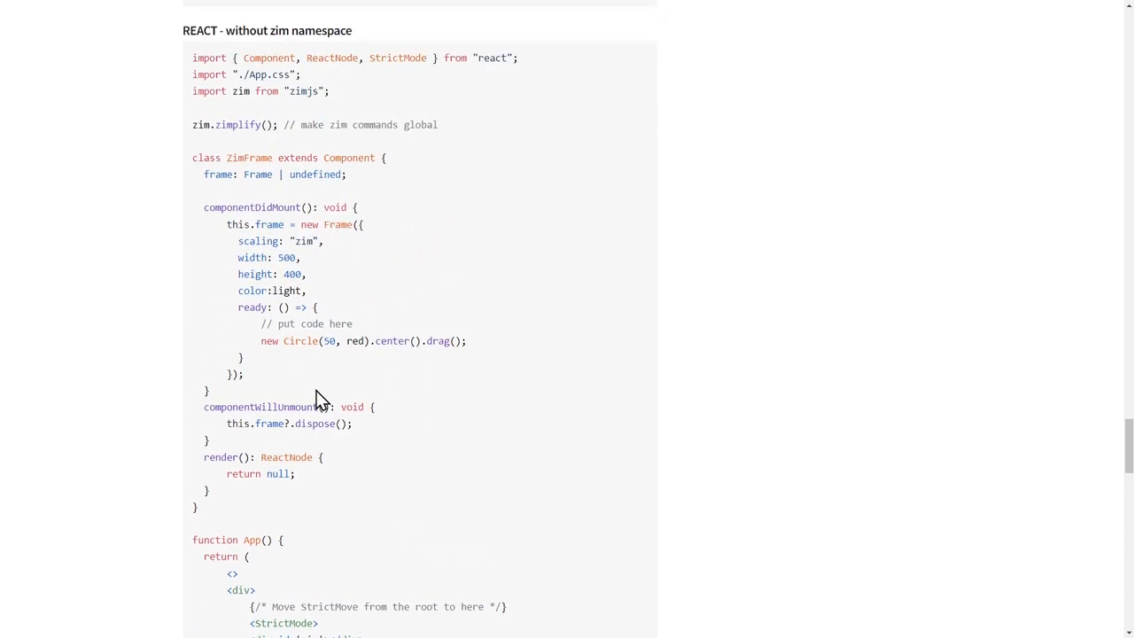
pyautogui.scroll(-3)
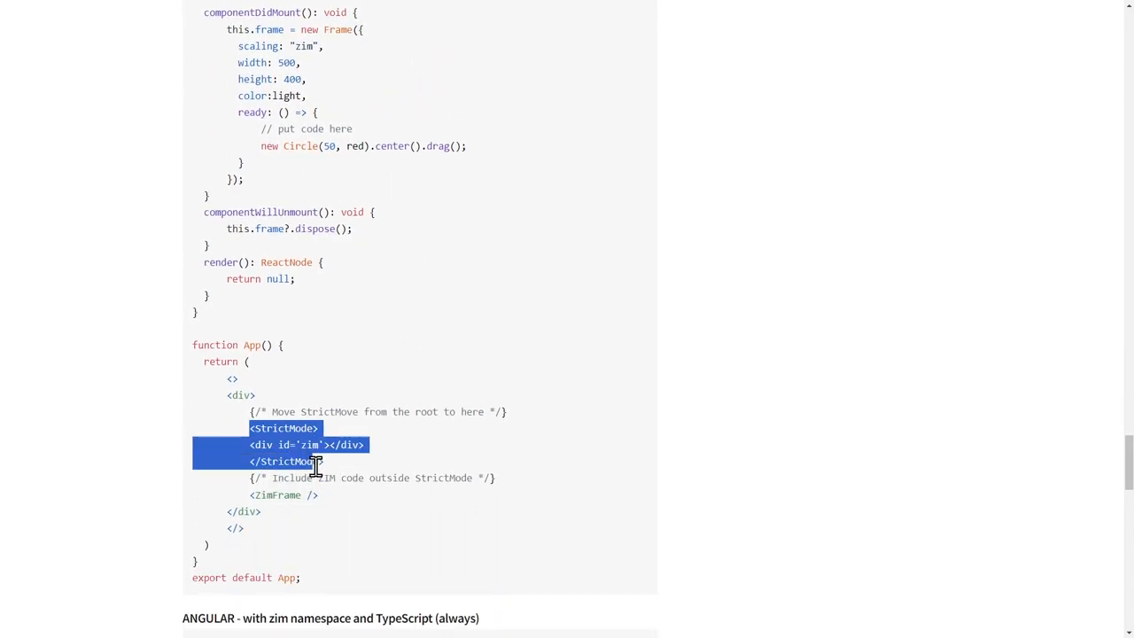
pyautogui.click(335, 485)
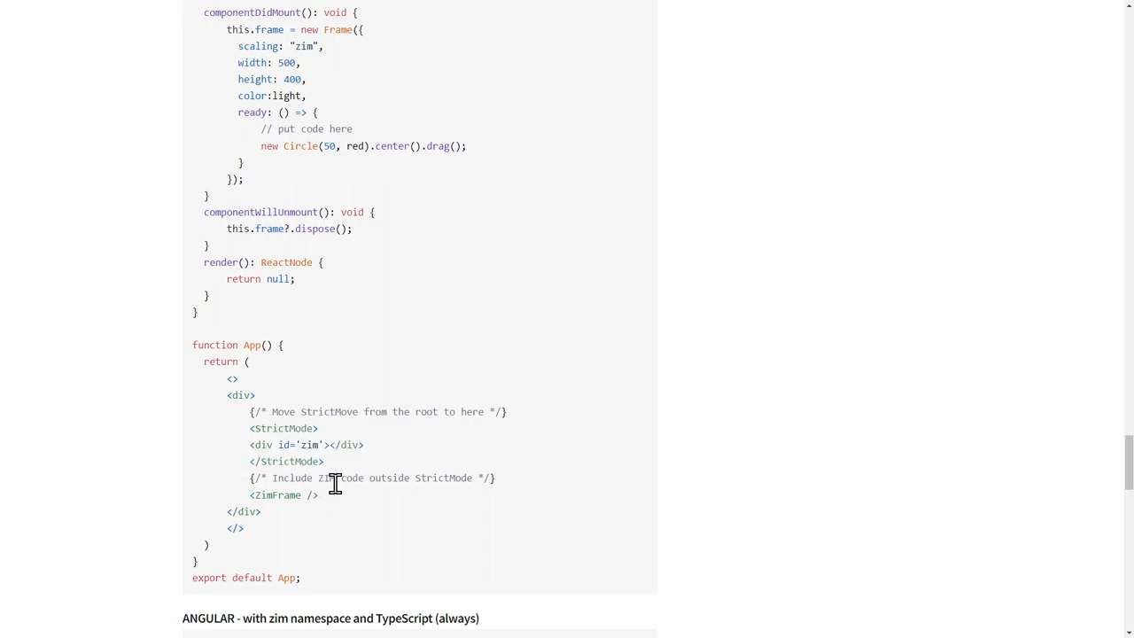
pyautogui.moveTo(416, 471)
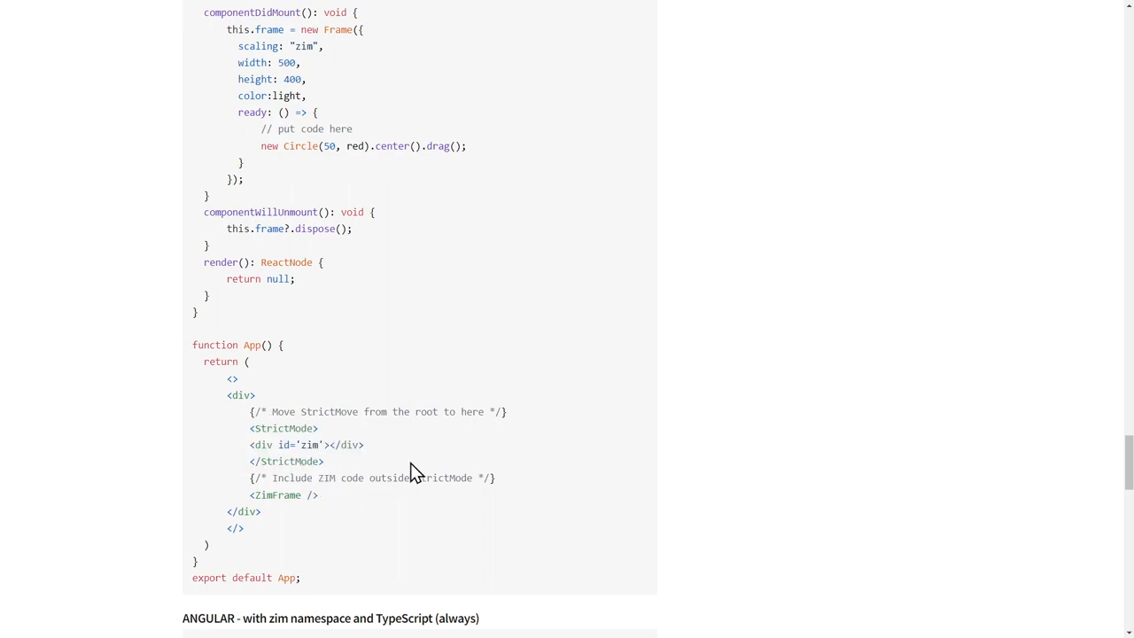
pyautogui.moveTo(434, 323)
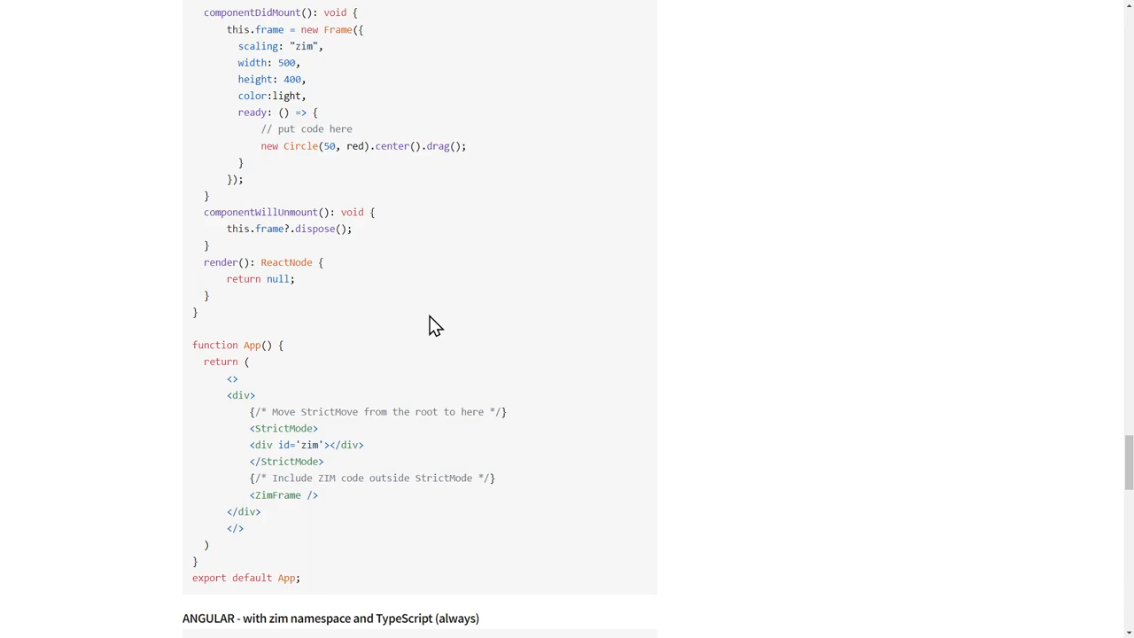
pyautogui.moveTo(479, 280)
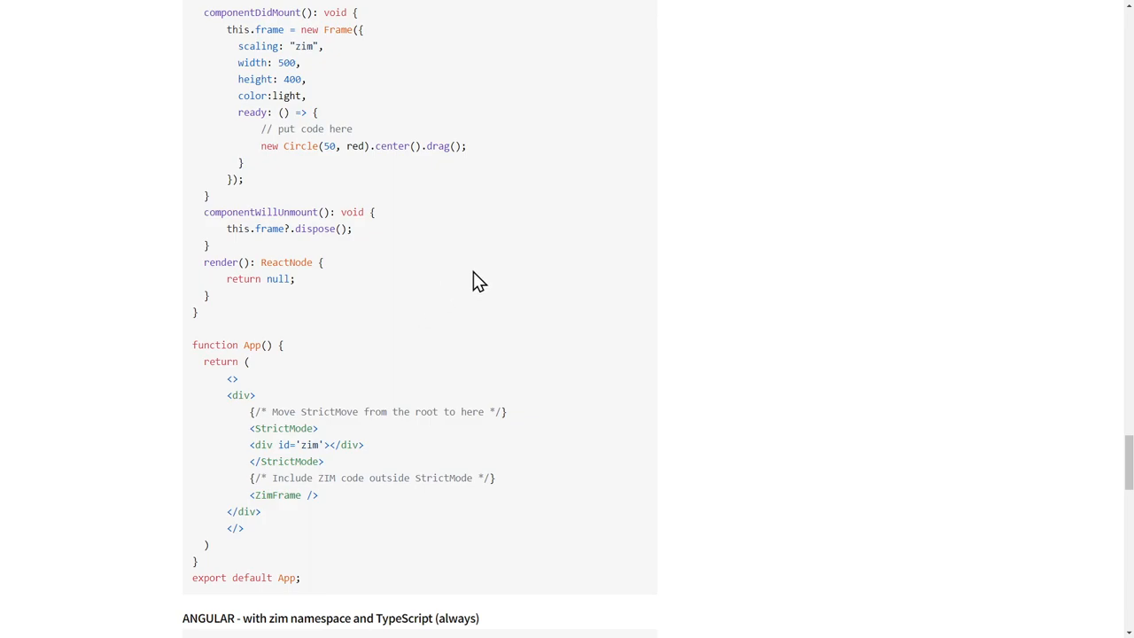
# - Scroll back through the Angular, Svelte and Vue examples, then switch to the ZIM for Developers browser tab
pyautogui.scroll(3)
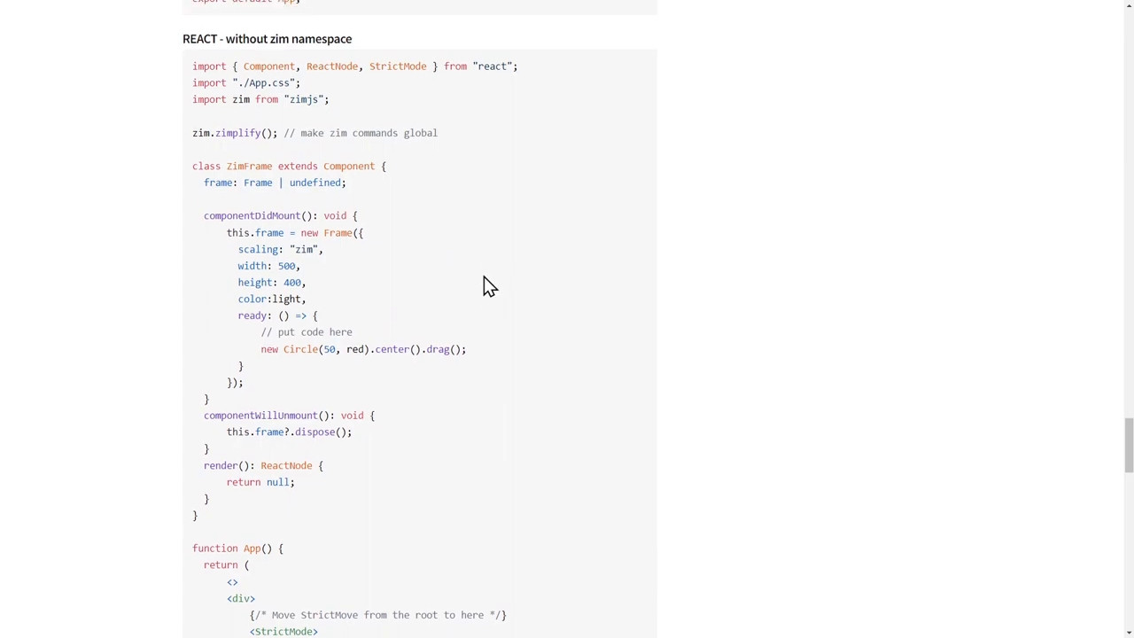
pyautogui.scroll(3)
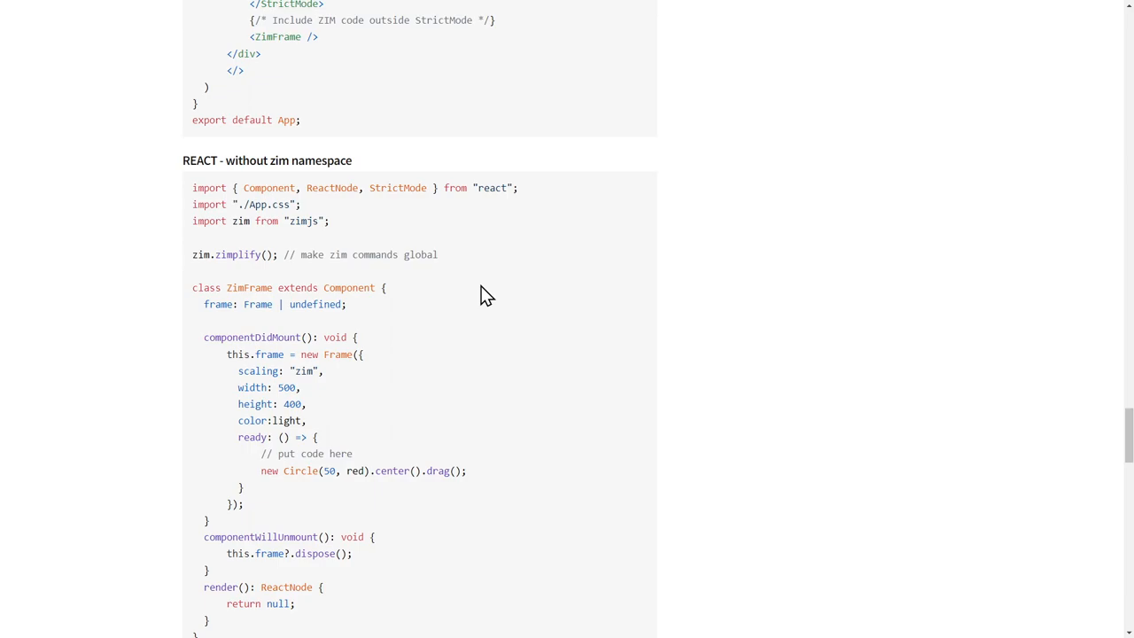
pyautogui.moveTo(592, 188)
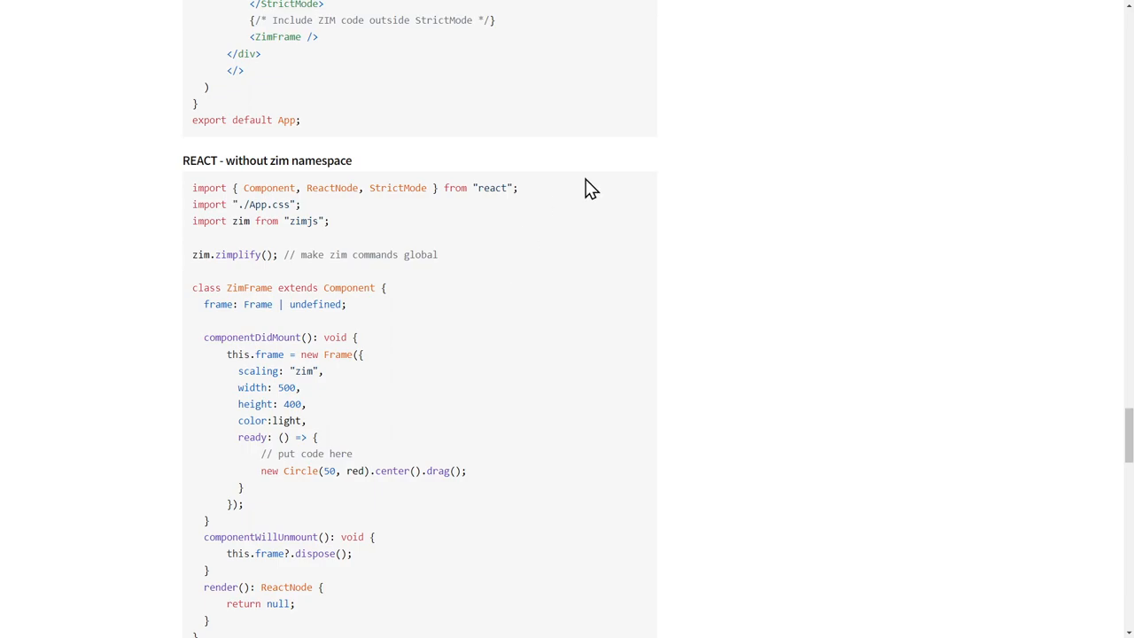
pyautogui.scroll(-3)
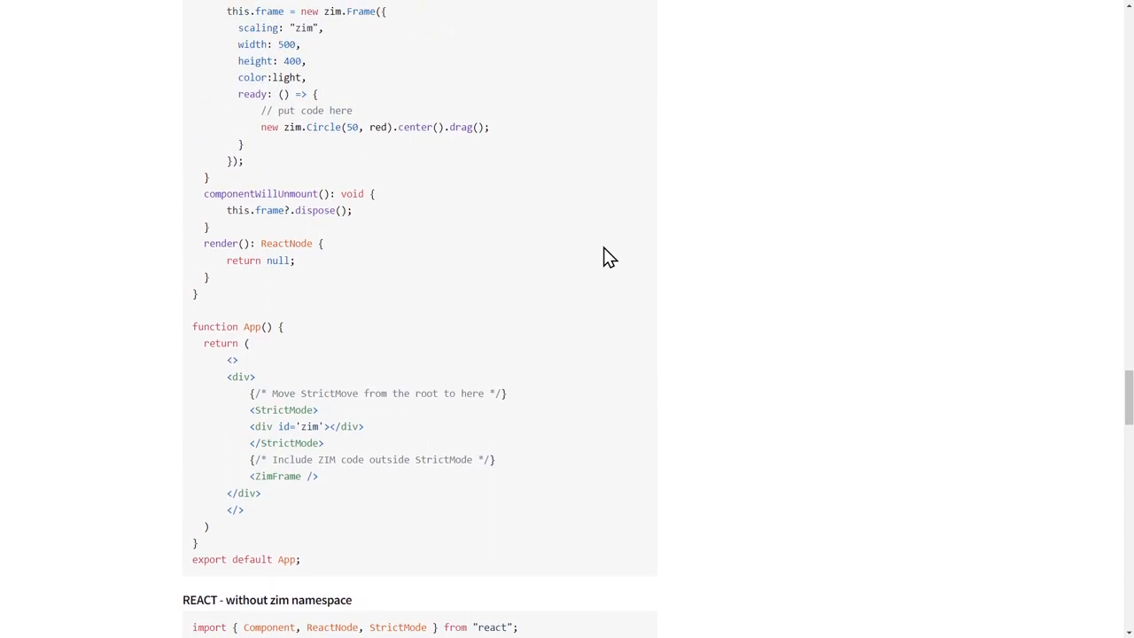
pyautogui.scroll(-3)
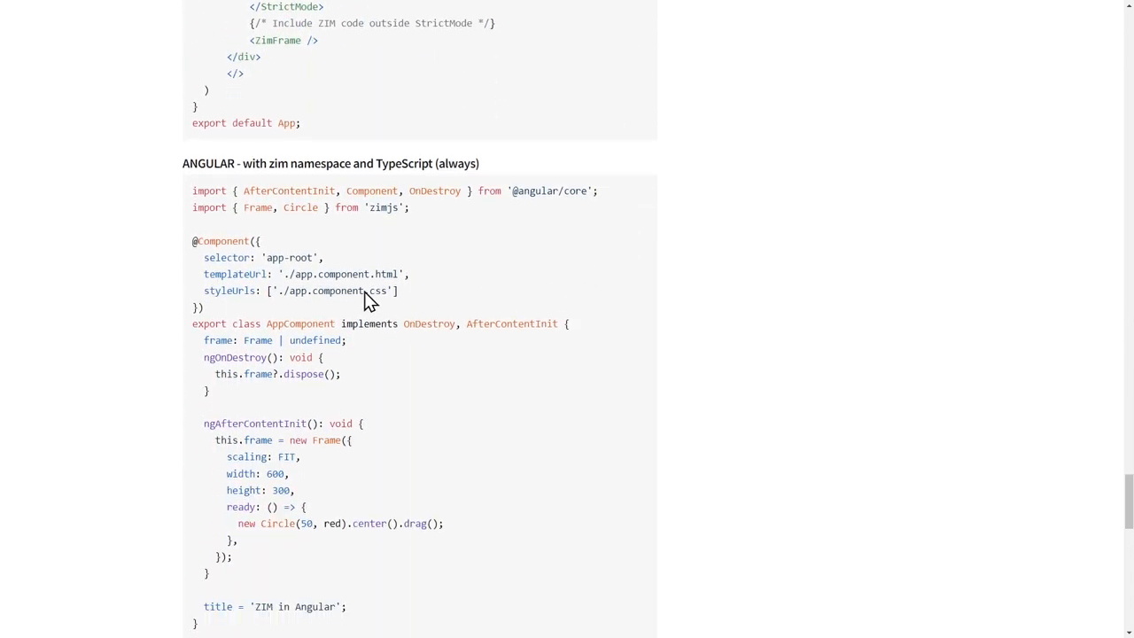
pyautogui.scroll(3)
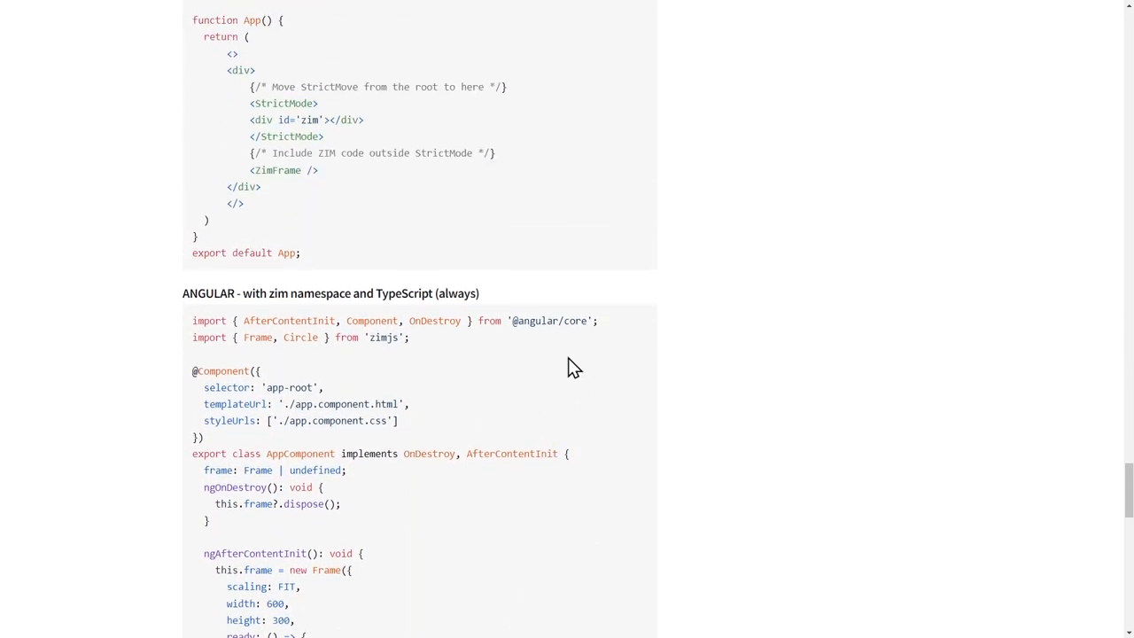
pyautogui.moveTo(368, 392)
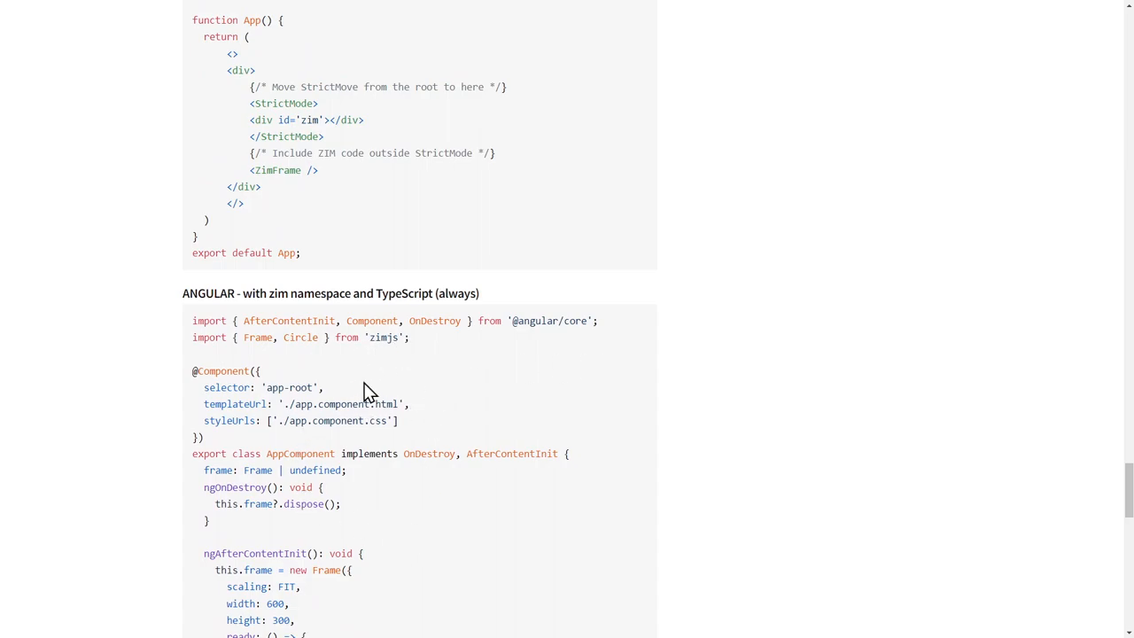
pyautogui.scroll(3)
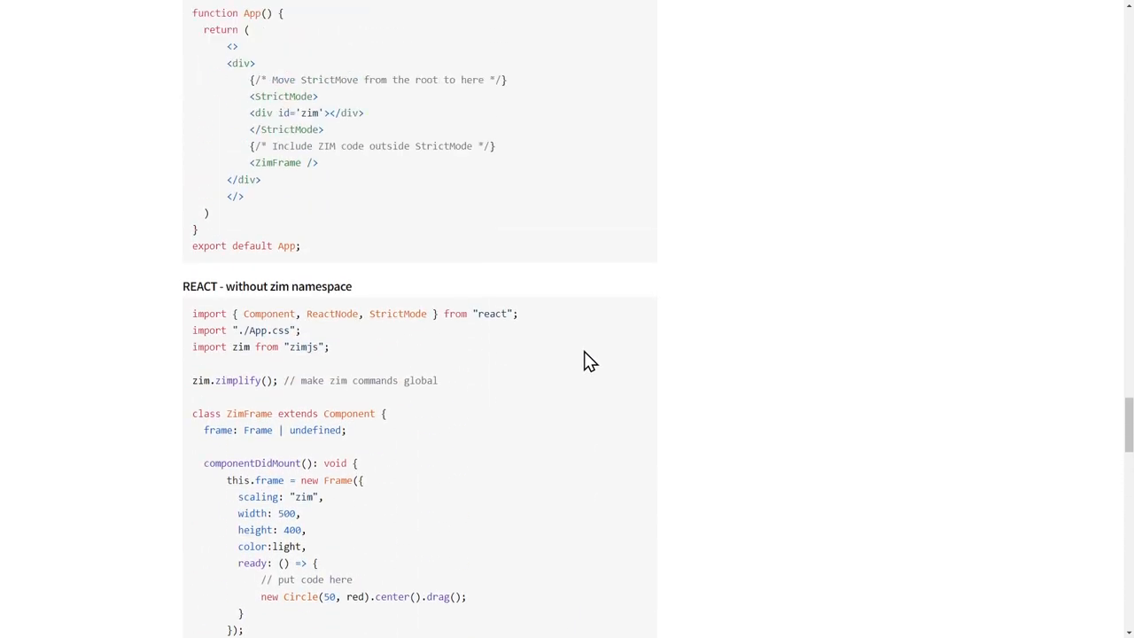
pyautogui.scroll(-3)
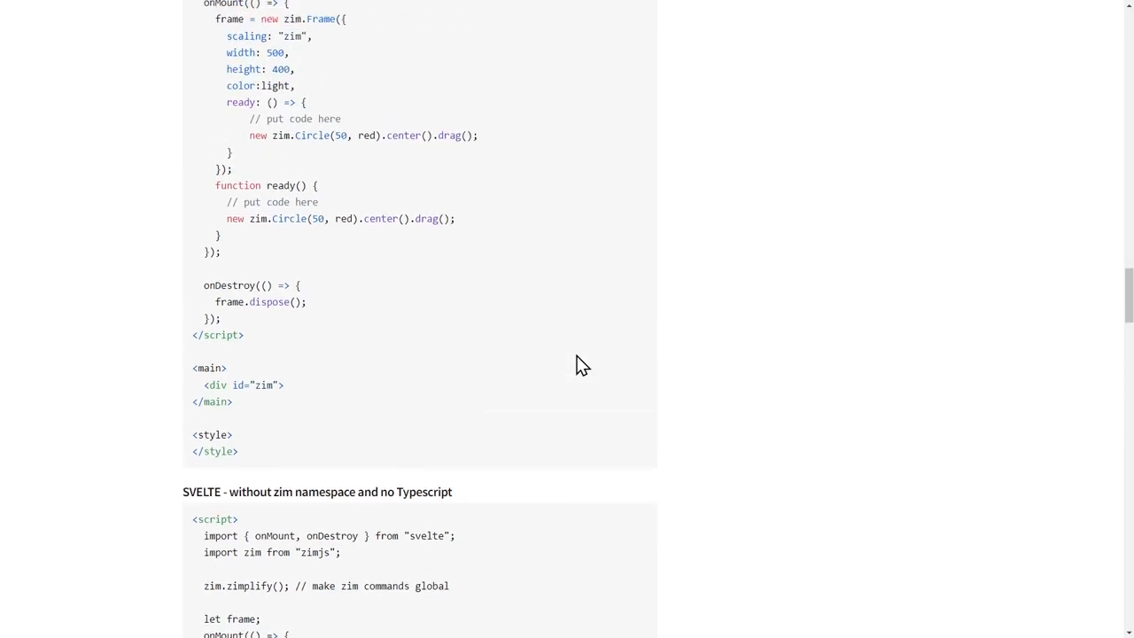
pyautogui.scroll(-3)
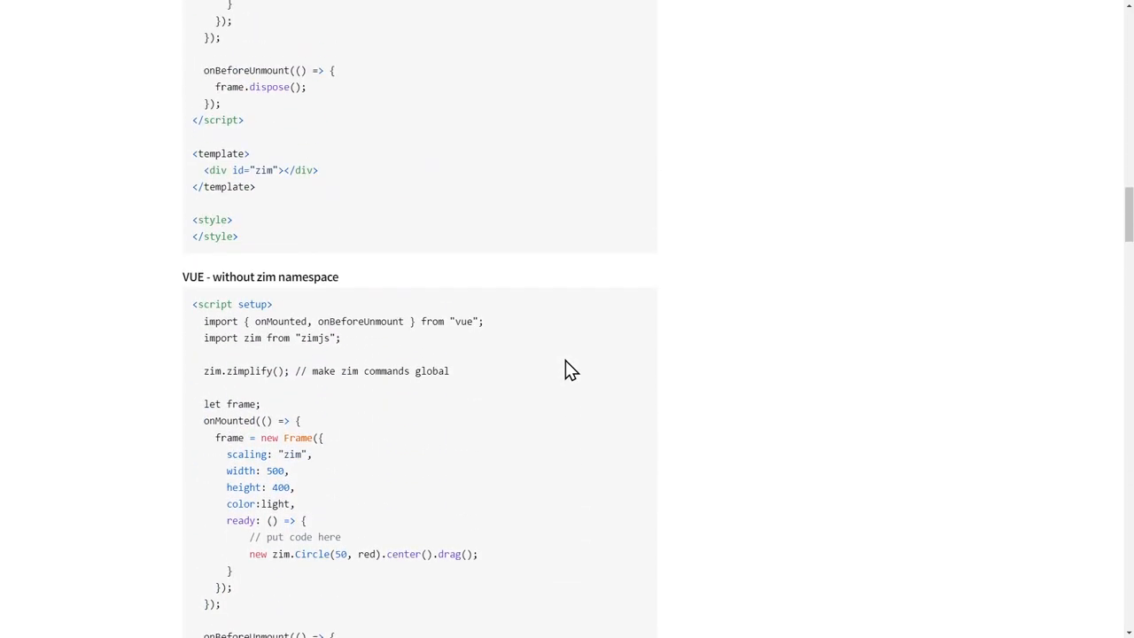
pyautogui.scroll(3)
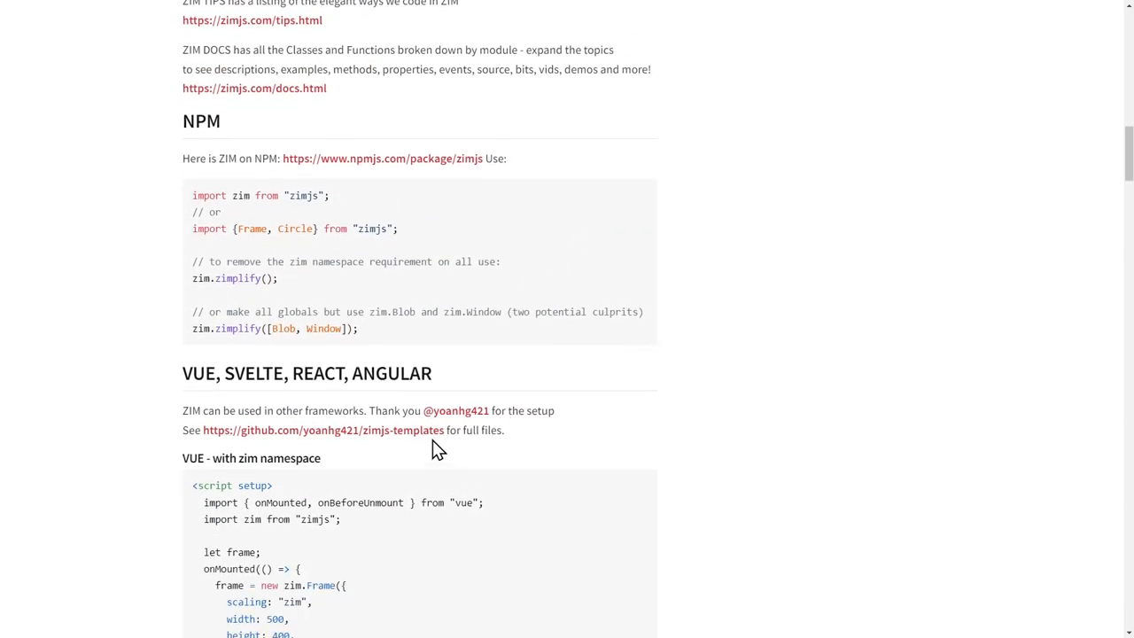
pyautogui.scroll(3)
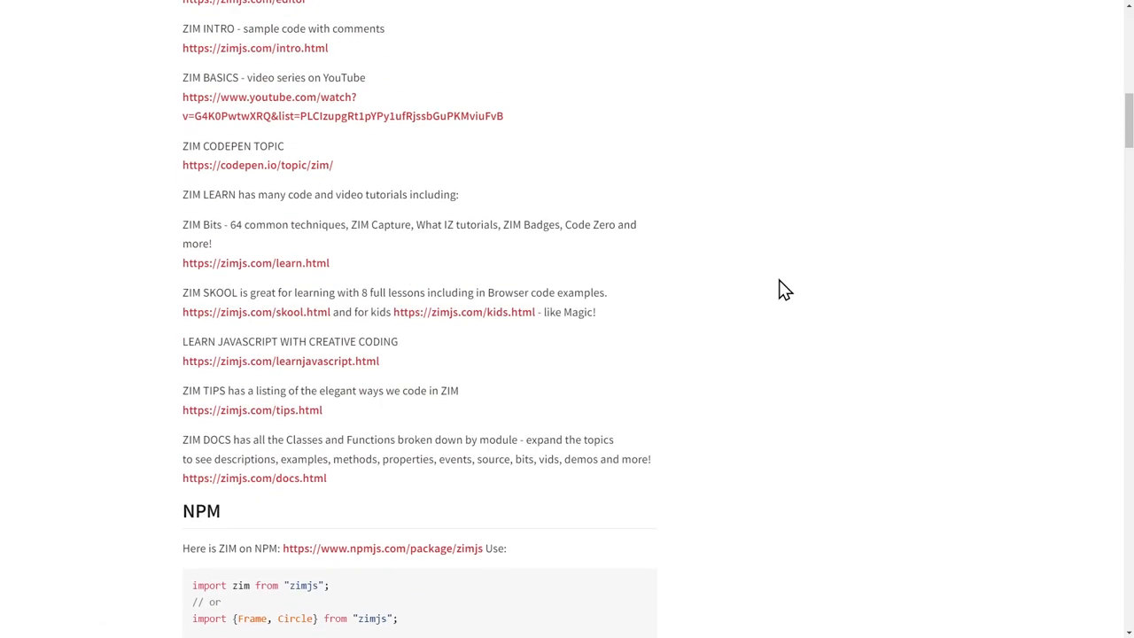
pyautogui.click(383, 548)
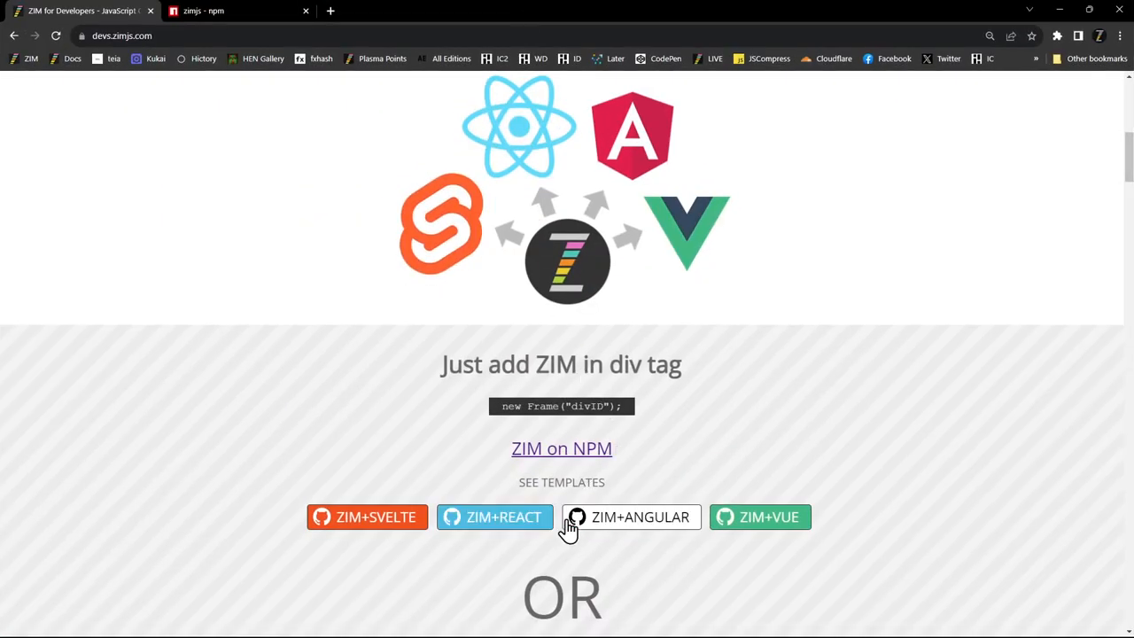
pyautogui.moveTo(761, 518)
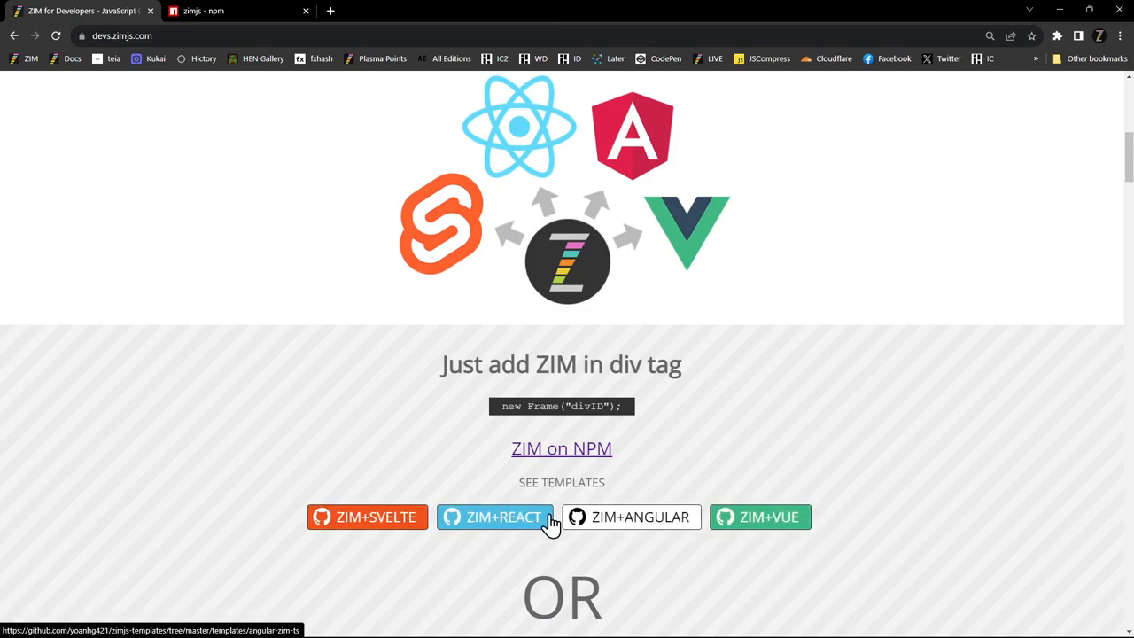
# - Go to the react-zim-ts template on GitHub and enter its src folder listing App.tsx, main.tsx and other files
pyautogui.click(493, 517)
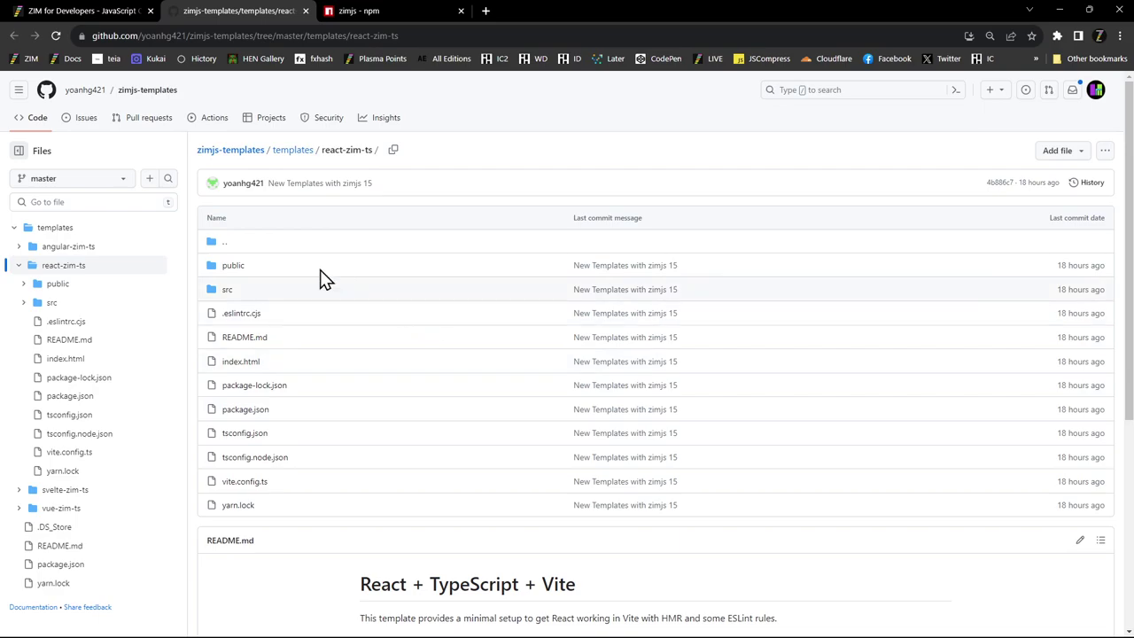
pyautogui.moveTo(244, 350)
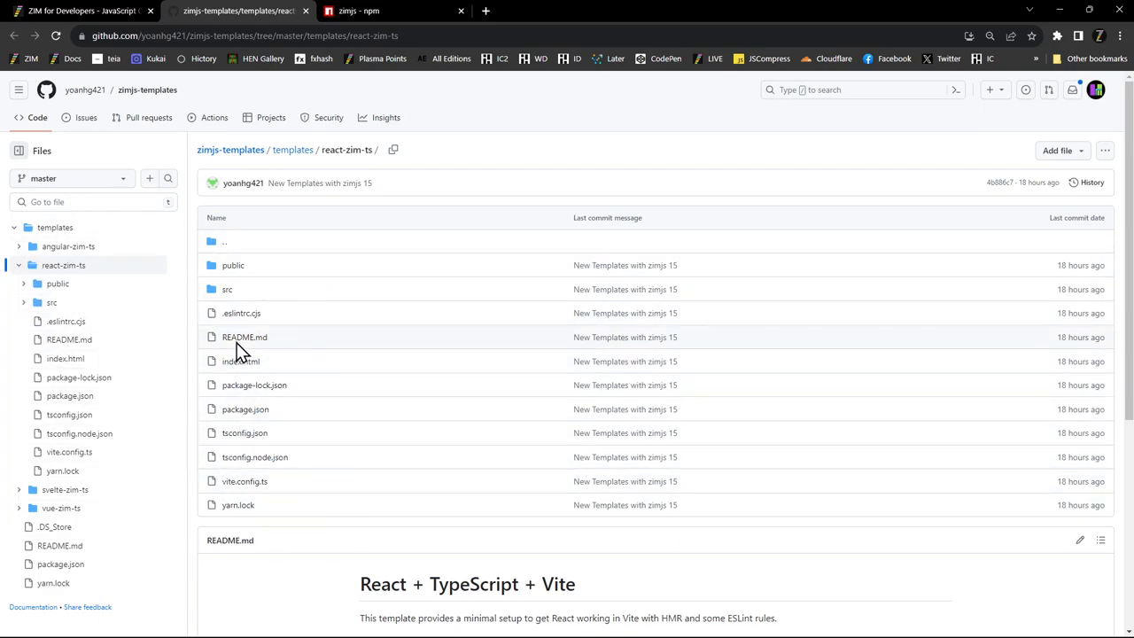
pyautogui.scroll(-3)
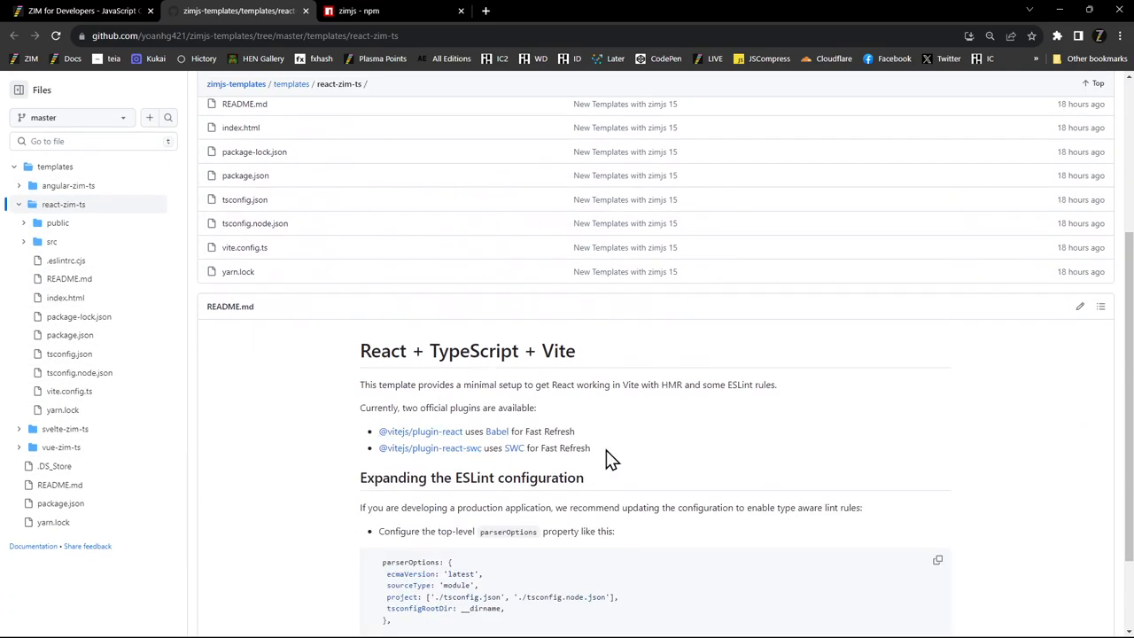
pyautogui.moveTo(713, 383)
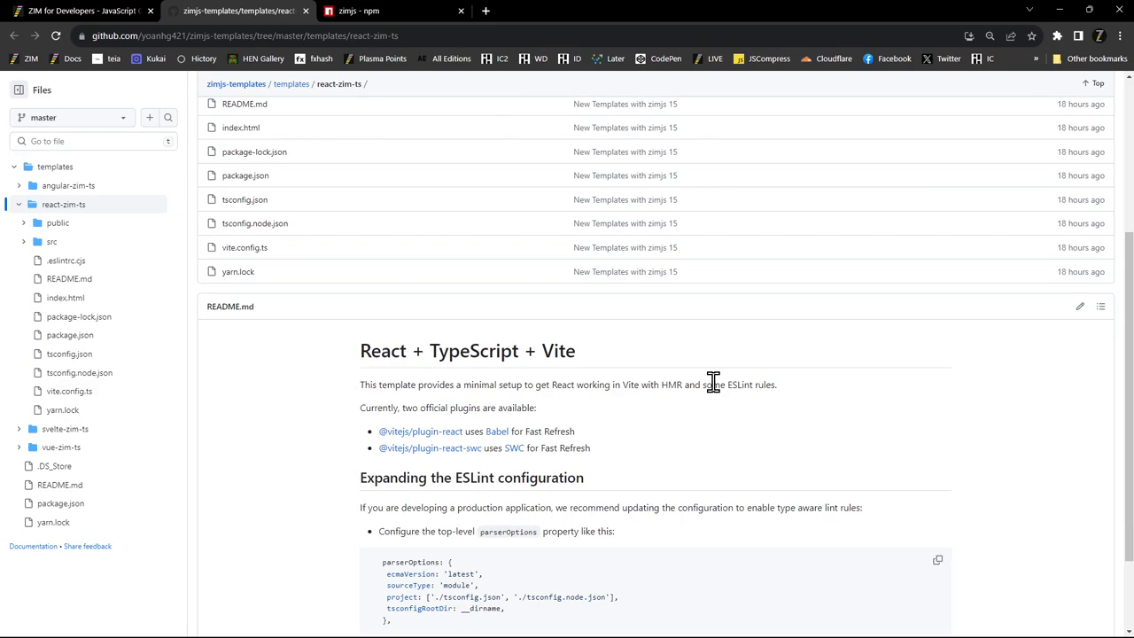
pyautogui.moveTo(558, 350)
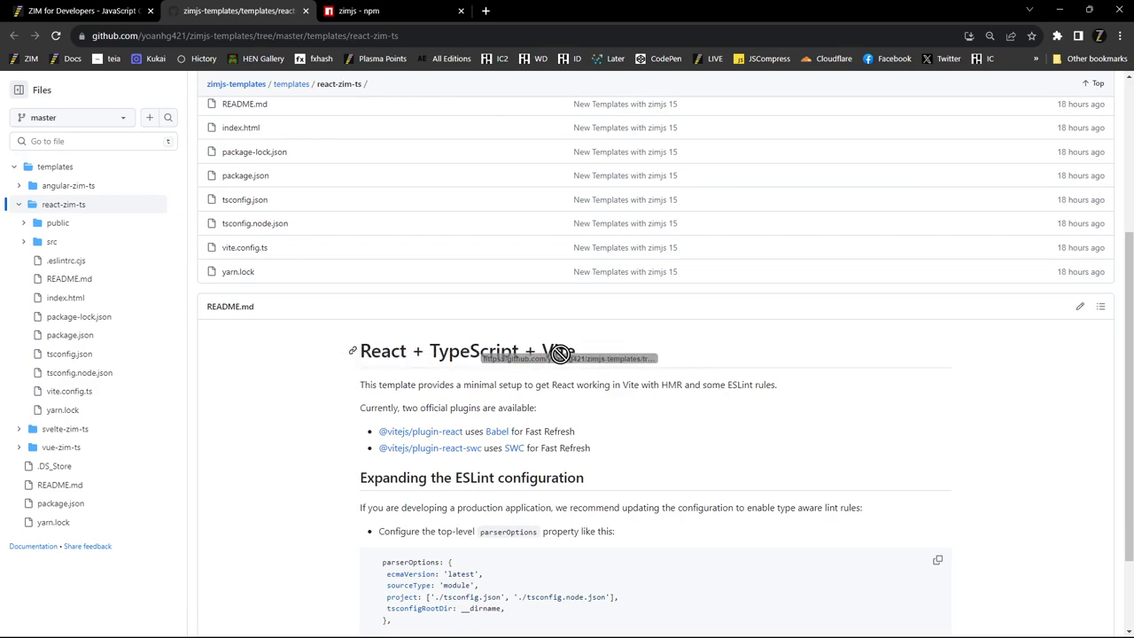
pyautogui.scroll(3)
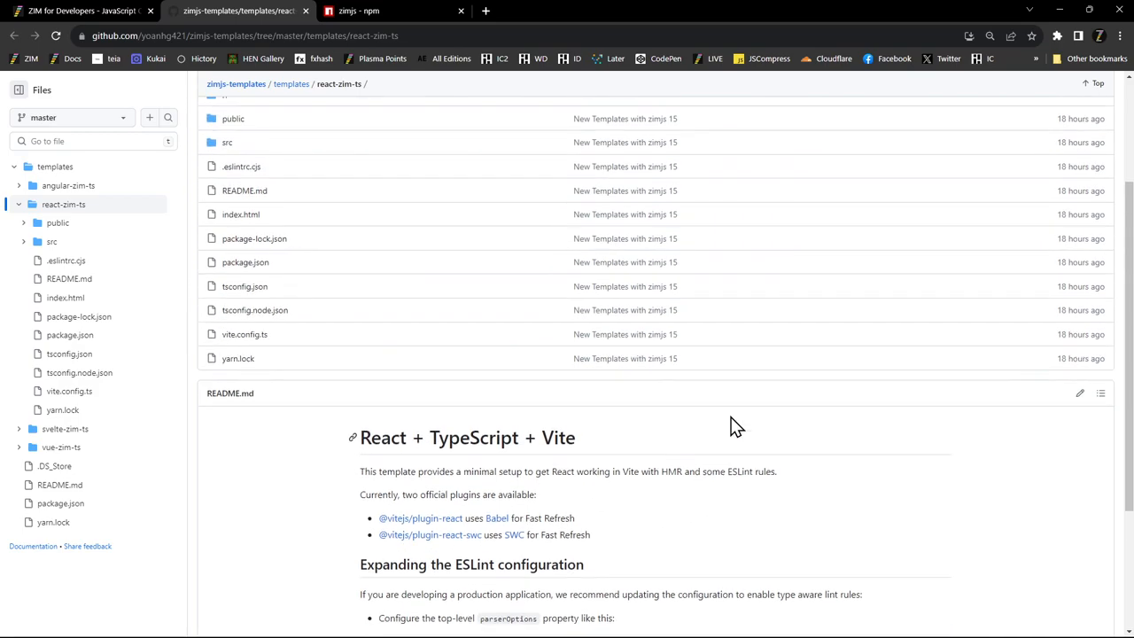
pyautogui.scroll(3)
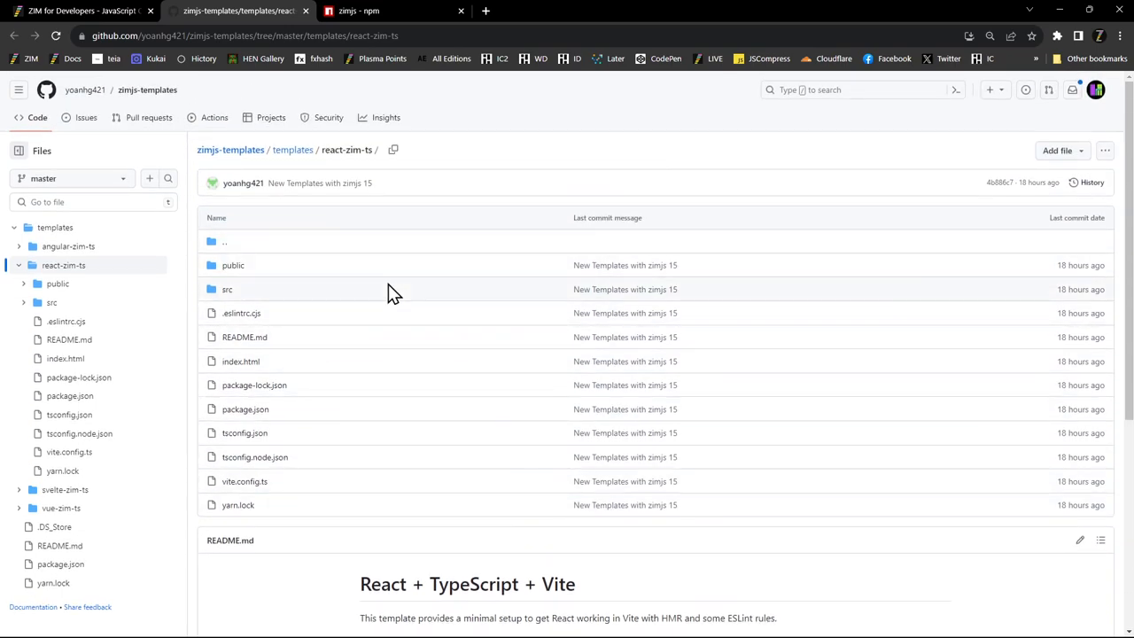
pyautogui.moveTo(461, 333)
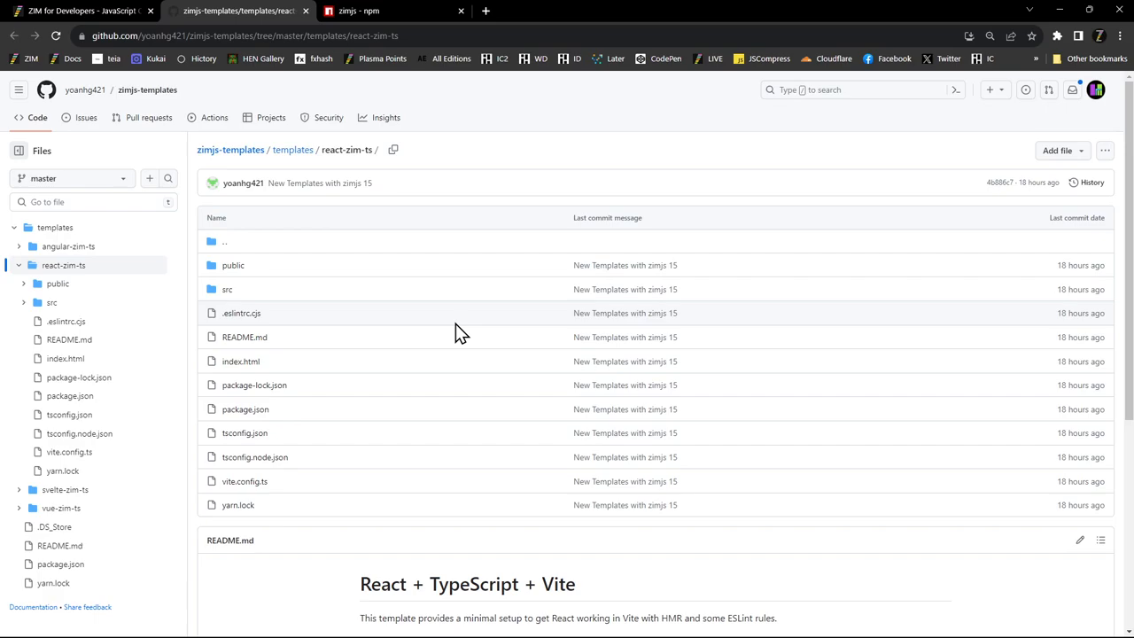
pyautogui.moveTo(247, 291)
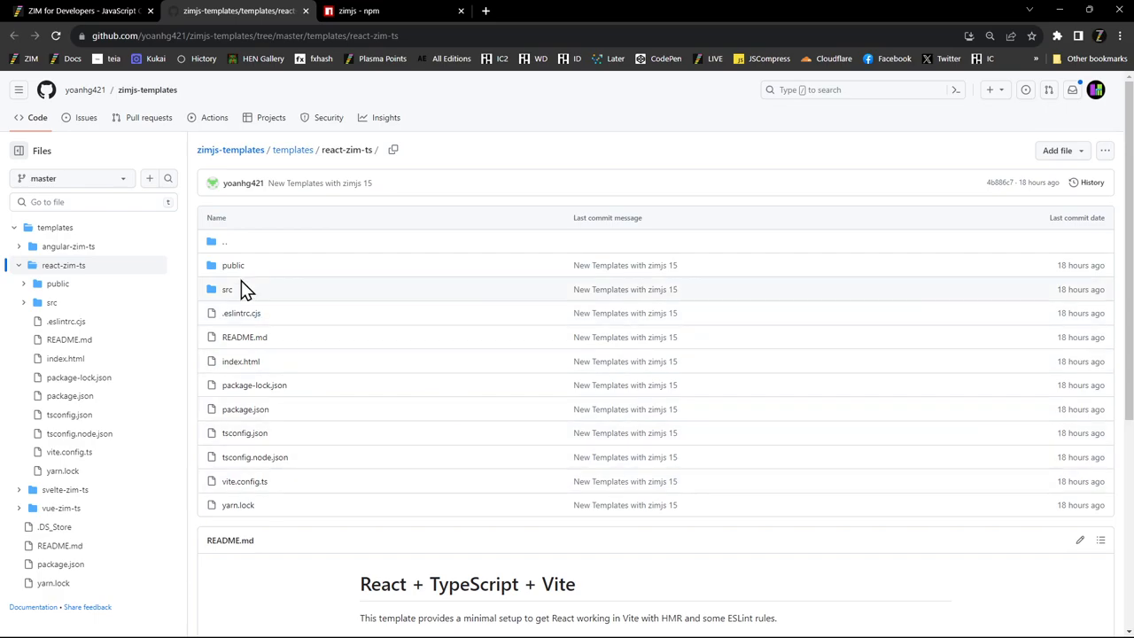
pyautogui.moveTo(241, 305)
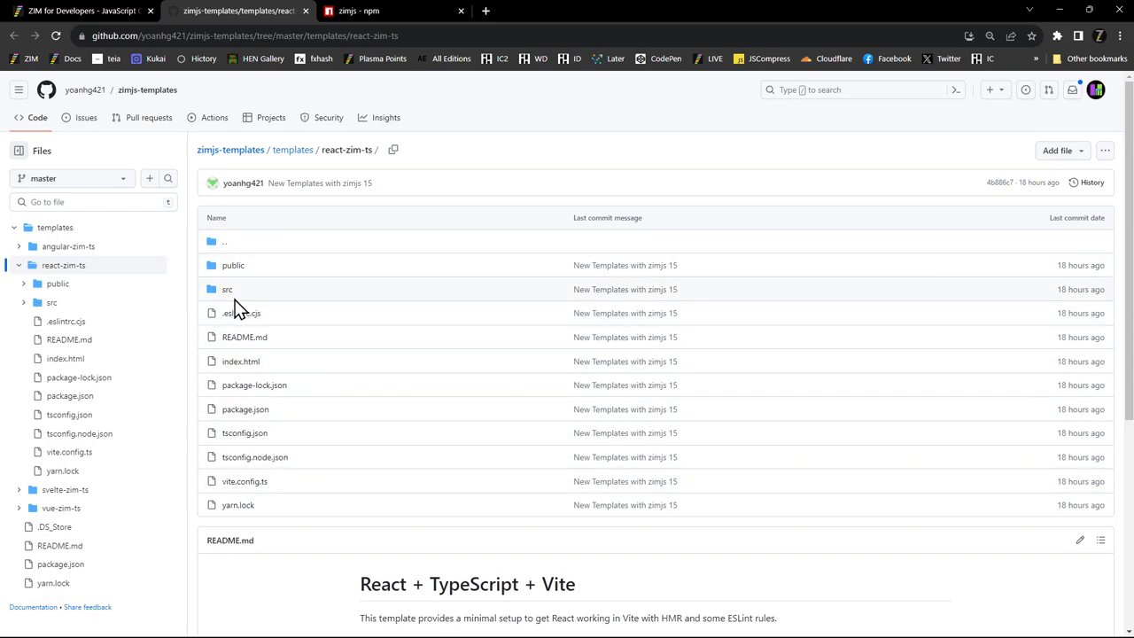
pyautogui.click(226, 289)
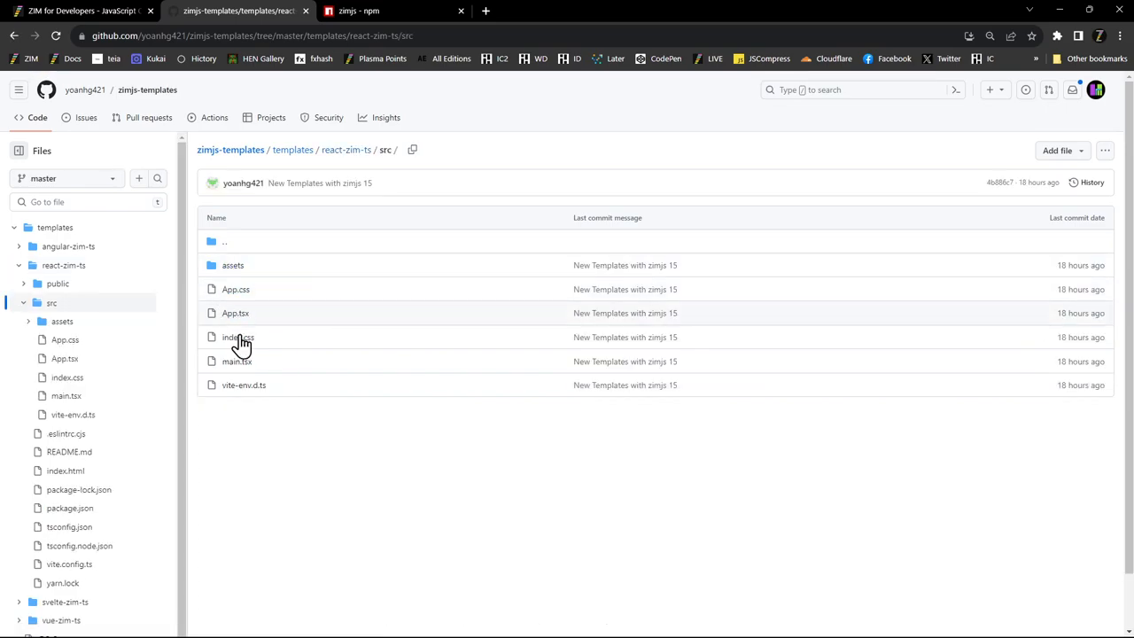
pyautogui.moveTo(255, 319)
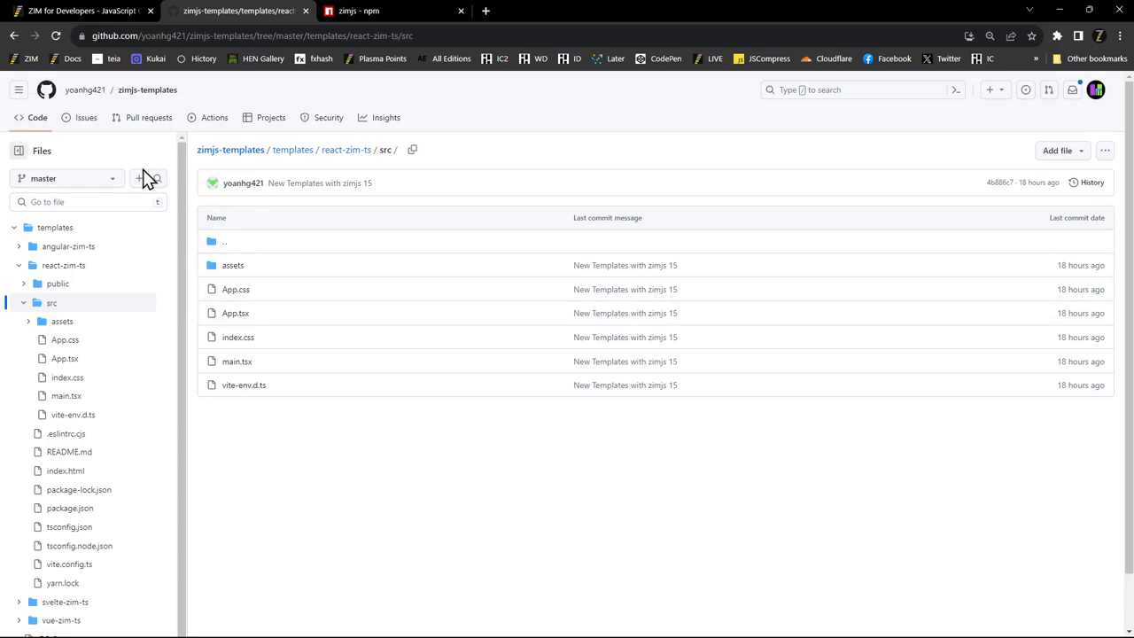
pyautogui.moveTo(553, 269)
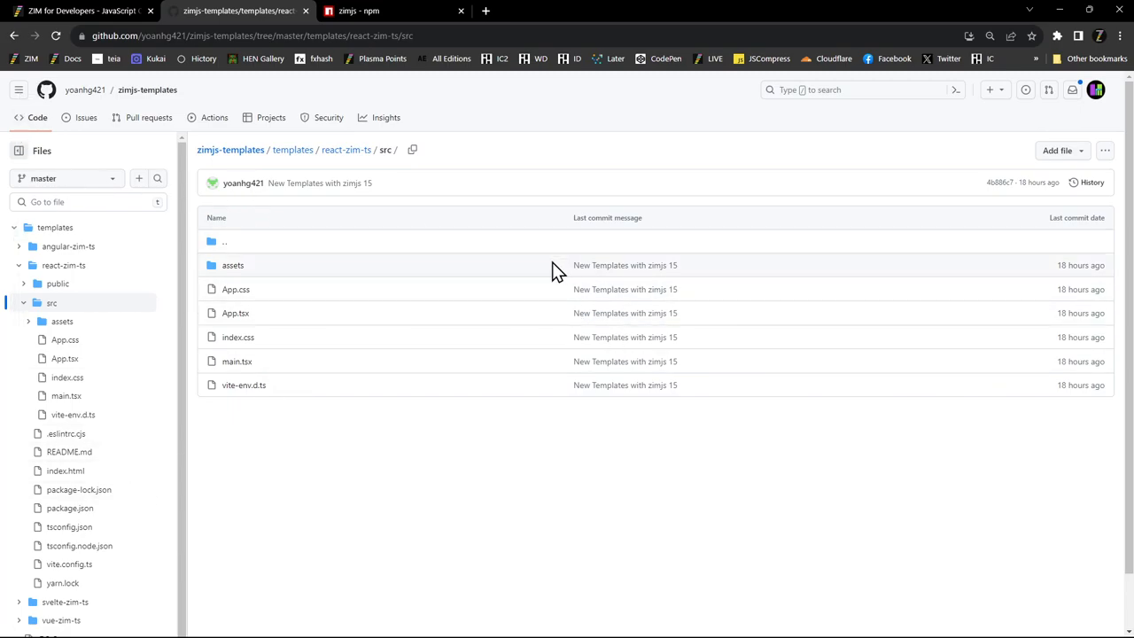
pyautogui.moveTo(95, 323)
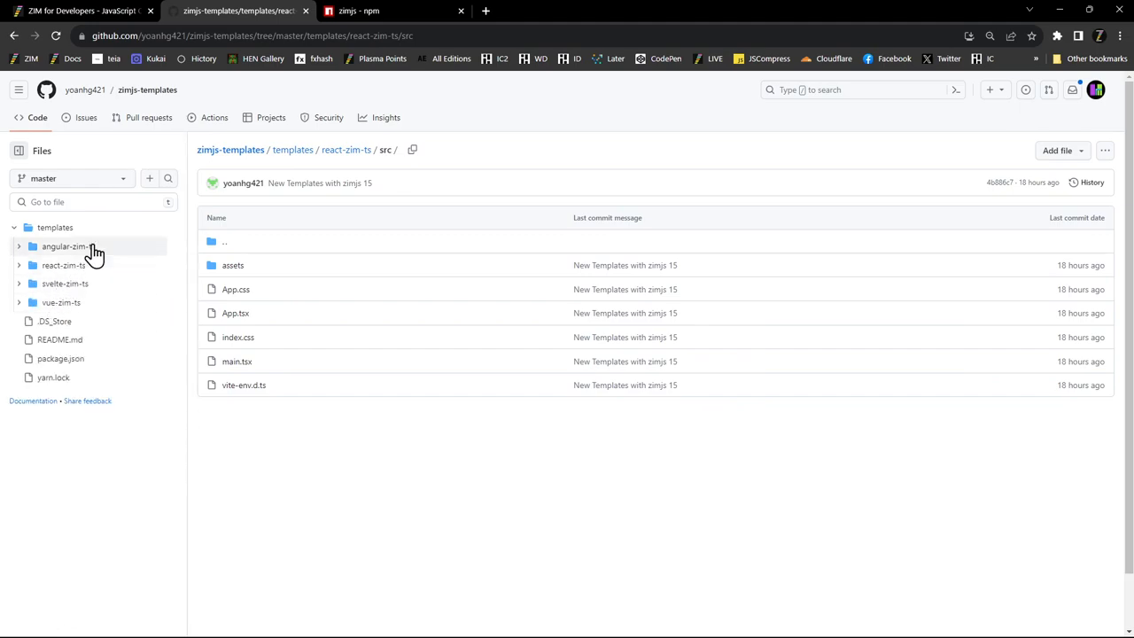
# - Return to the zimjs-templates repo root and scroll through its README install steps and Vue samples
pyautogui.click(147, 89)
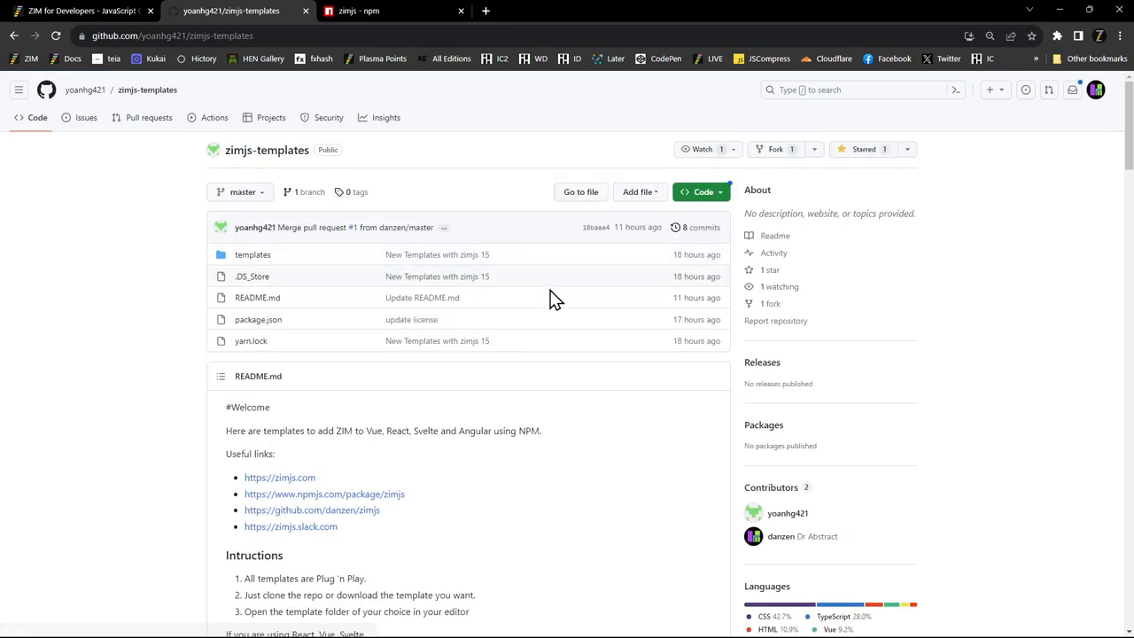
pyautogui.scroll(-3)
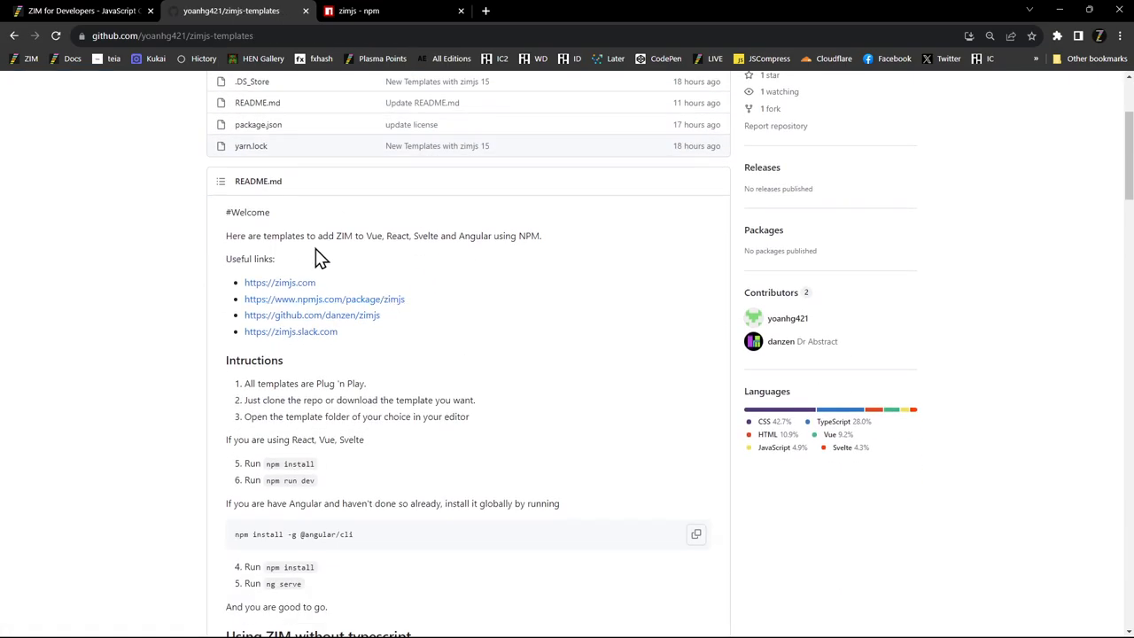
pyautogui.scroll(-3)
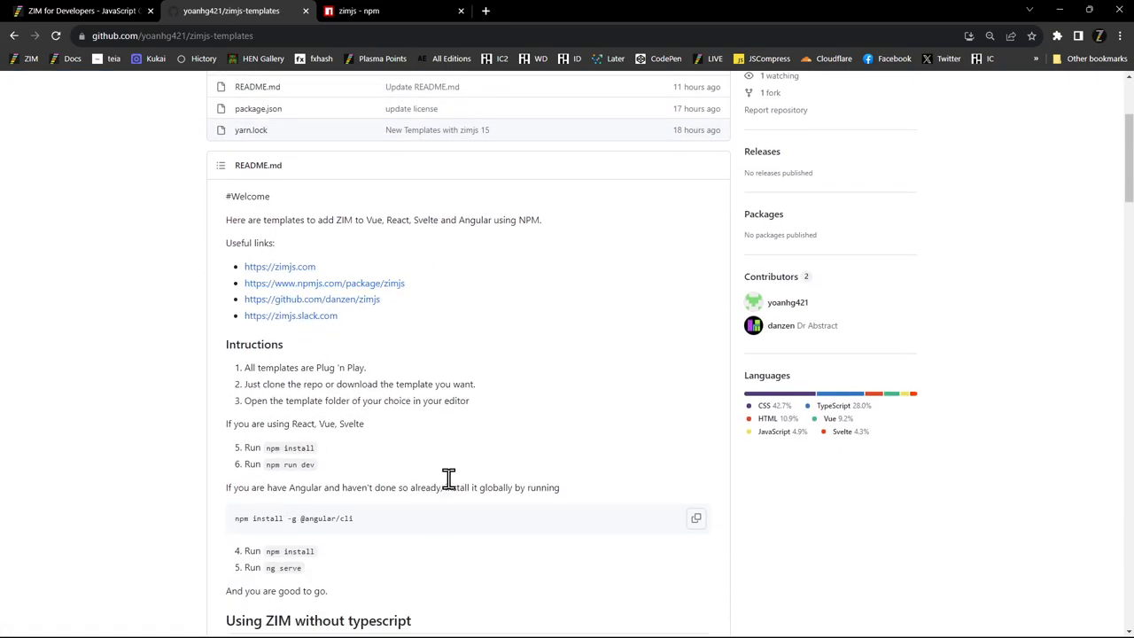
pyautogui.scroll(-3)
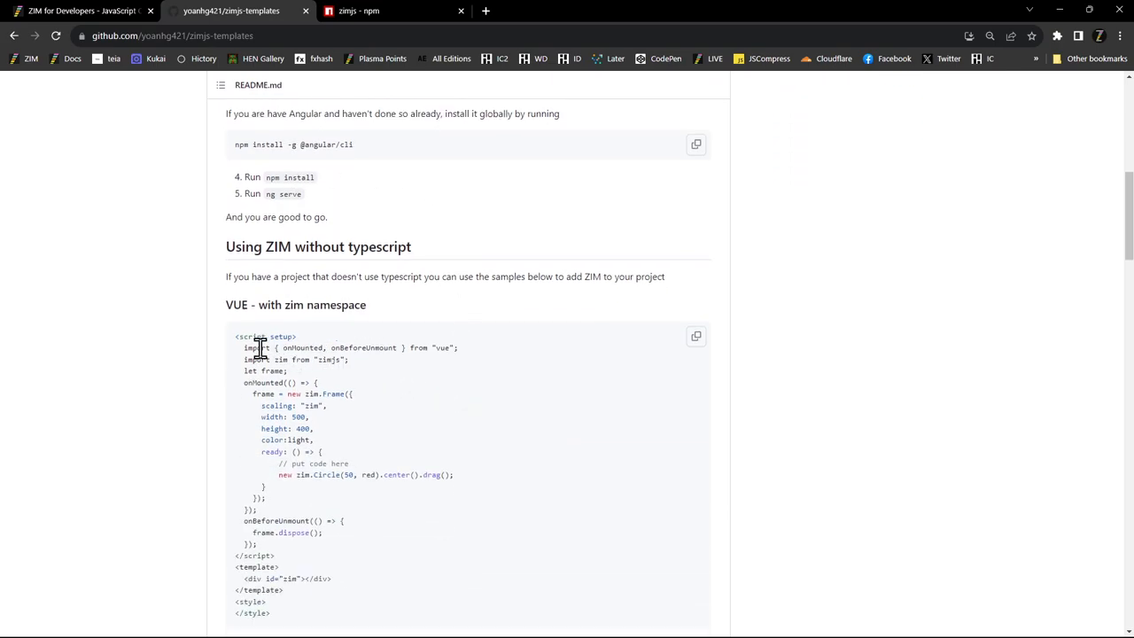
pyautogui.scroll(-3)
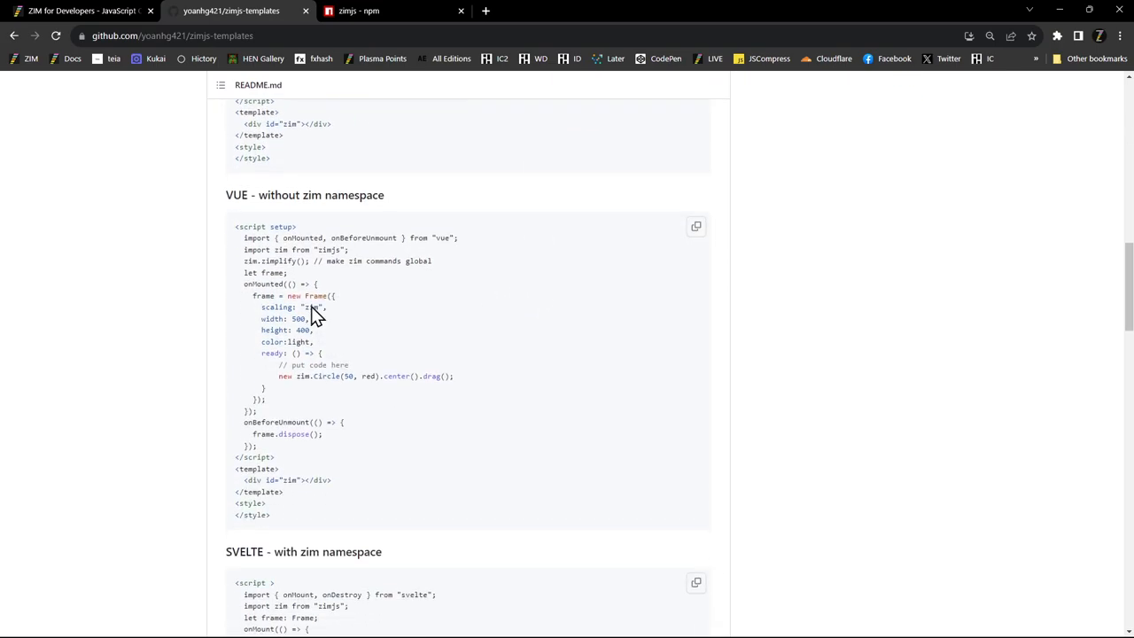
pyautogui.scroll(3)
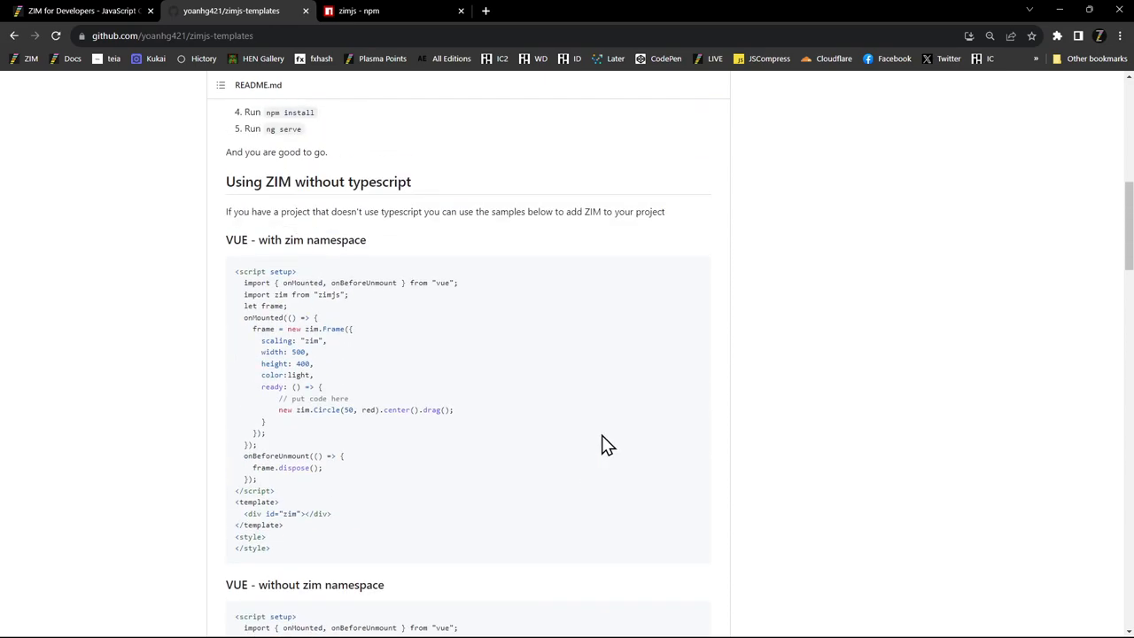
pyautogui.scroll(3)
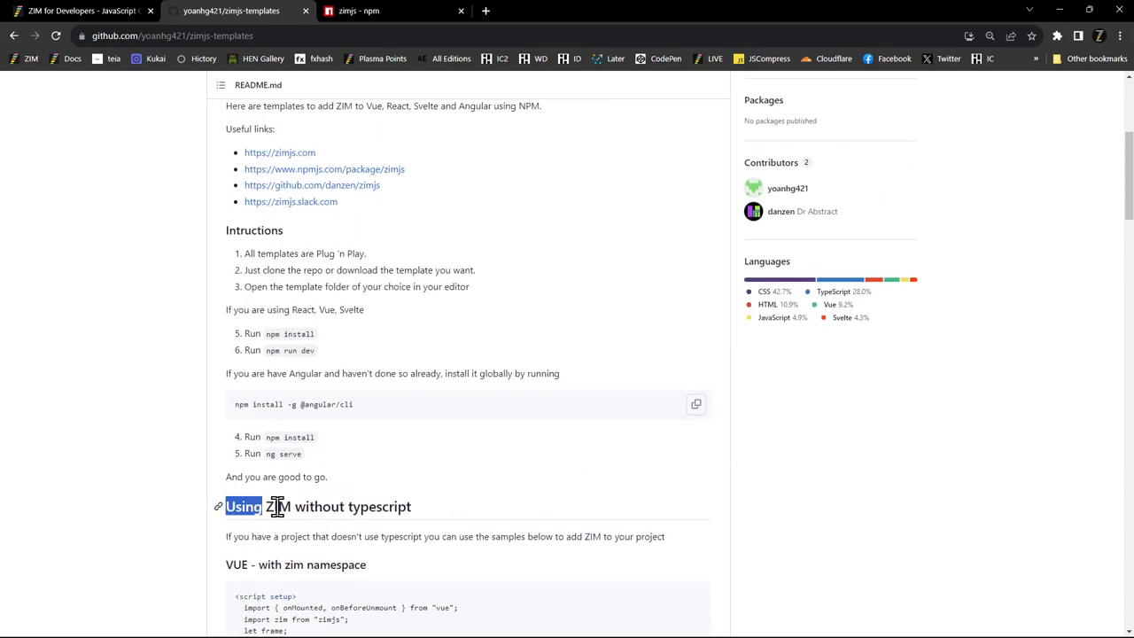
pyautogui.scroll(3)
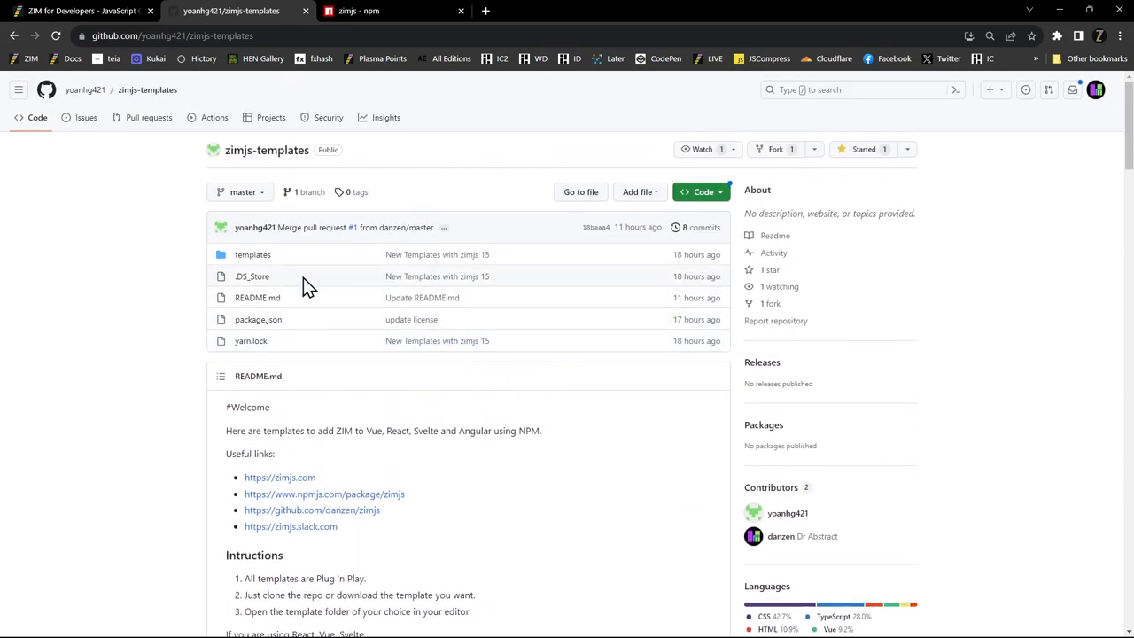
# - Open the templates folder listing angular-zim-ts, react-zim-ts, svelte-zim-ts and vue-zim-ts
pyautogui.click(251, 255)
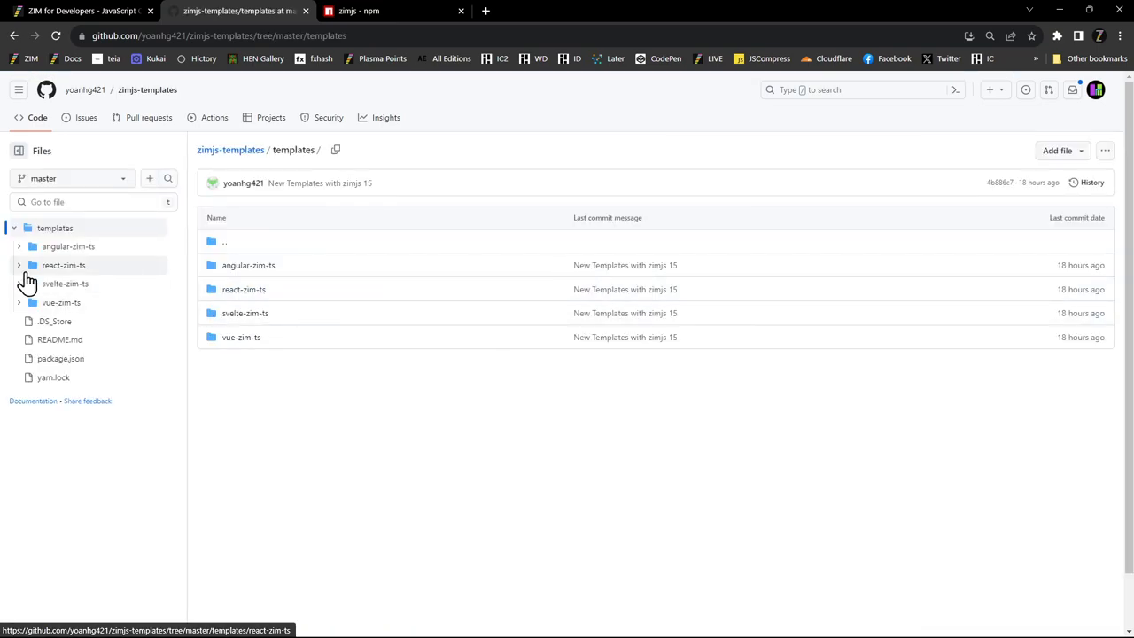
pyautogui.moveTo(87, 287)
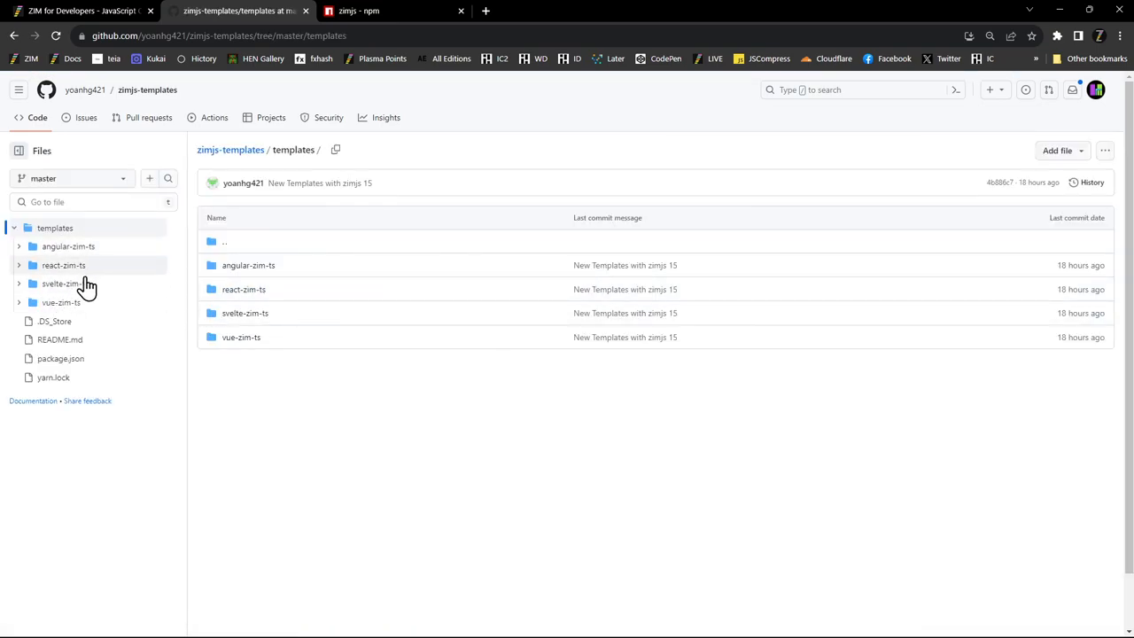
pyautogui.moveTo(251, 209)
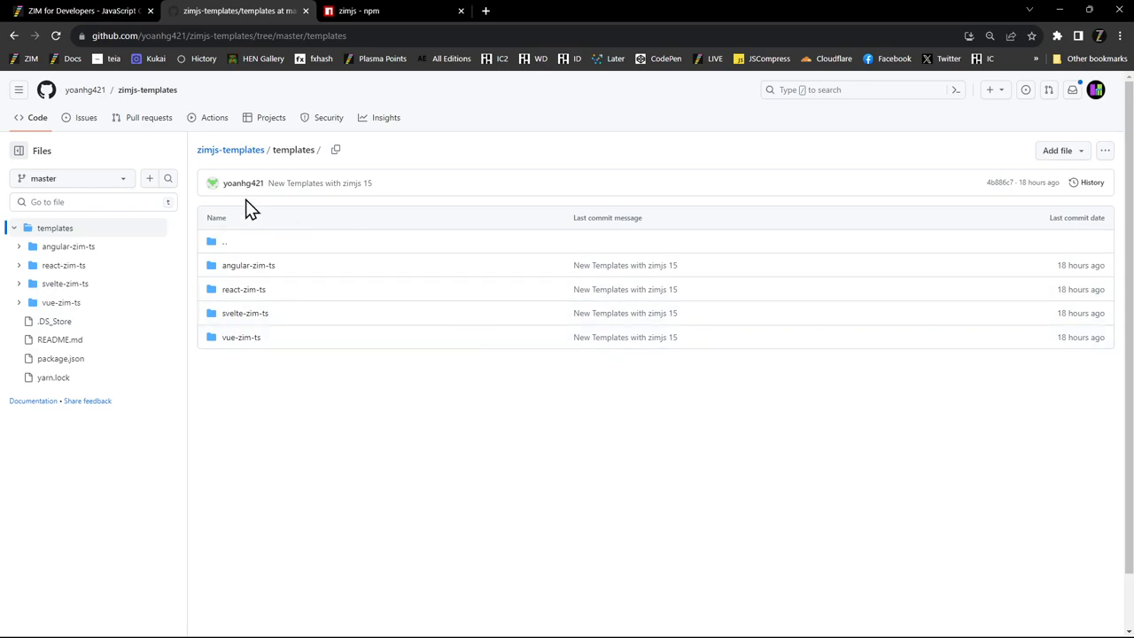
pyautogui.moveTo(305, 11)
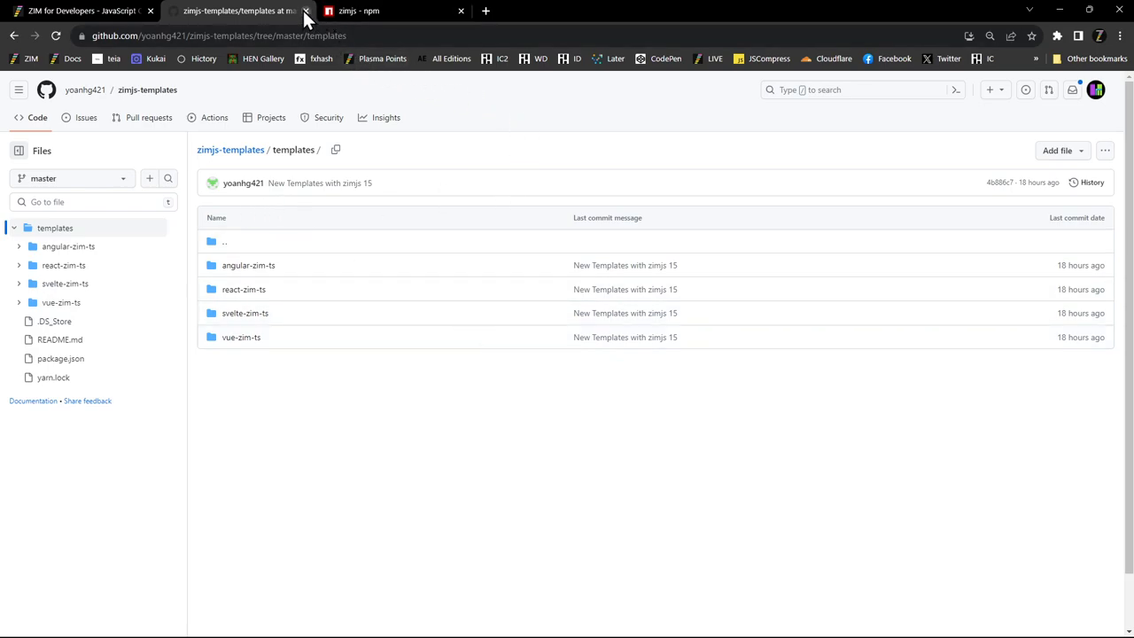
# - Close the GitHub tab to return to the ZIM for Developers template links
pyautogui.click(305, 10)
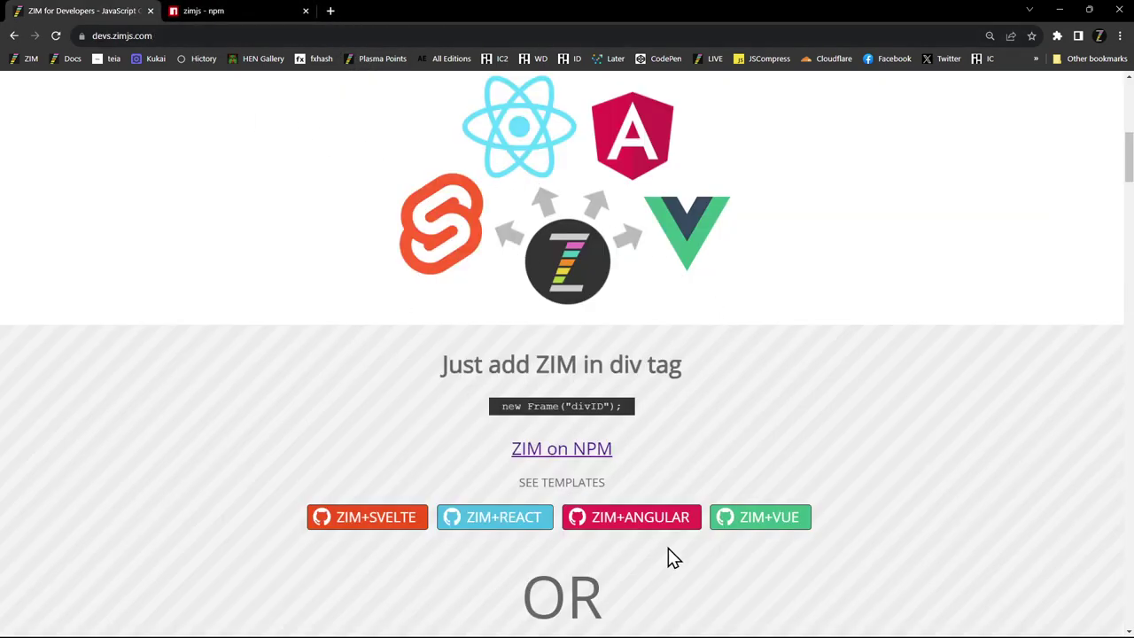
pyautogui.moveTo(886, 480)
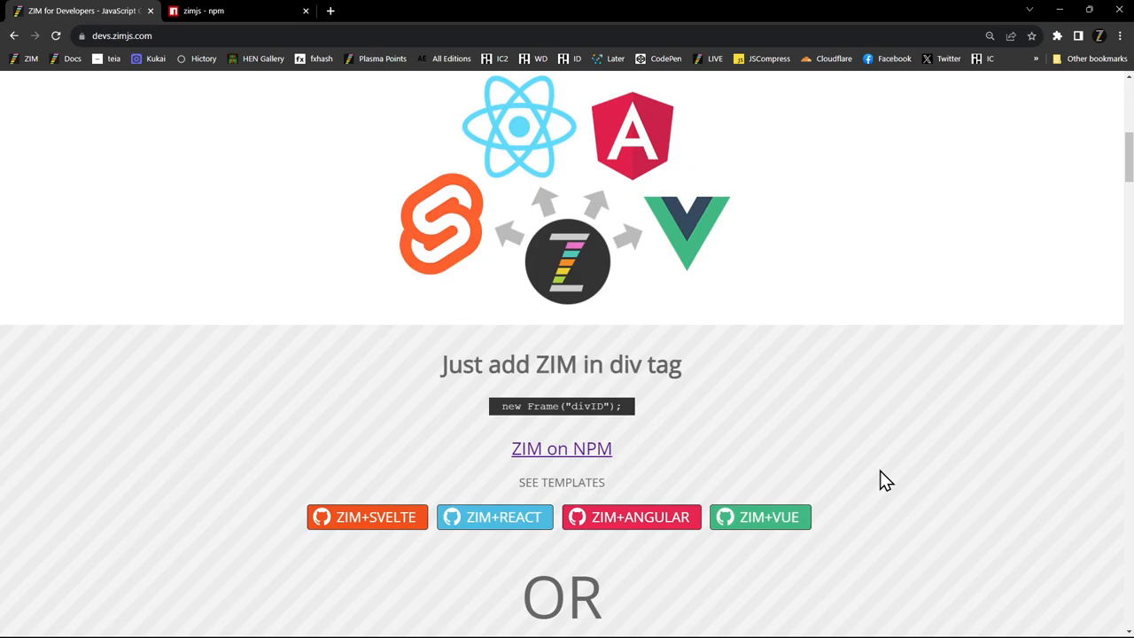
# - Cycle the Controls showcase through Emitter, Pen, Parallax, Noise, Layout and Generator to Dynamo
pyautogui.scroll(3)
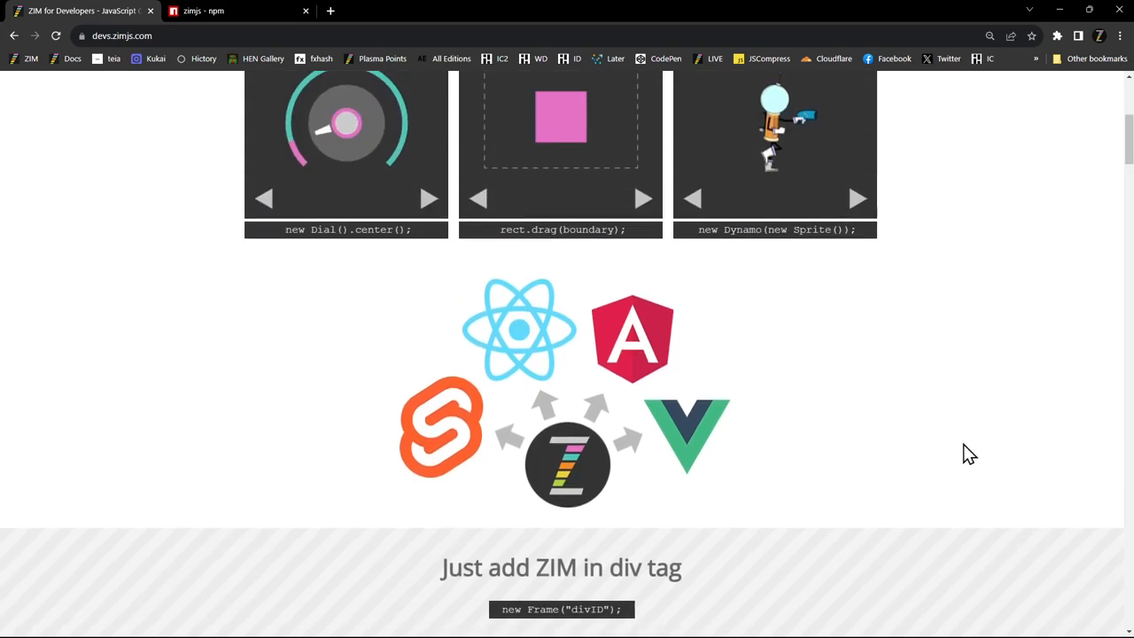
pyautogui.scroll(3)
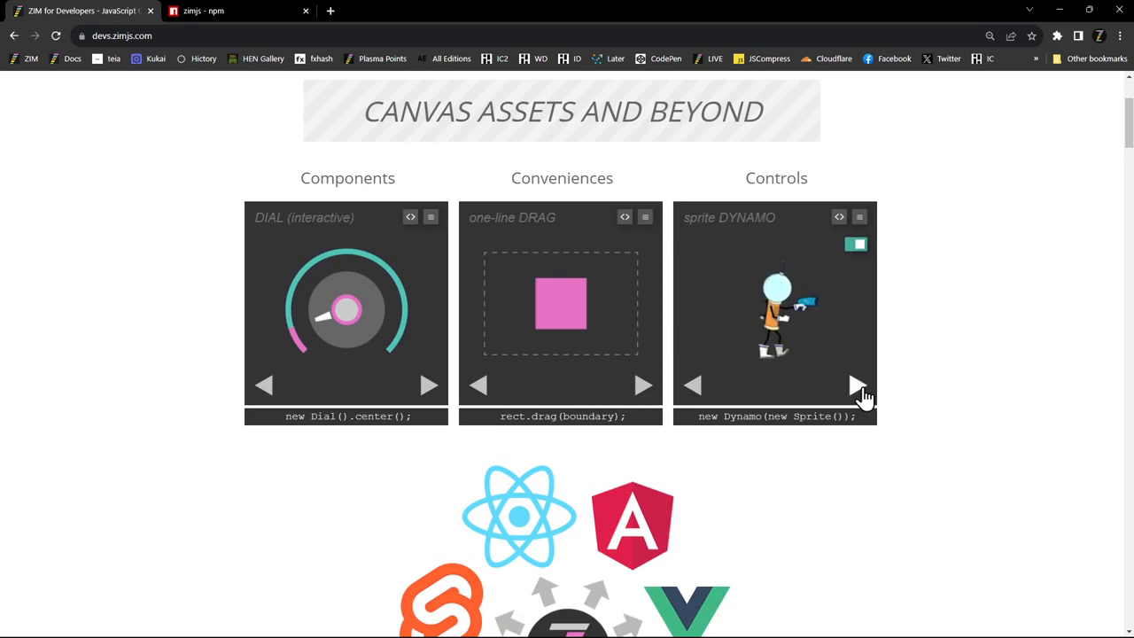
pyautogui.click(858, 385)
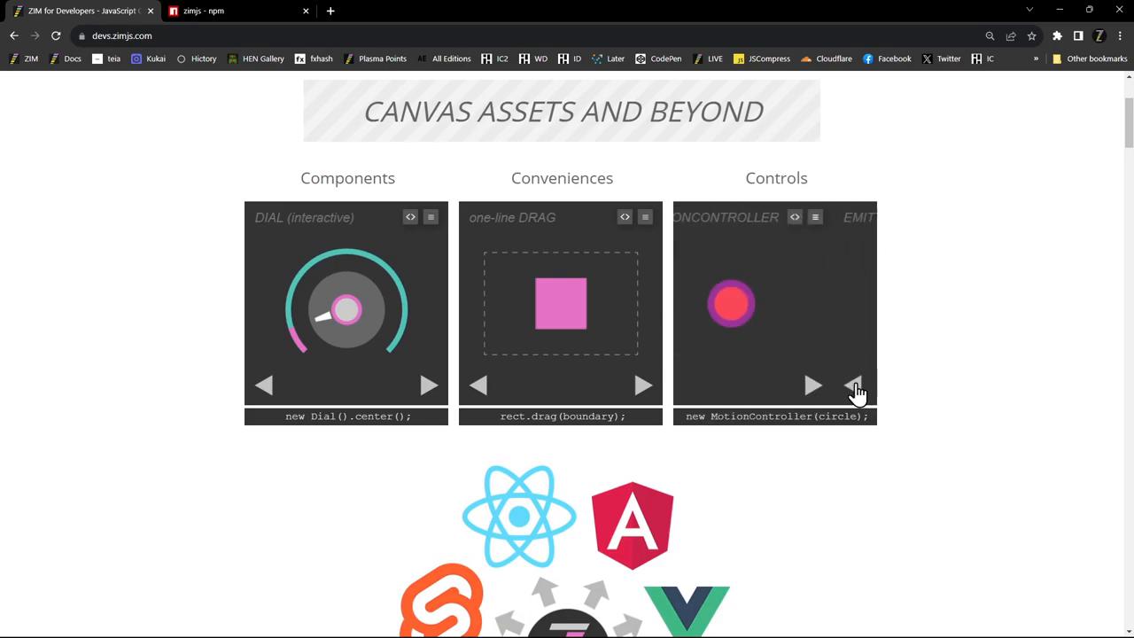
pyautogui.click(858, 384)
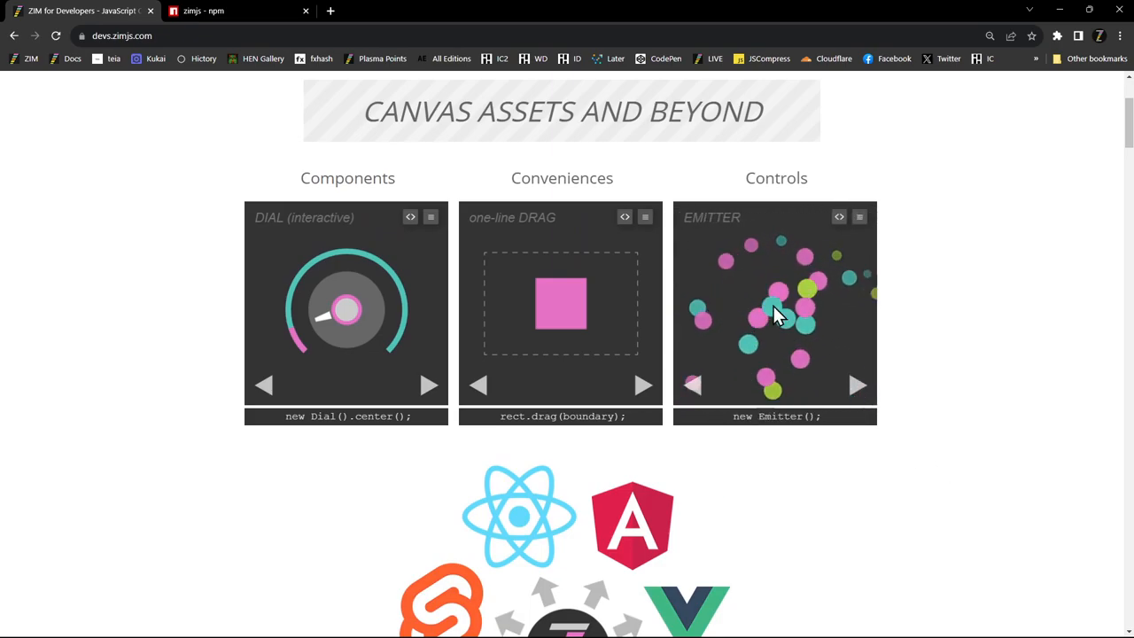
pyautogui.click(858, 385)
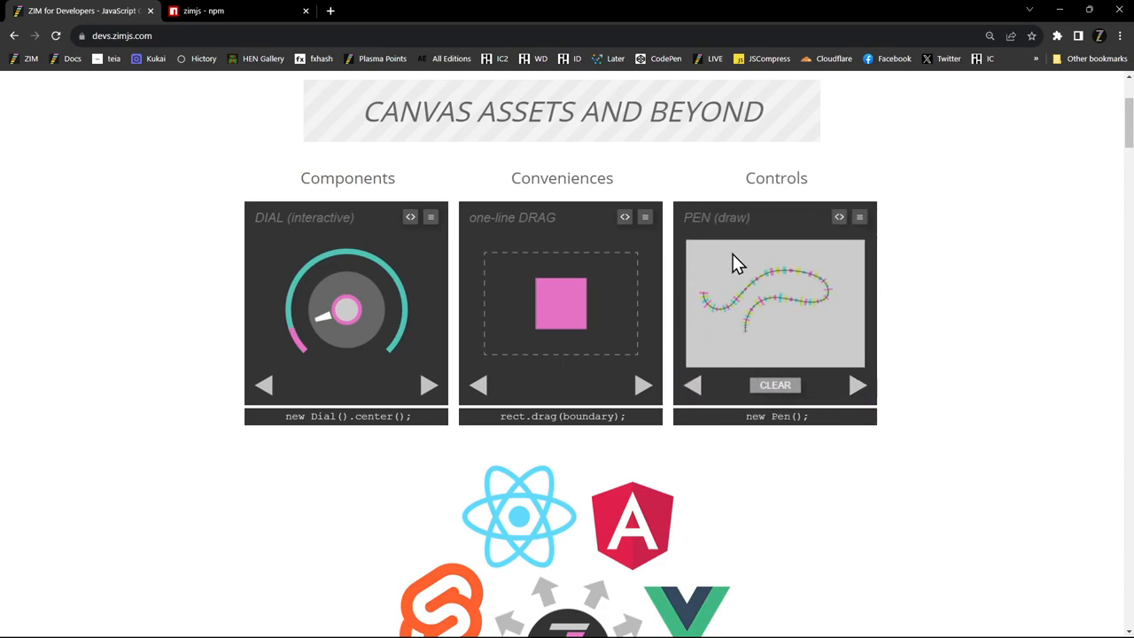
pyautogui.click(857, 385)
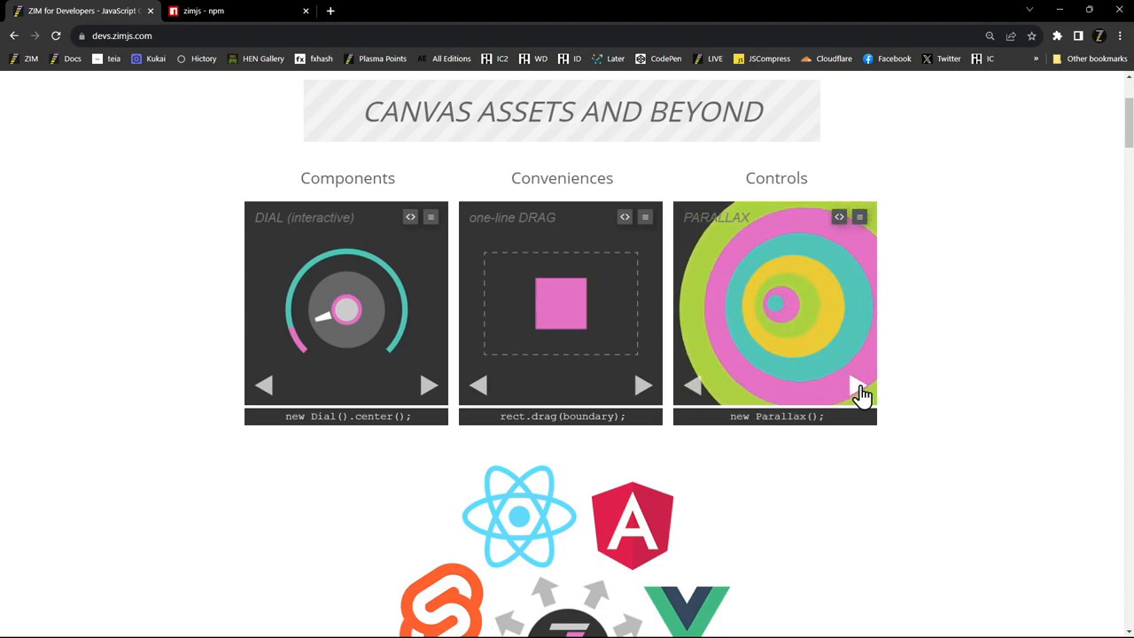
pyautogui.click(858, 384)
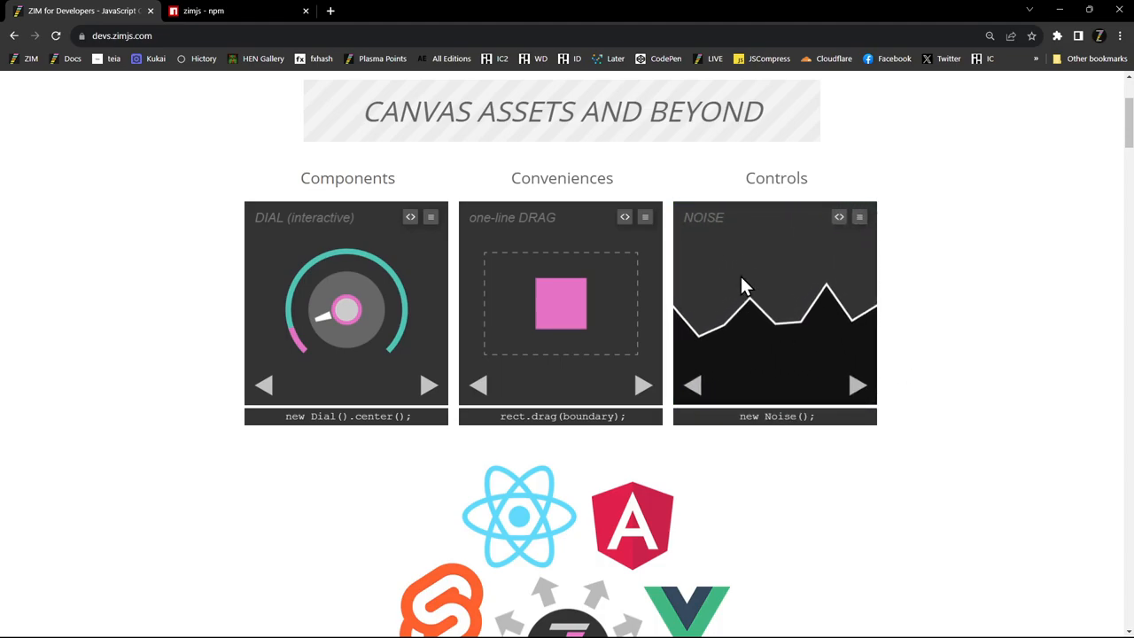
pyautogui.click(858, 385)
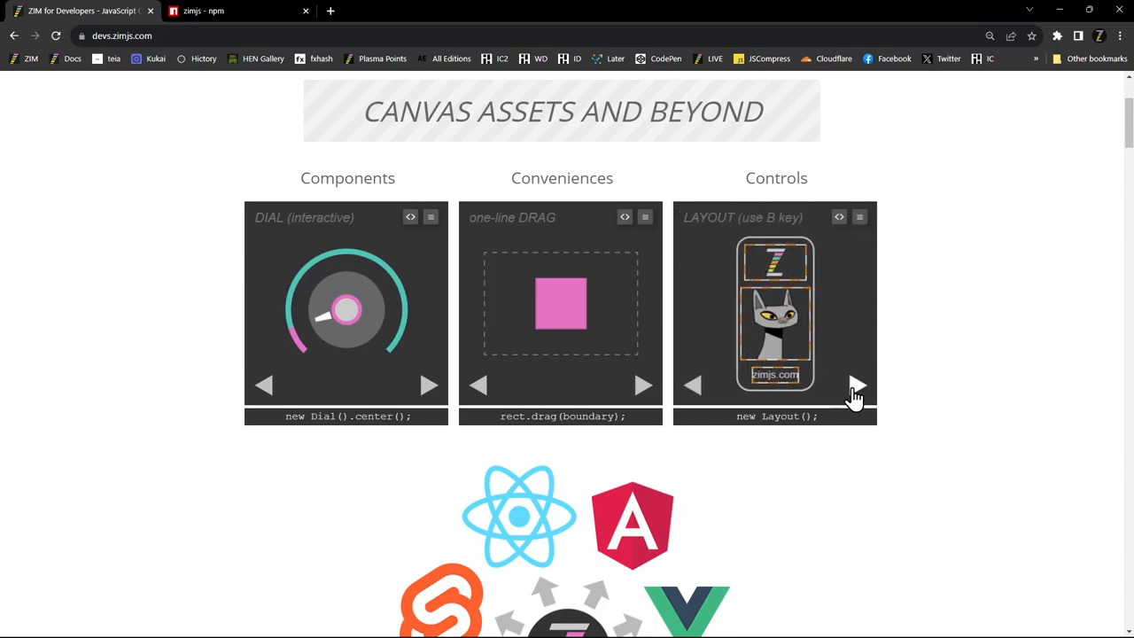
pyautogui.click(857, 385)
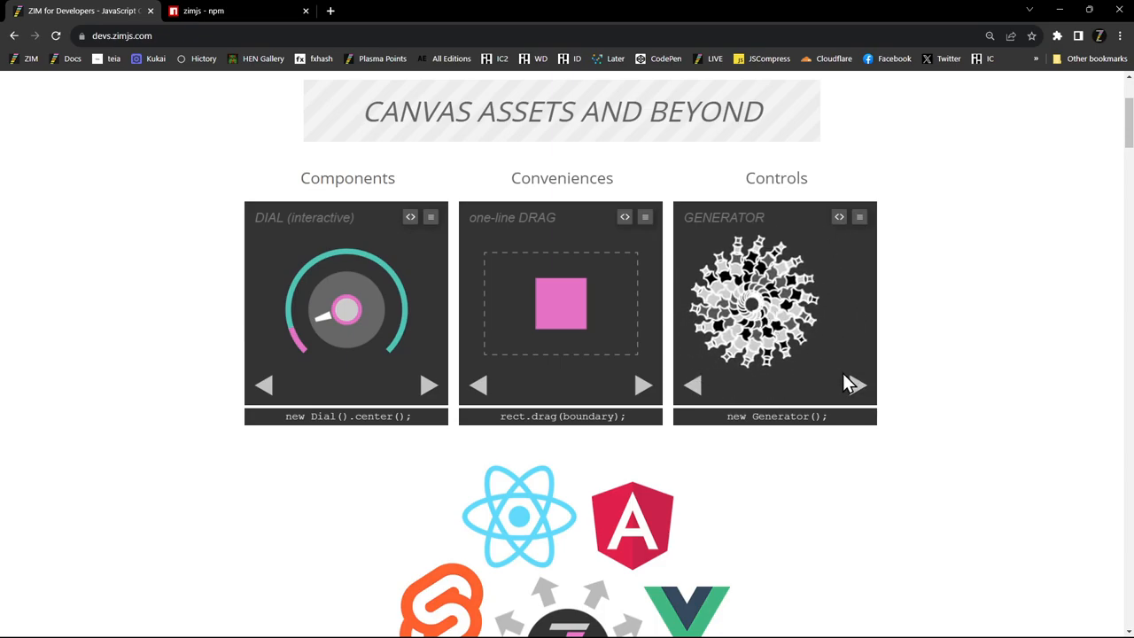
pyautogui.click(858, 385)
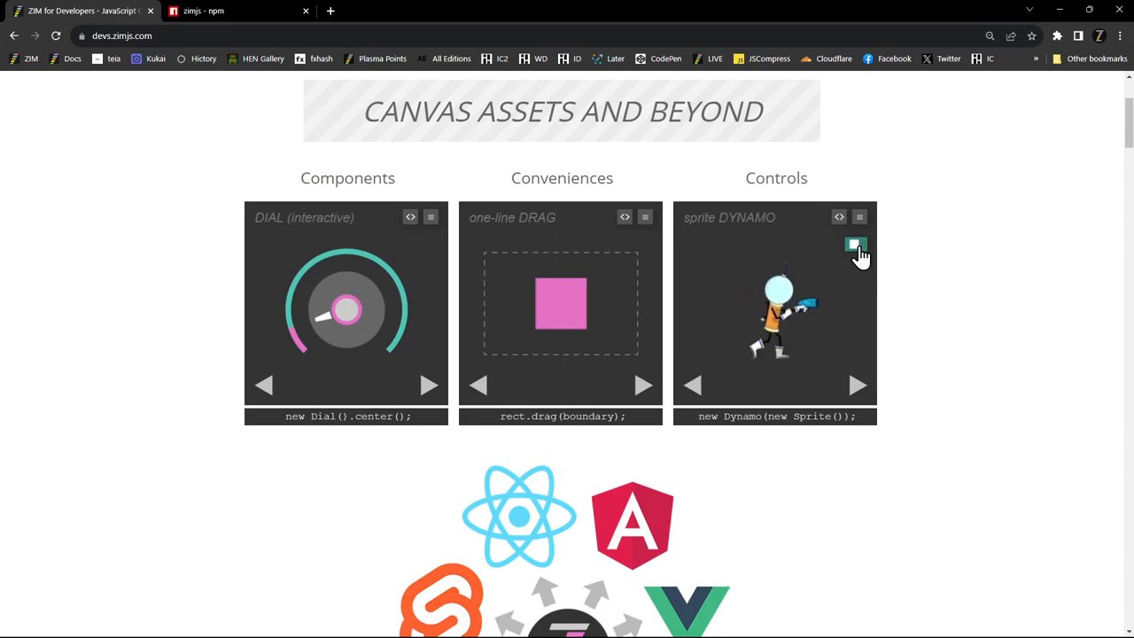
pyautogui.moveTo(560, 303); pyautogui.dragTo(510, 277)
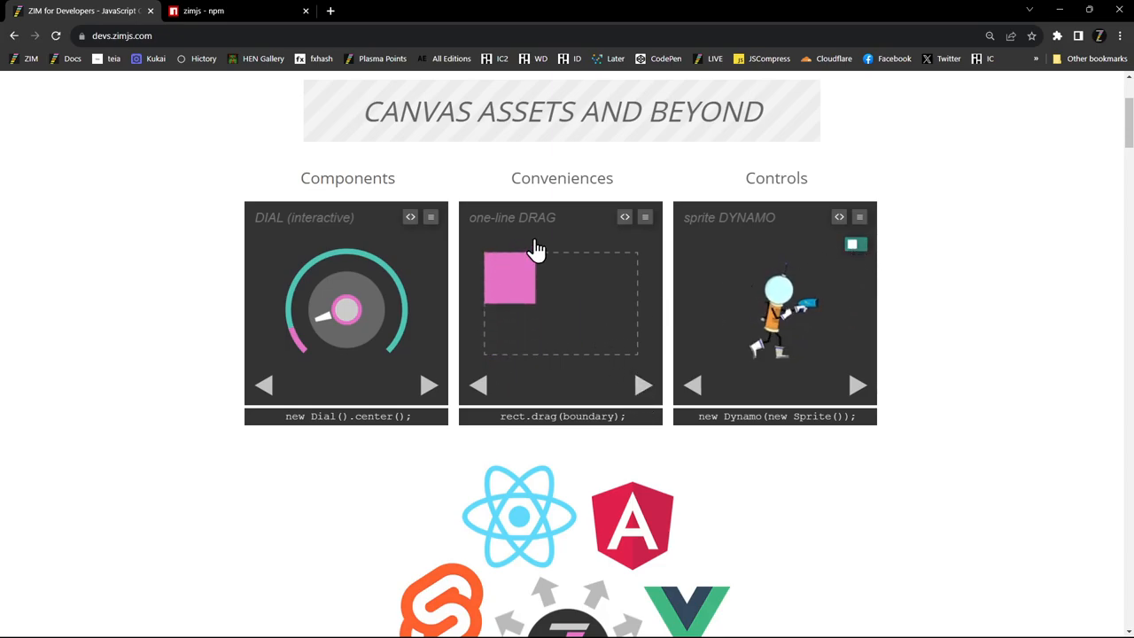
pyautogui.moveTo(510, 280); pyautogui.dragTo(565, 326)
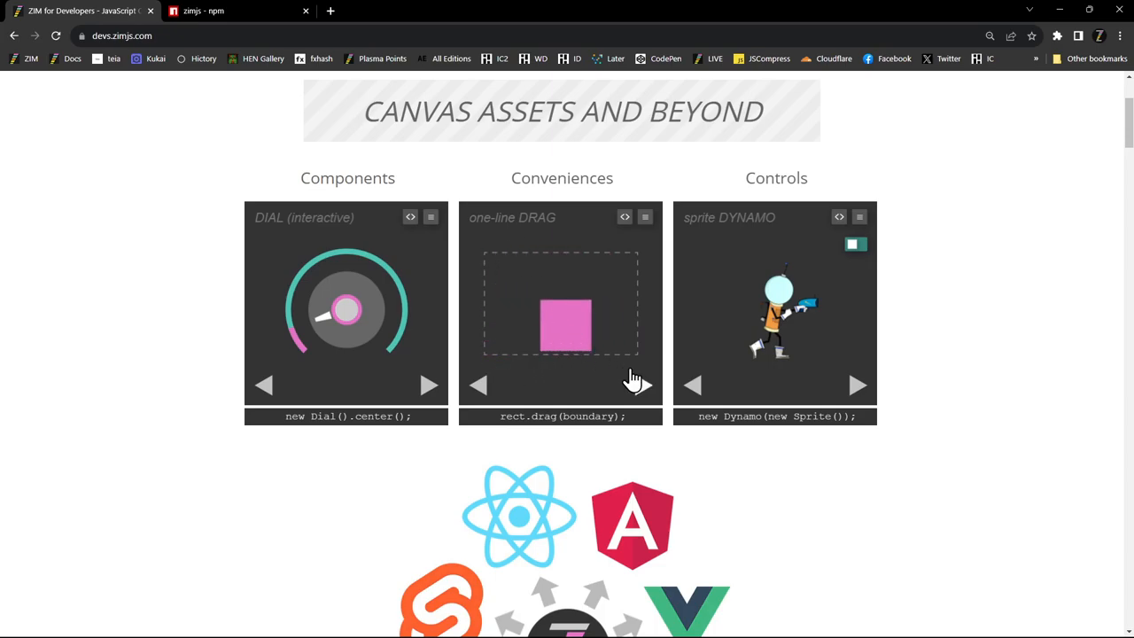
pyautogui.click(644, 385)
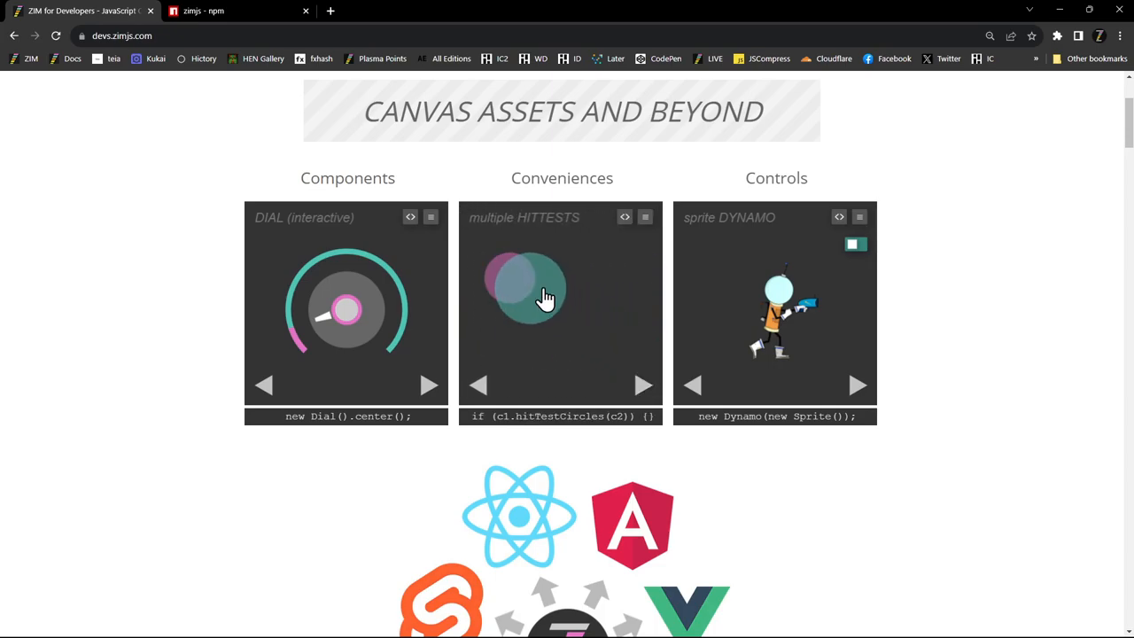
pyautogui.click(644, 385)
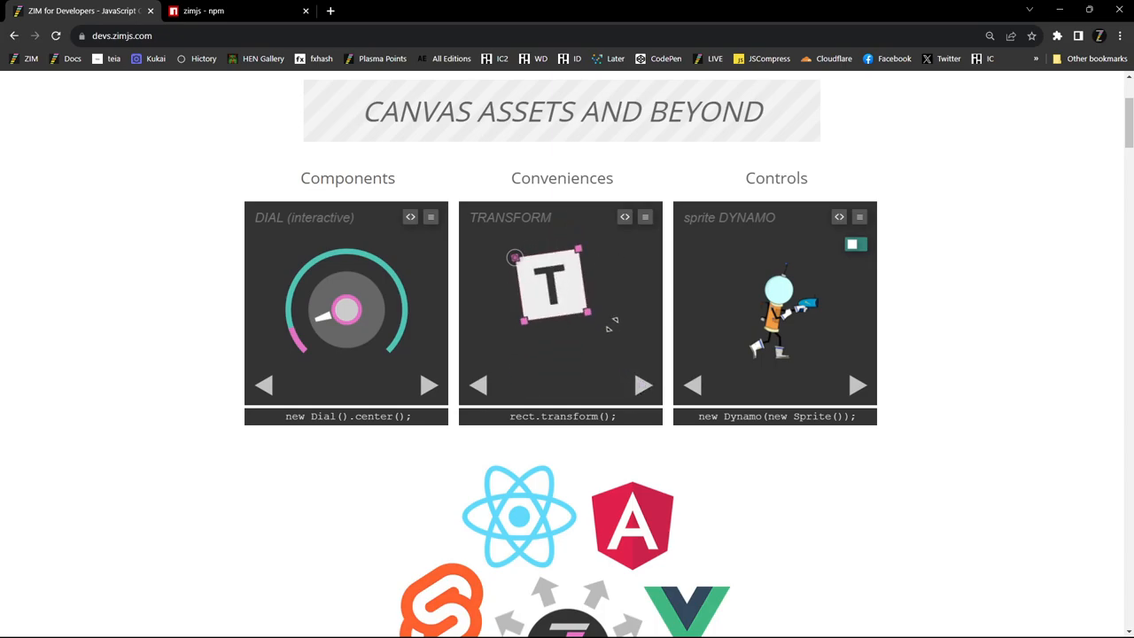
pyautogui.click(643, 385)
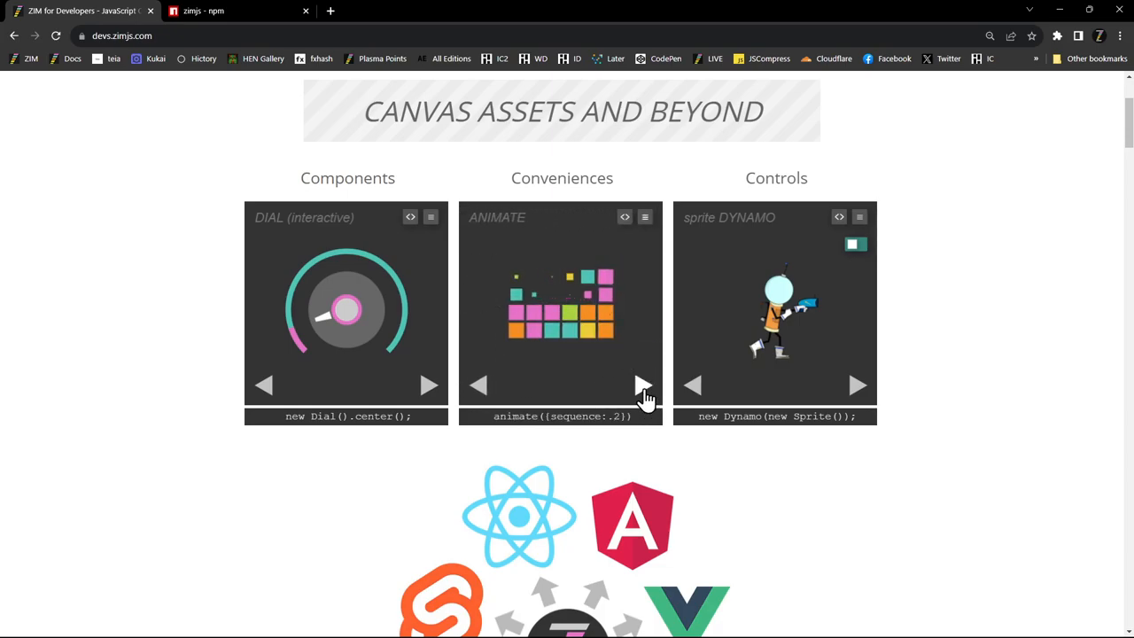
pyautogui.click(641, 385)
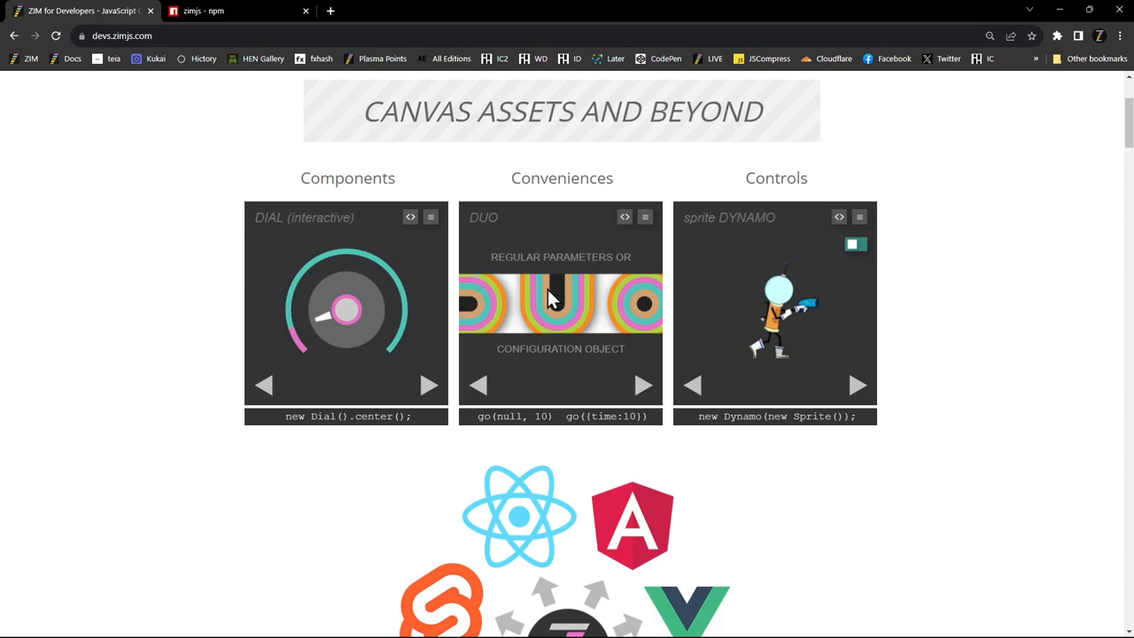
pyautogui.moveTo(645, 388)
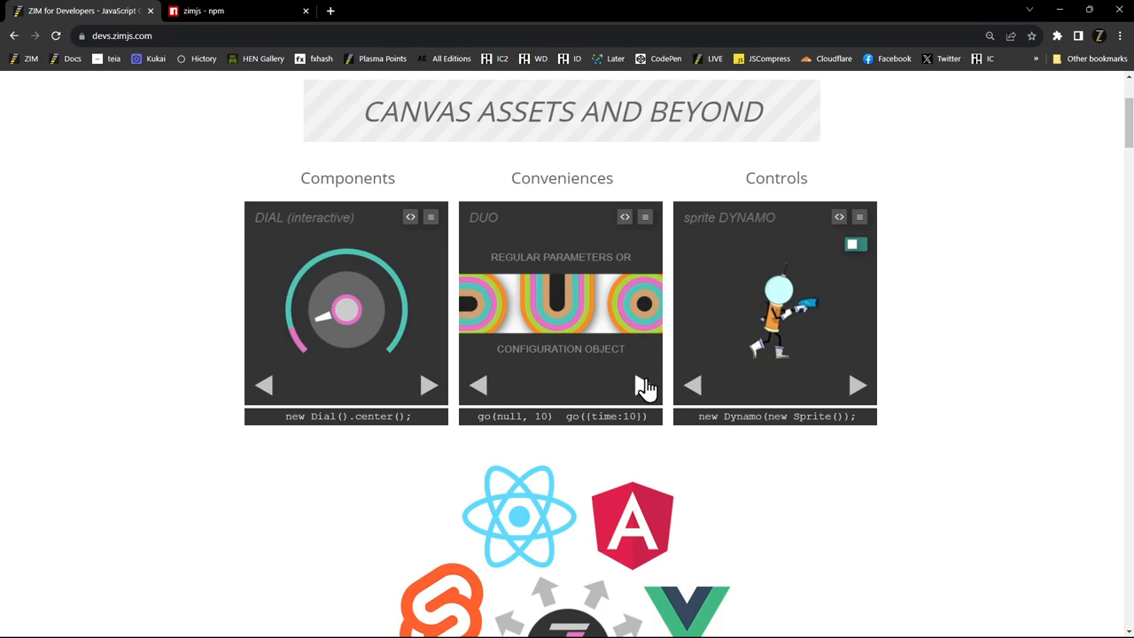
pyautogui.click(641, 384)
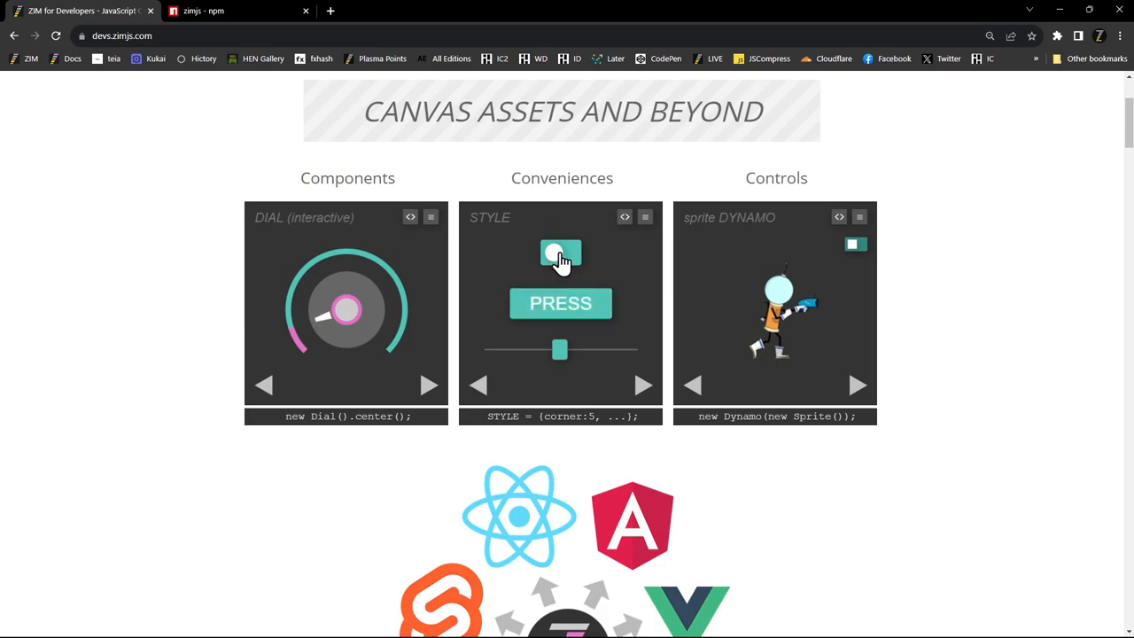
pyautogui.click(560, 255)
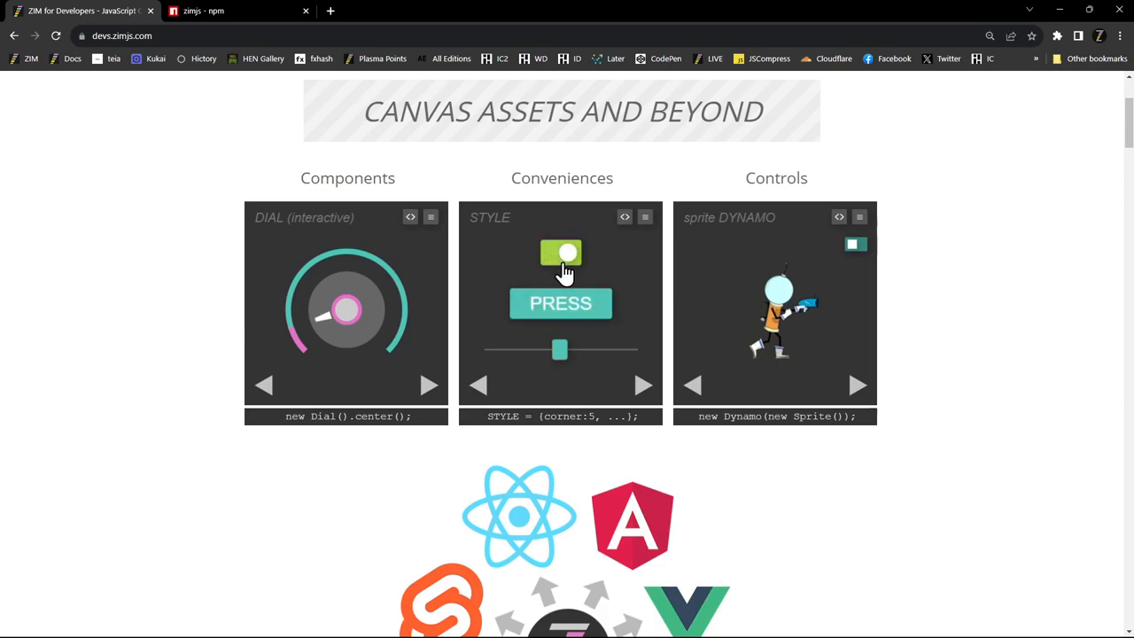
pyautogui.click(642, 385)
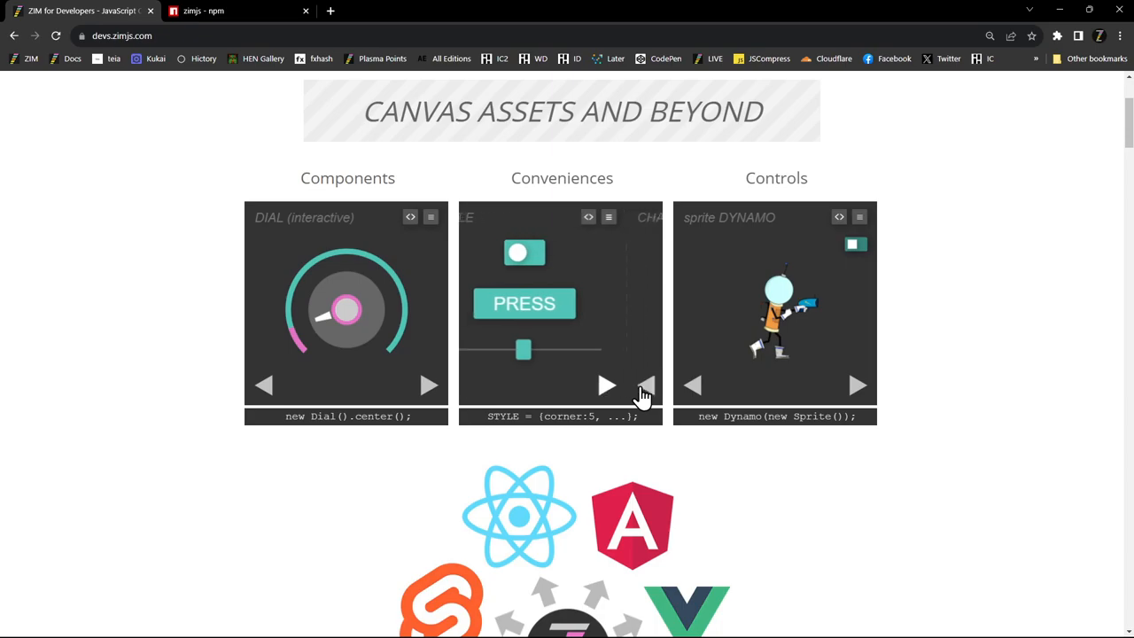
pyautogui.click(643, 384)
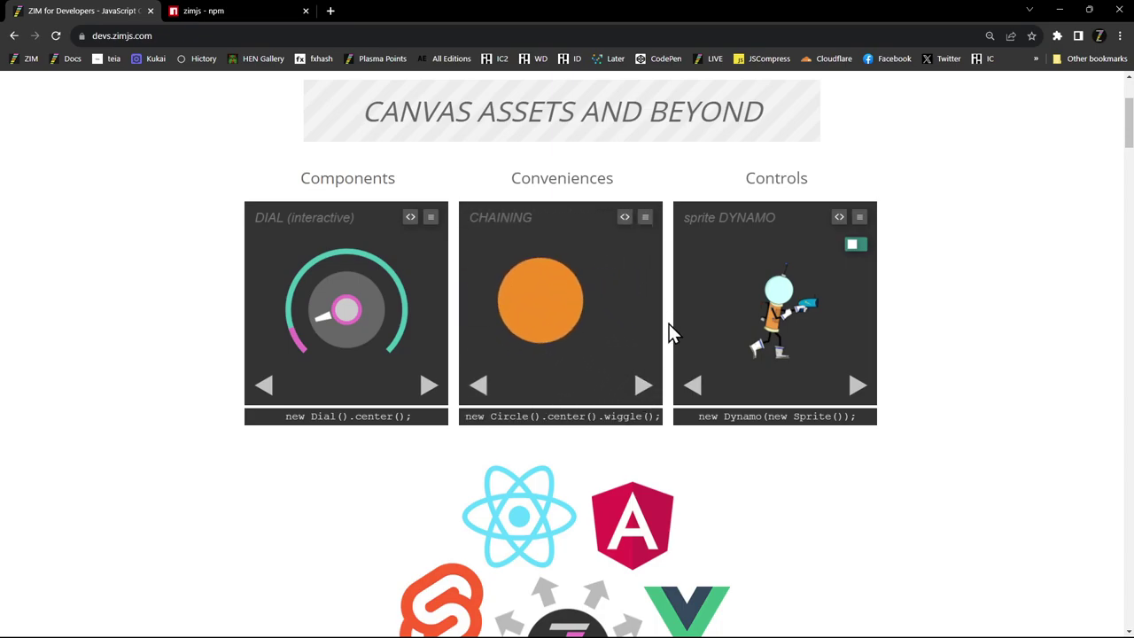
pyautogui.click(642, 385)
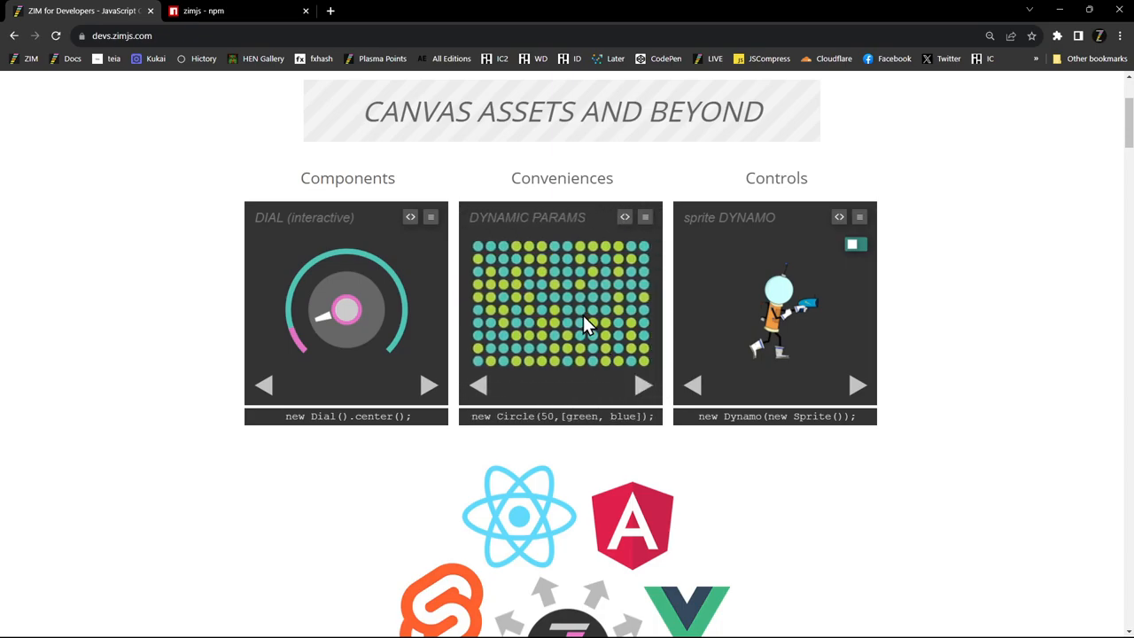
pyautogui.click(641, 385)
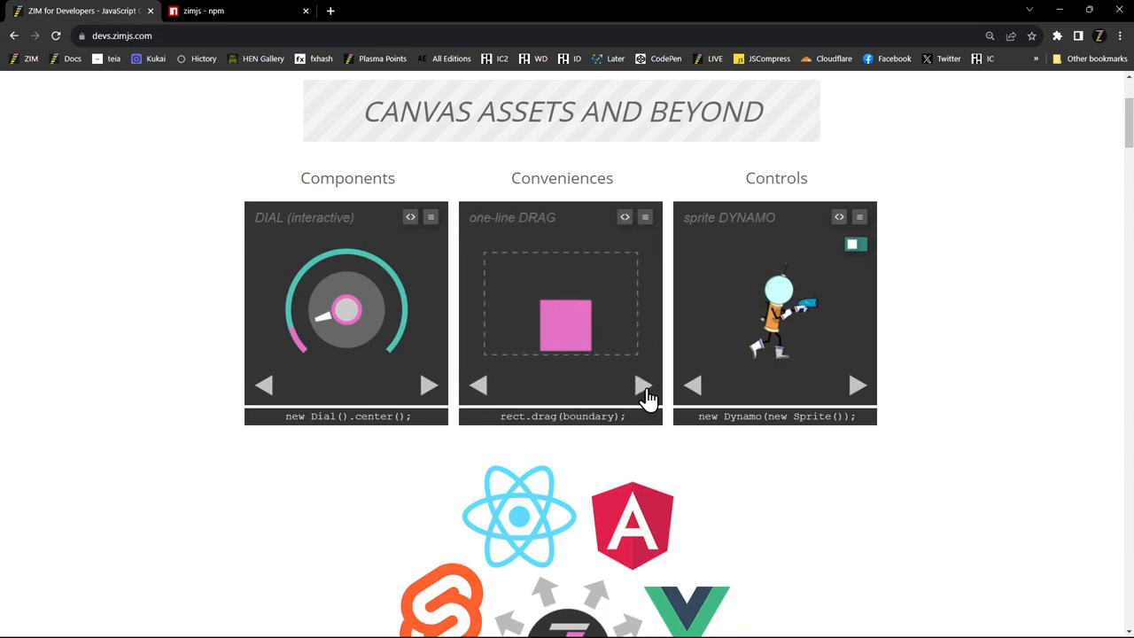
pyautogui.moveTo(492, 316)
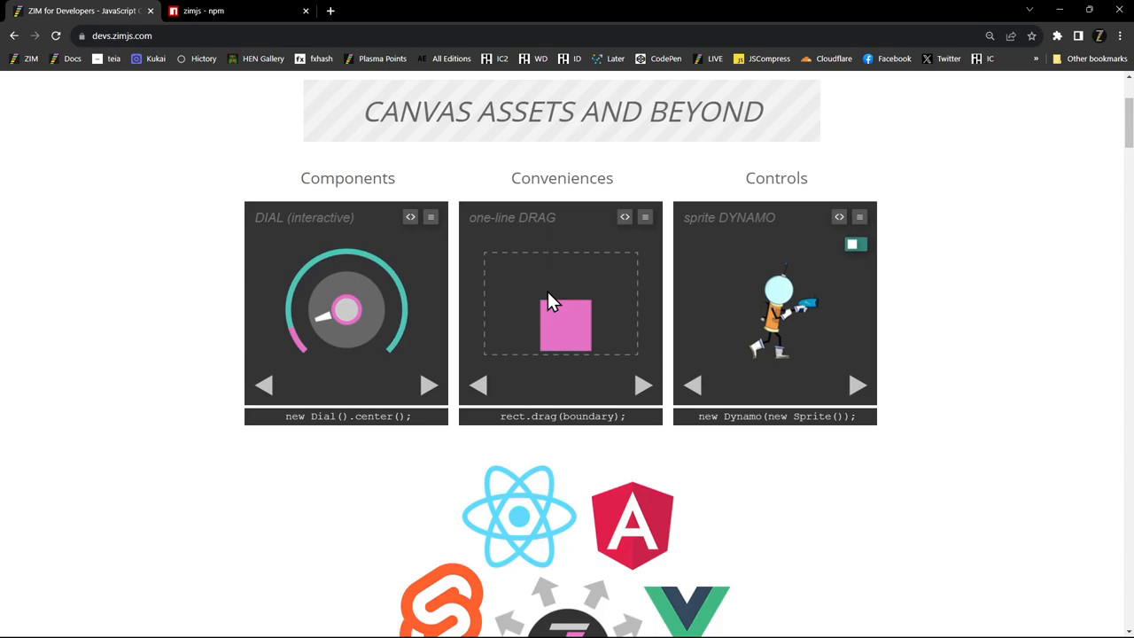
pyautogui.moveTo(443, 404)
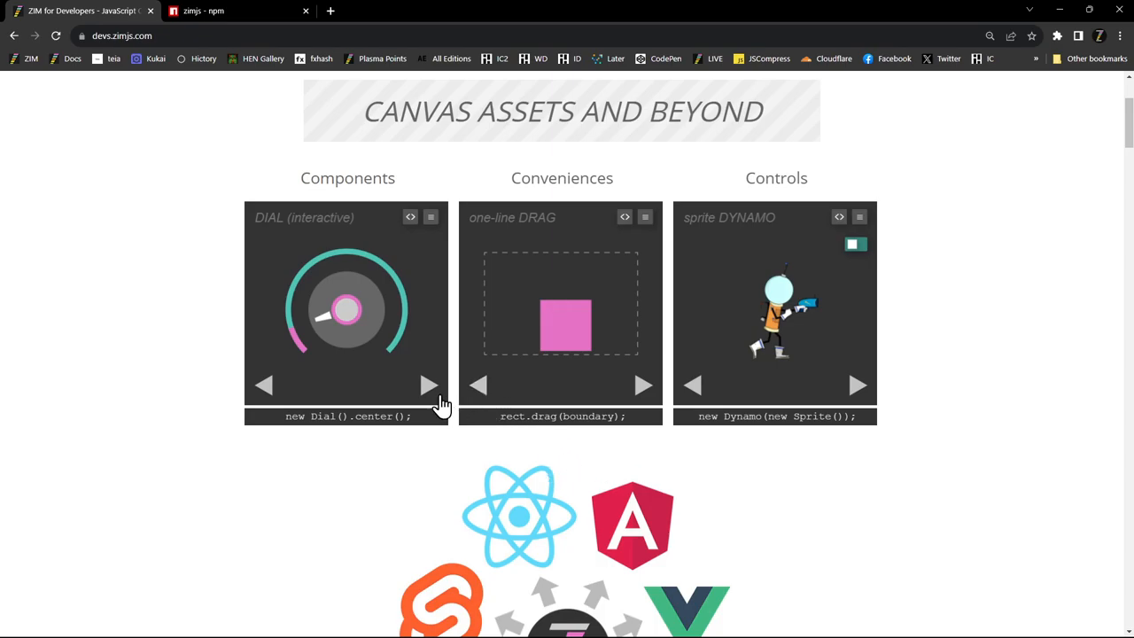
pyautogui.moveTo(588, 334)
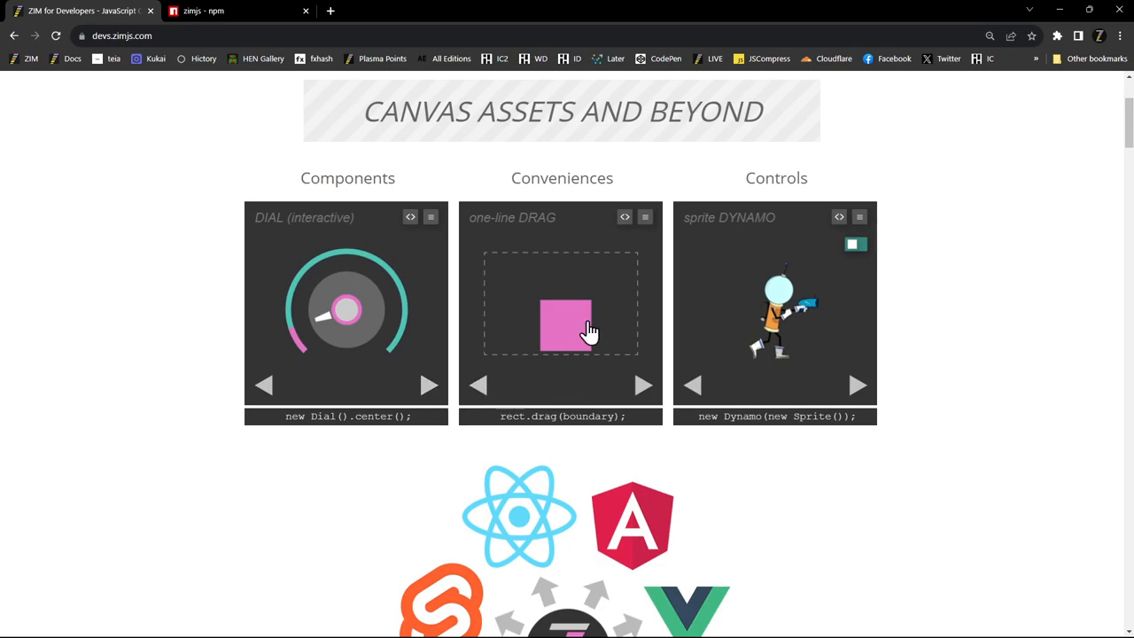
pyautogui.moveTo(763, 312)
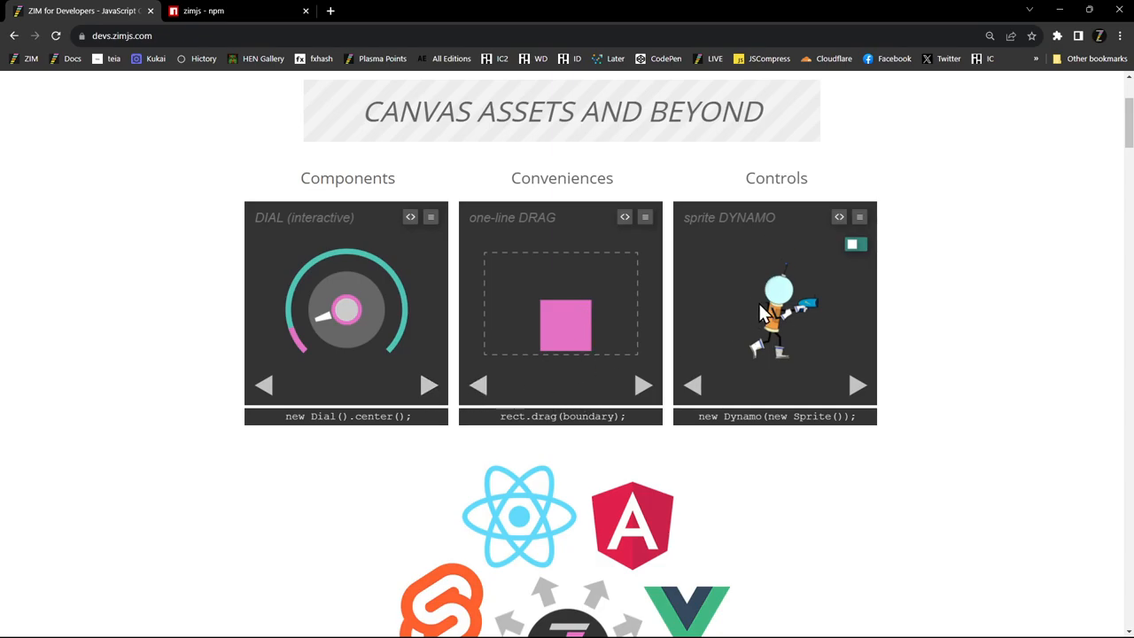
pyautogui.moveTo(365, 343)
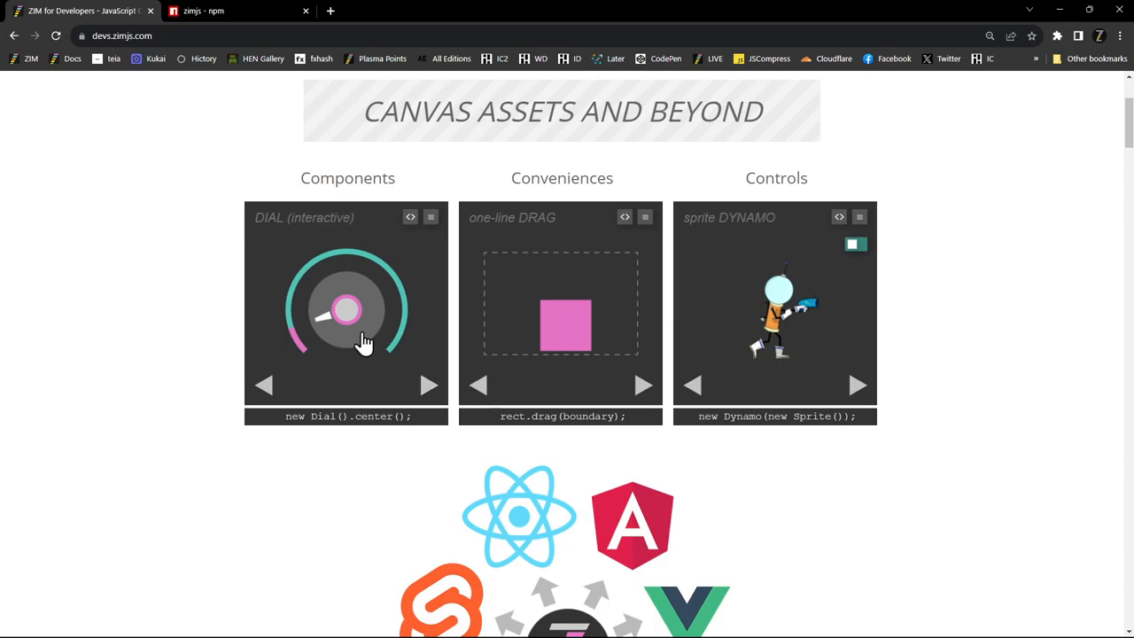
# - Advance the Components showcase past Radial Menu and Label on Path to the List of more components
pyautogui.click(429, 385)
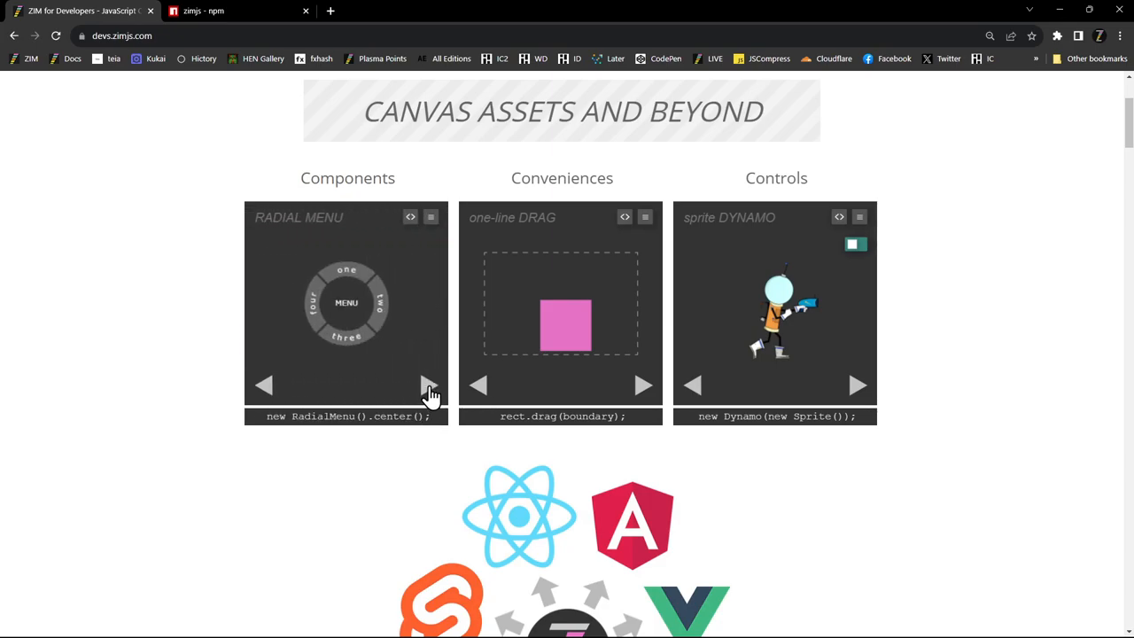
pyautogui.click(429, 387)
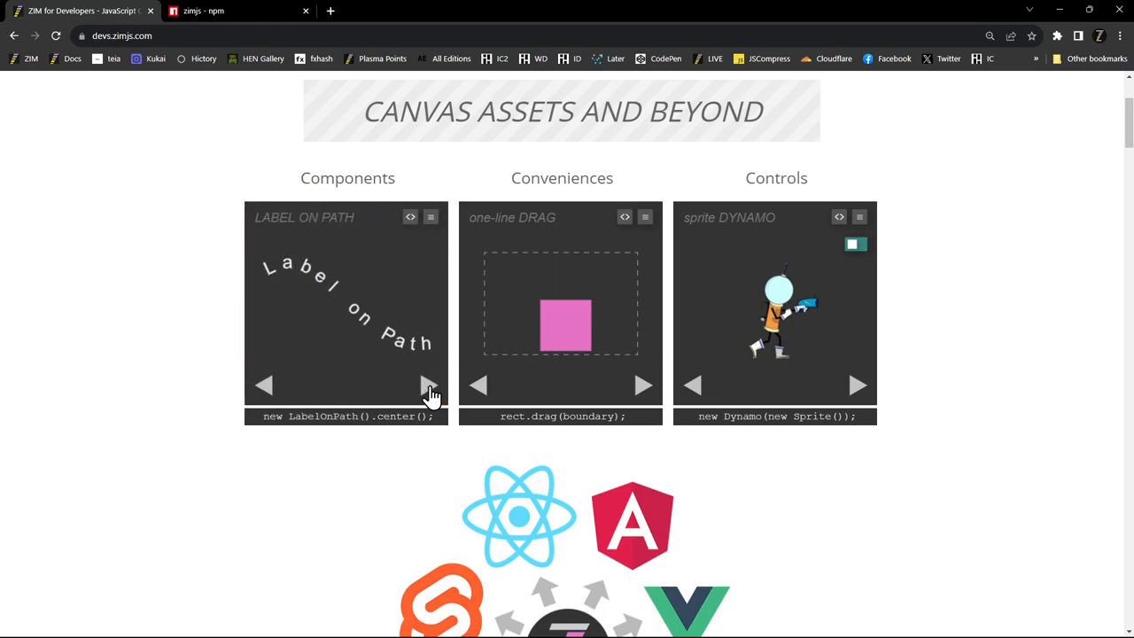
pyautogui.click(428, 385)
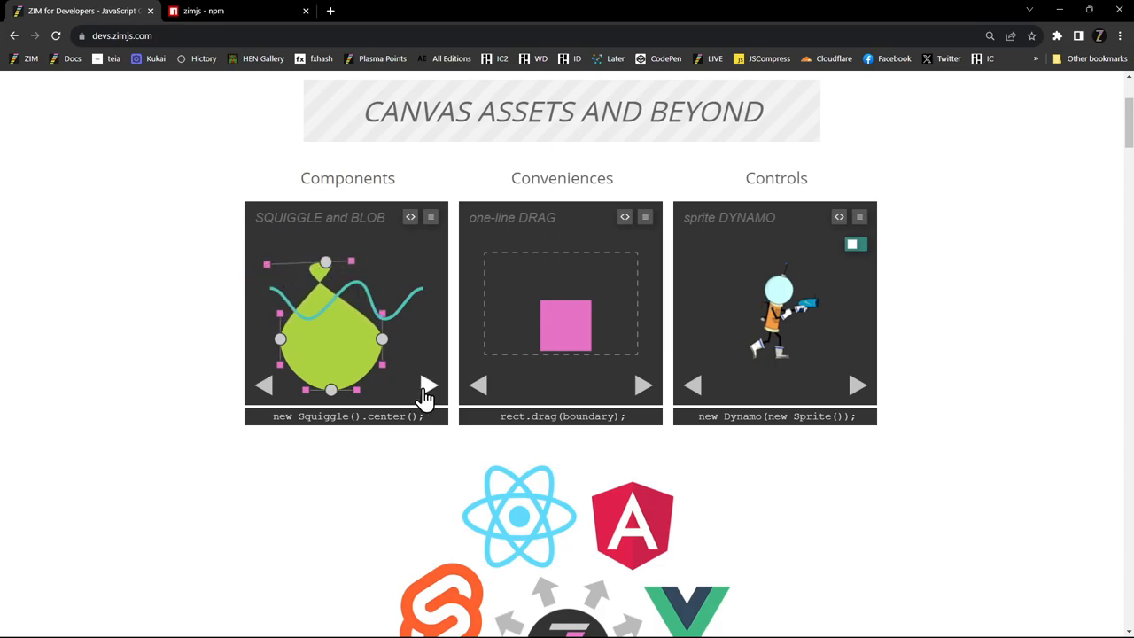
pyautogui.click(429, 385)
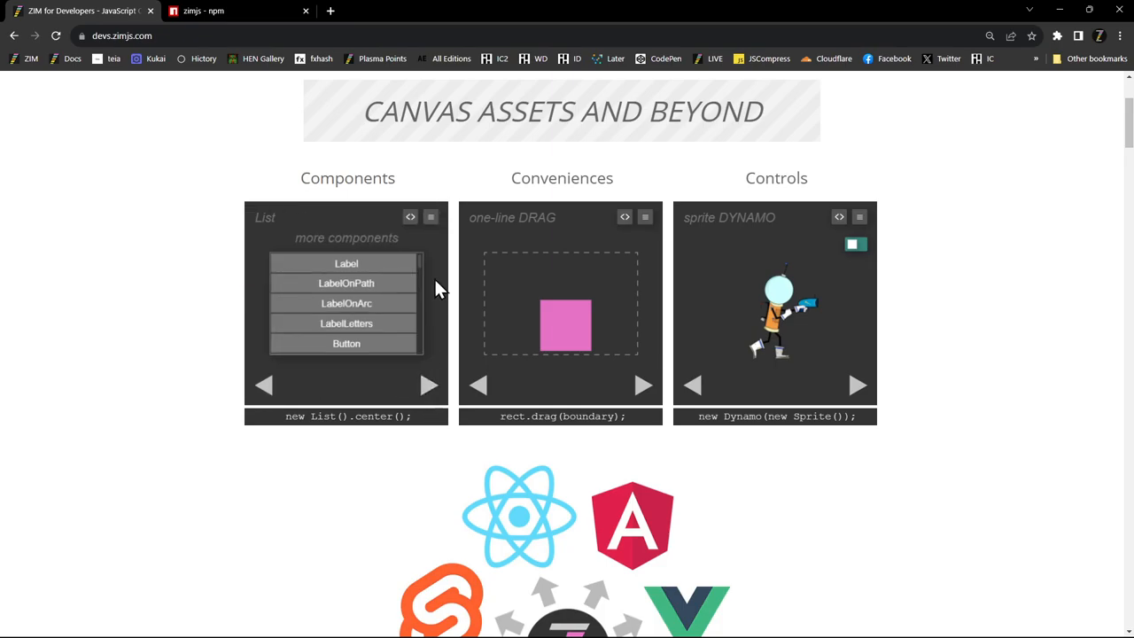
# - View the Tabs component documentation from the list, then close it to return to the showcase
pyautogui.scroll(-3)
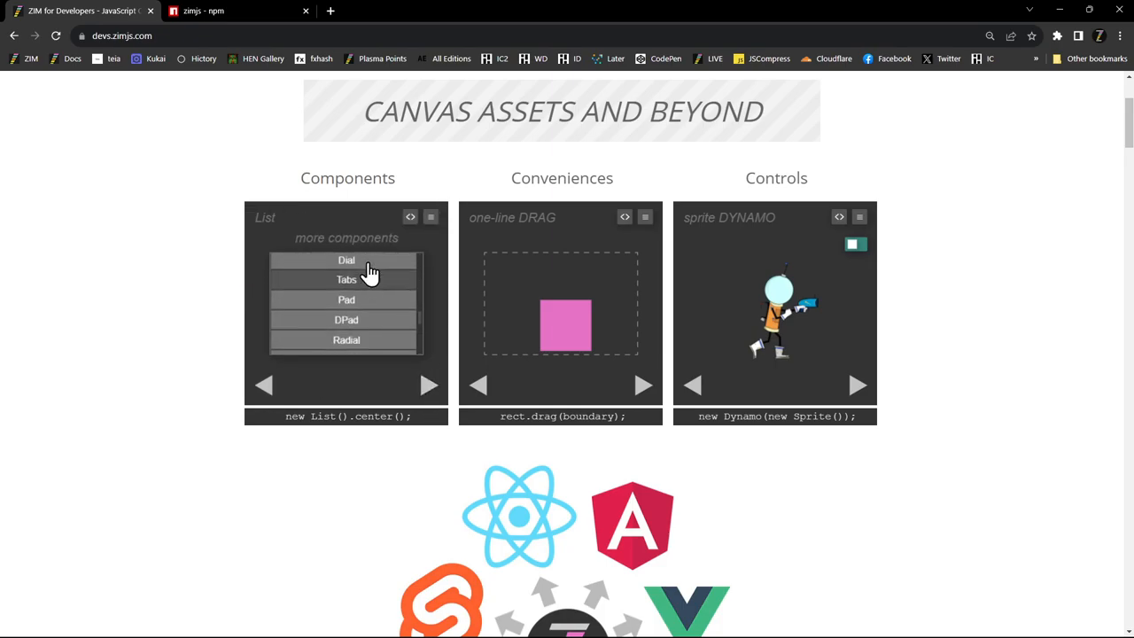
pyautogui.click(346, 280)
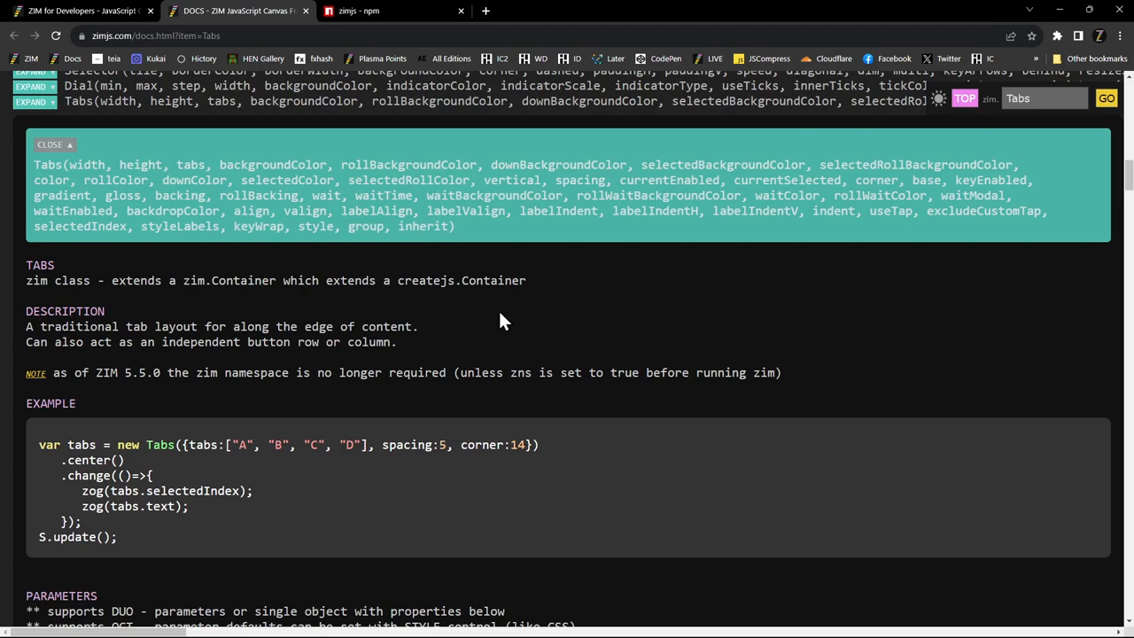
pyautogui.moveTo(305, 17)
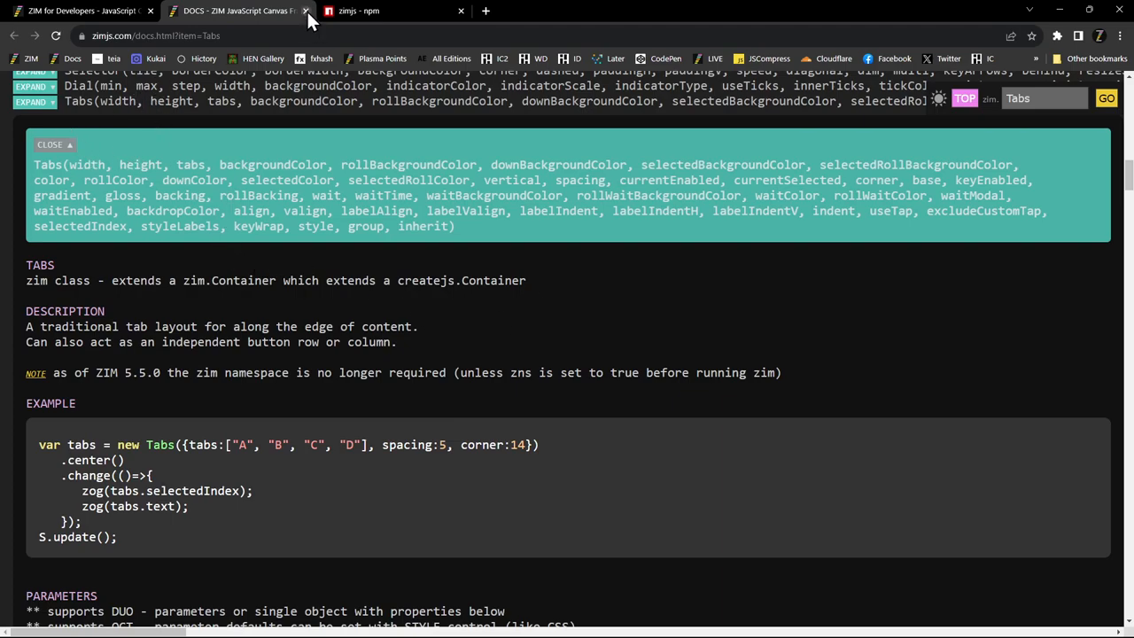
pyautogui.click(305, 11)
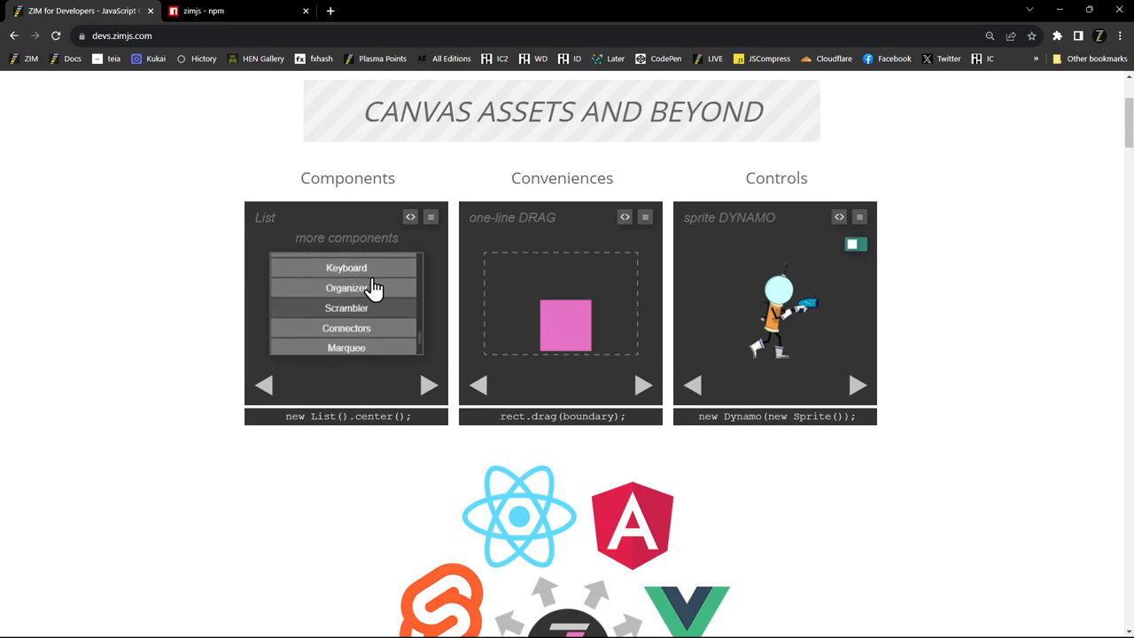
pyautogui.scroll(-3)
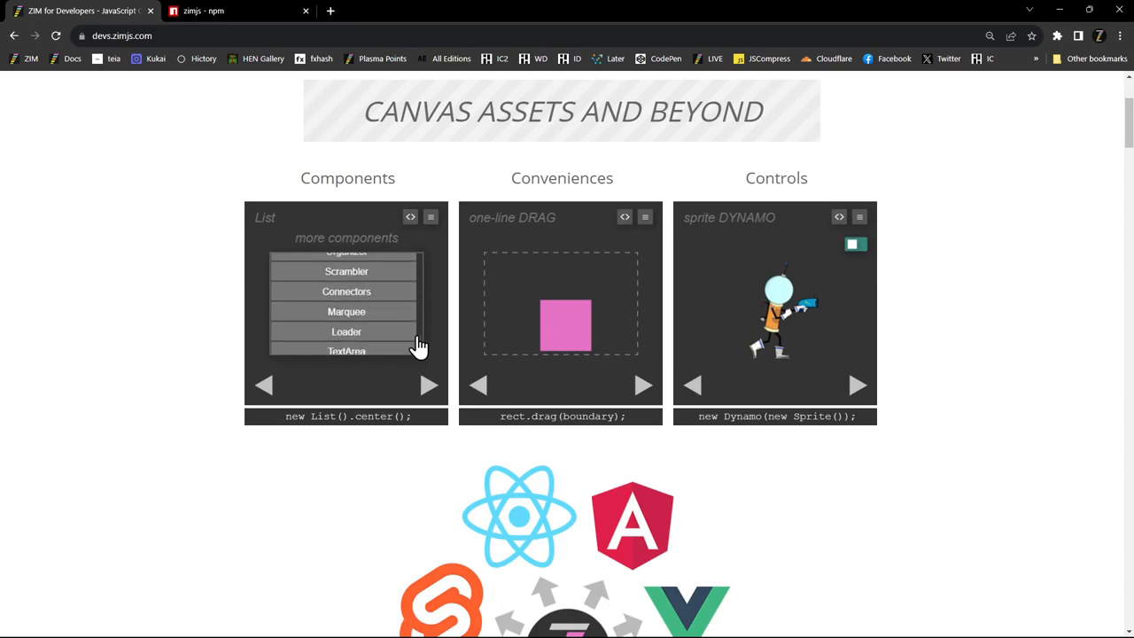
pyautogui.scroll(-3)
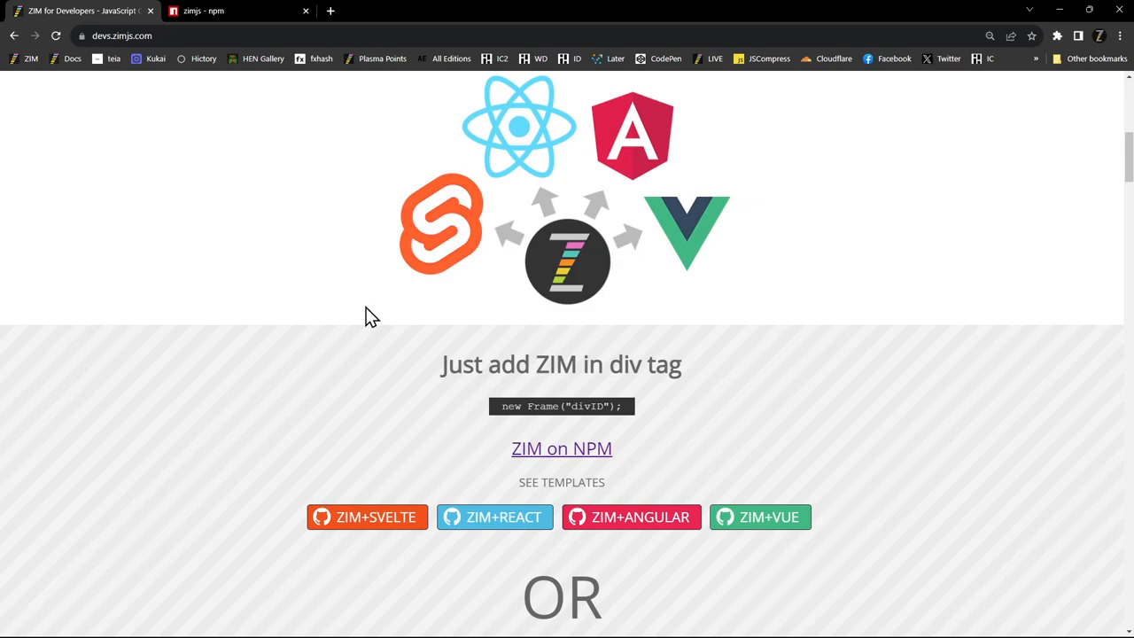
pyautogui.scroll(3)
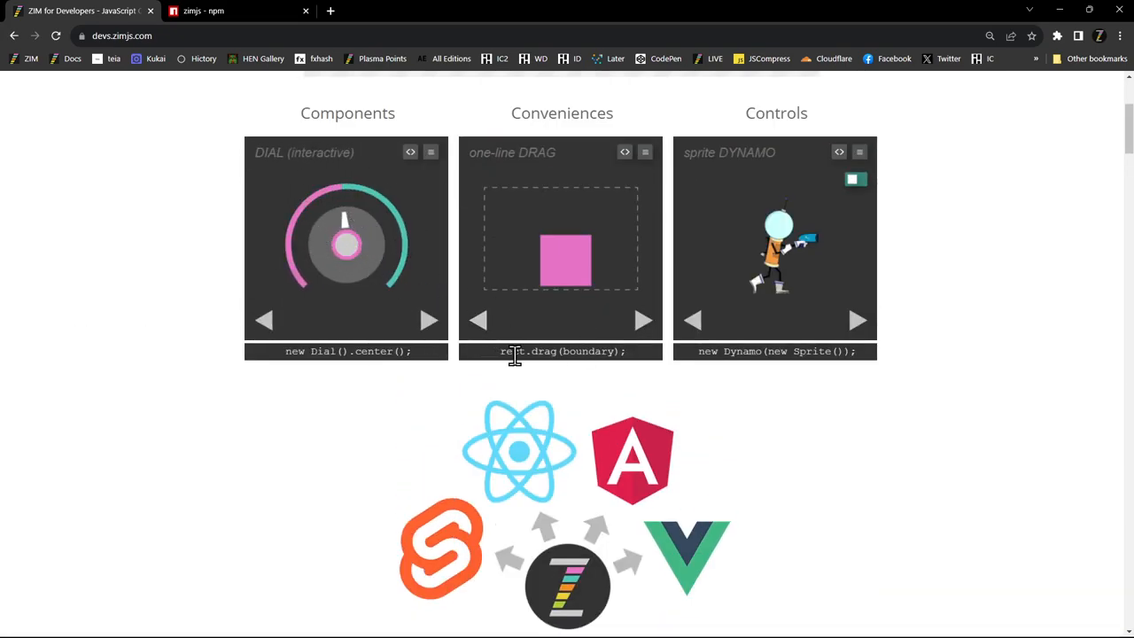
pyautogui.scroll(3)
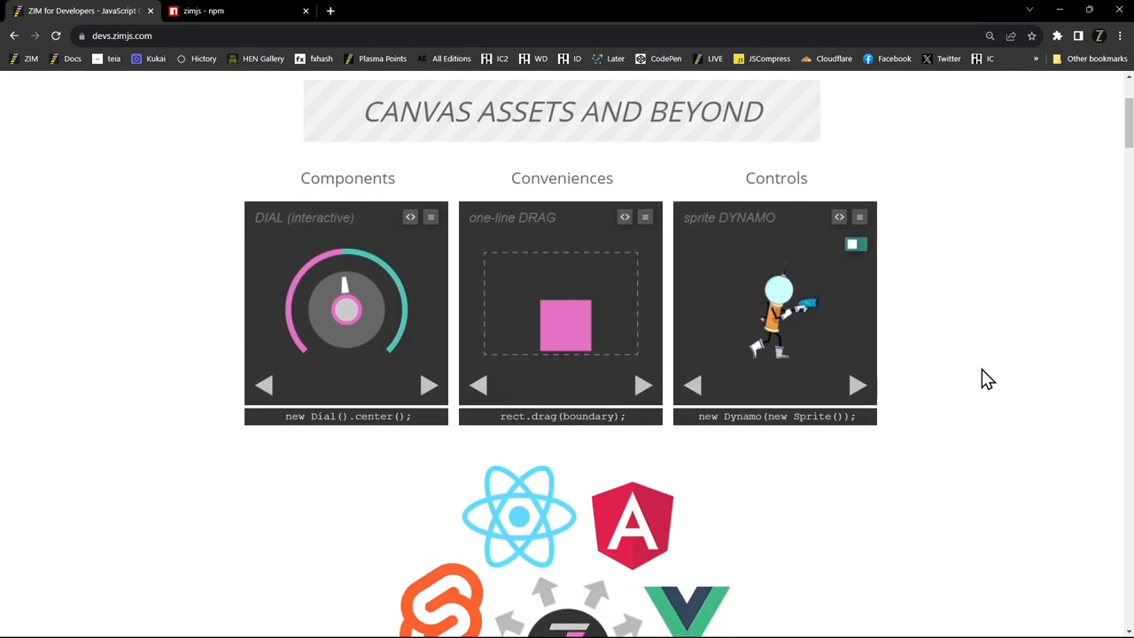
pyautogui.moveTo(776, 376)
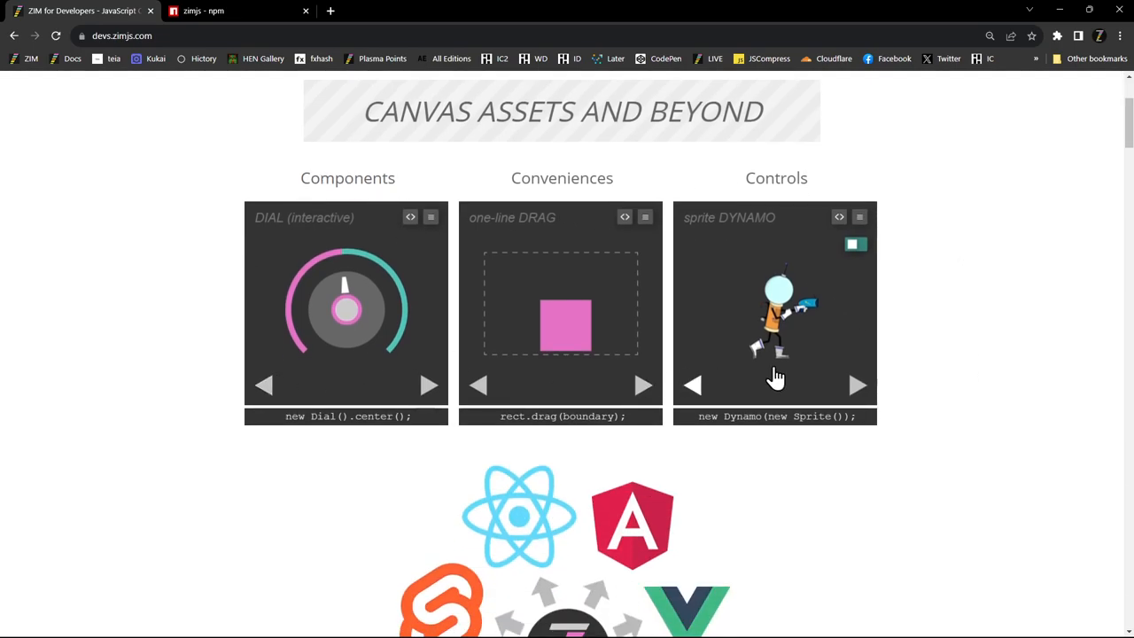
pyautogui.moveTo(955, 411)
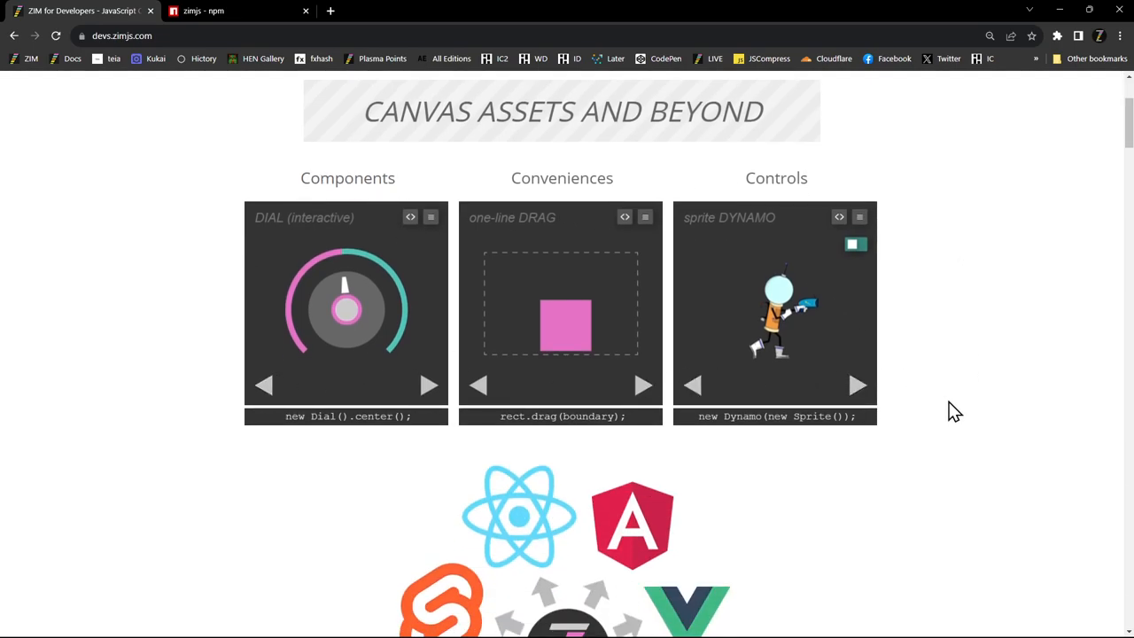
pyautogui.scroll(-3)
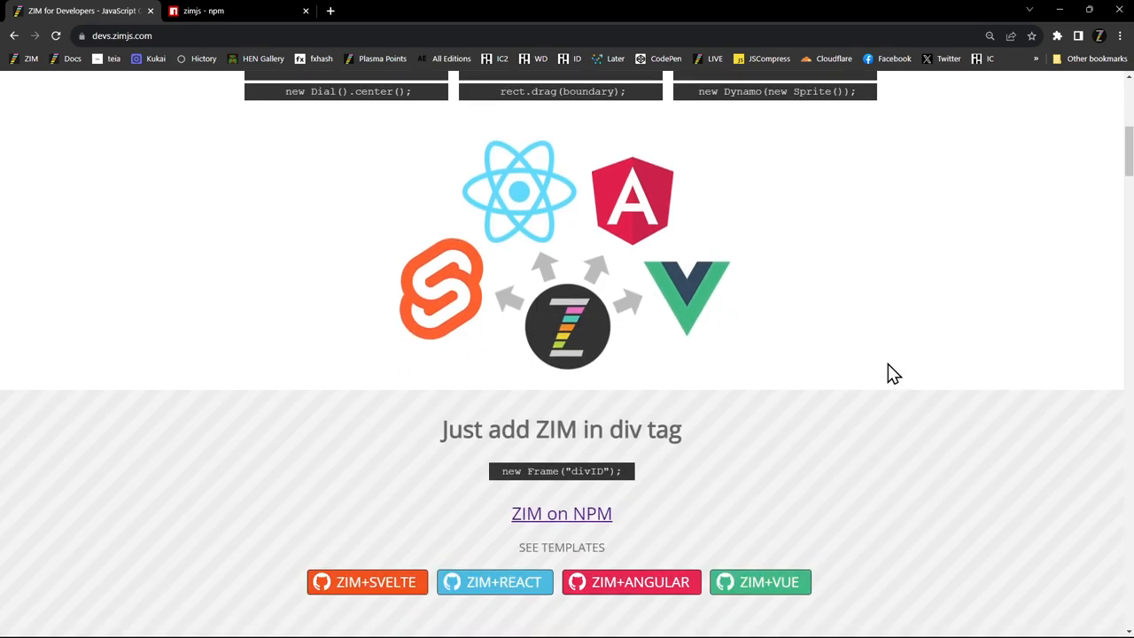
pyautogui.moveTo(857, 334)
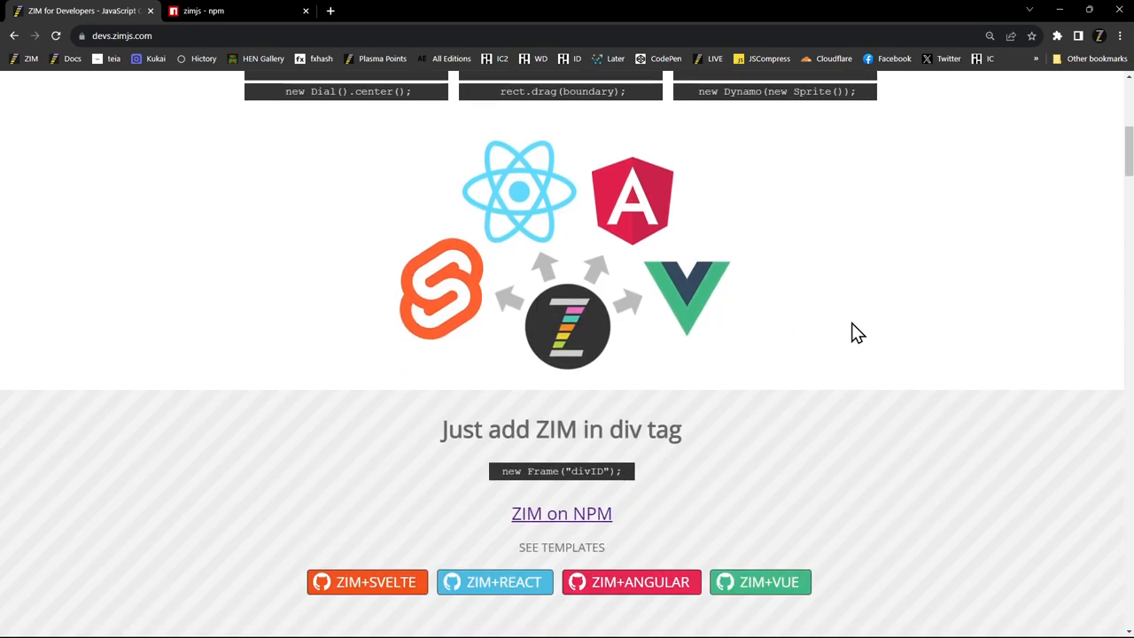
pyautogui.moveTo(957, 319)
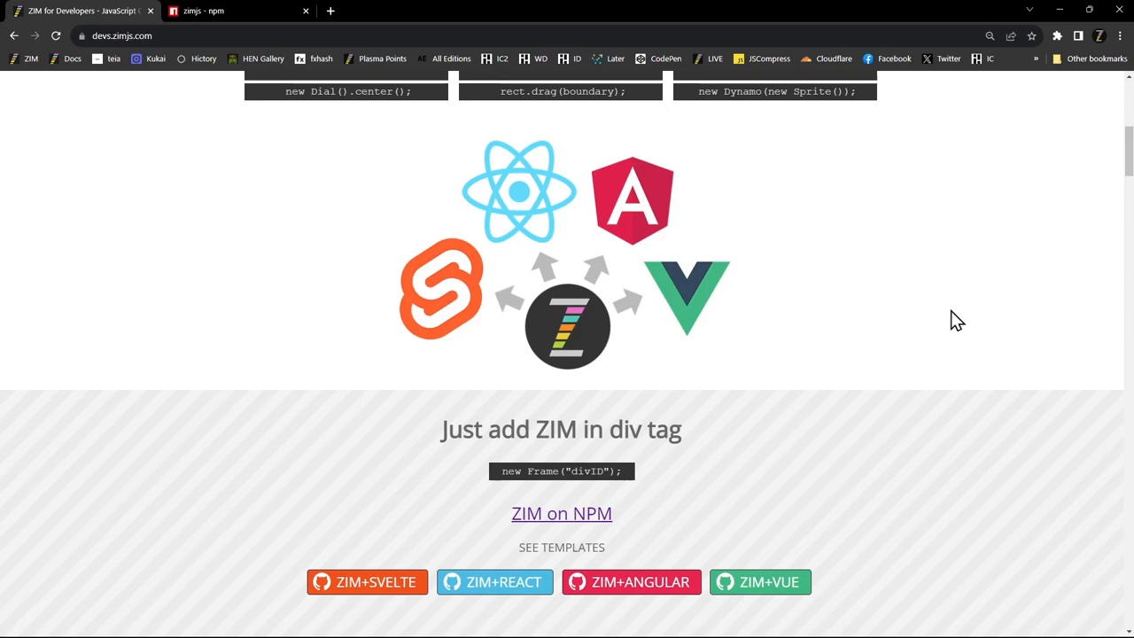
# - Scroll past the Apps/E-learning/Games showcase and import sections to the PLUS helper features grid
pyautogui.scroll(-3)
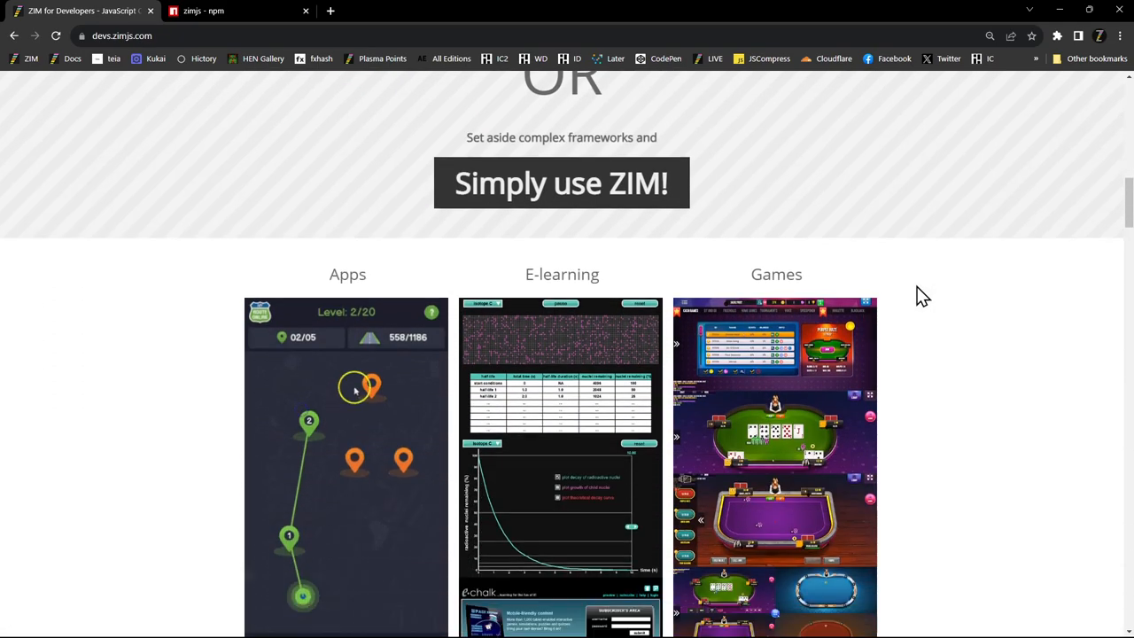
pyautogui.scroll(-3)
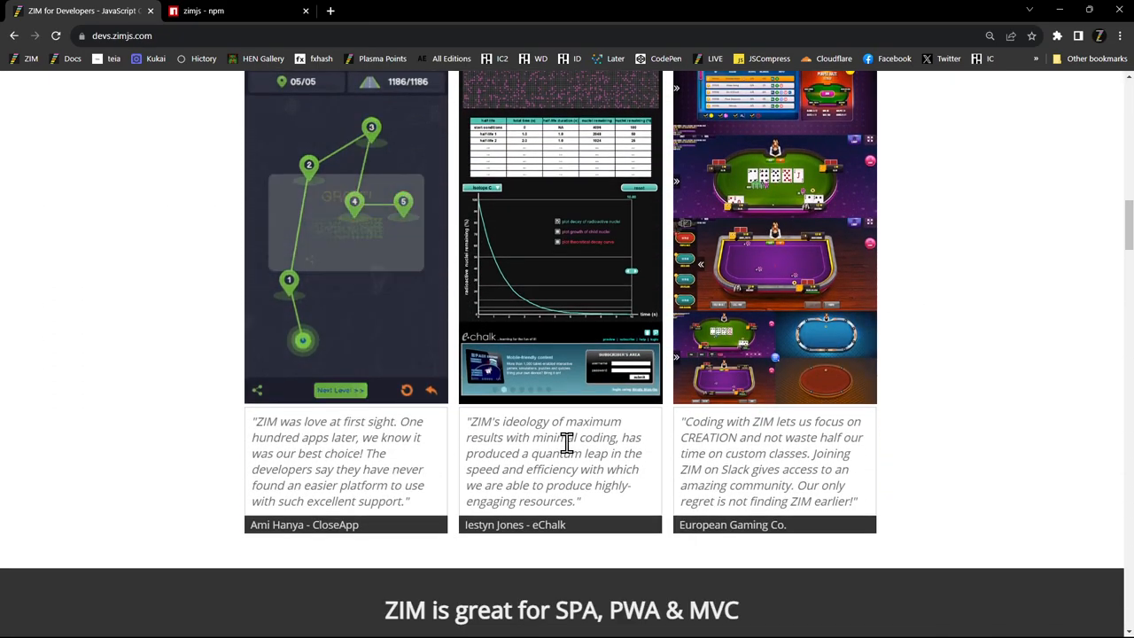
pyautogui.click(340, 390)
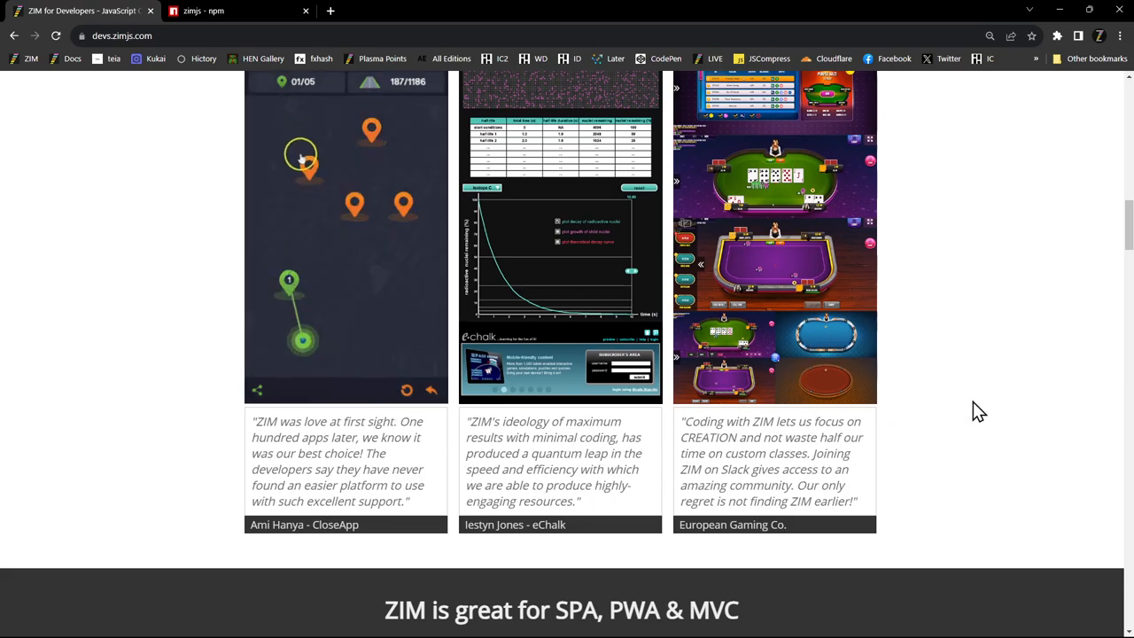
pyautogui.scroll(-3)
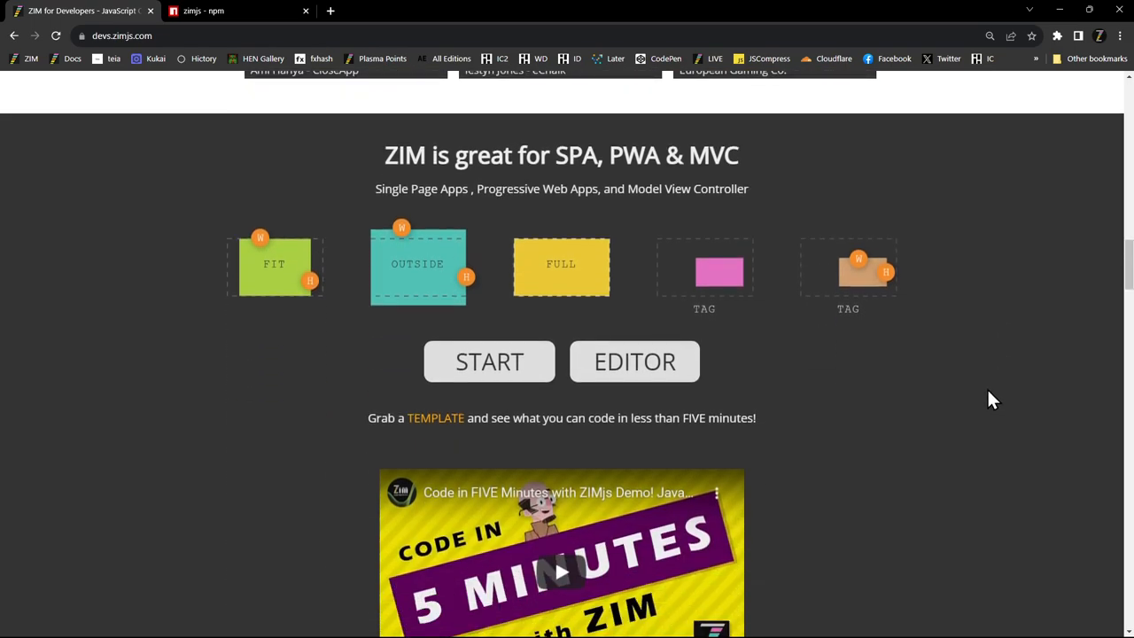
pyautogui.scroll(-3)
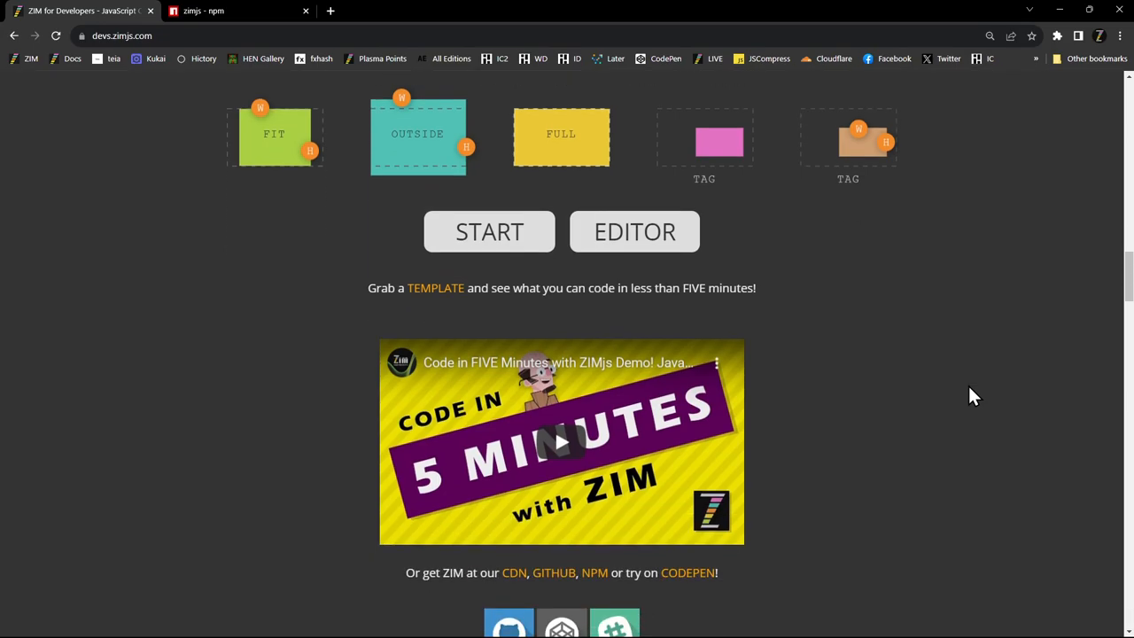
pyautogui.moveTo(958, 395)
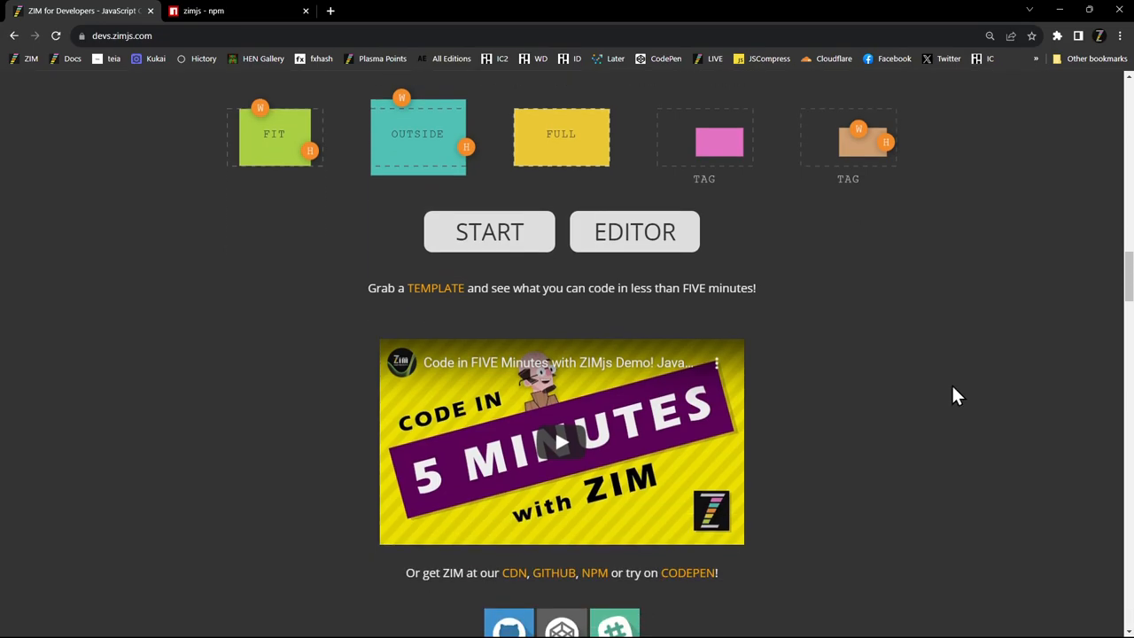
pyautogui.moveTo(790, 167)
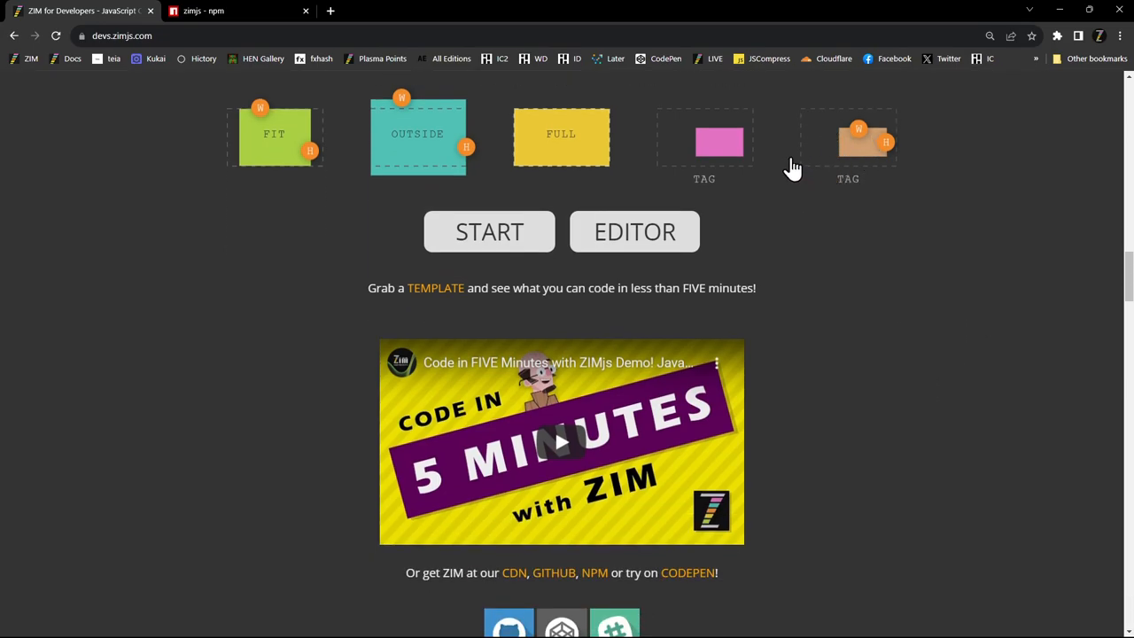
pyautogui.moveTo(269, 138)
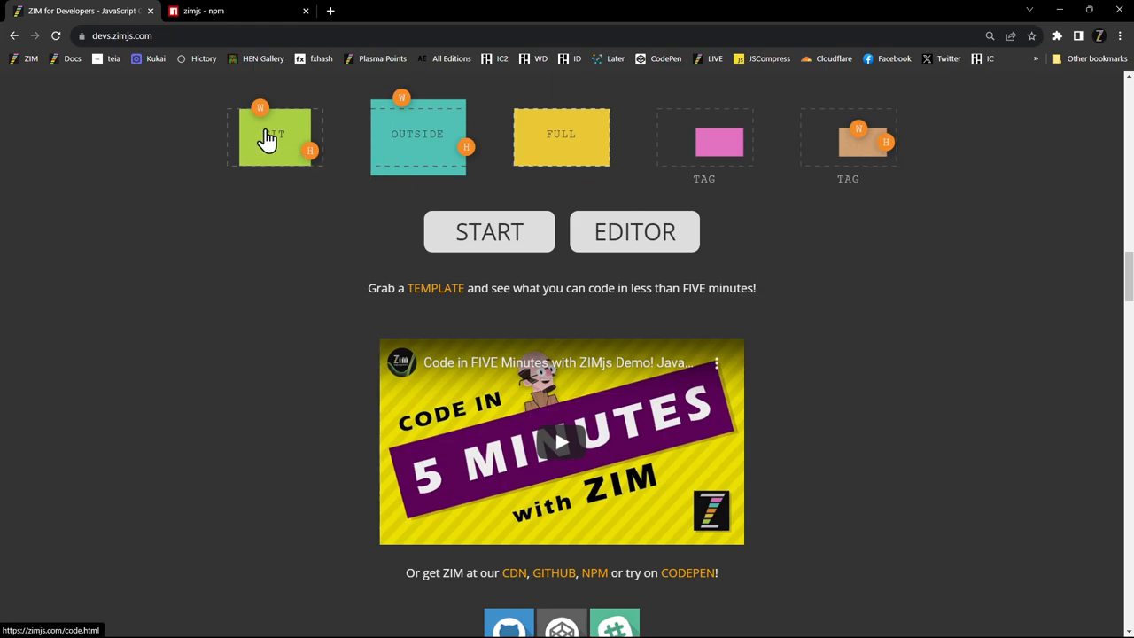
pyautogui.moveTo(634, 230)
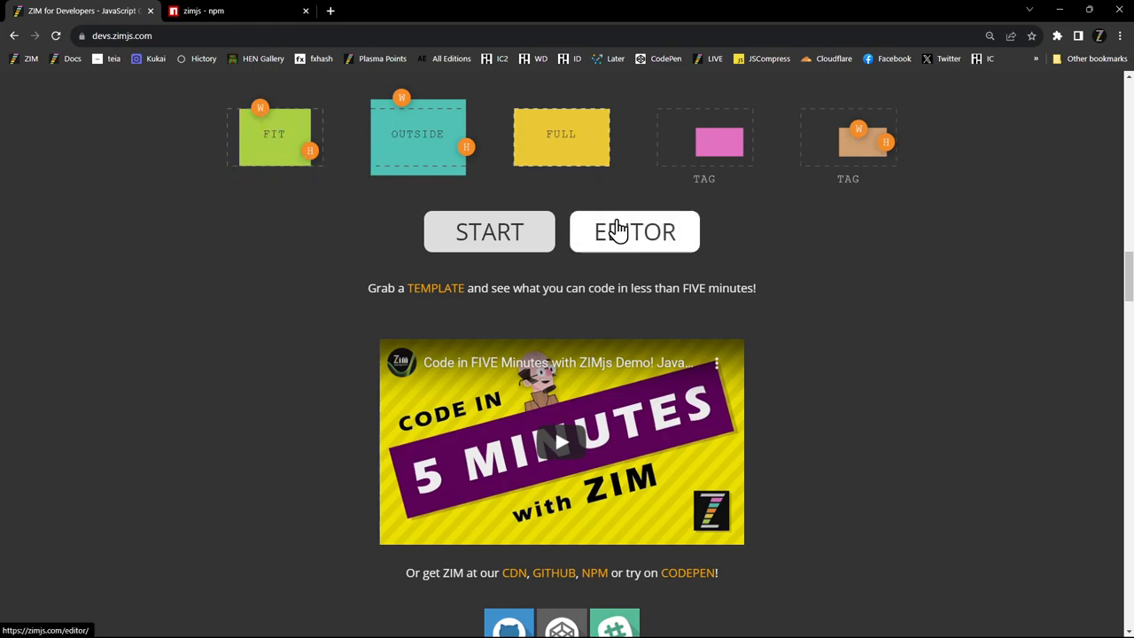
pyautogui.scroll(-3)
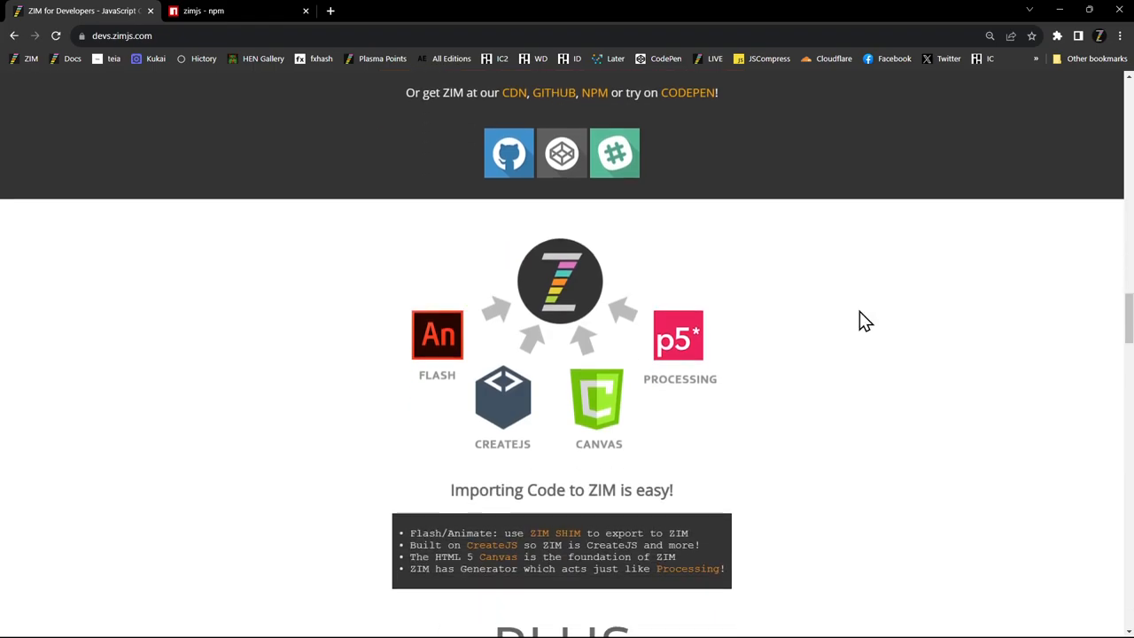
pyautogui.scroll(-3)
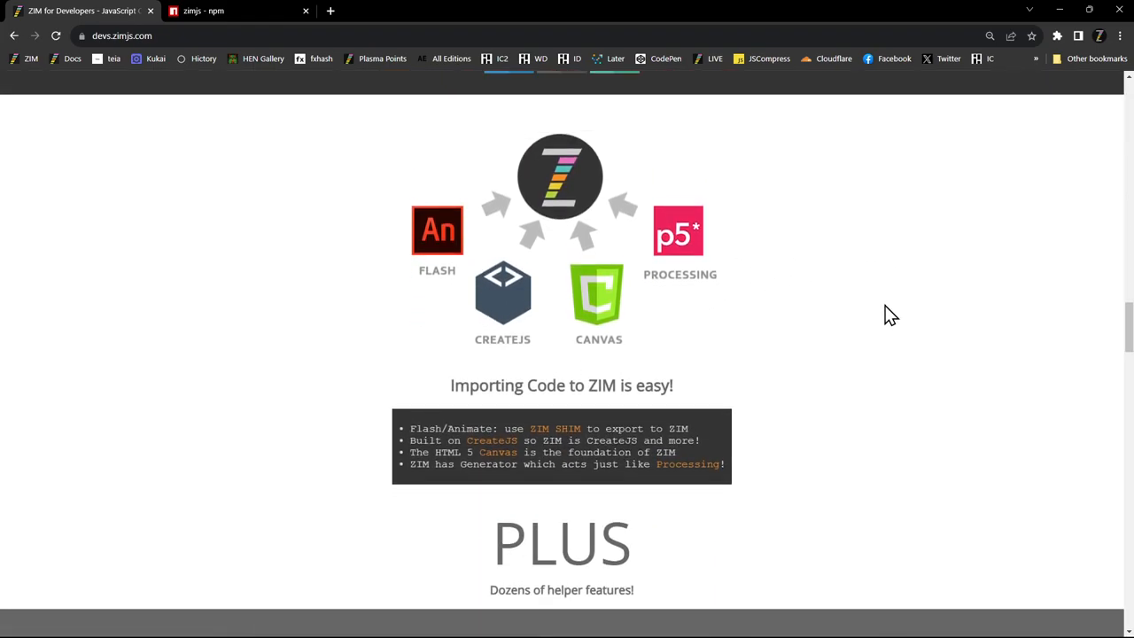
pyautogui.moveTo(518, 334)
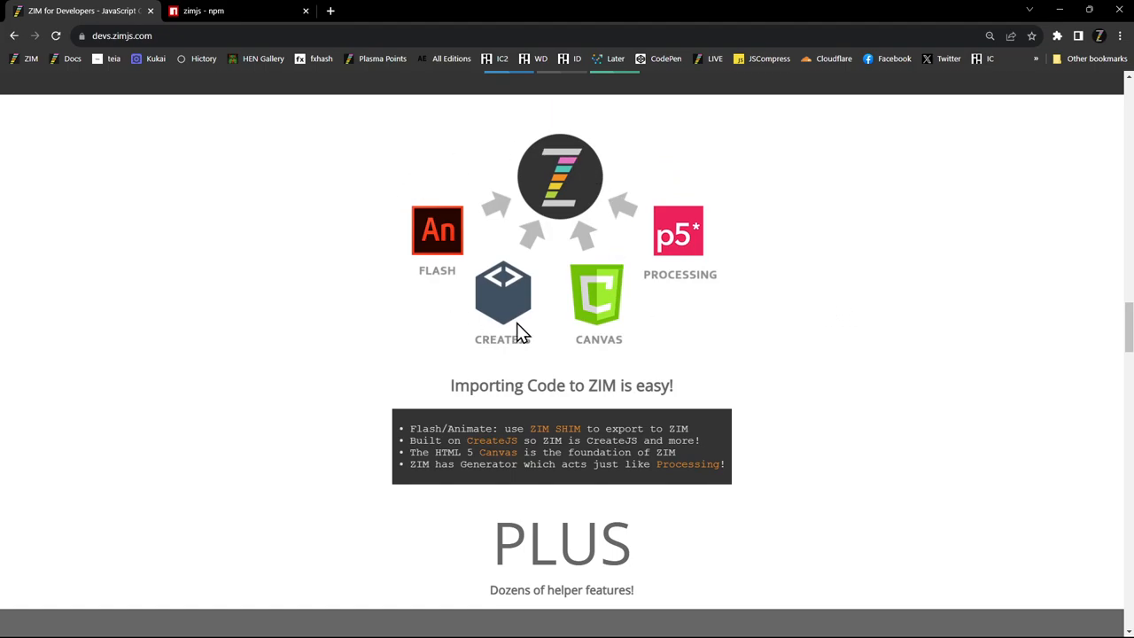
pyautogui.moveTo(813, 344)
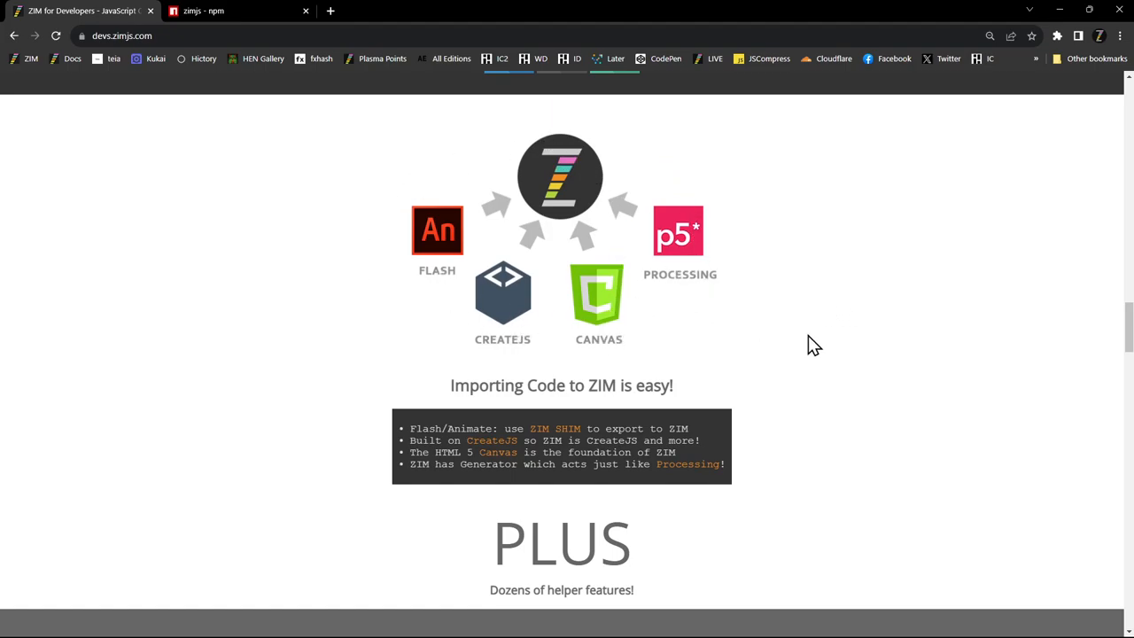
pyautogui.moveTo(443, 239)
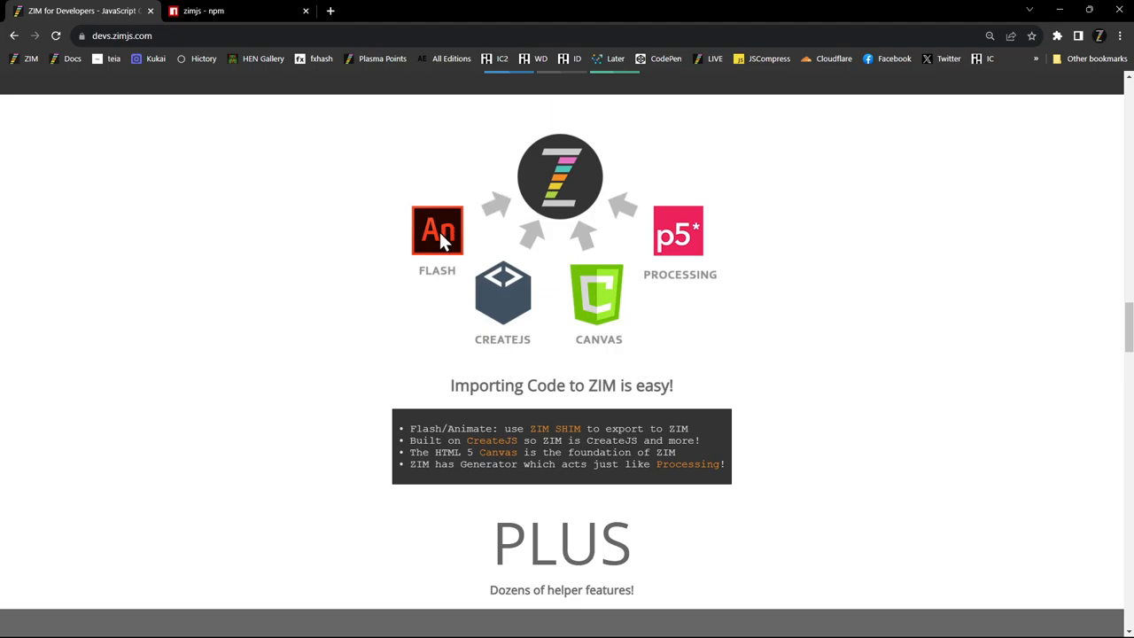
pyautogui.scroll(-3)
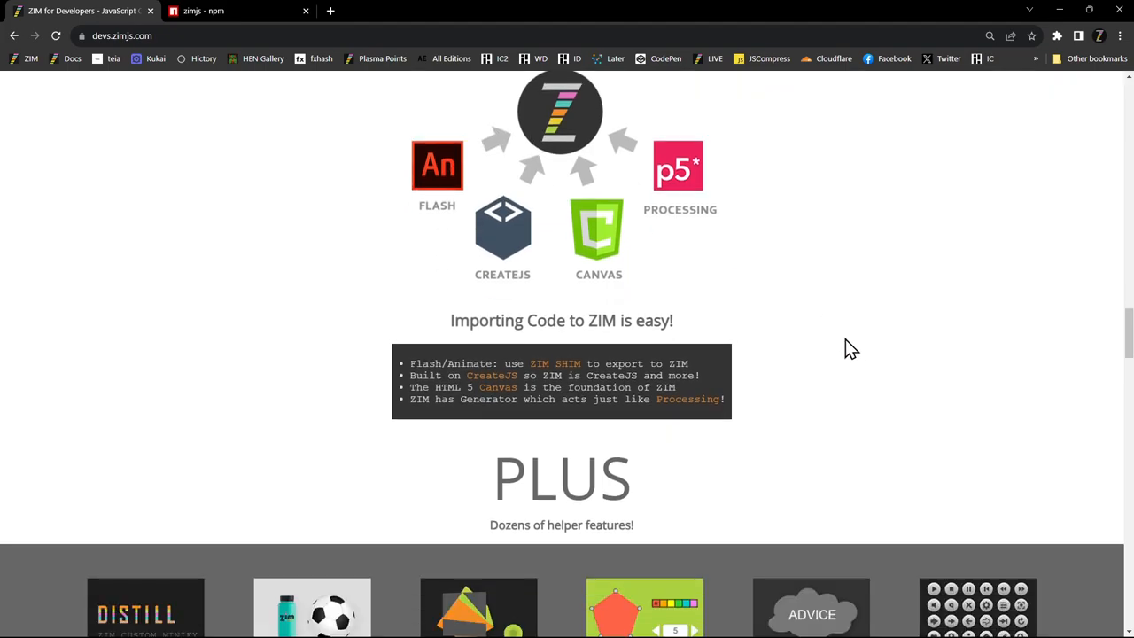
pyautogui.scroll(-3)
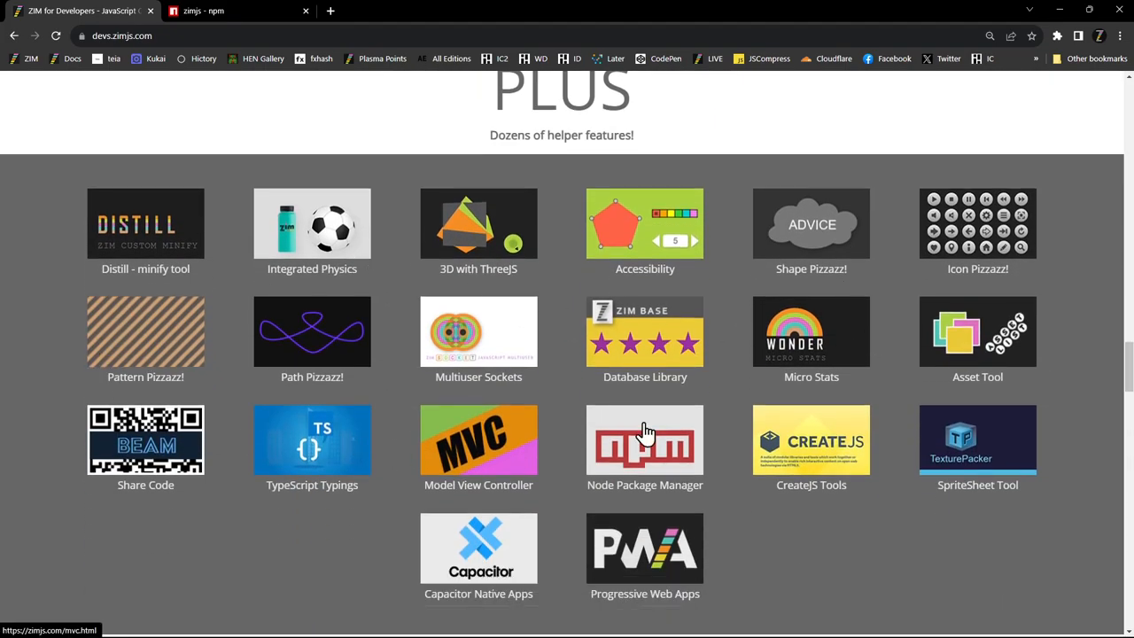
pyautogui.moveTo(119, 269)
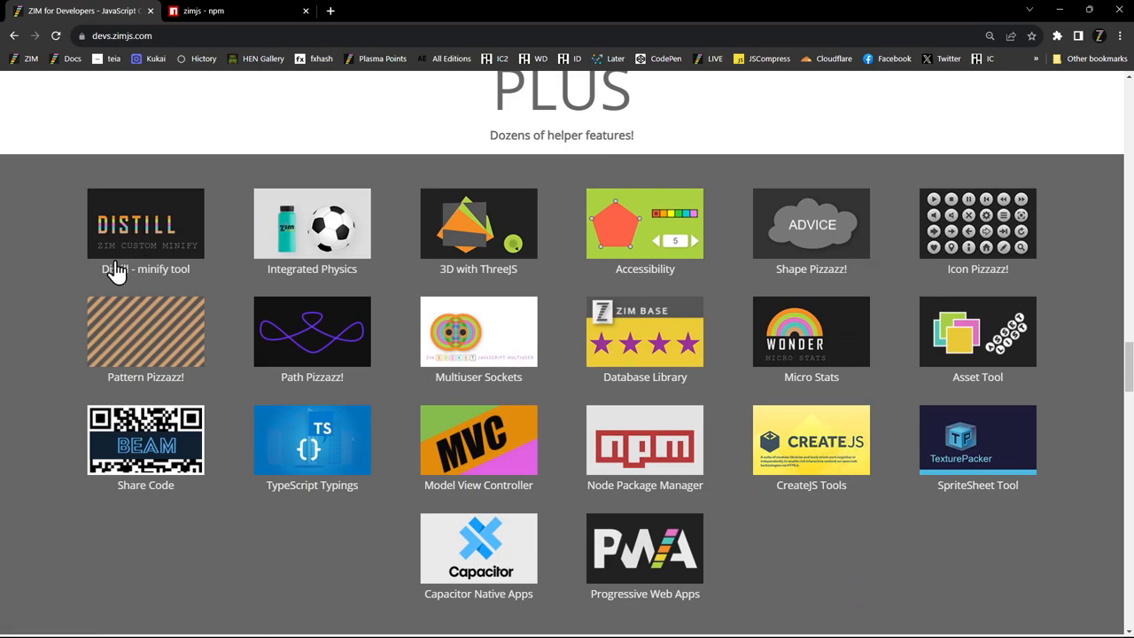
pyautogui.moveTo(957, 370)
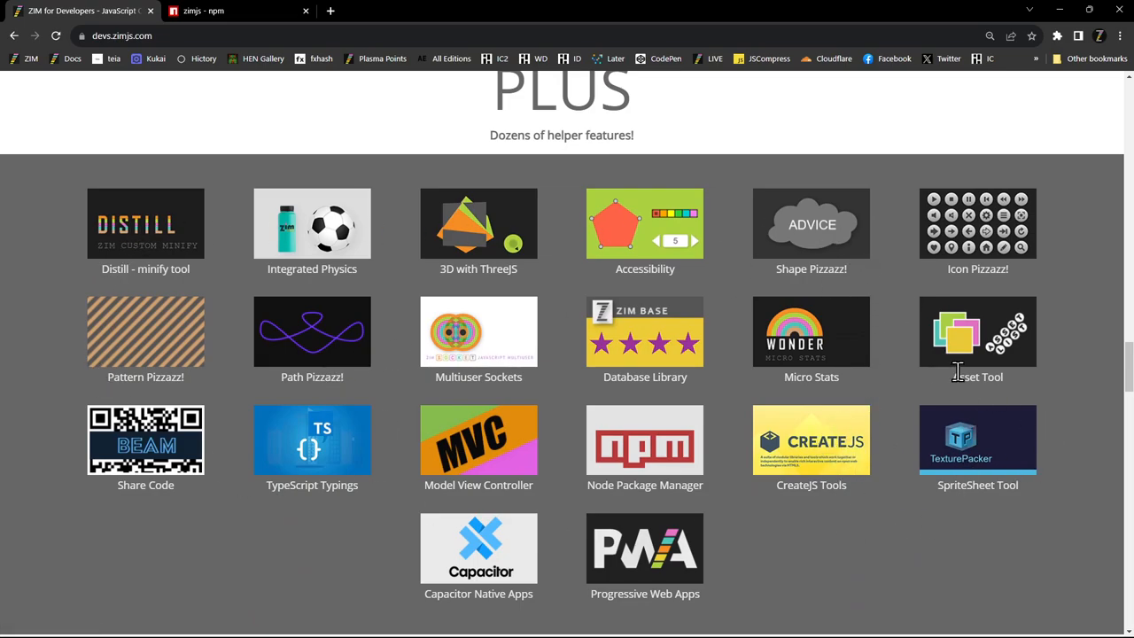
# - Scroll past Code Info to the Versions list for 015, 014, ZIM 13 and NFT
pyautogui.scroll(-3)
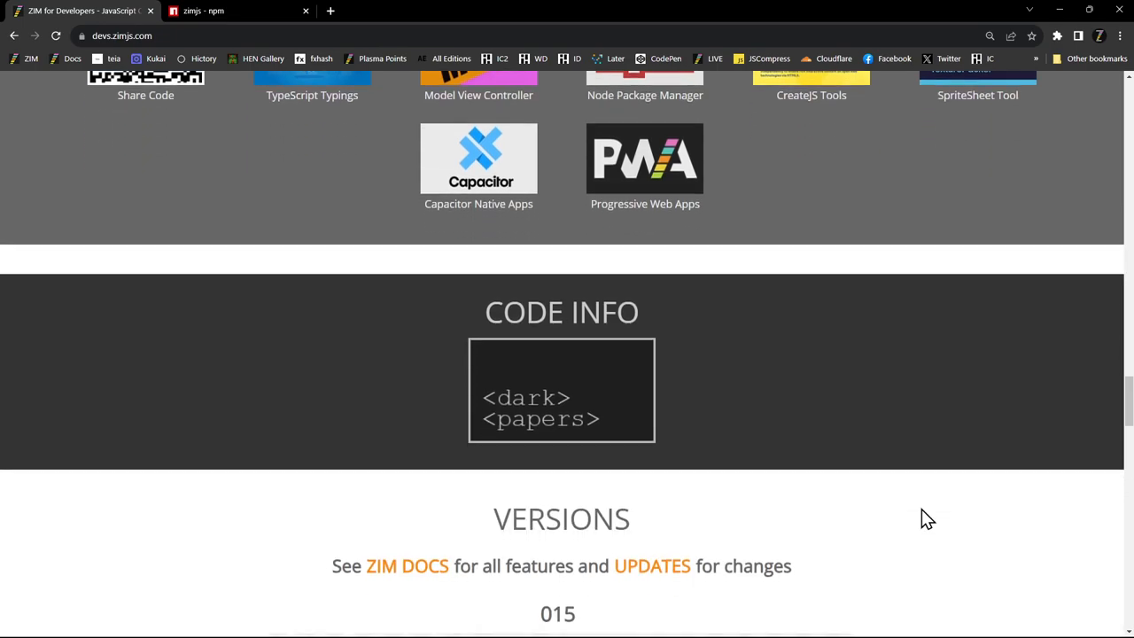
pyautogui.scroll(-3)
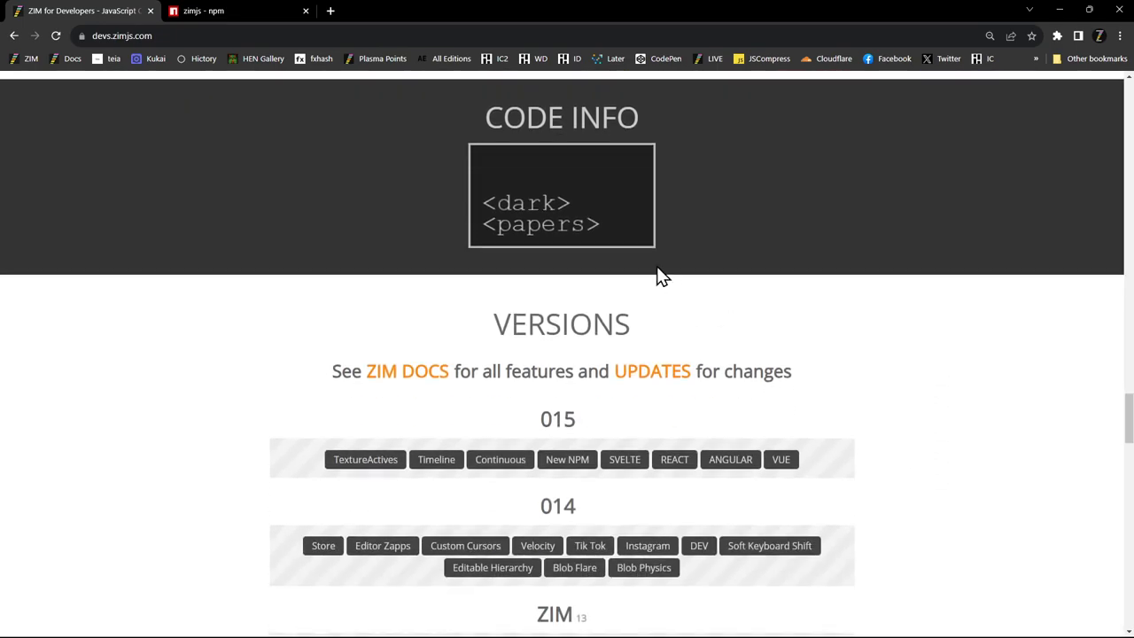
pyautogui.moveTo(523, 128)
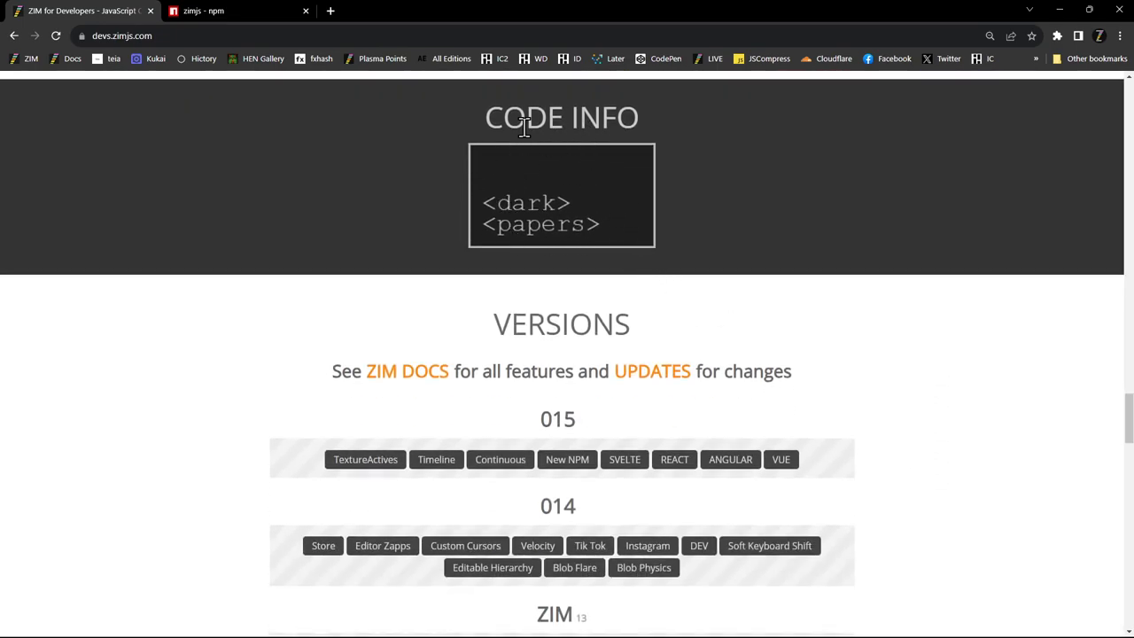
pyautogui.moveTo(925, 396)
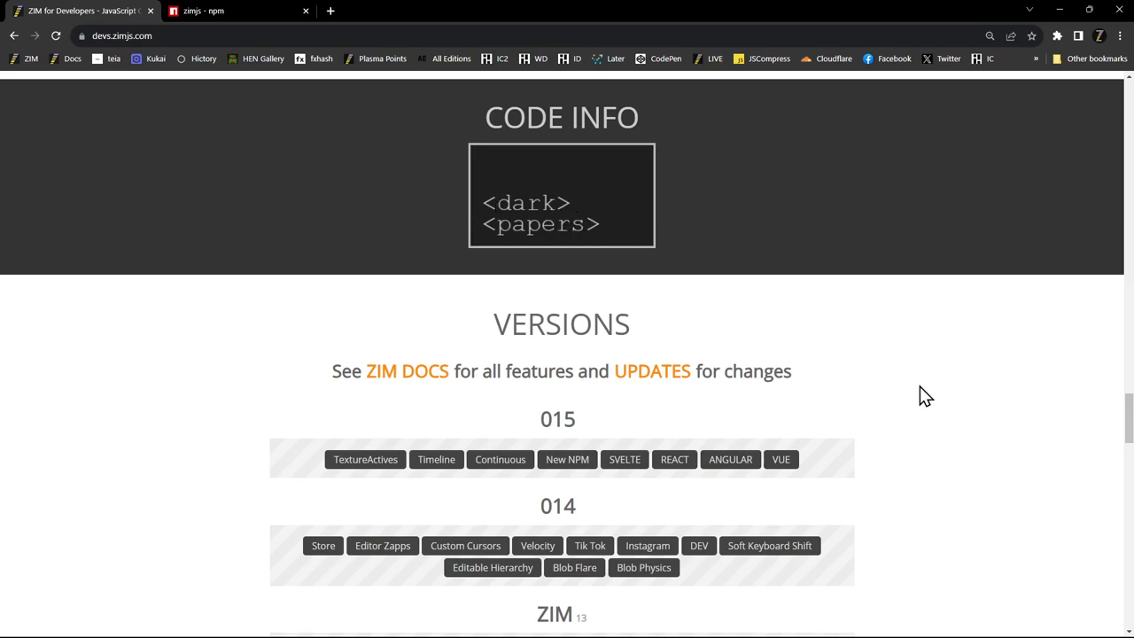
pyautogui.scroll(-3)
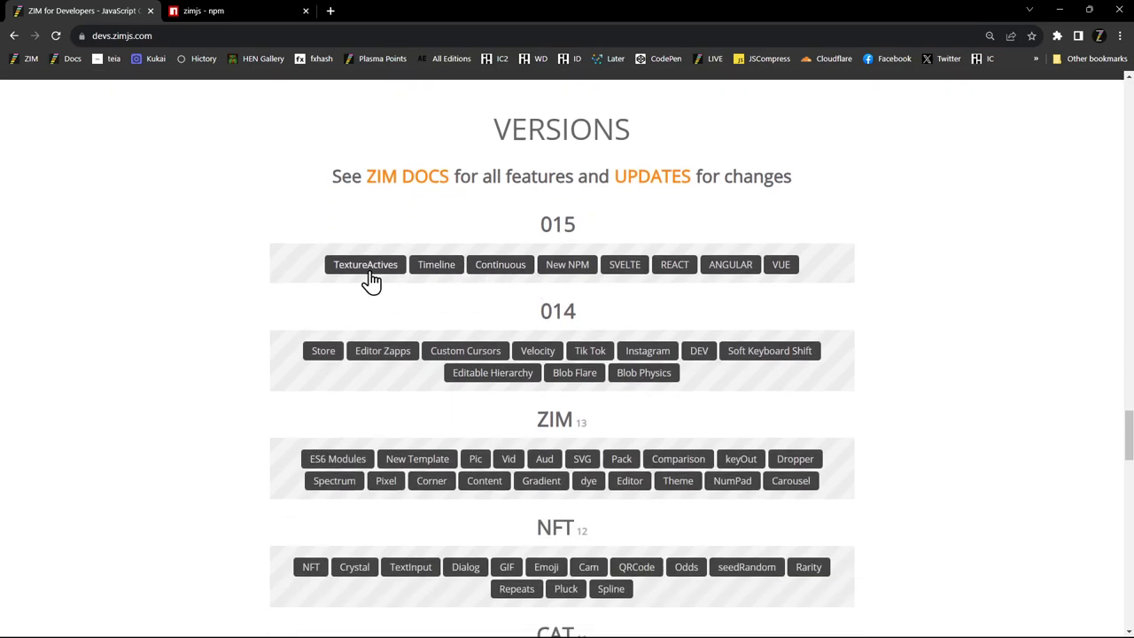
pyautogui.moveTo(1001, 409)
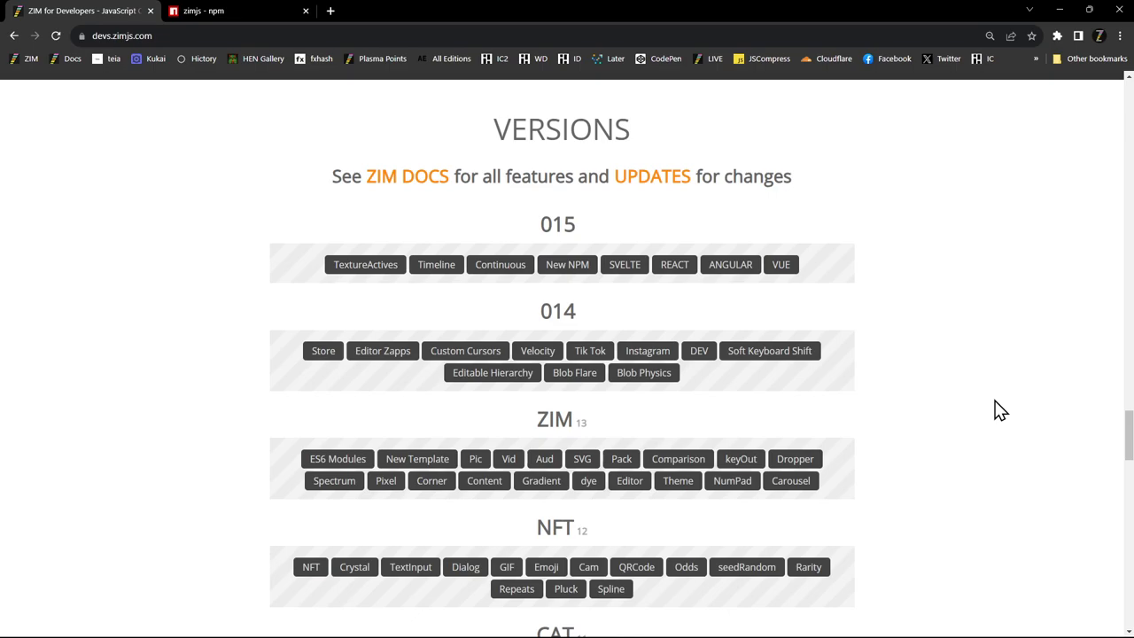
pyautogui.moveTo(1027, 391)
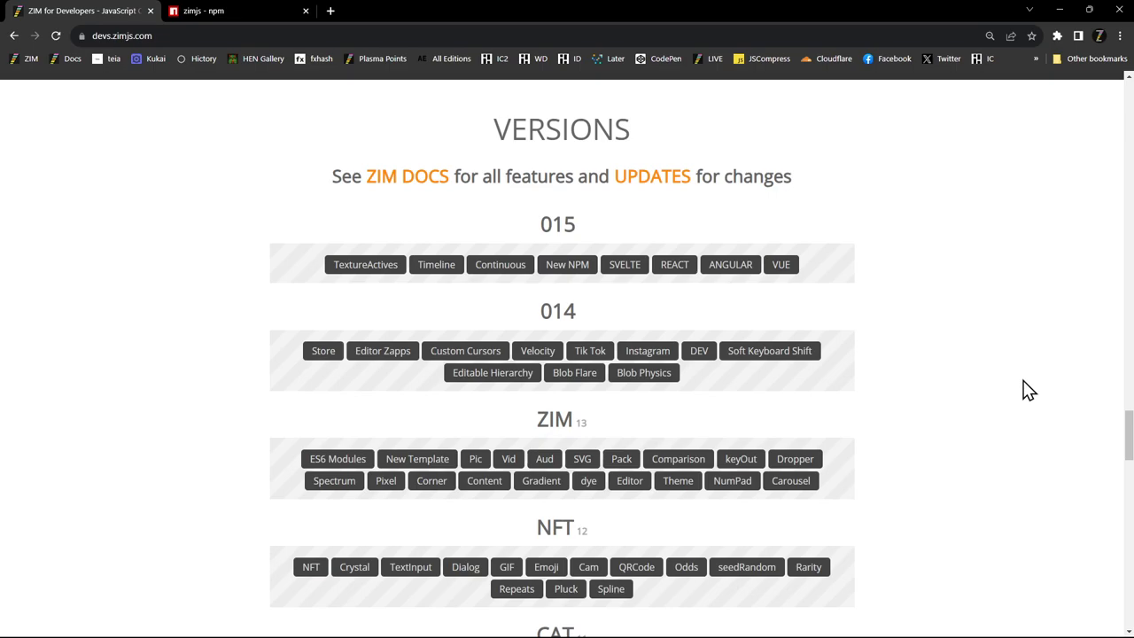
# - Open the 015 TextureActives interface demo, set the circle to teal and move its slider
pyautogui.click(556, 223)
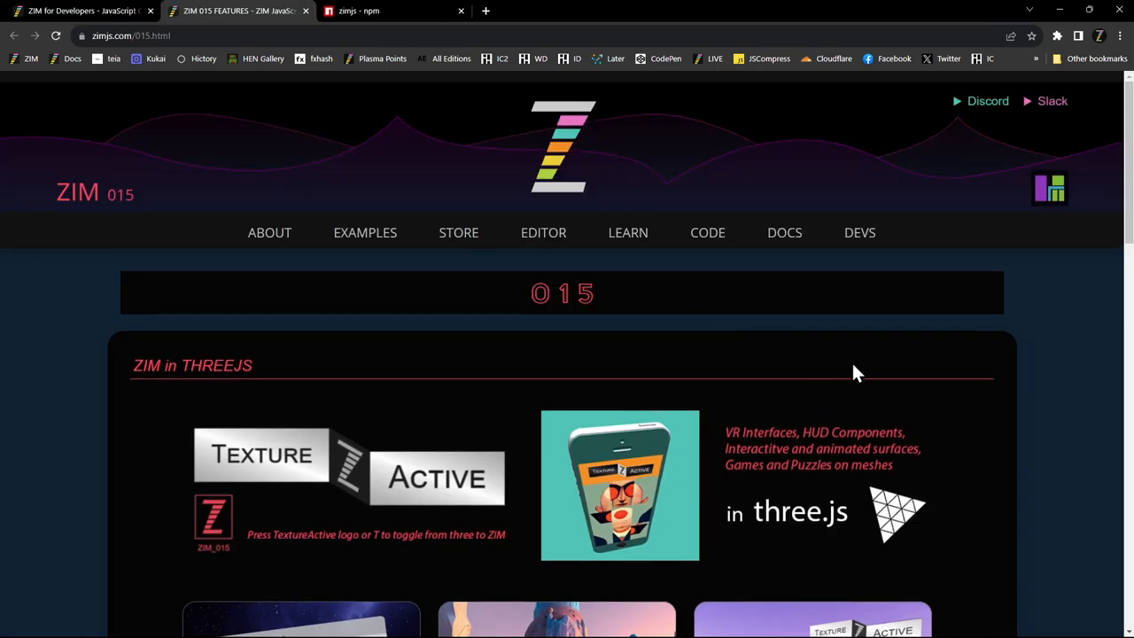
pyautogui.scroll(-3)
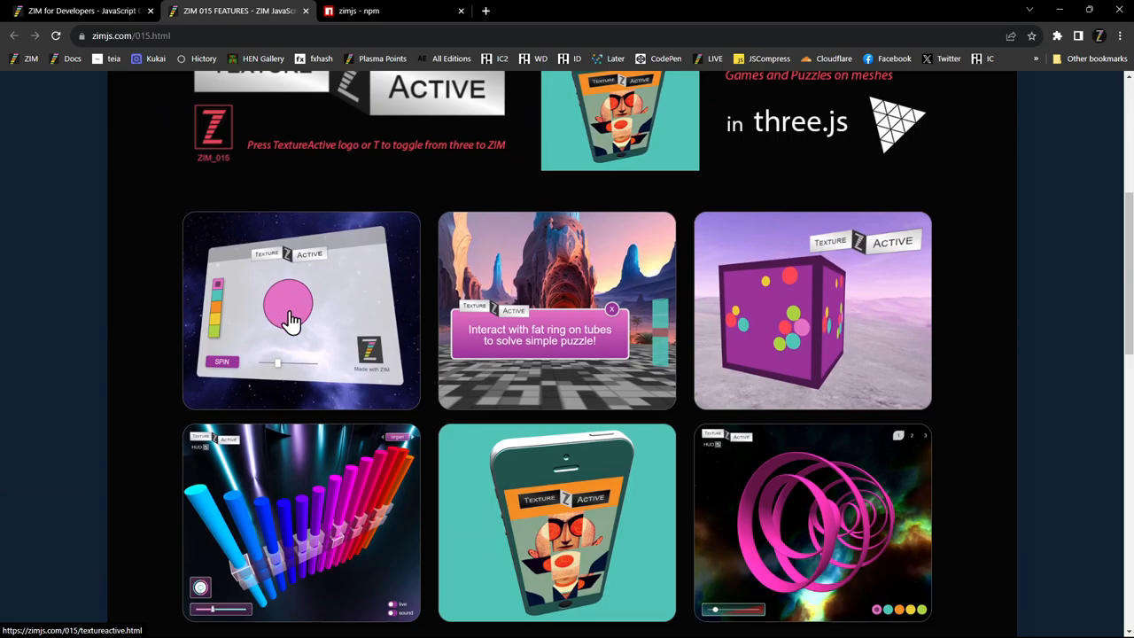
pyautogui.click(293, 319)
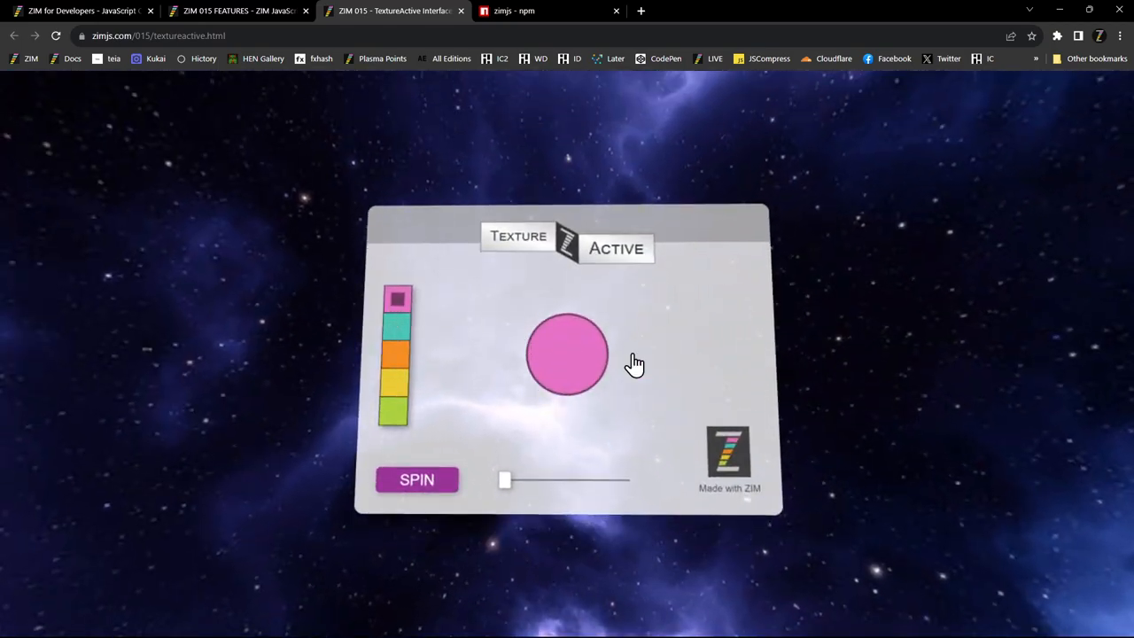
pyautogui.click(397, 326)
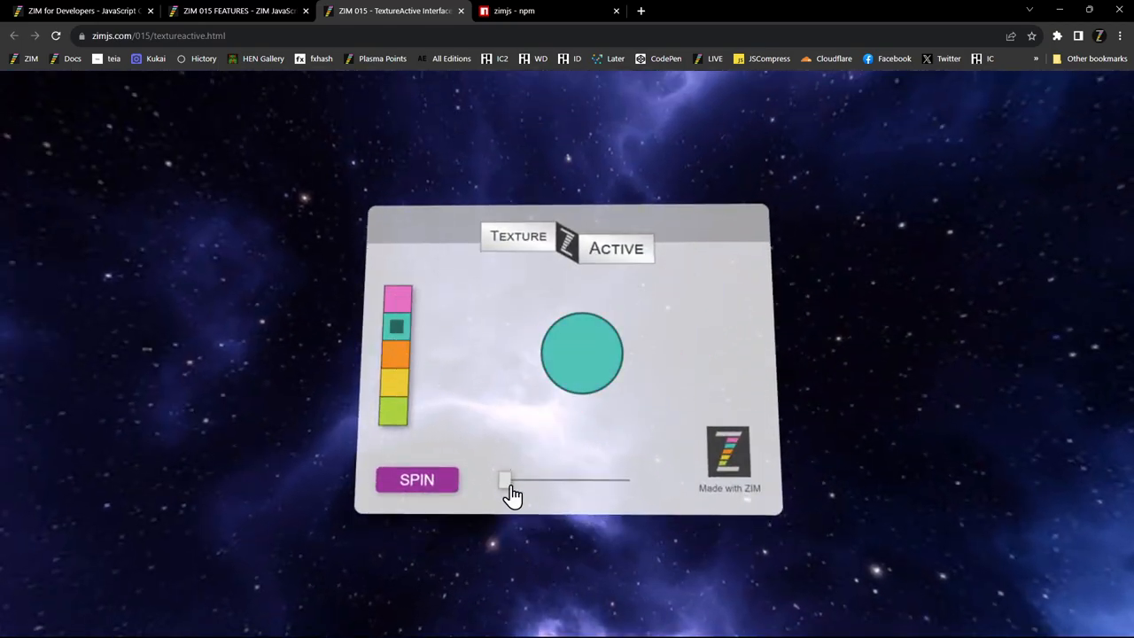
pyautogui.moveTo(505, 479); pyautogui.dragTo(596, 478)
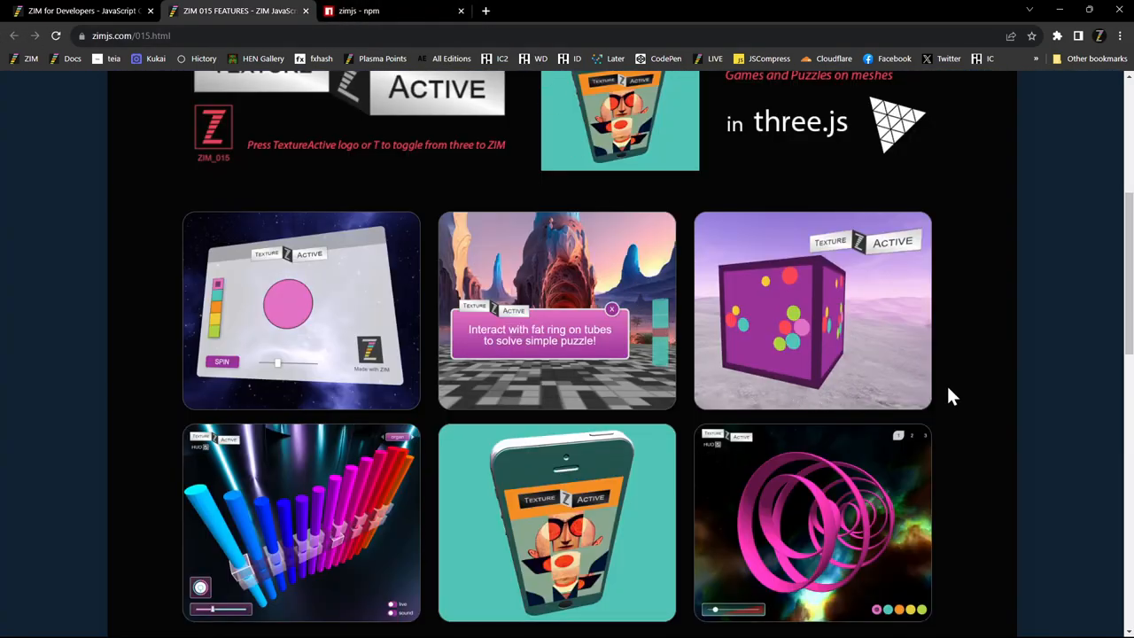
# - Open the phone model puzzle demo and rotate the 3D phone to another angle
pyautogui.click(556, 521)
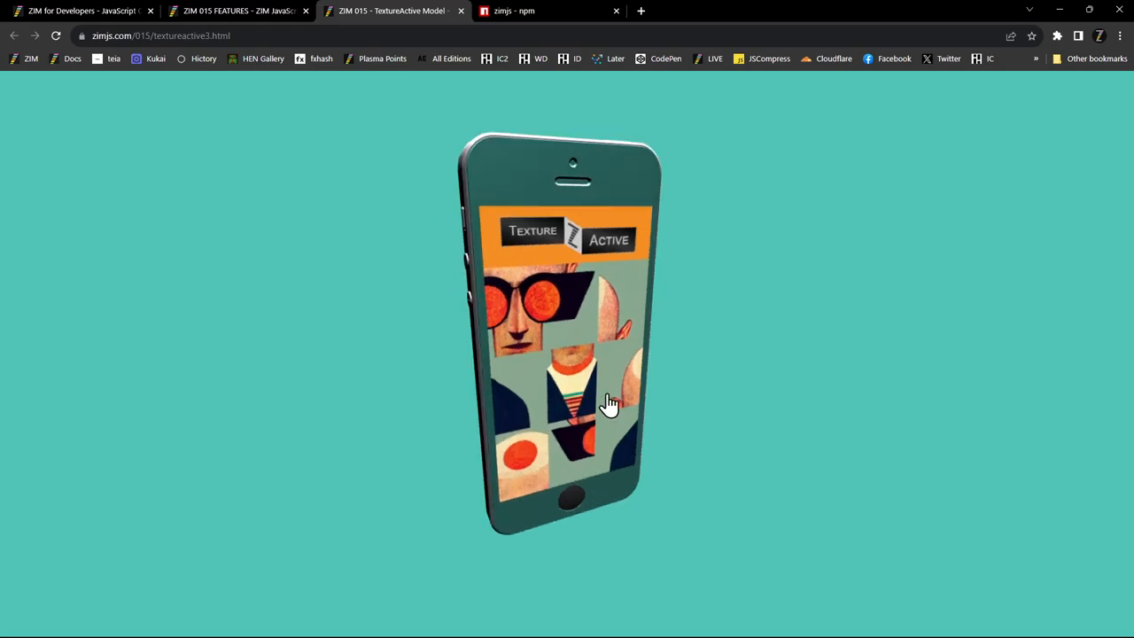
pyautogui.moveTo(609, 404); pyautogui.dragTo(652, 386)
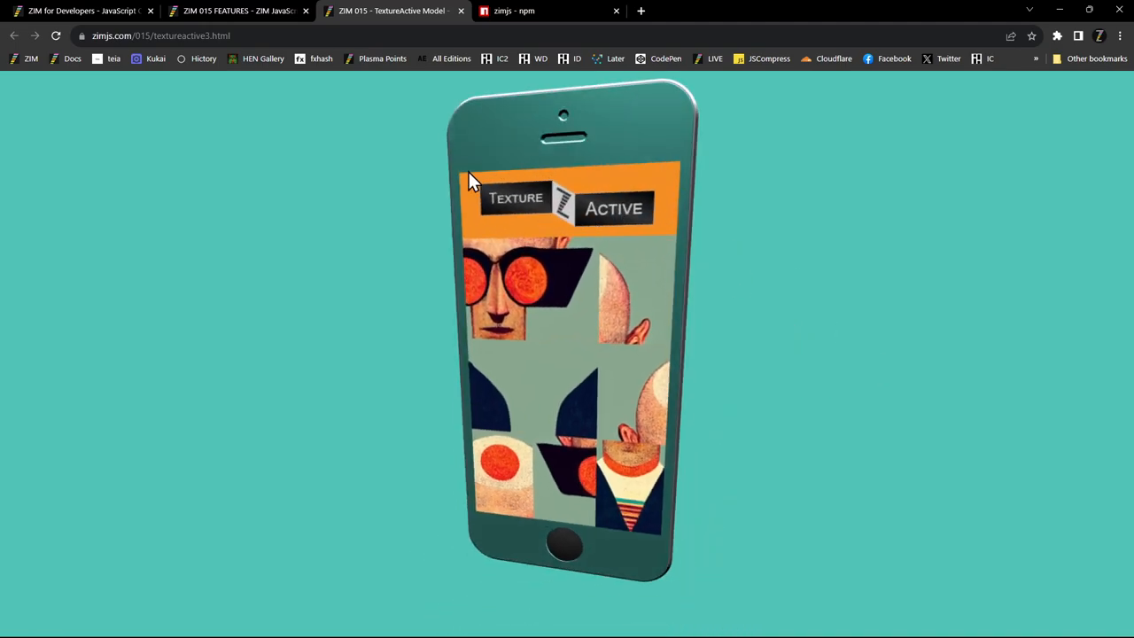
# - Return to the ZIM 015 features tab and scroll through the TextureActive demo grid and back up
pyautogui.click(461, 11)
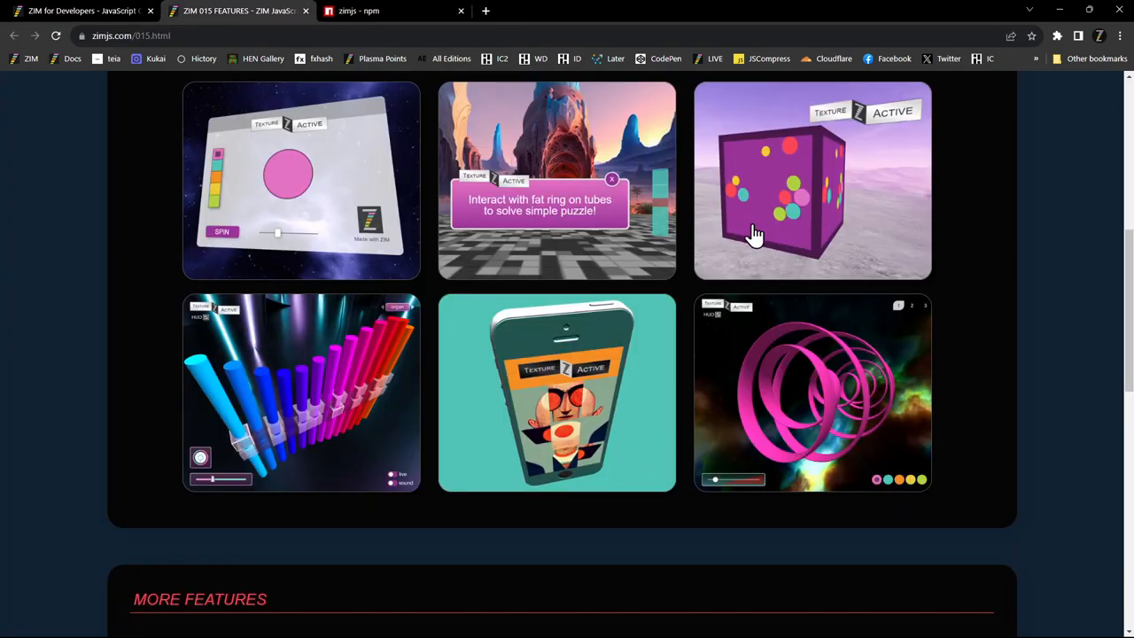
pyautogui.scroll(-3)
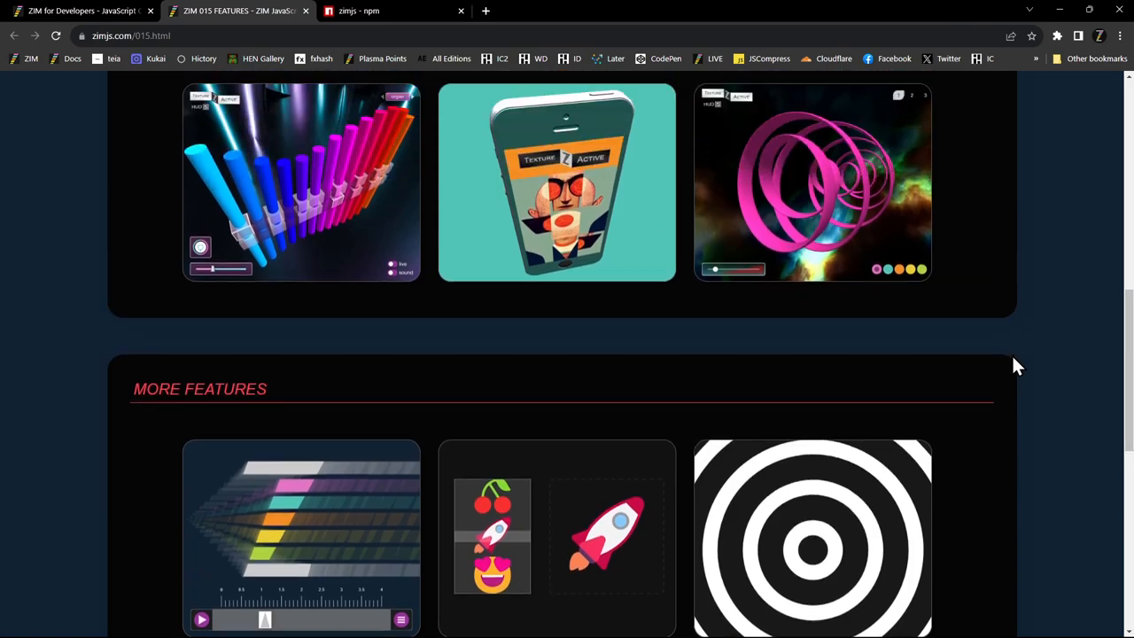
pyautogui.scroll(3)
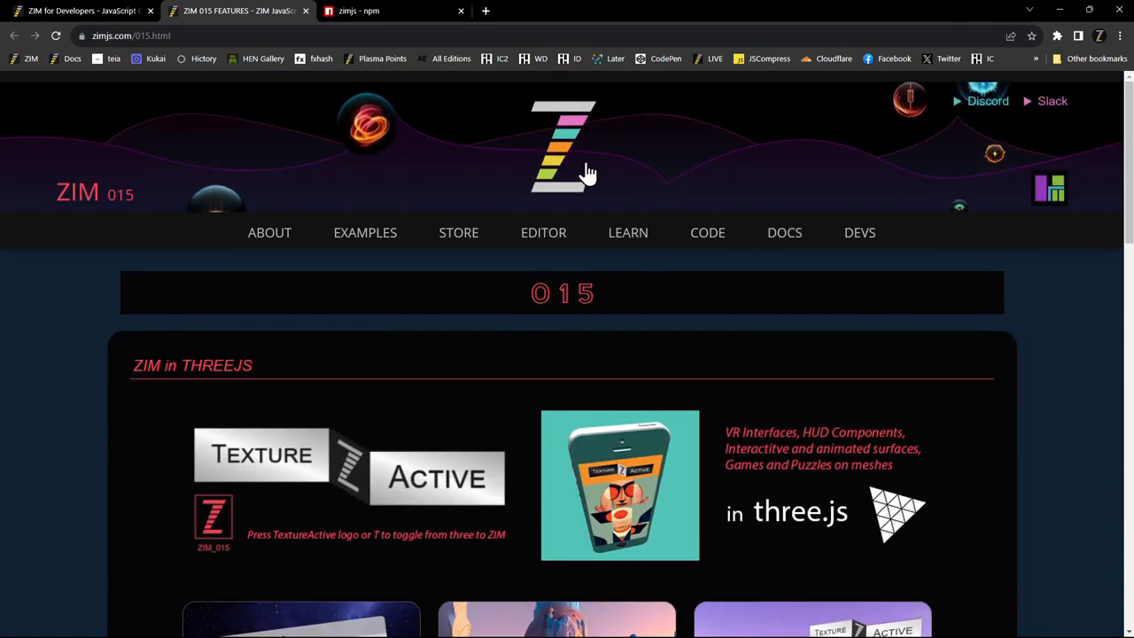
pyautogui.moveTo(728, 202)
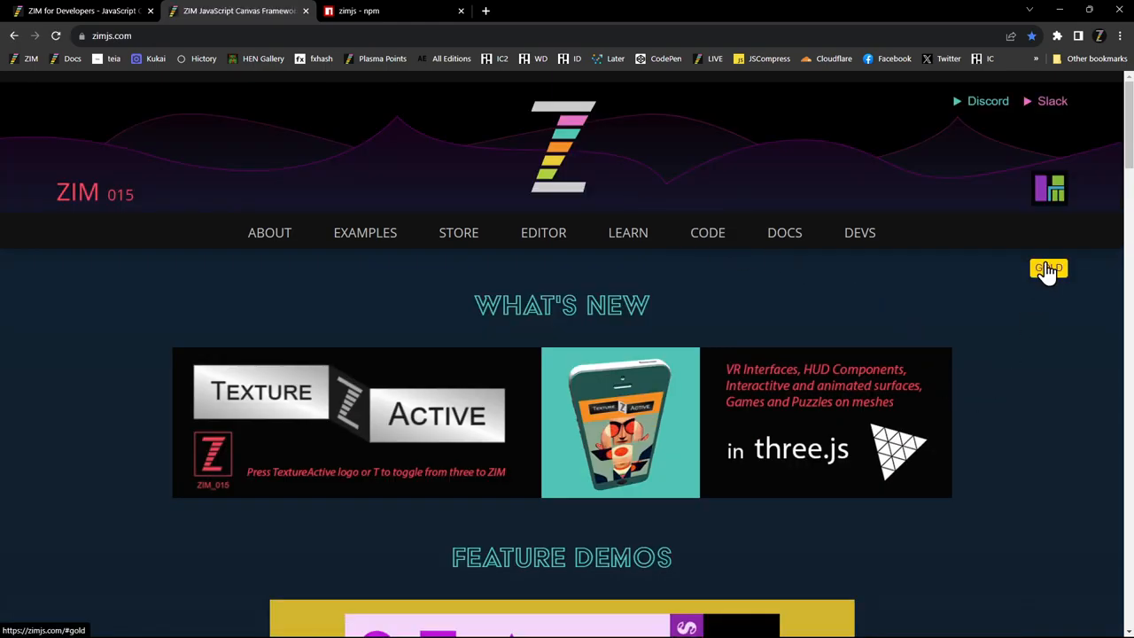
pyautogui.click(1049, 269)
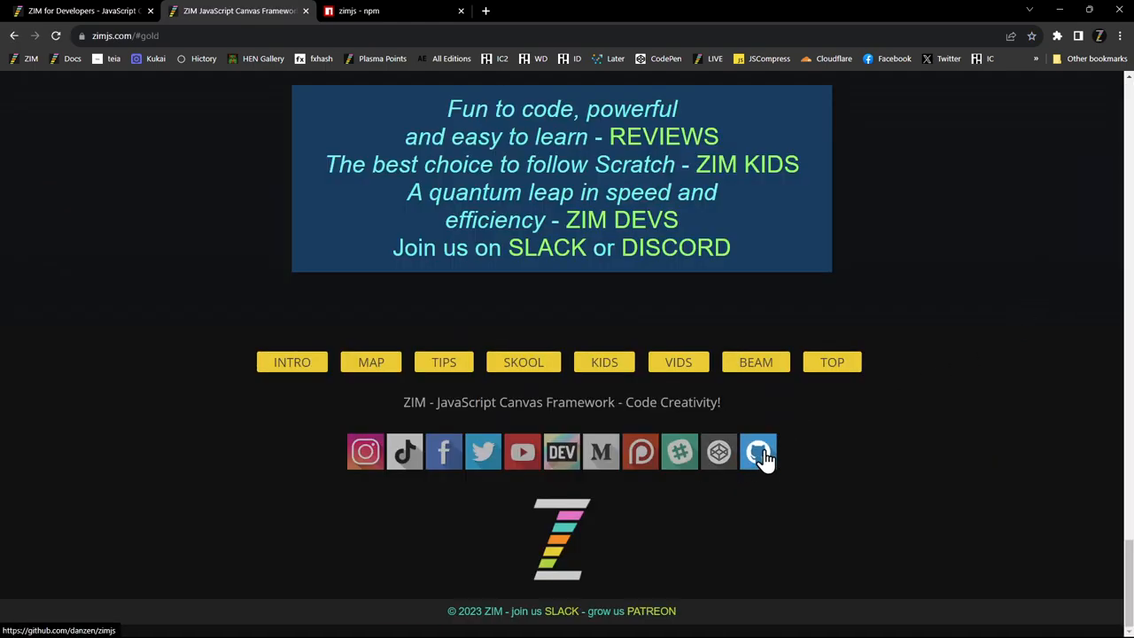
pyautogui.moveTo(718, 452)
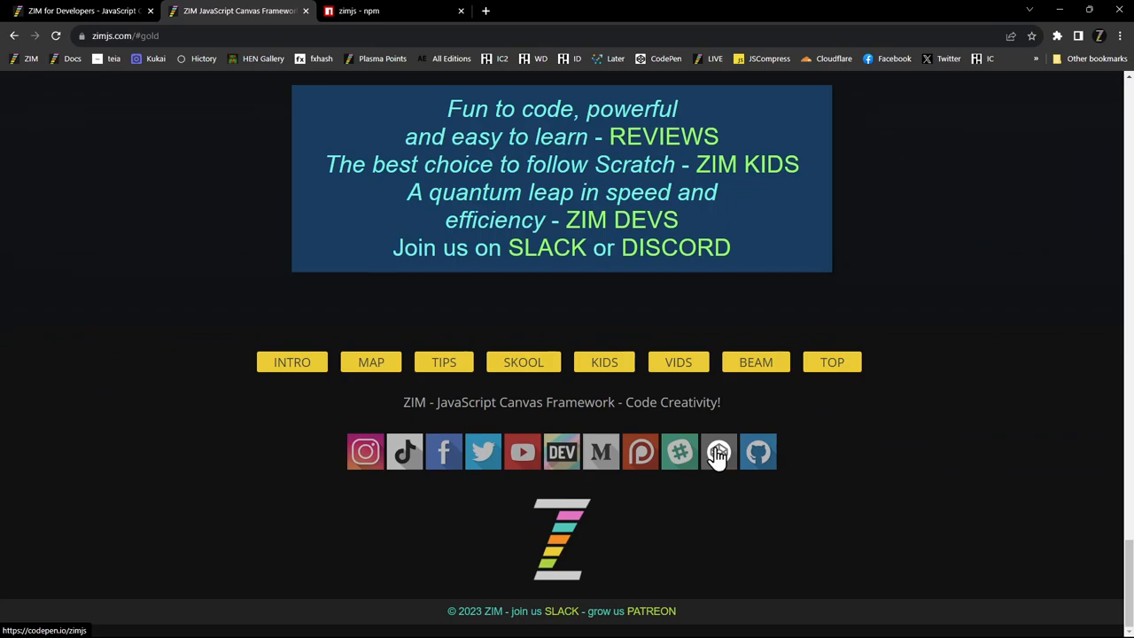
pyautogui.moveTo(679, 452)
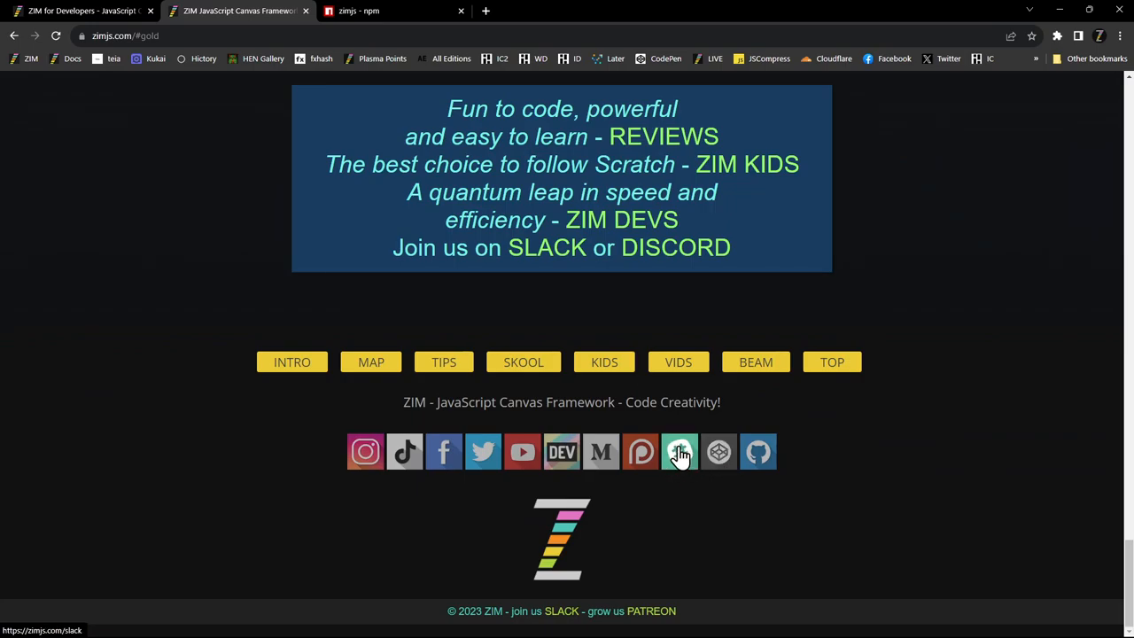
pyautogui.moveTo(639, 451)
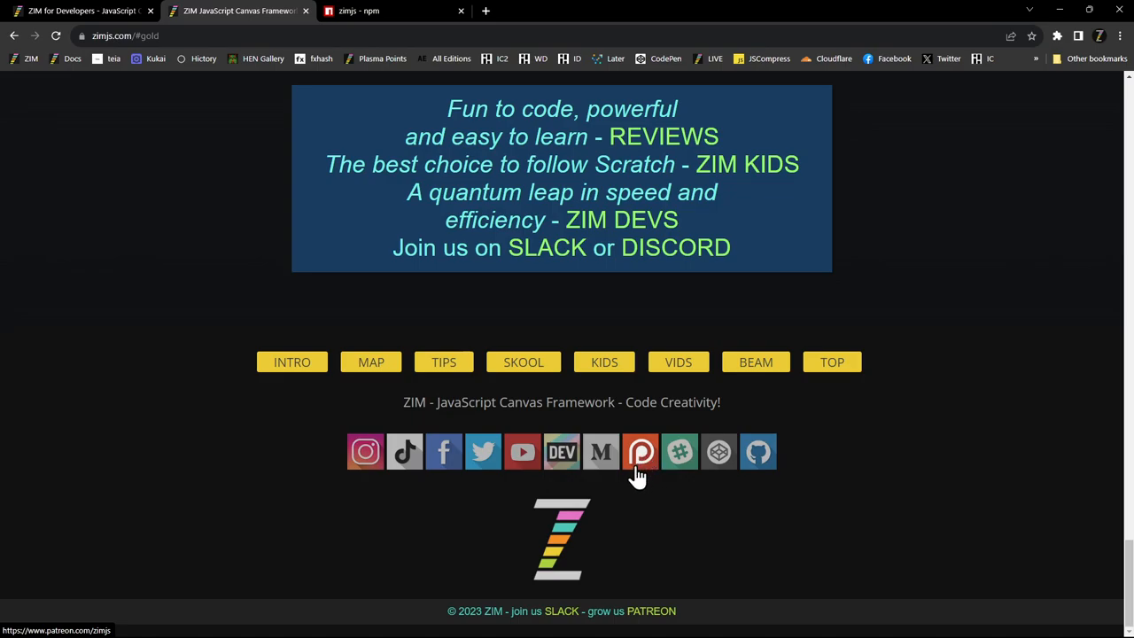
pyautogui.moveTo(601, 454)
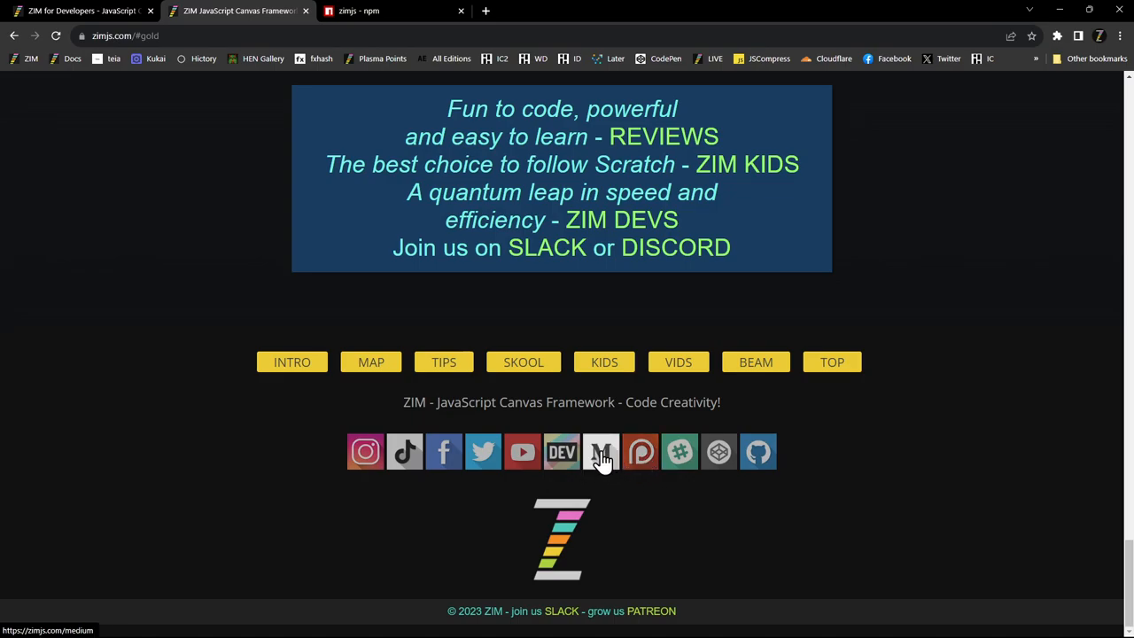
pyautogui.moveTo(521, 452)
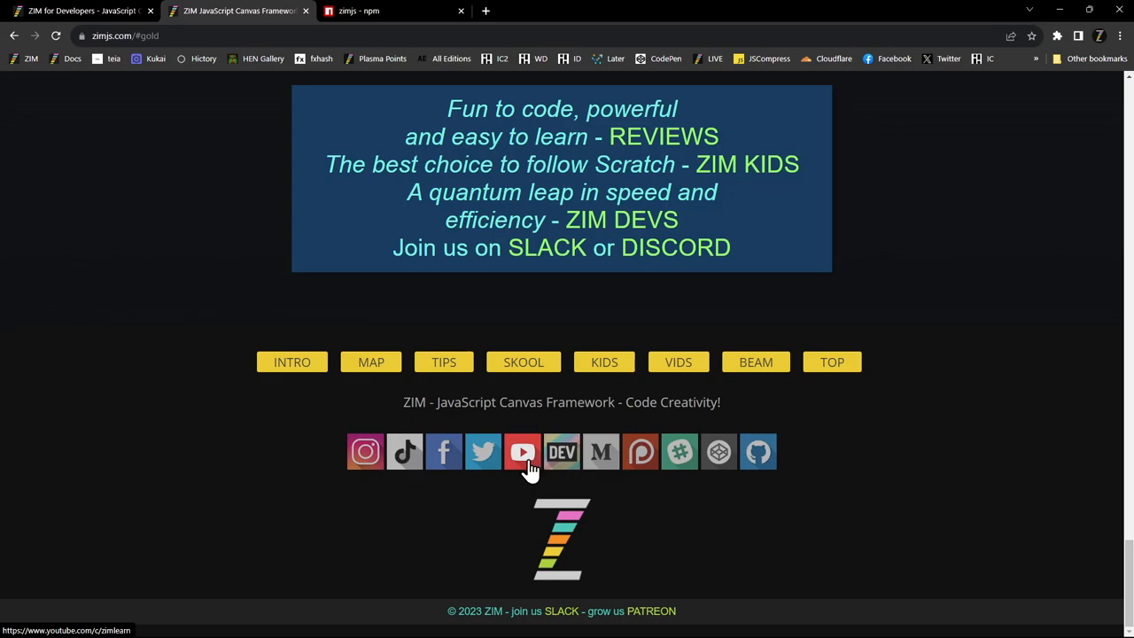
pyautogui.moveTo(443, 452)
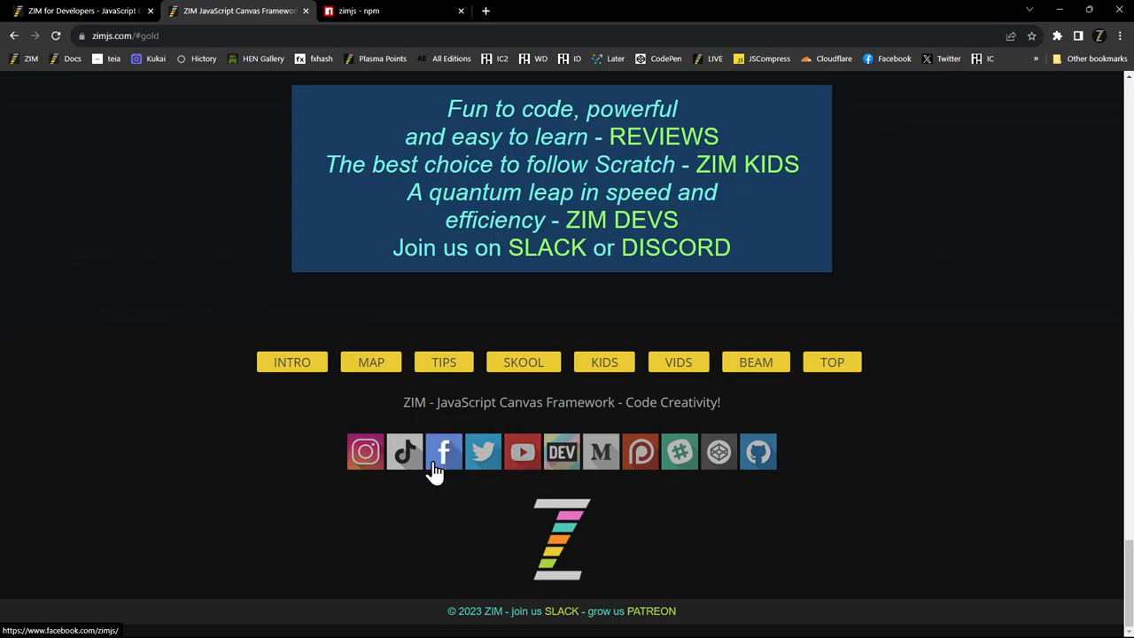
pyautogui.moveTo(813, 446)
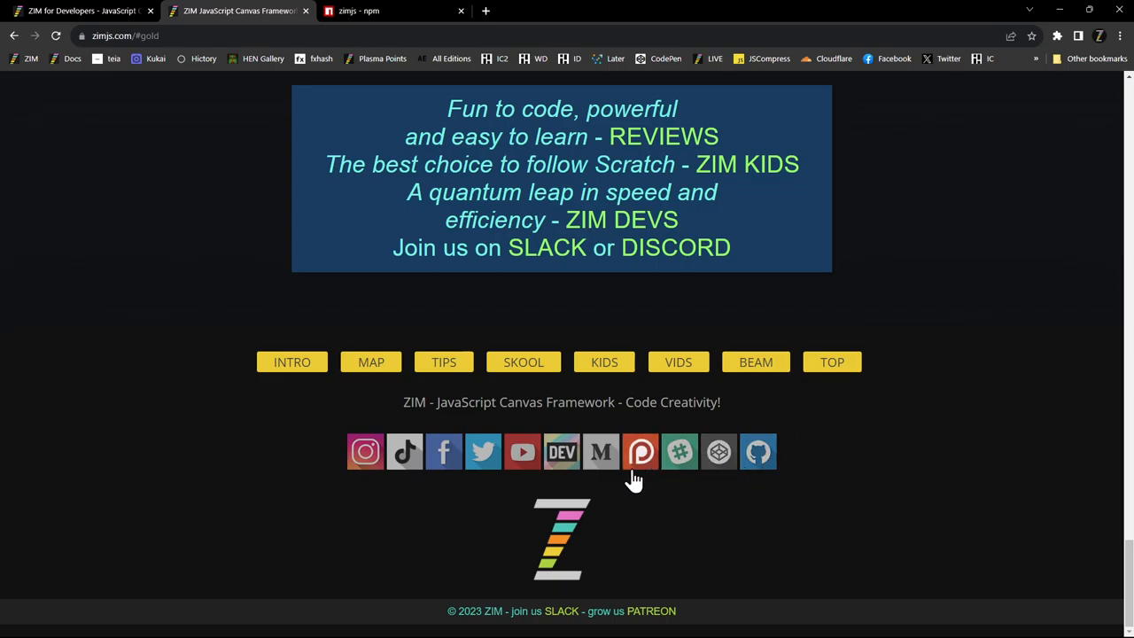
pyautogui.moveTo(720, 452)
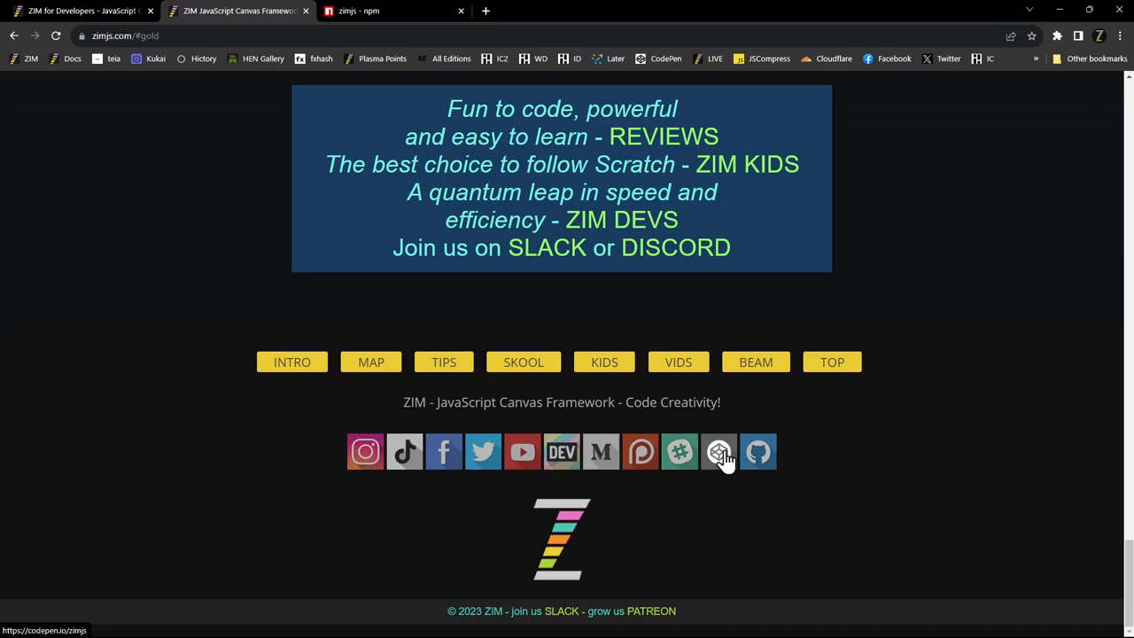
pyautogui.moveTo(404, 451)
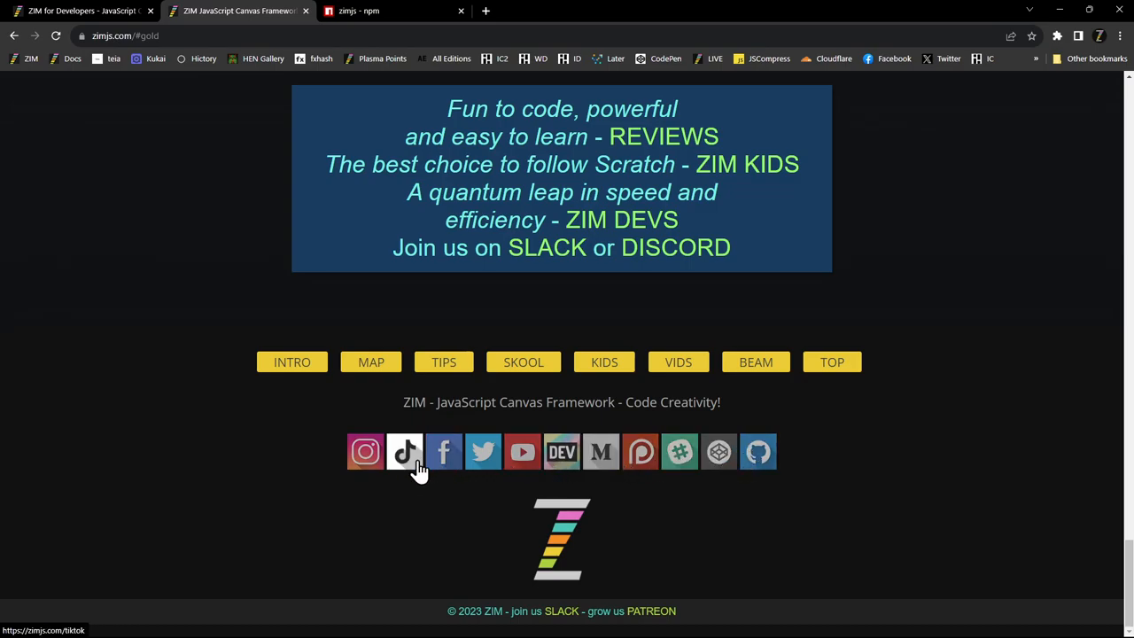
pyautogui.moveTo(899, 415)
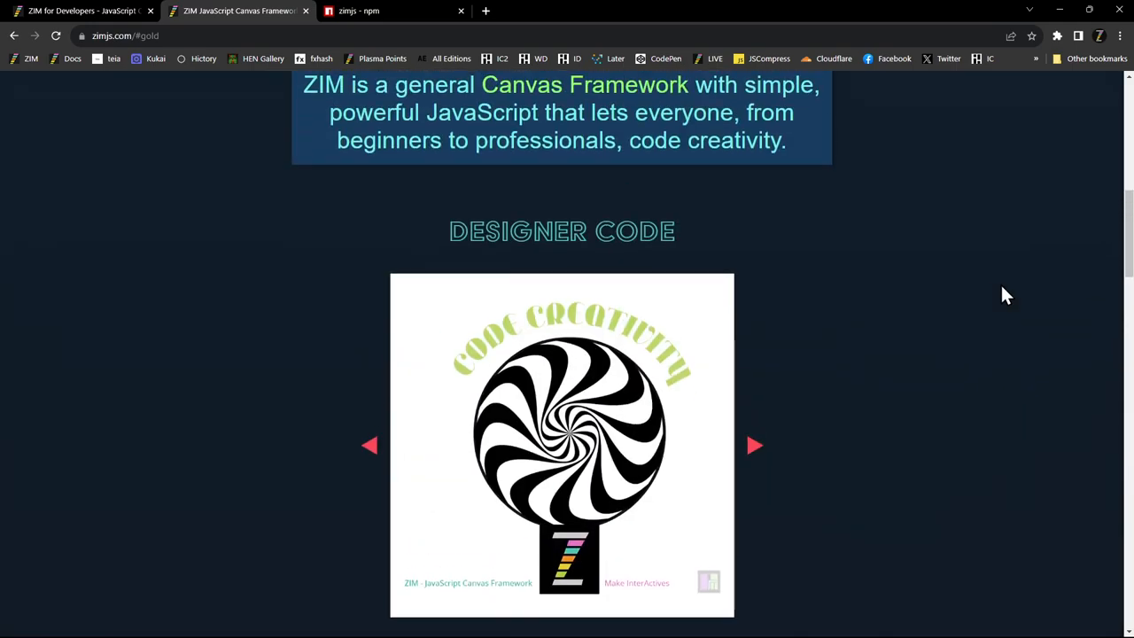
pyautogui.scroll(3)
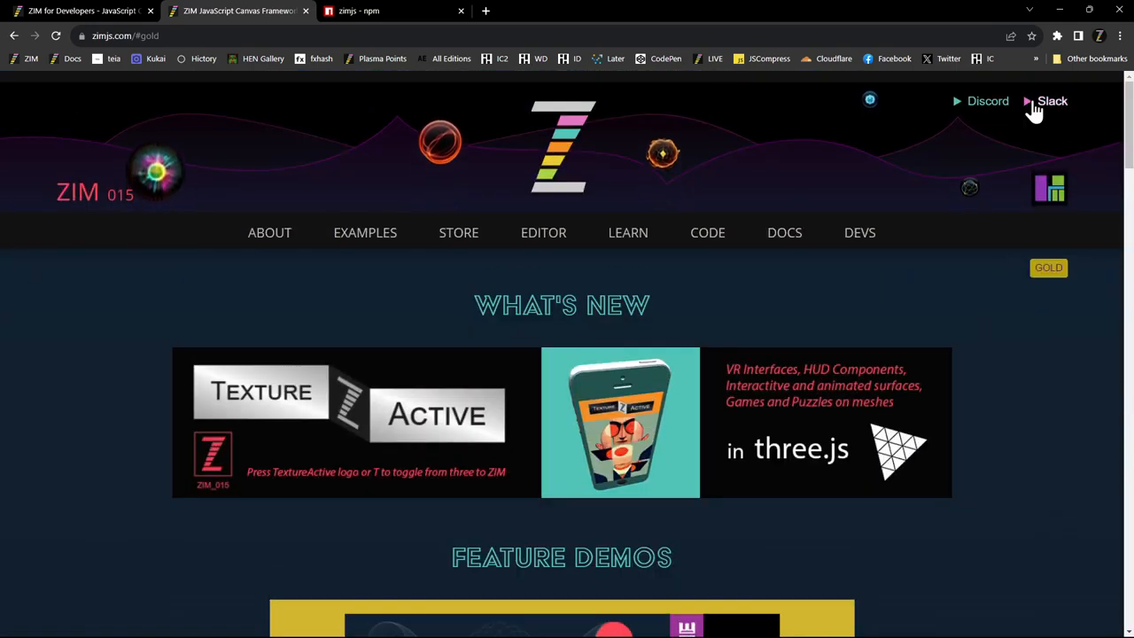